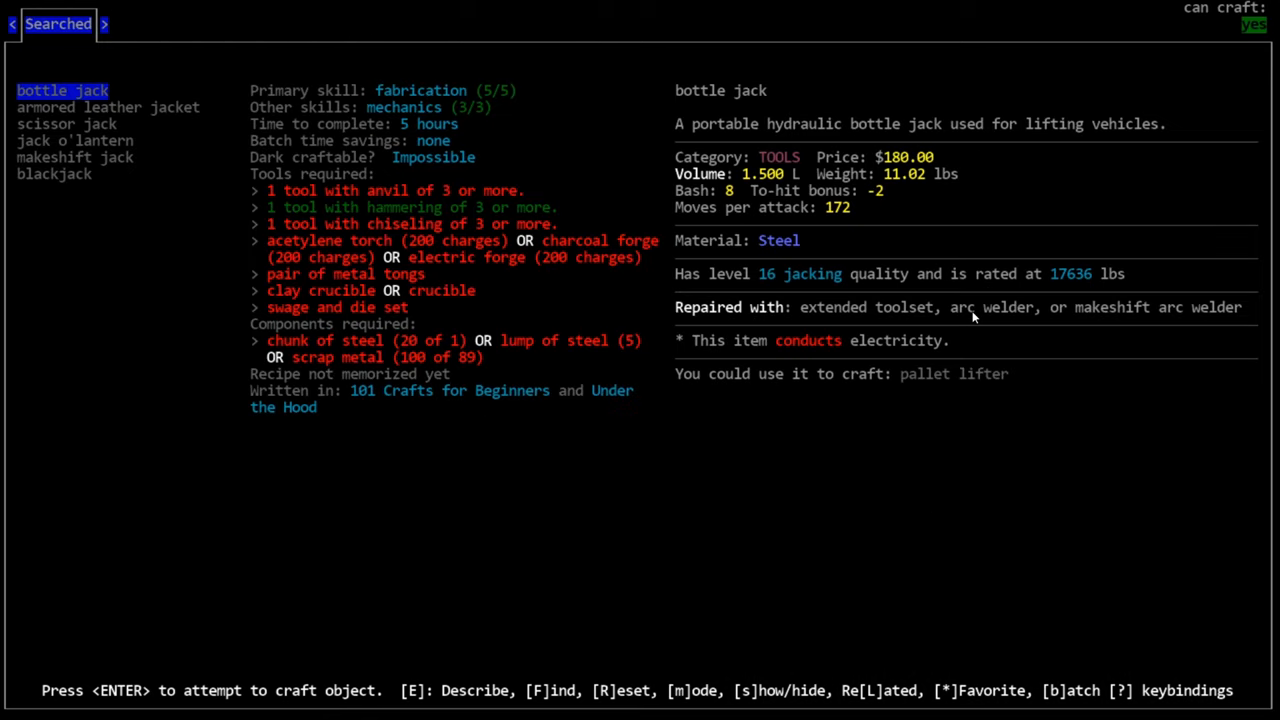
# Compare the makeshift jack recipes, then start a new recipe search with 'swa'
pyautogui.click(73, 157)
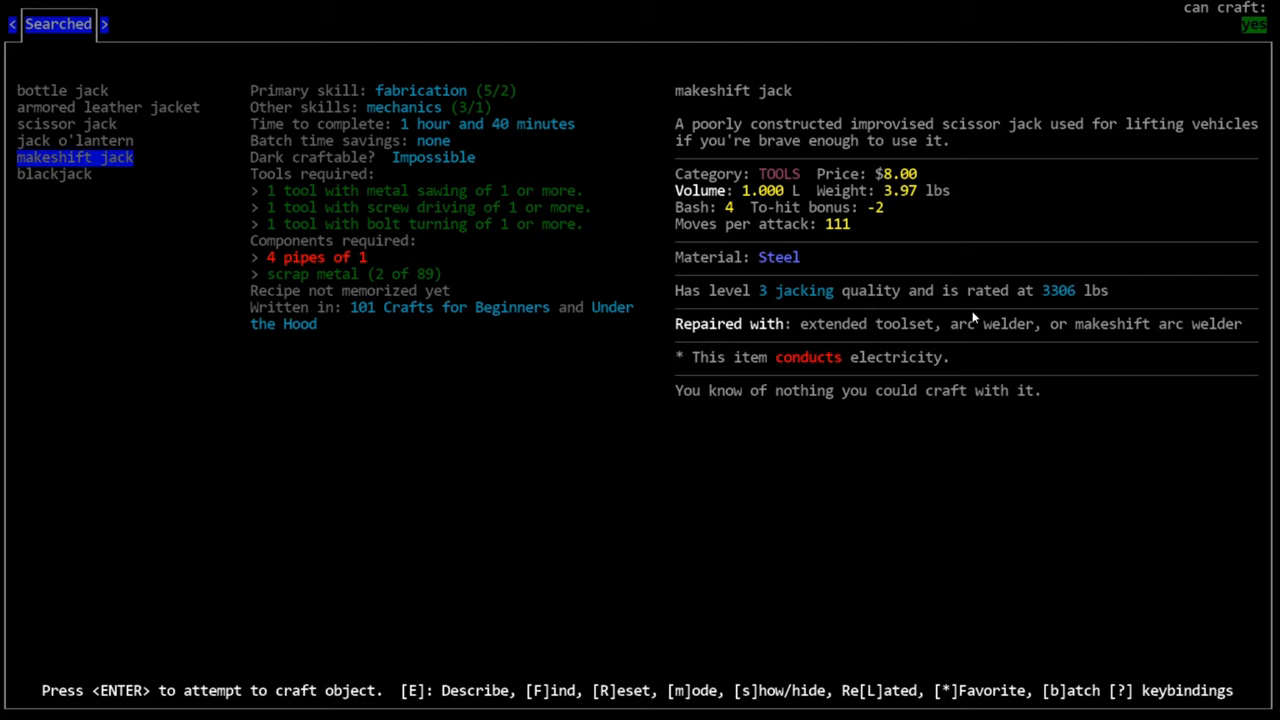
pyautogui.moveTo(740, 342)
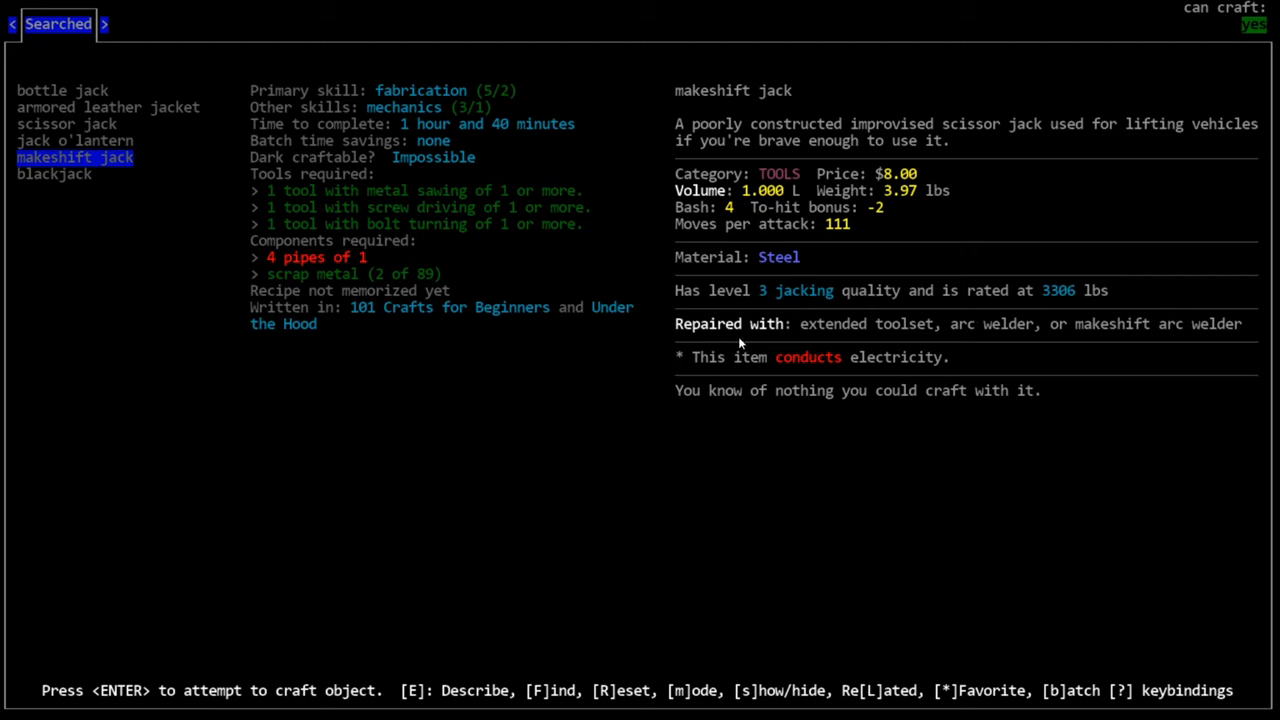
pyautogui.moveTo(1067, 305)
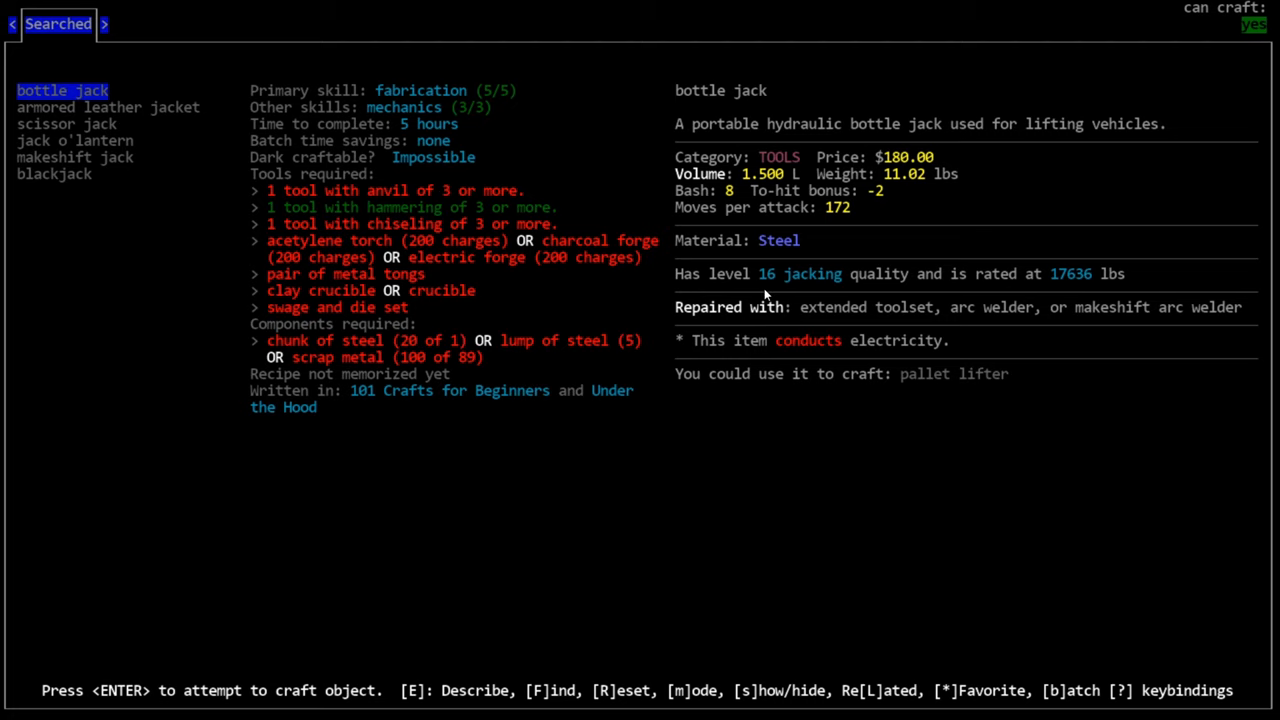
pyautogui.write('swa')
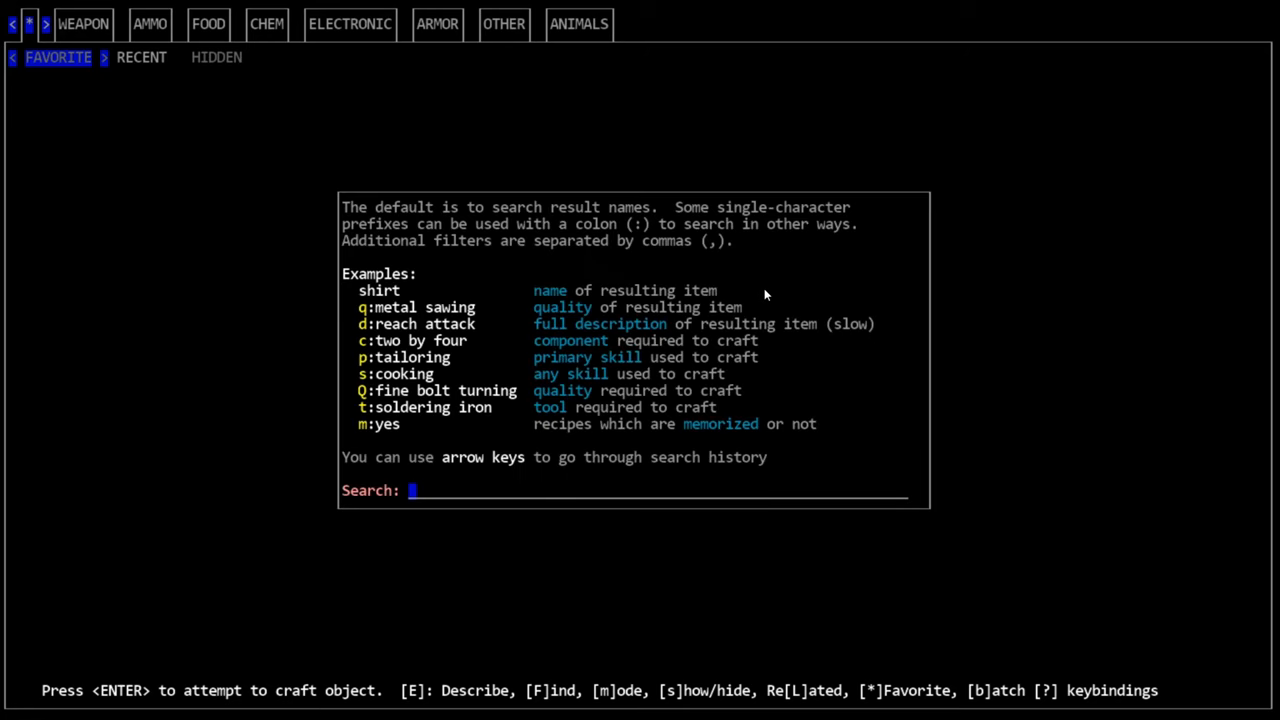
# Search the crafting recipes for 'swage and die set'
pyautogui.write('swage and die set')
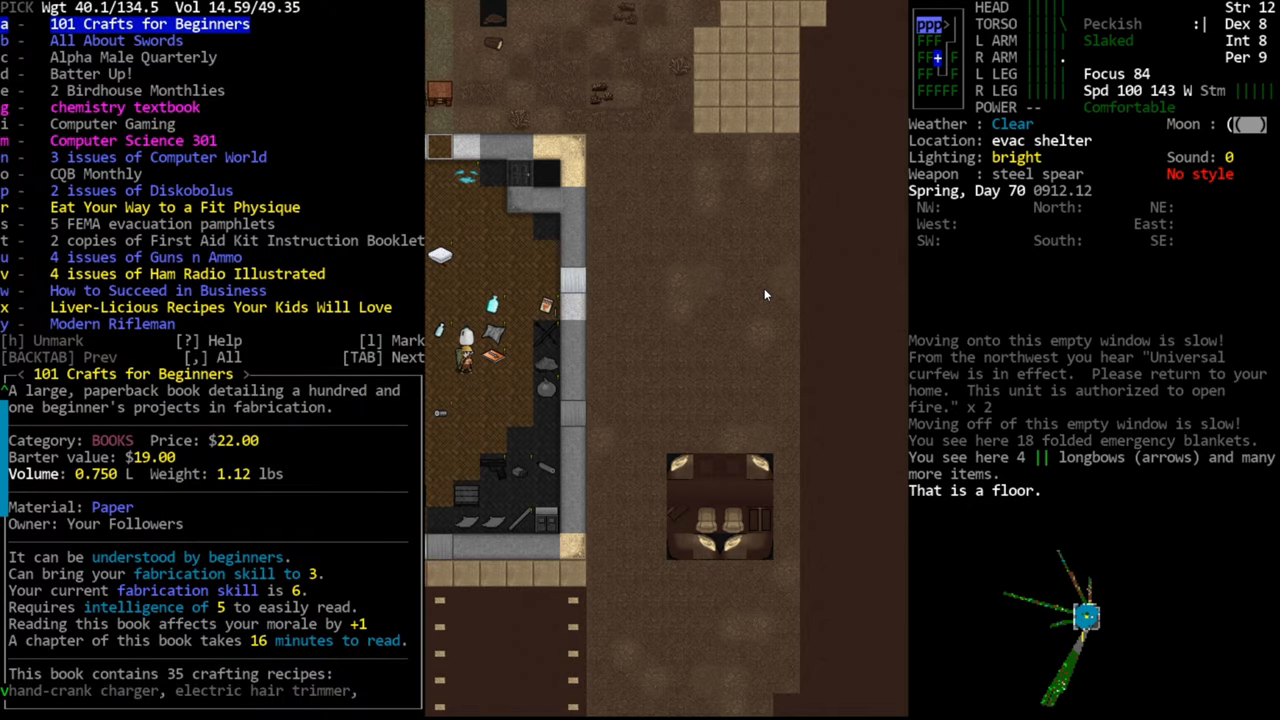
# Review the scissor jack and bottle jack recipes, confirm the search, and return to the shelter map
pyautogui.click(156, 290)
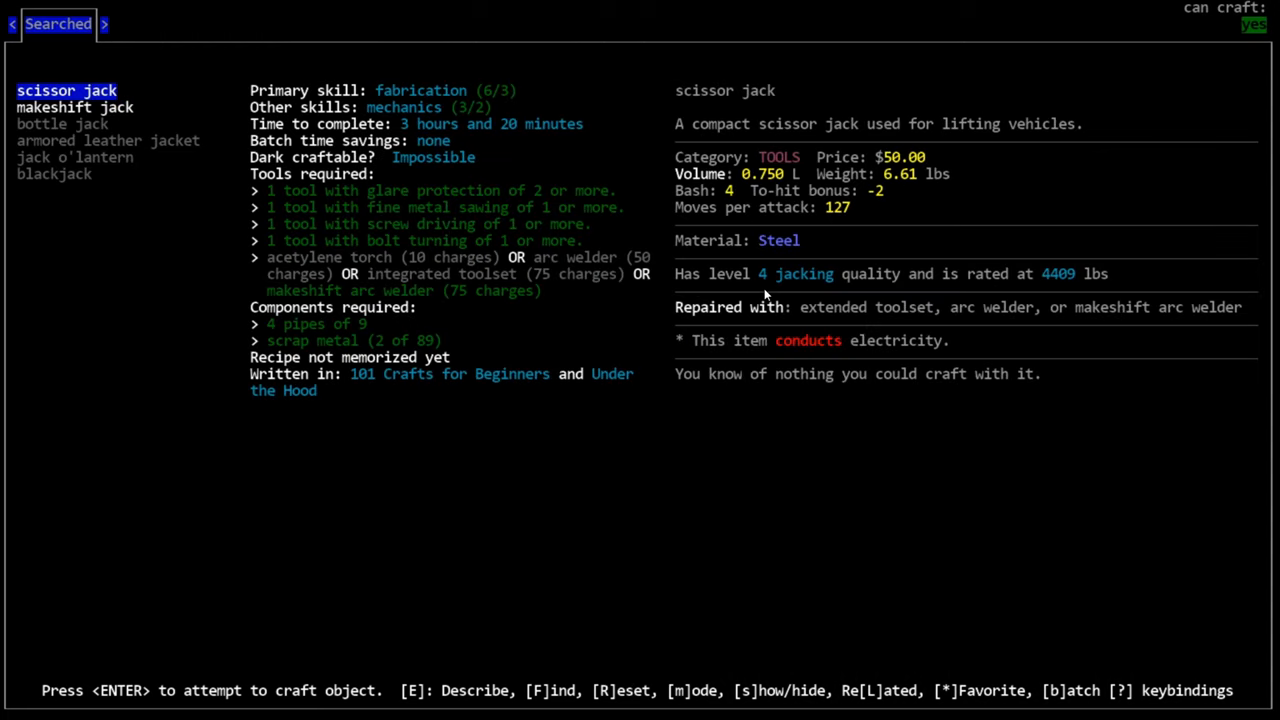
pyautogui.press('down')
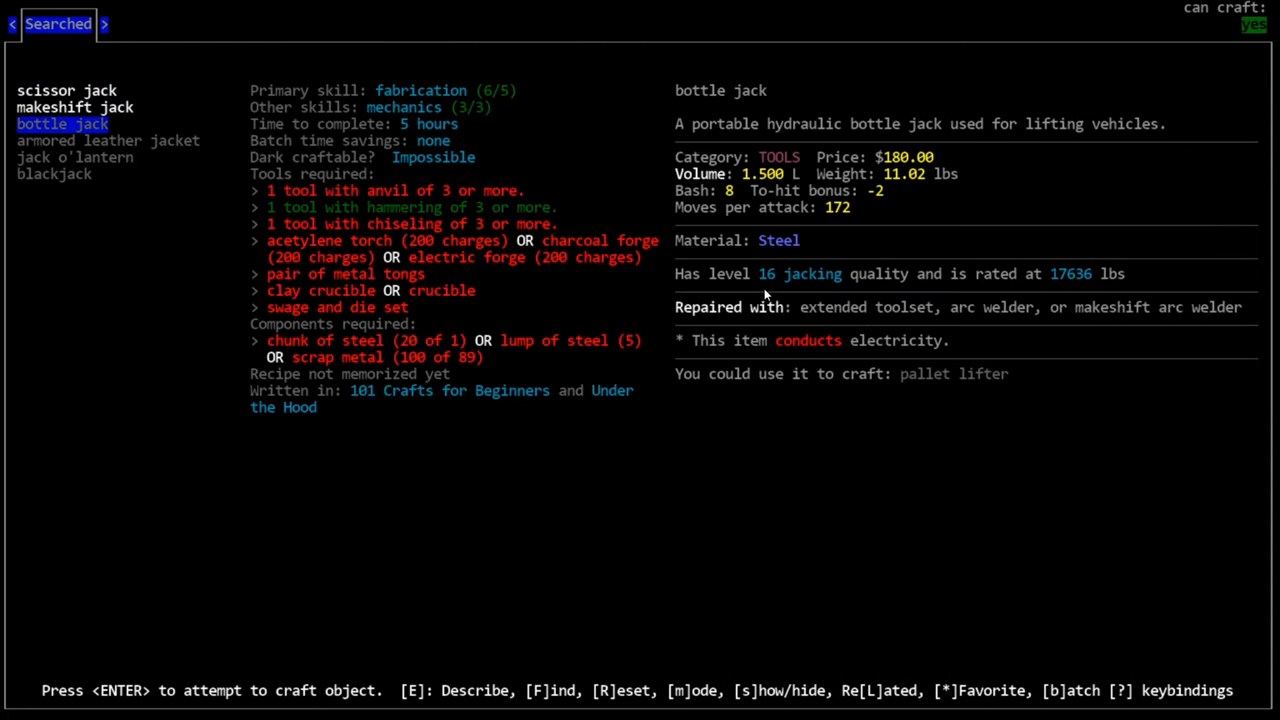
pyautogui.press('Escape')
pyautogui.write('bot')
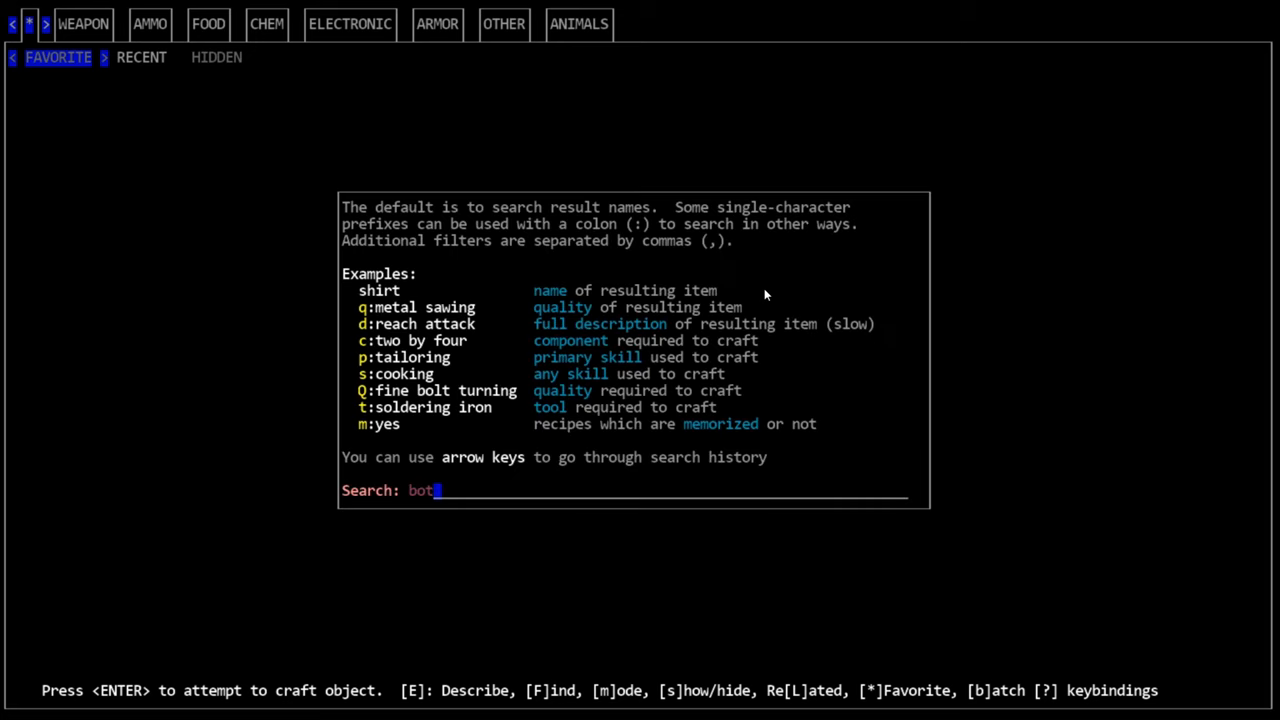
pyautogui.press('Enter')
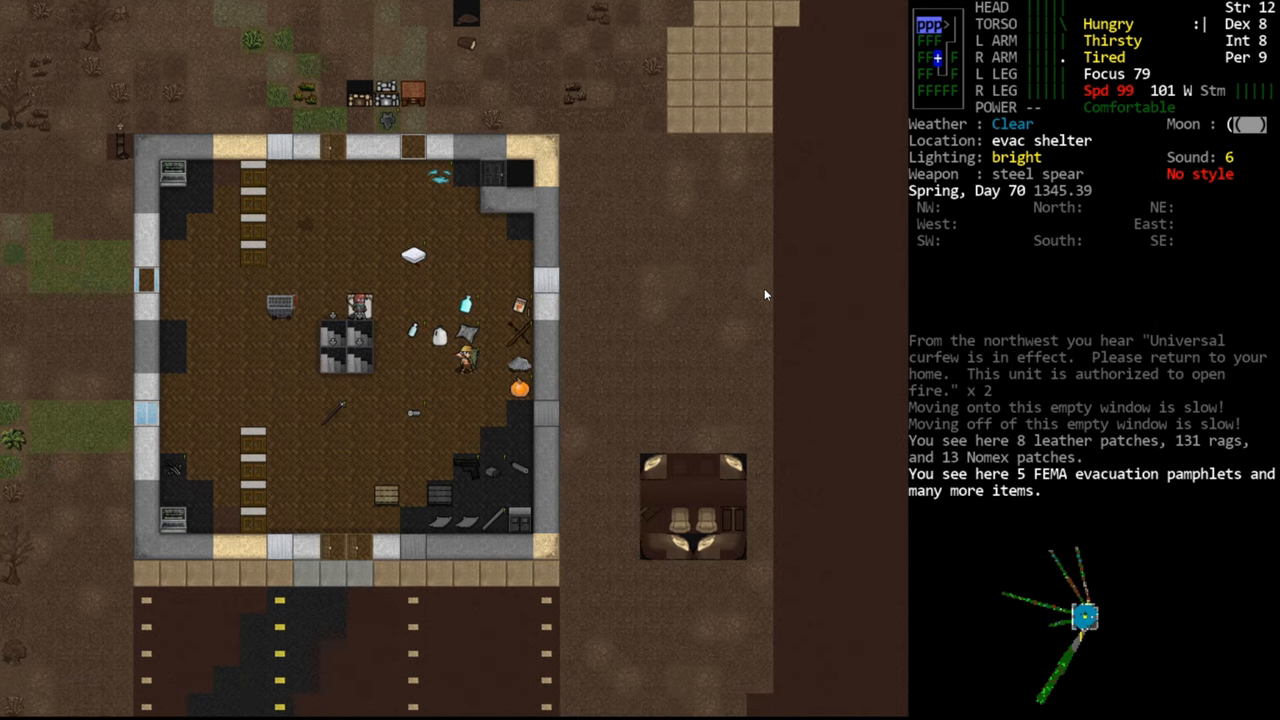
# Drop the bottle jack and Under the Hood, eat pesto and watermelon, drink ale and cola
pyautogui.press('D')
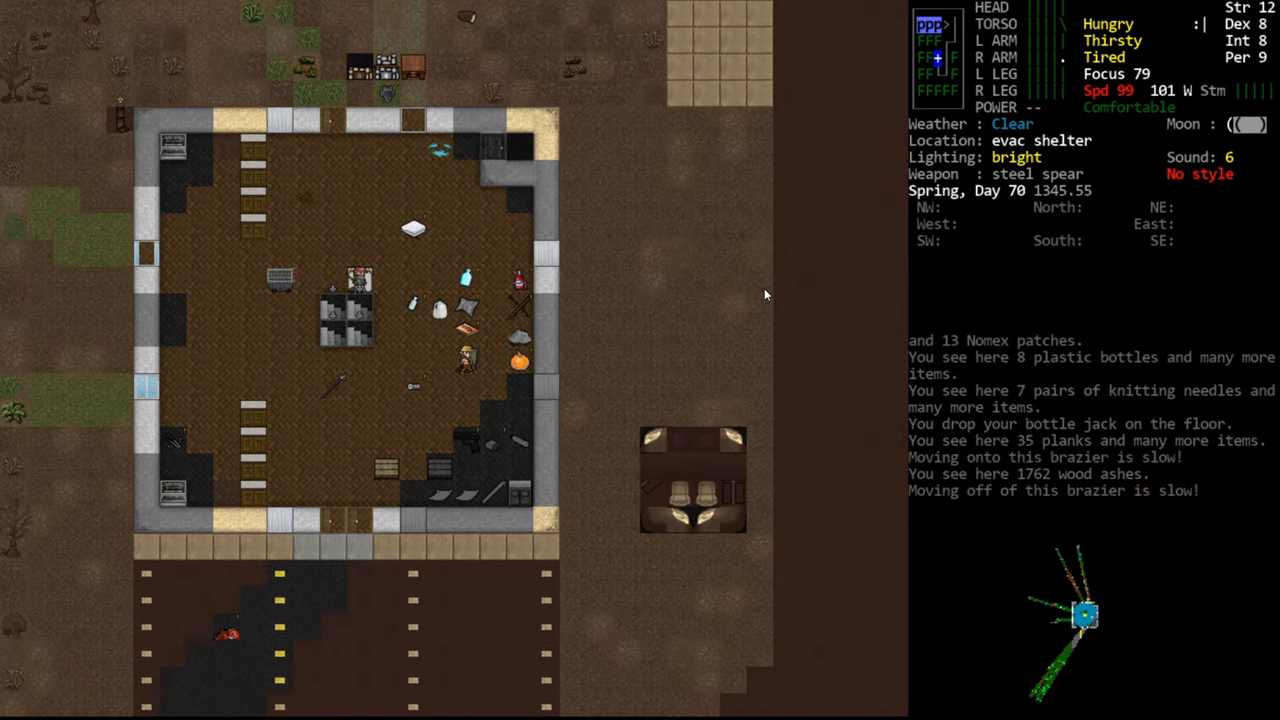
pyautogui.press('i')
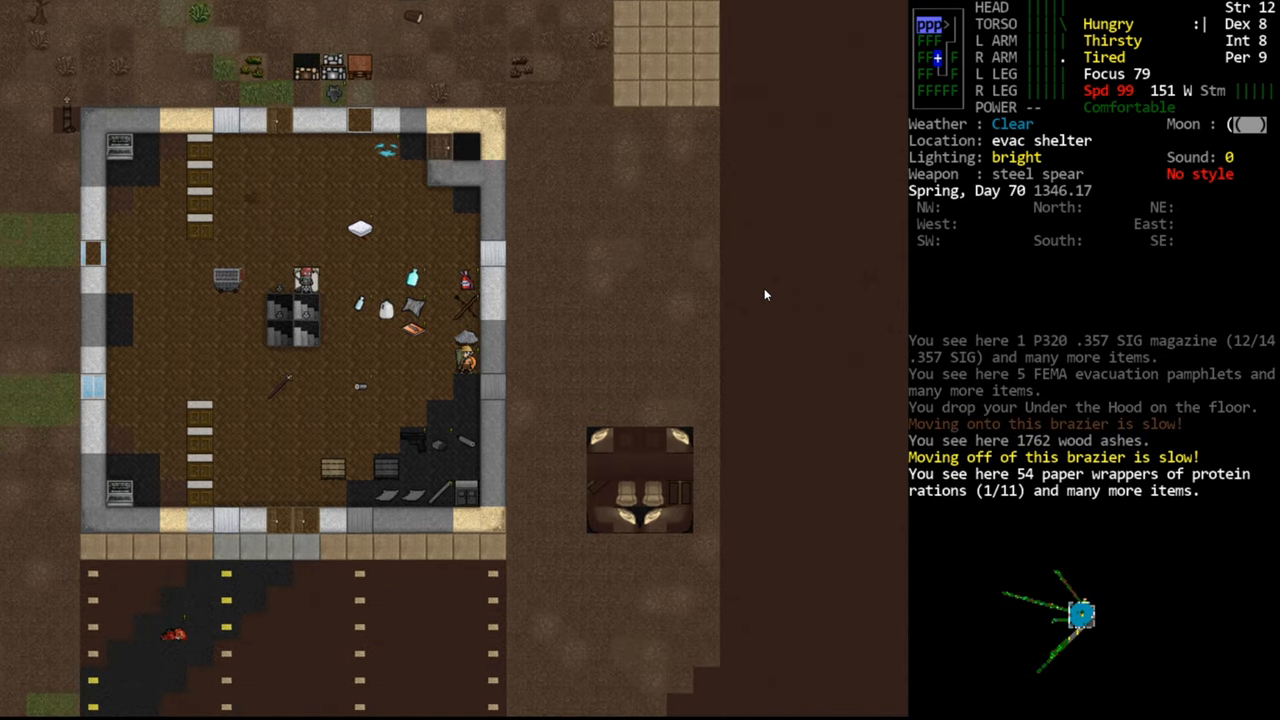
pyautogui.press('E')
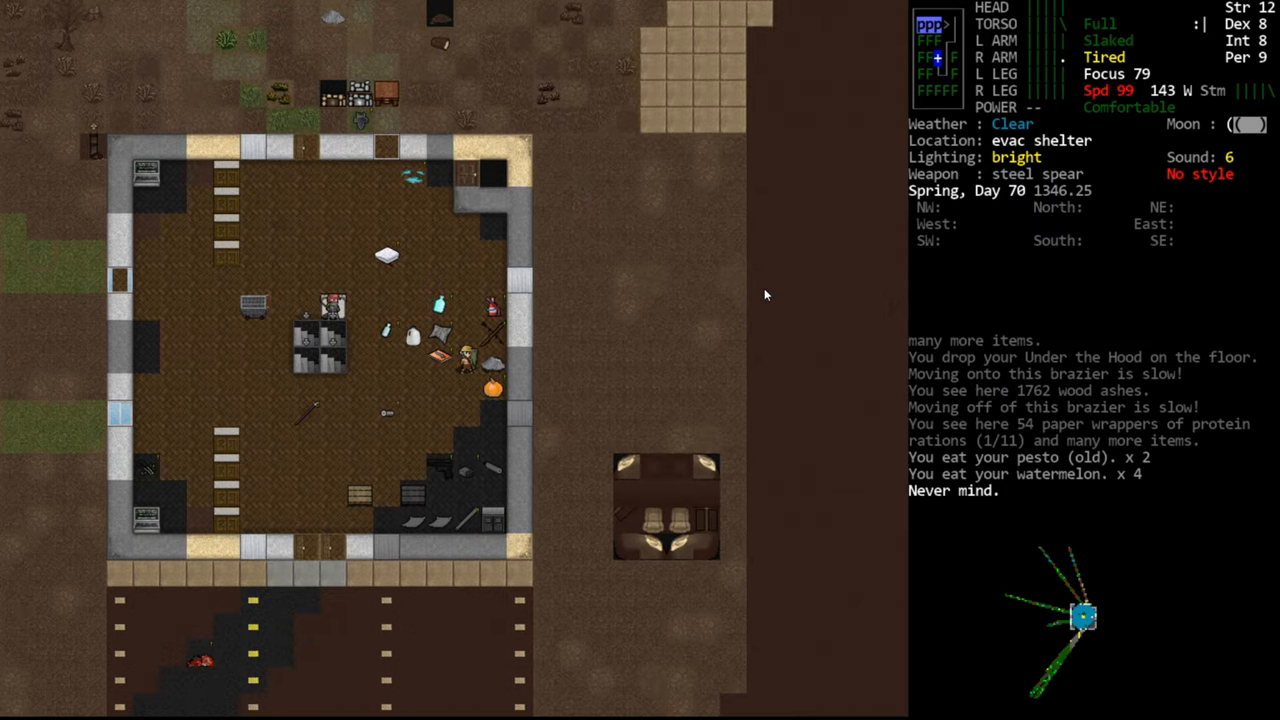
pyautogui.press('e')
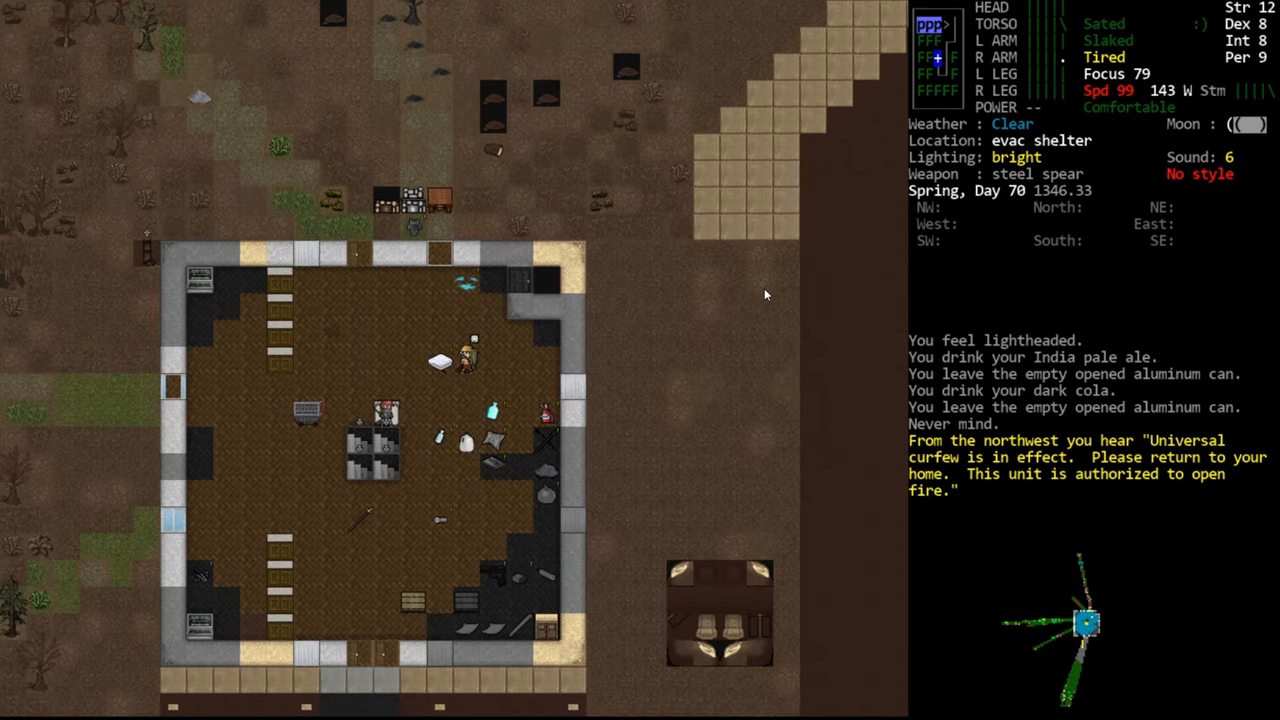
pyautogui.press('i')
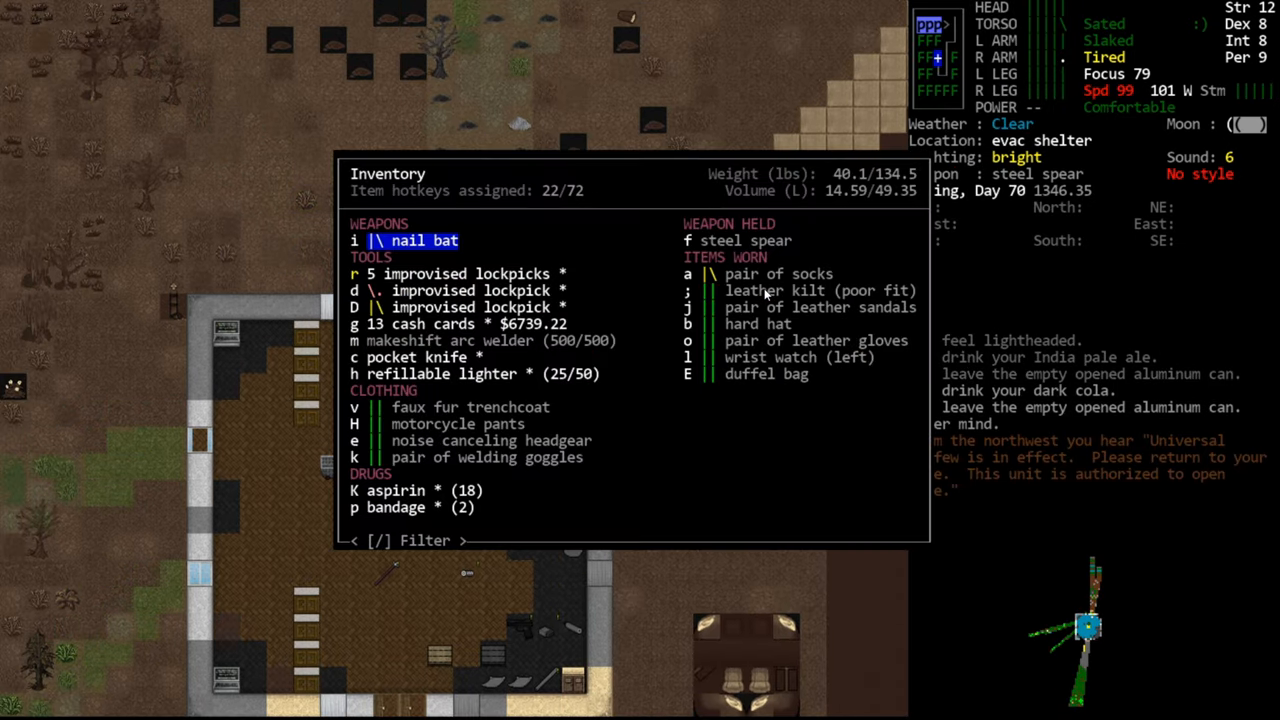
# Close the inventory and bring up the crafting menu's AMMO recipes, starting with marble
pyautogui.press('Escape')
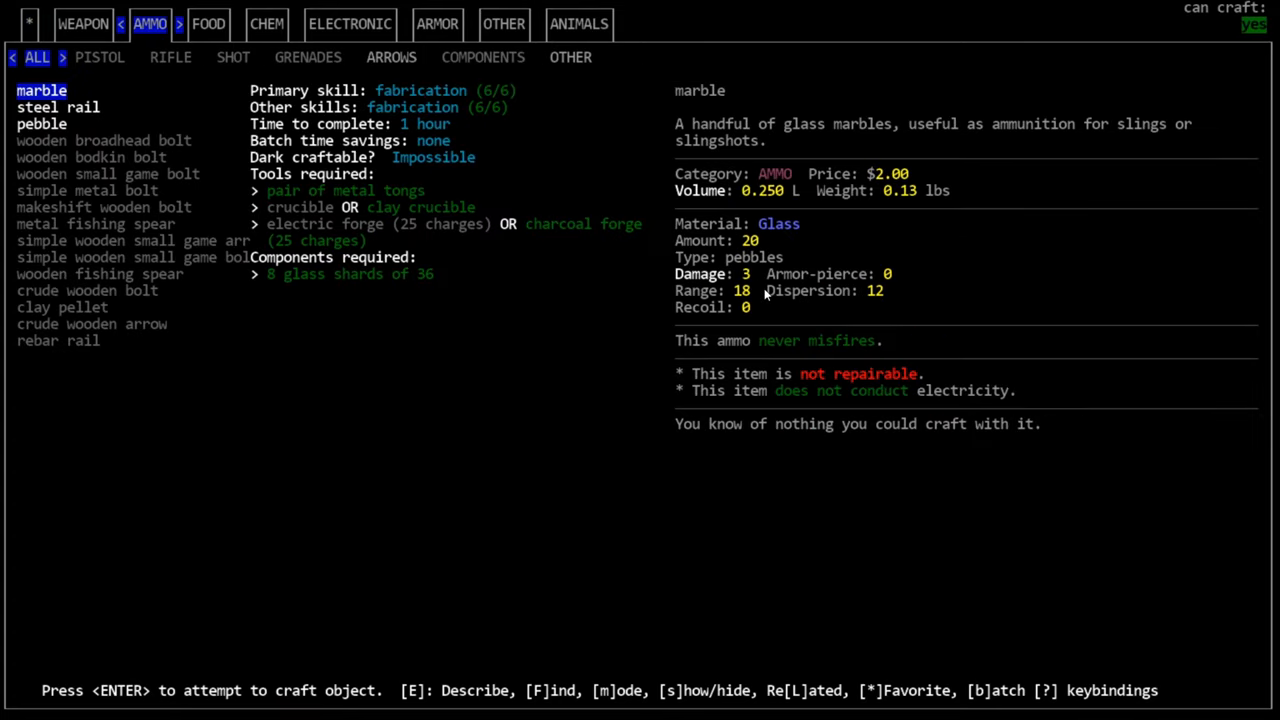
# Filter the crafting menu to Armor > Torso and browse the sports bra and following recipes
pyautogui.click(438, 24)
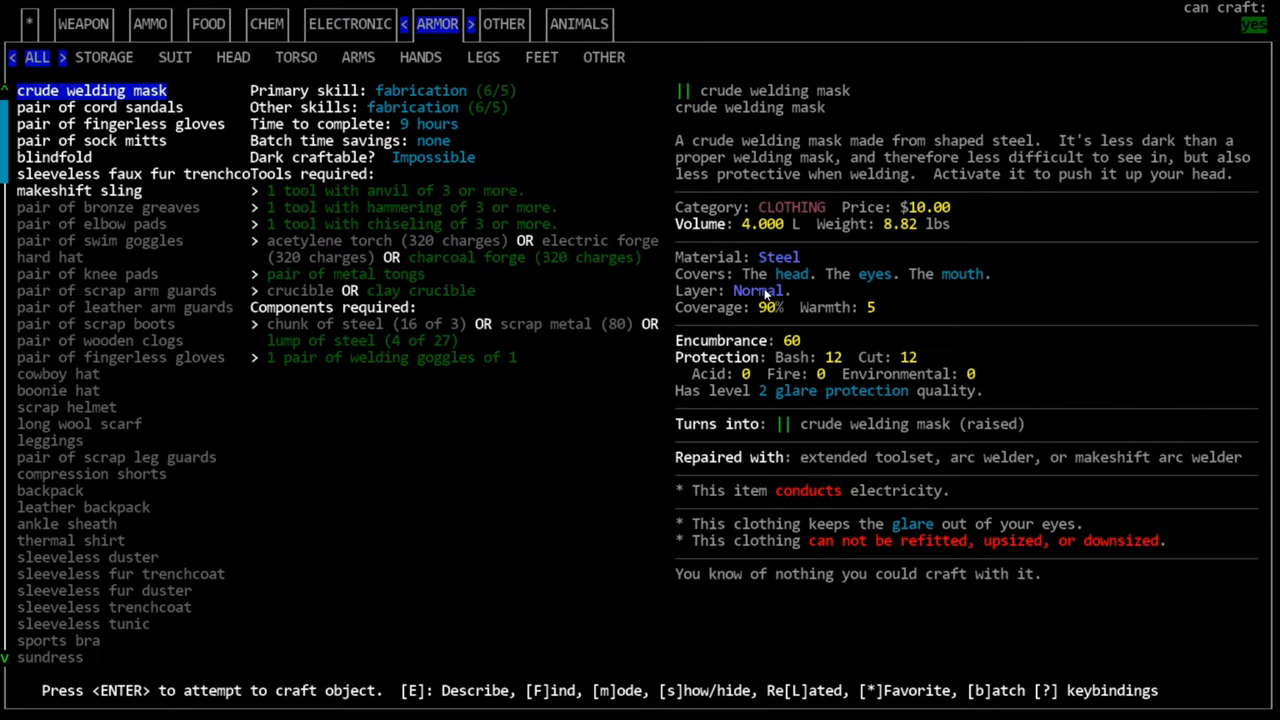
pyautogui.click(296, 57)
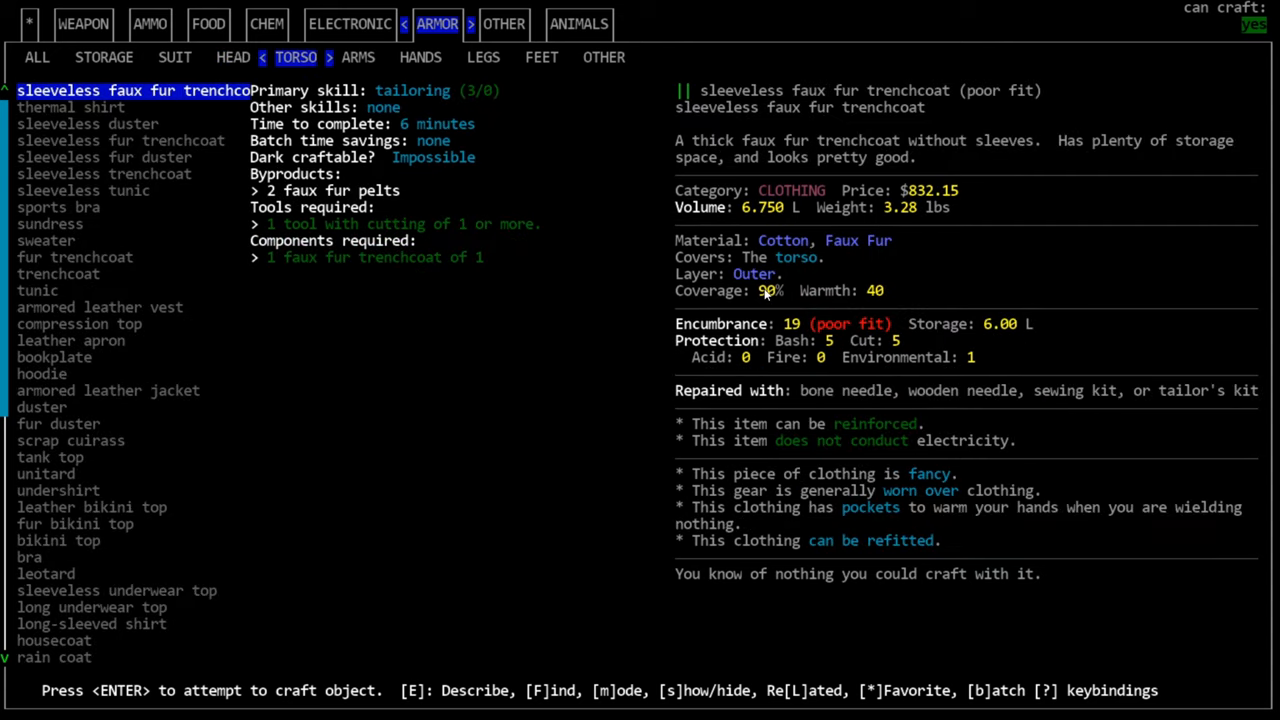
pyautogui.click(58, 207)
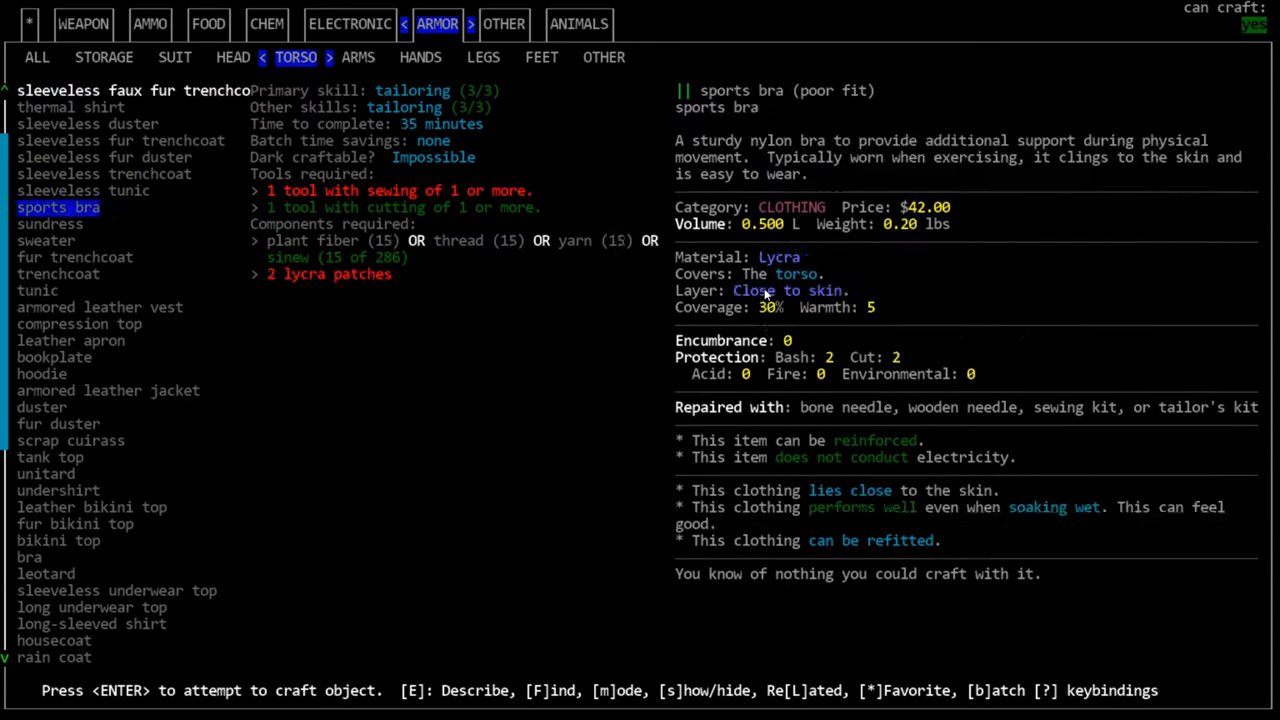
pyautogui.click(58, 273)
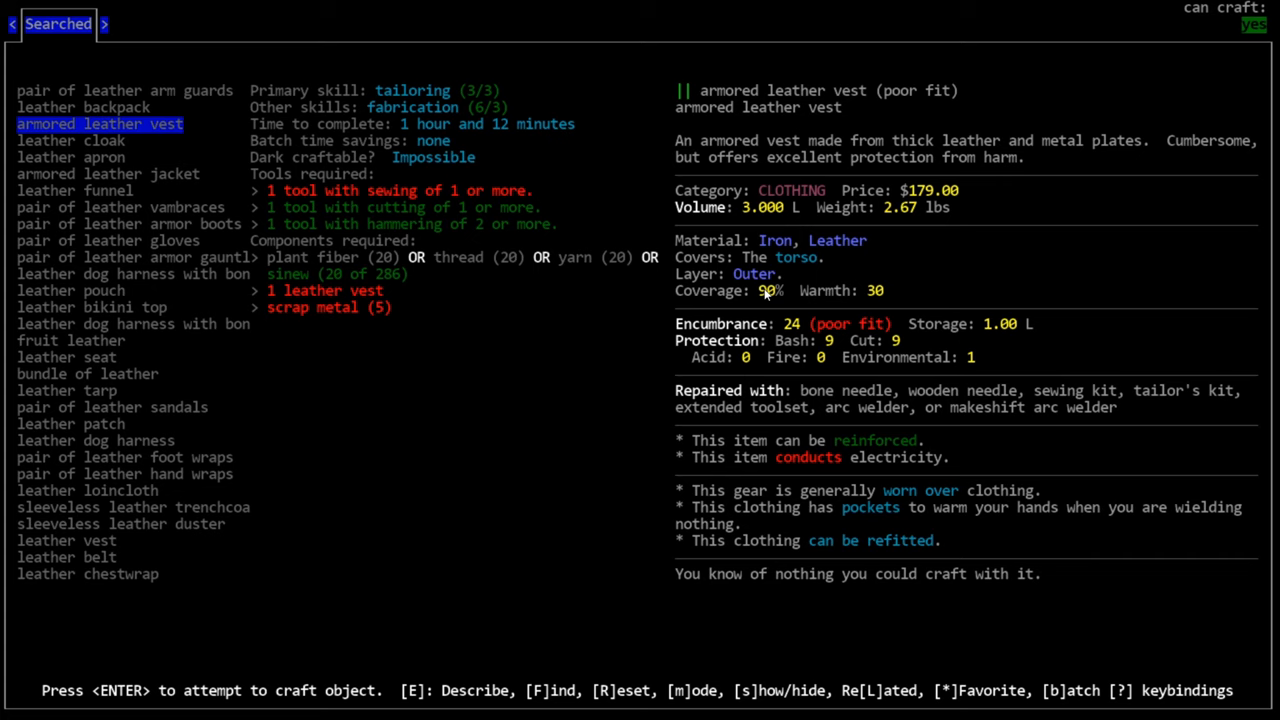
pyautogui.click(91, 307)
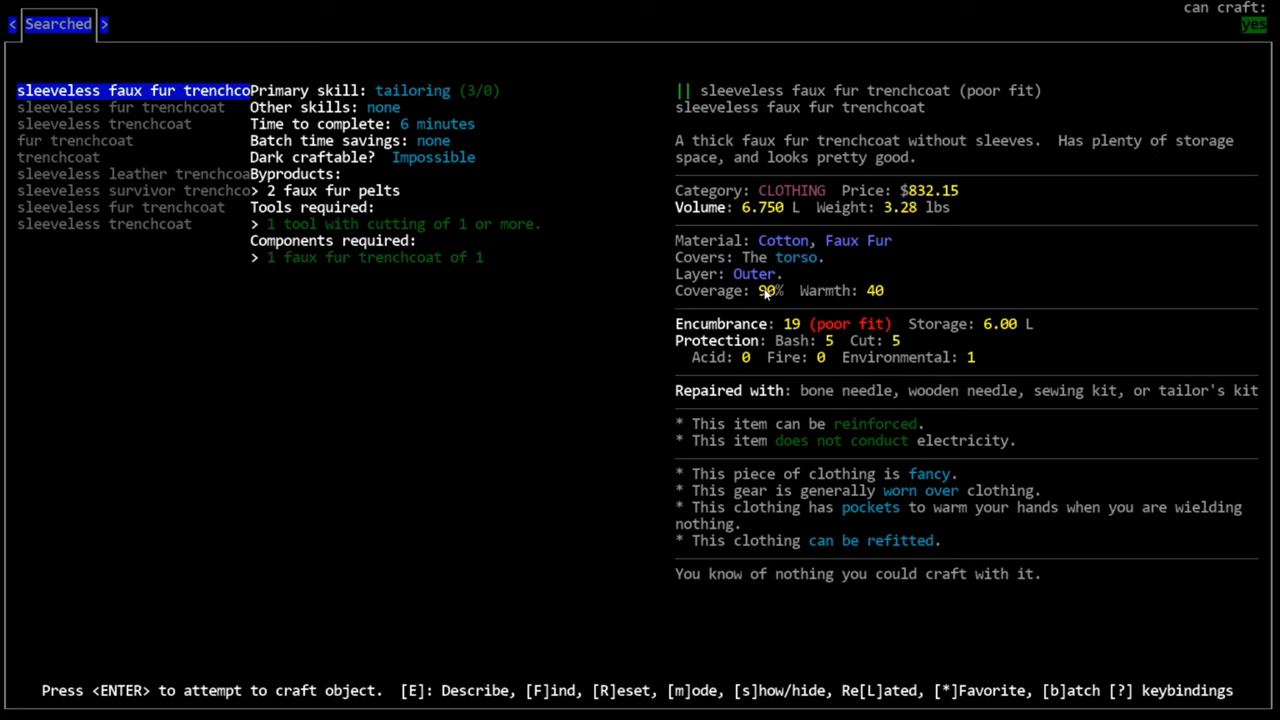
pyautogui.moveTo(222, 53)
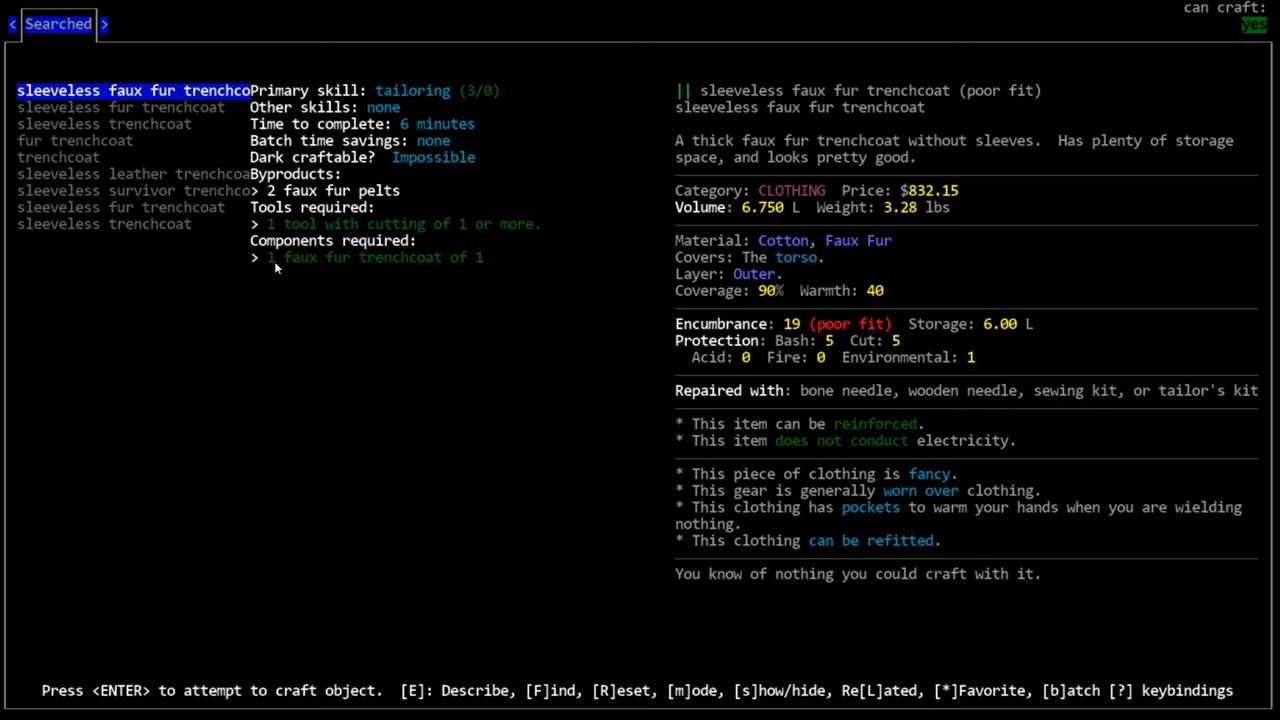
pyautogui.moveTo(803, 376)
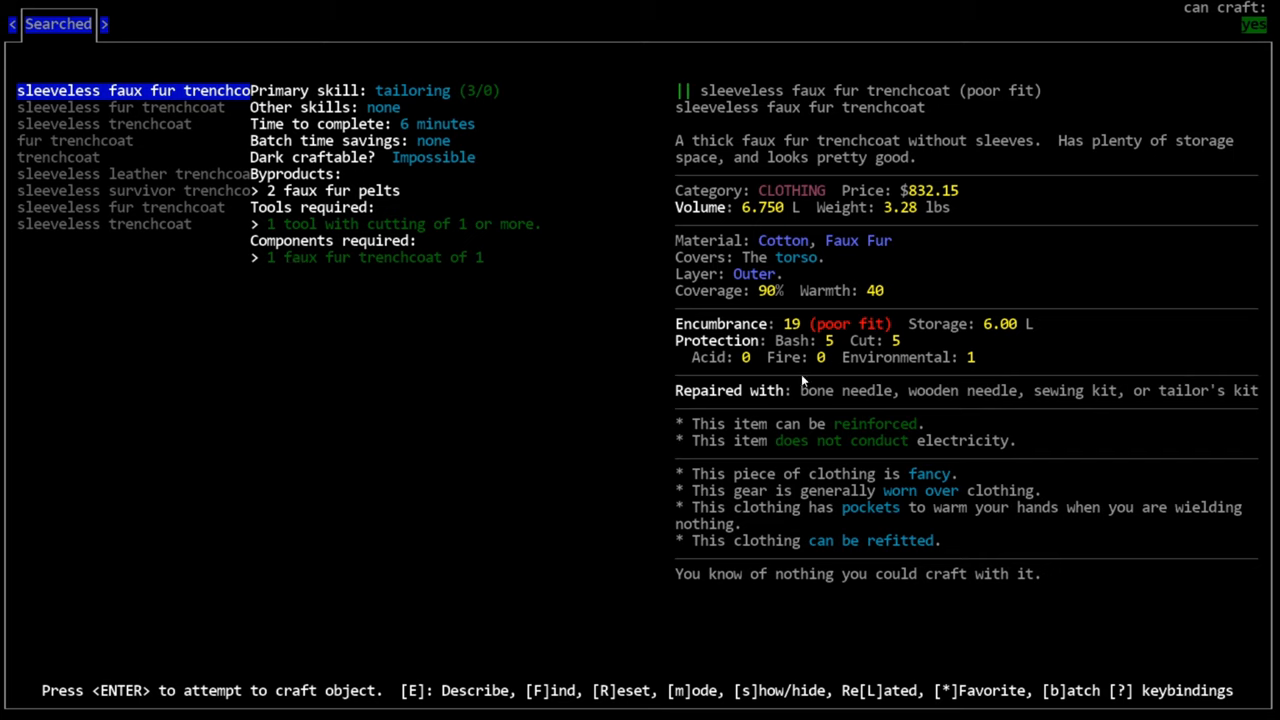
pyautogui.moveTo(848, 257)
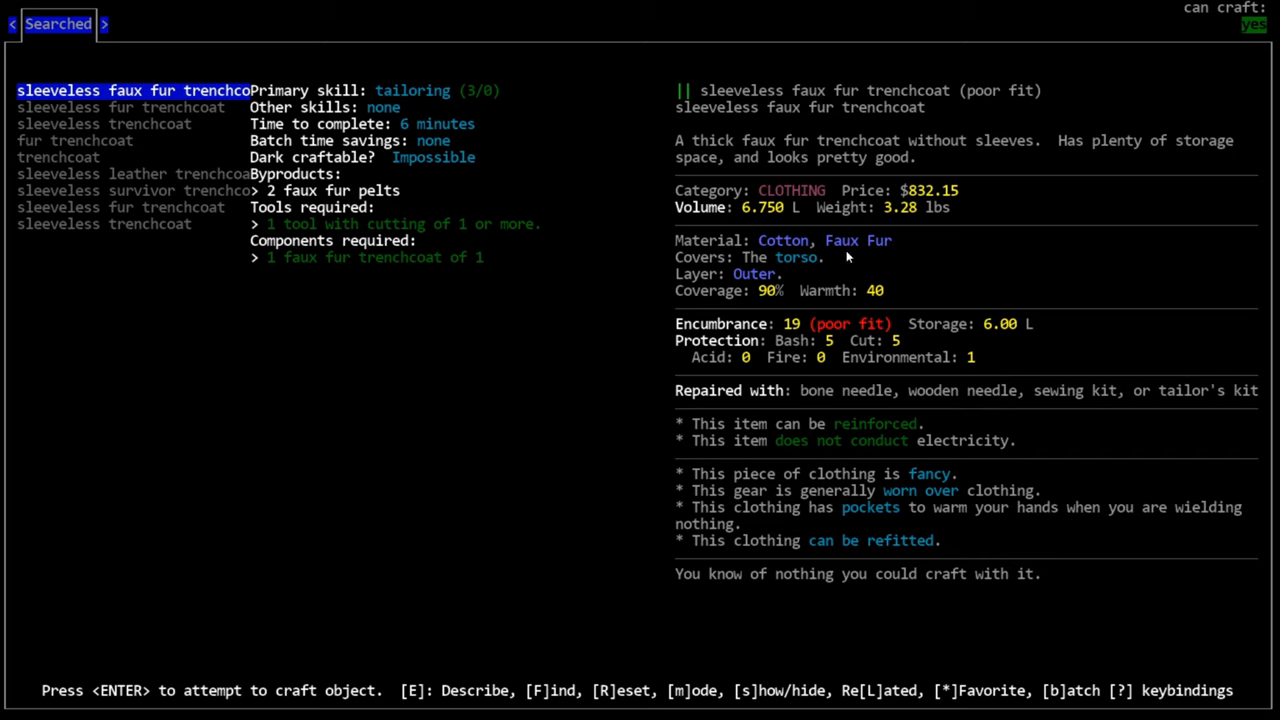
pyautogui.moveTo(880, 441)
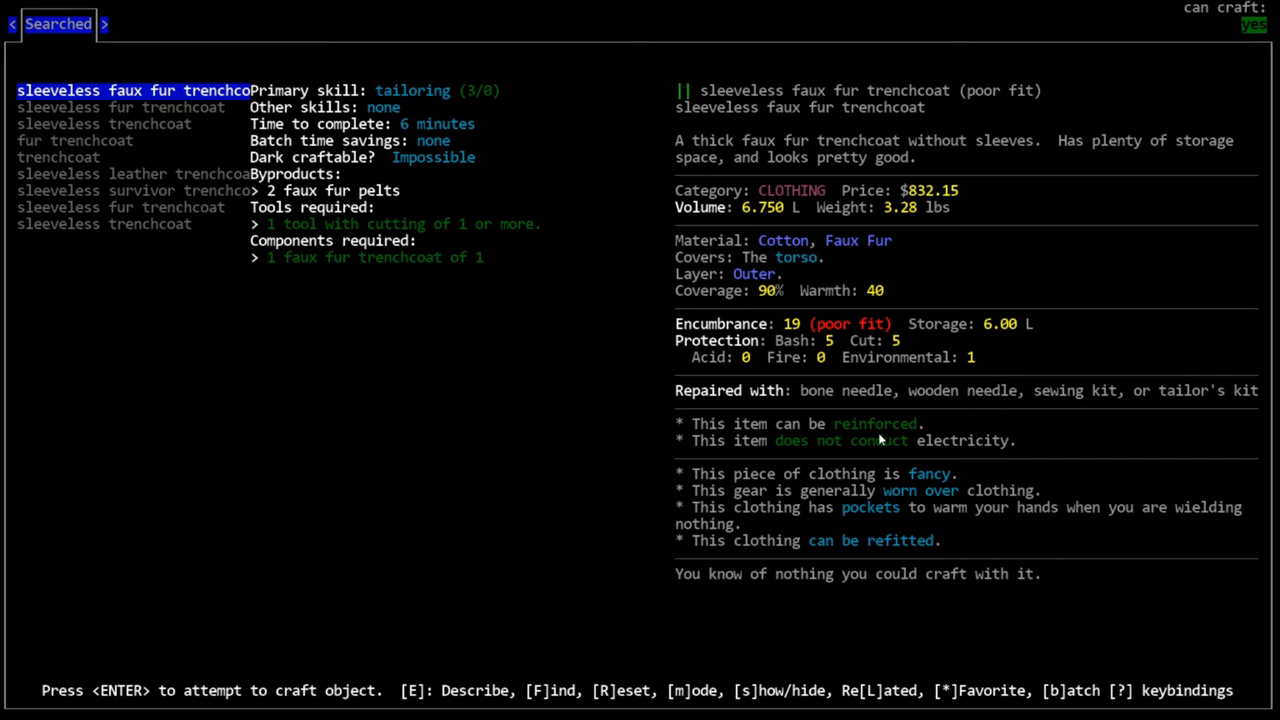
pyautogui.moveTo(411, 245)
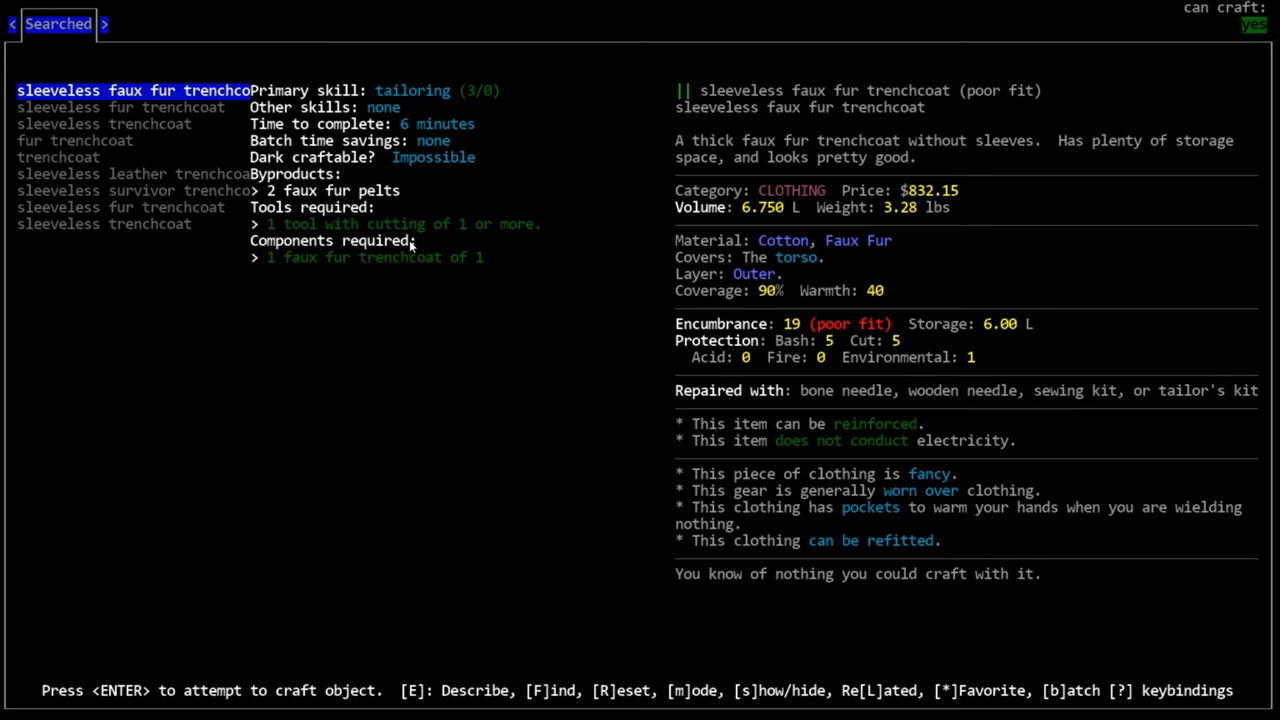
# Review the fur and plain trenchcoat recipes, then reset the search to all torso recipes
pyautogui.press('DOWN')
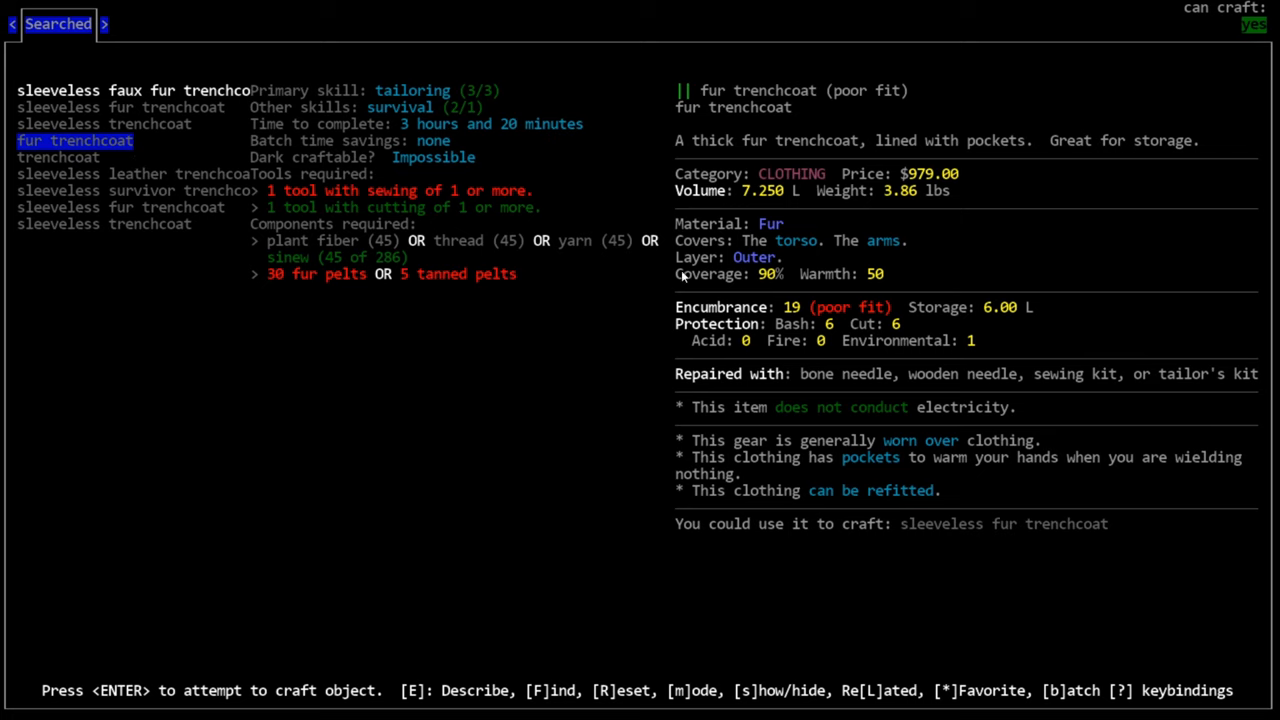
pyautogui.press('Down')
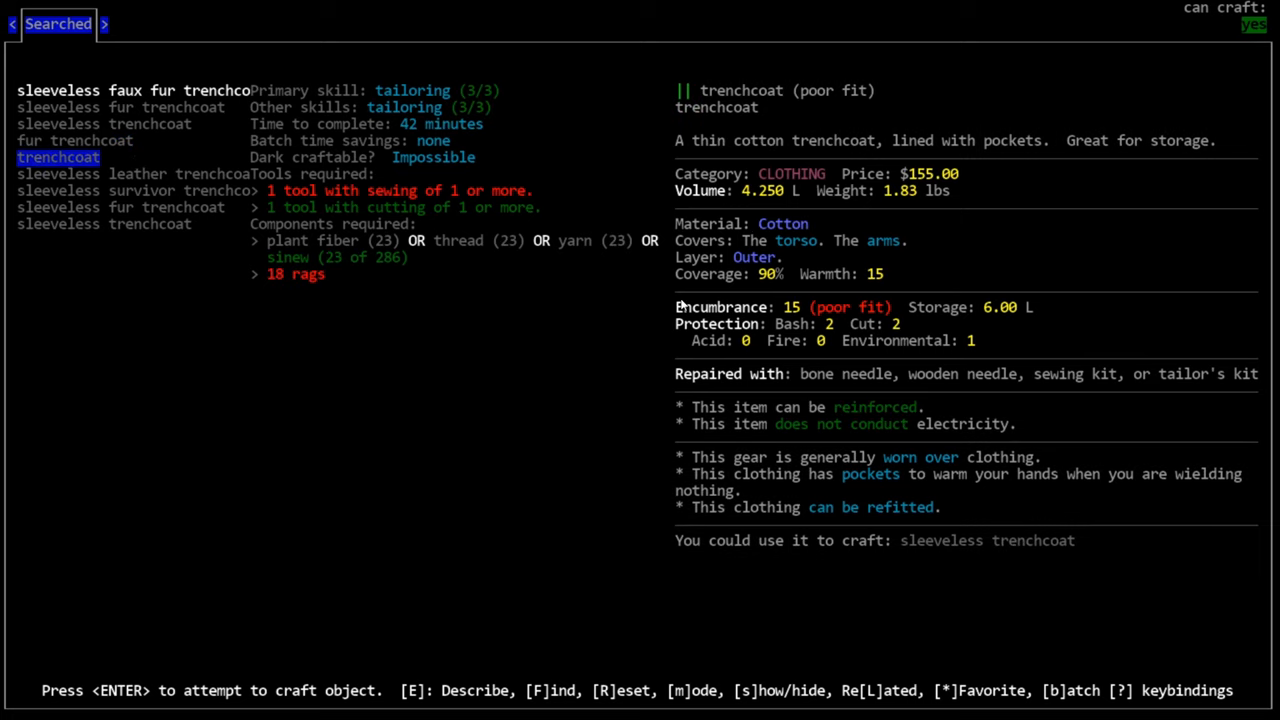
pyautogui.press('f')
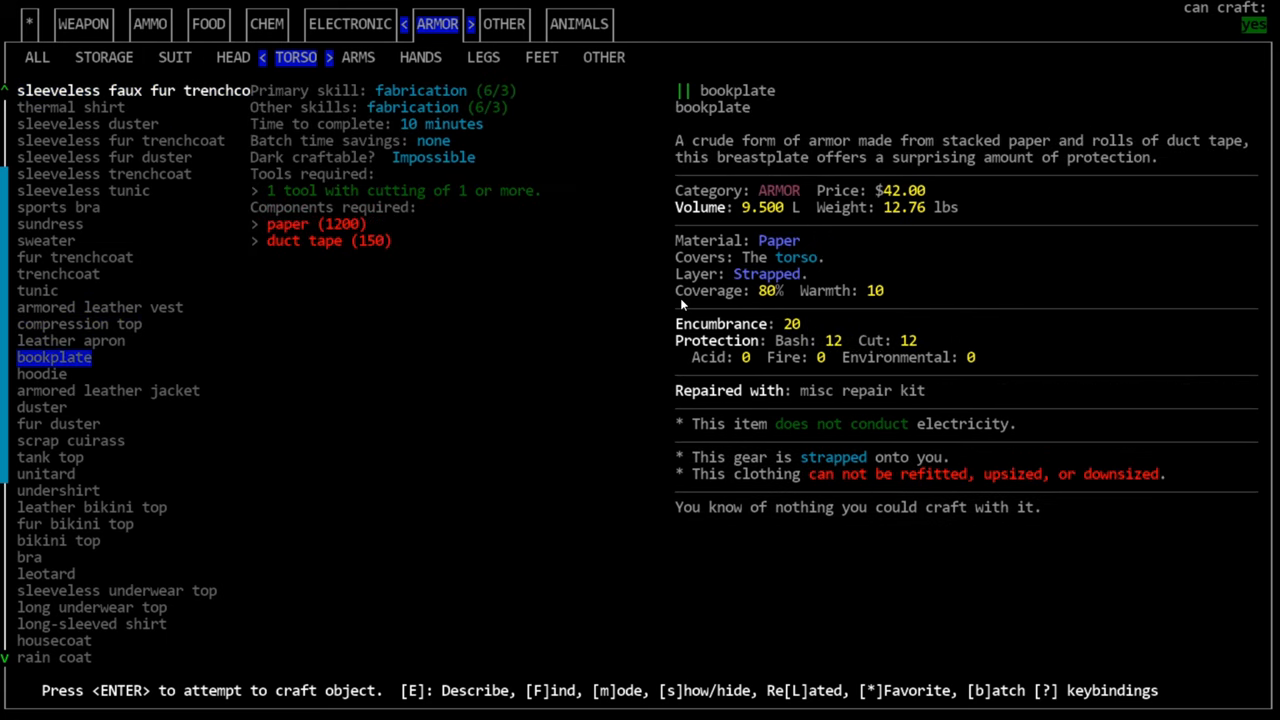
# Browse more Armor > Torso recipes and close the crafting menu
pyautogui.click(42, 373)
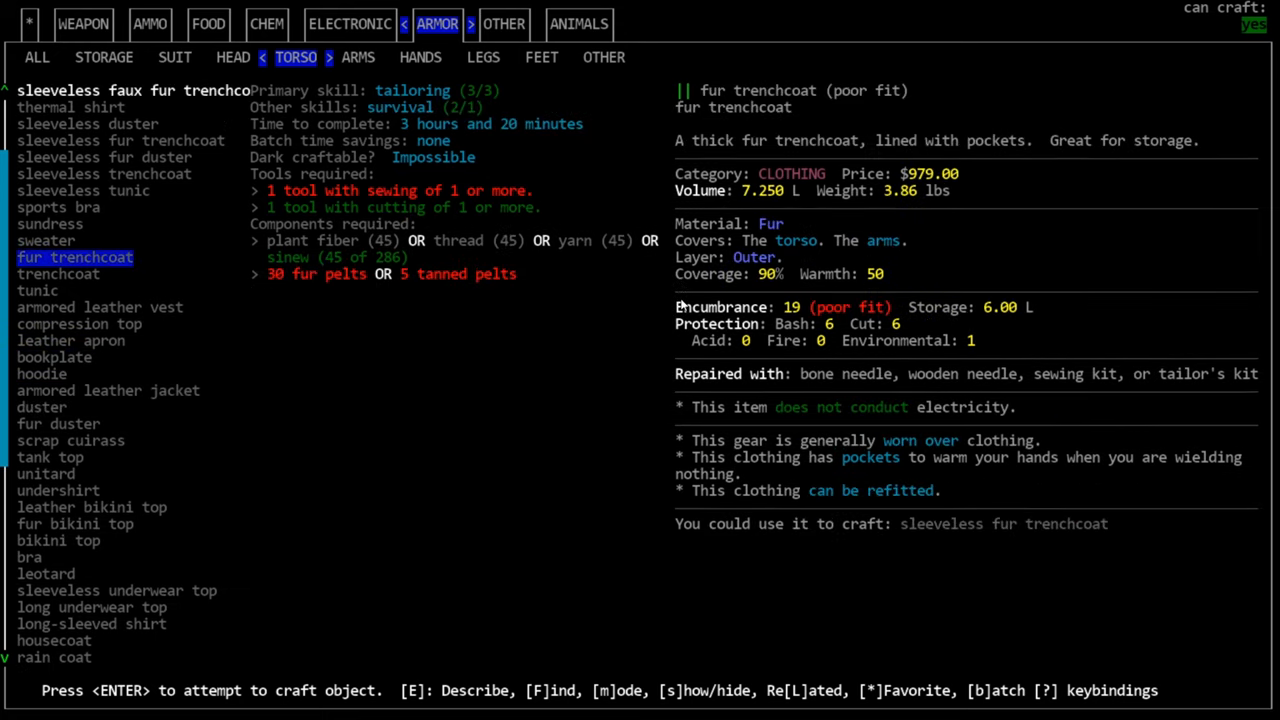
pyautogui.click(54, 357)
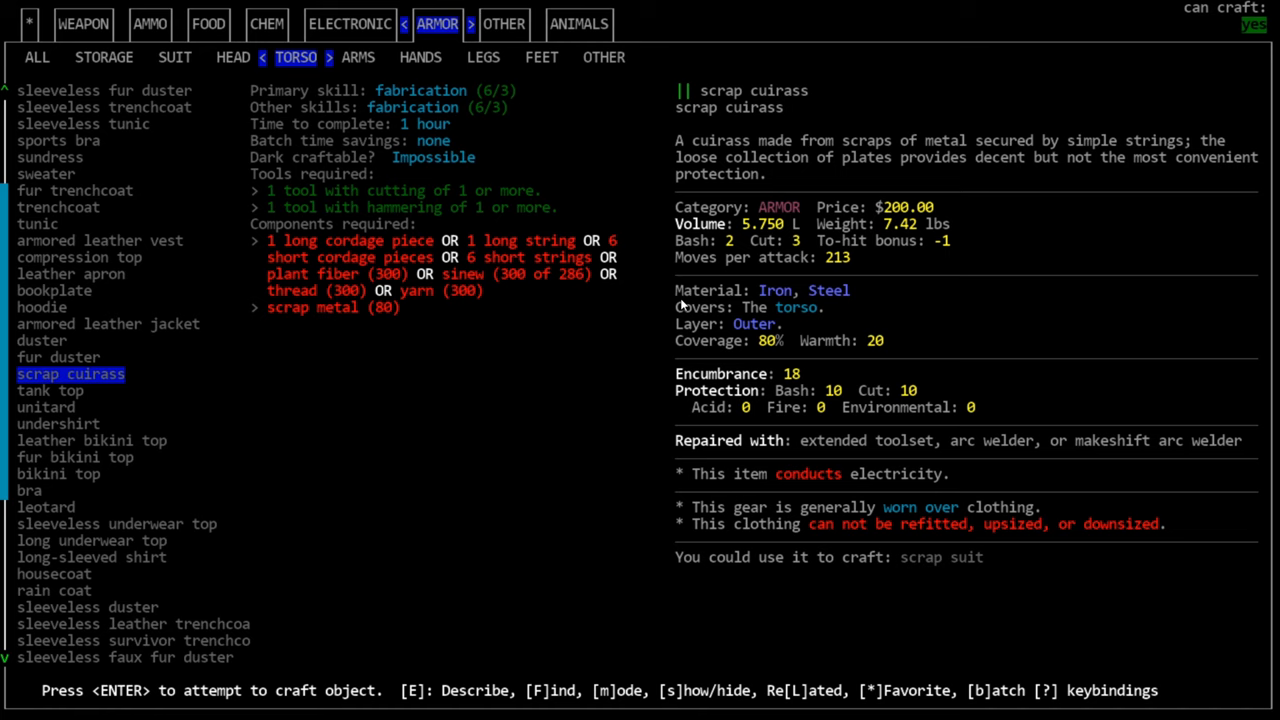
pyautogui.click(28, 373)
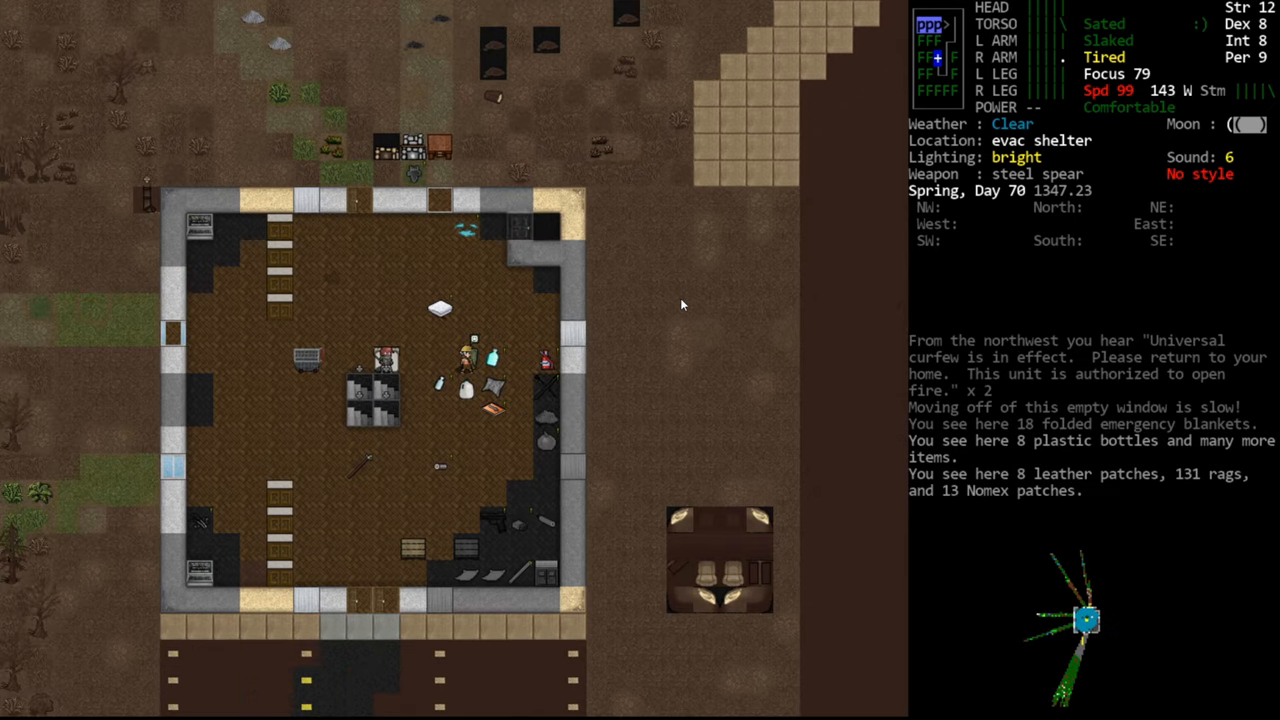
# Check the wear menu, then pick up the wrench and bottle jack using a 'jack' filter
pyautogui.press('W')
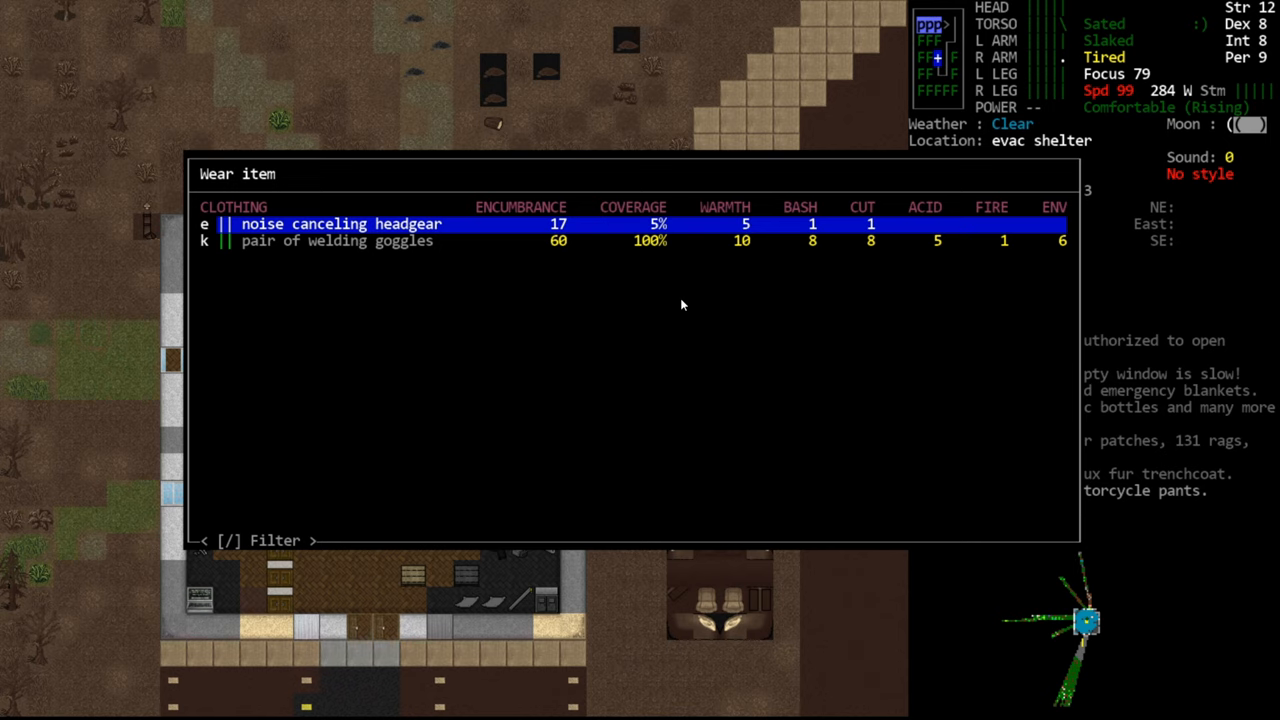
pyautogui.press('ESCAPE')
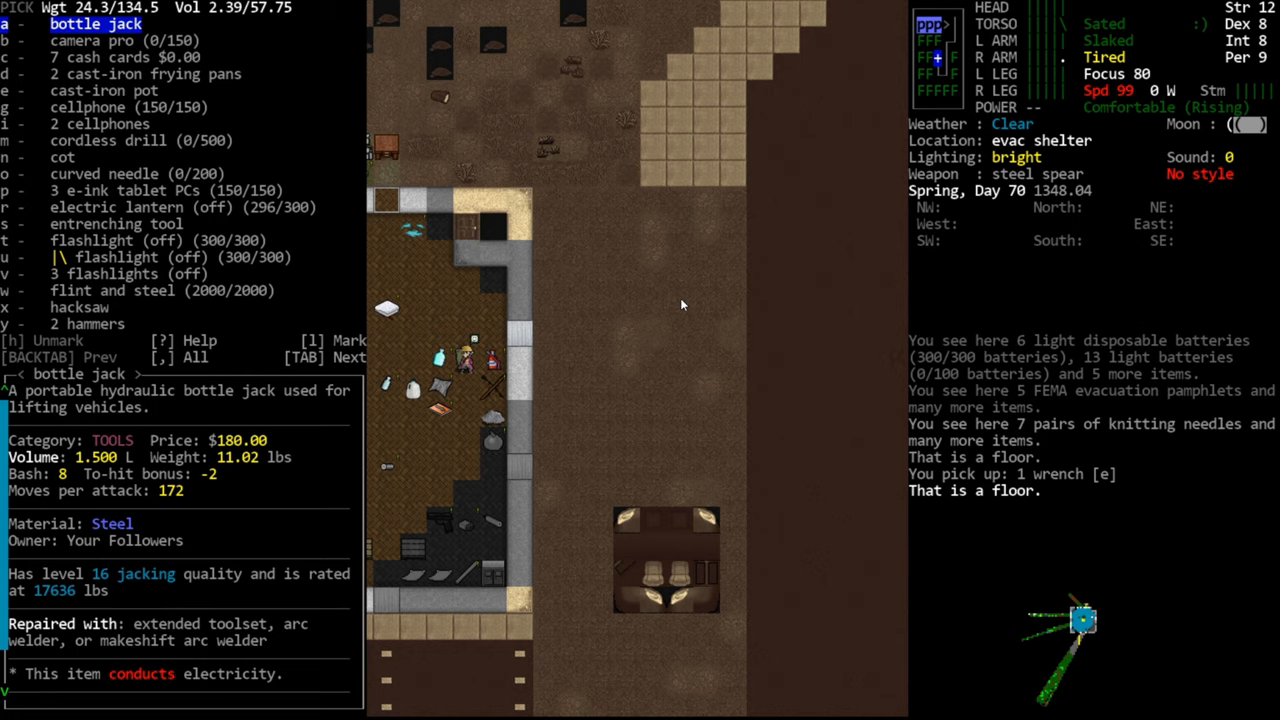
pyautogui.write('jack')
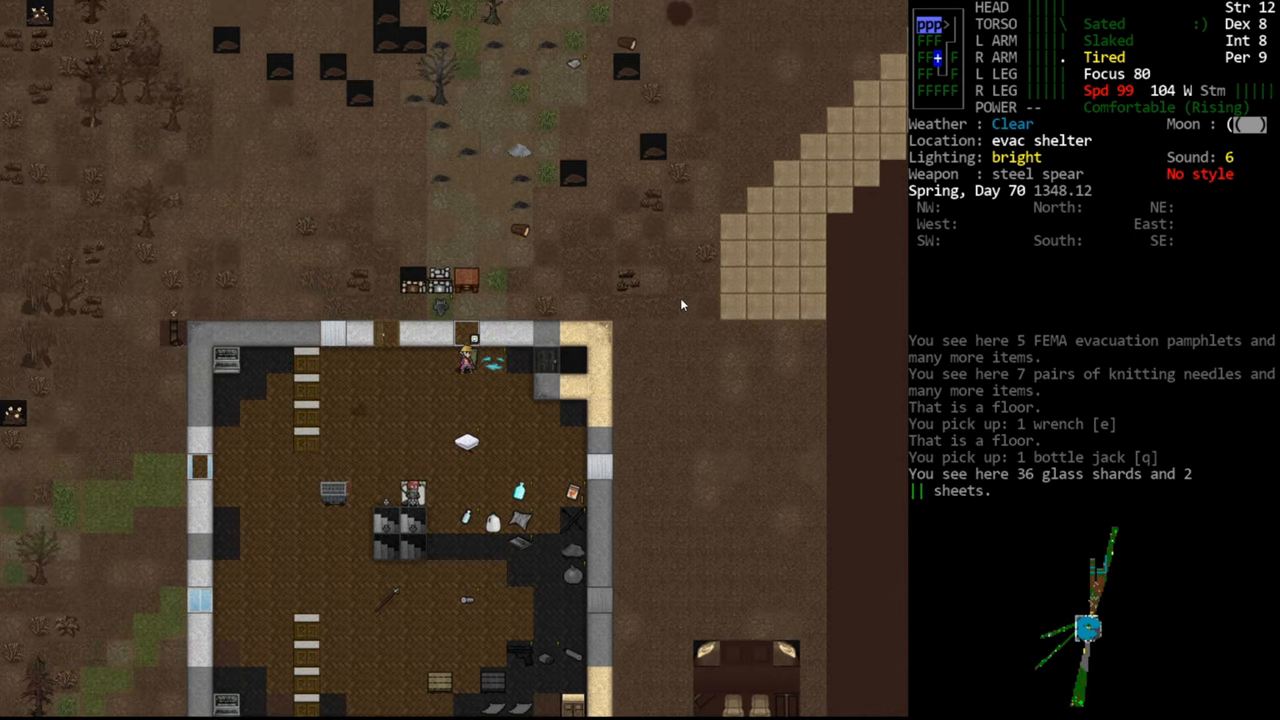
pyautogui.press('i')
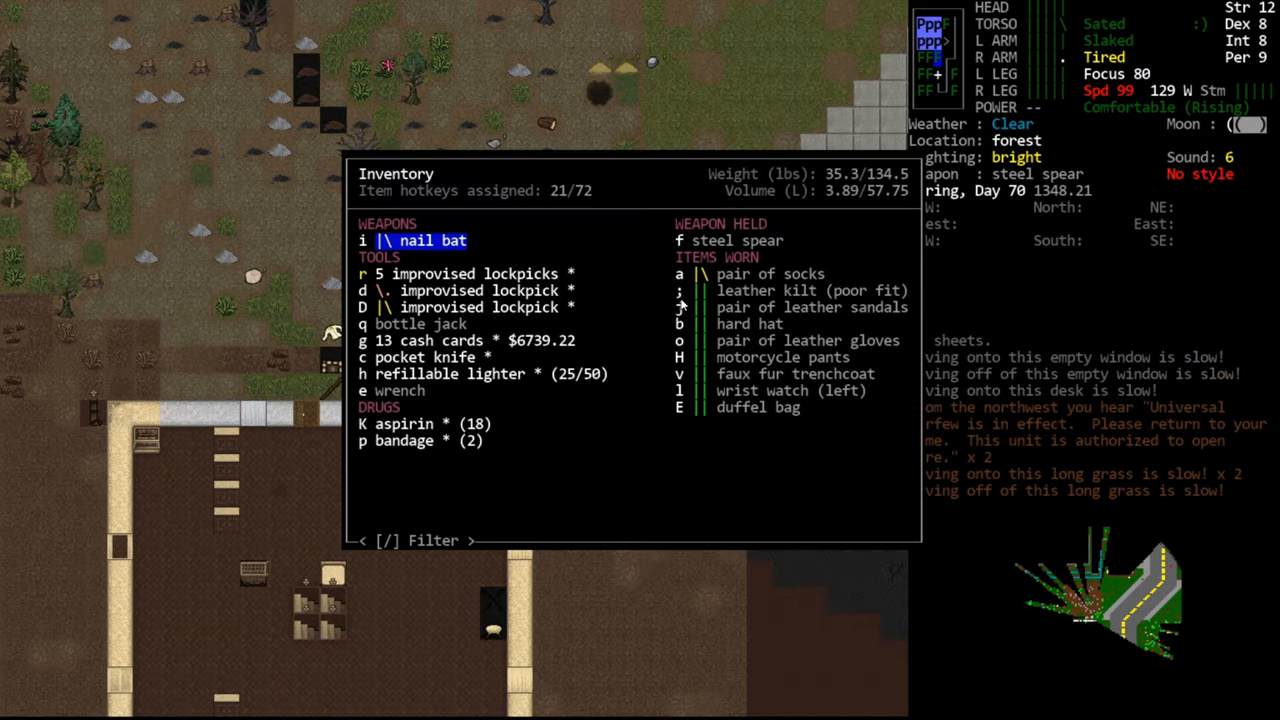
# Back out of the inventory and wield menus, keeping the steel spear wielded
pyautogui.press('Escape')
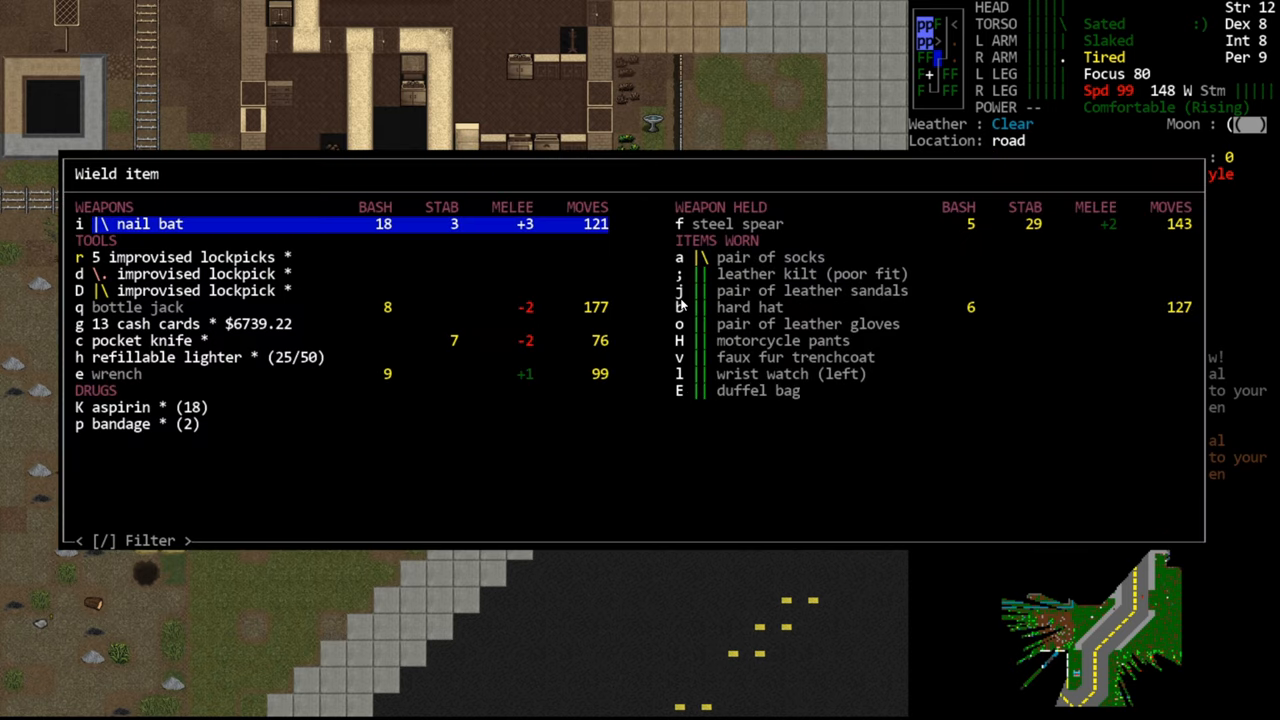
pyautogui.press('Escape')
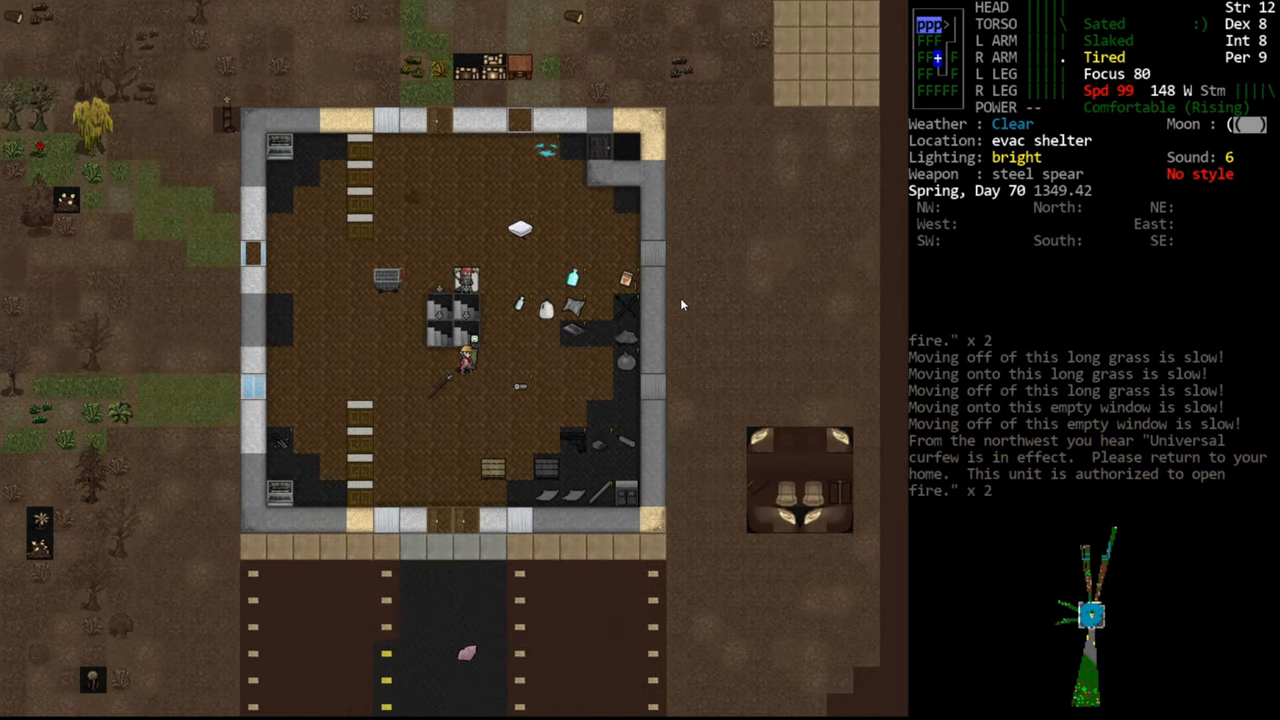
pyautogui.press('d')
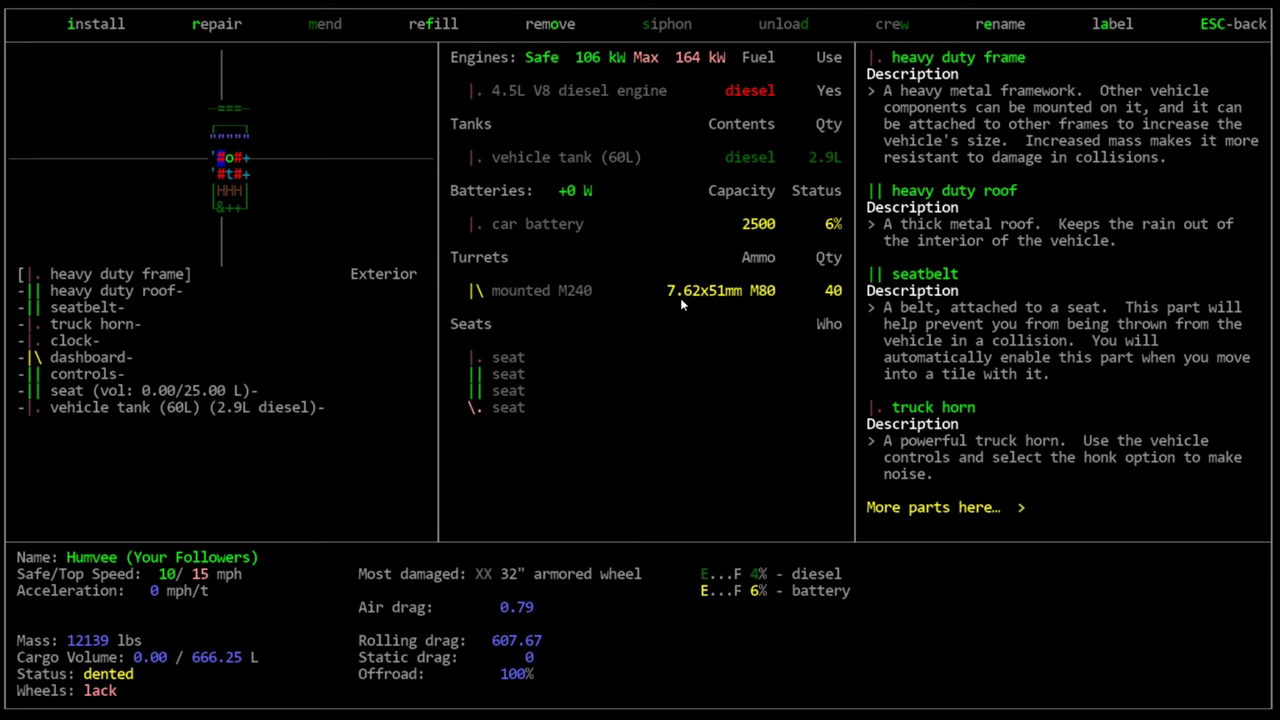
pyautogui.moveTo(836, 157)
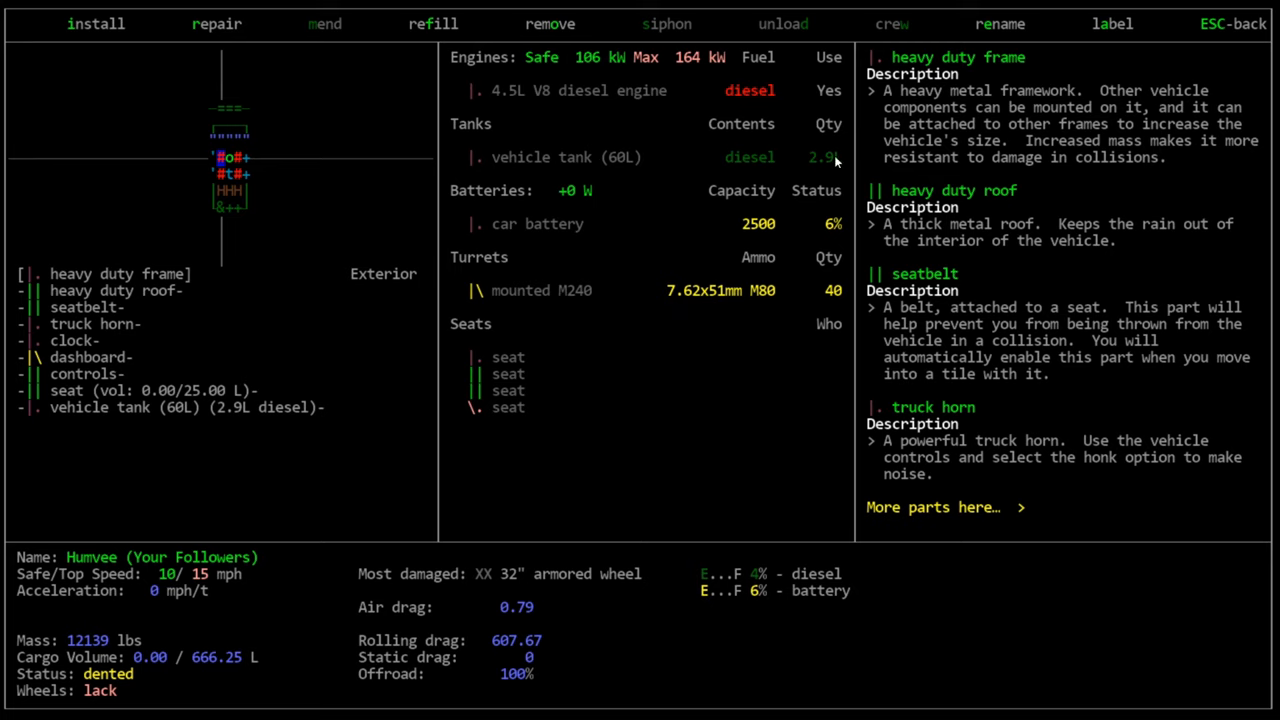
pyautogui.moveTo(175, 492)
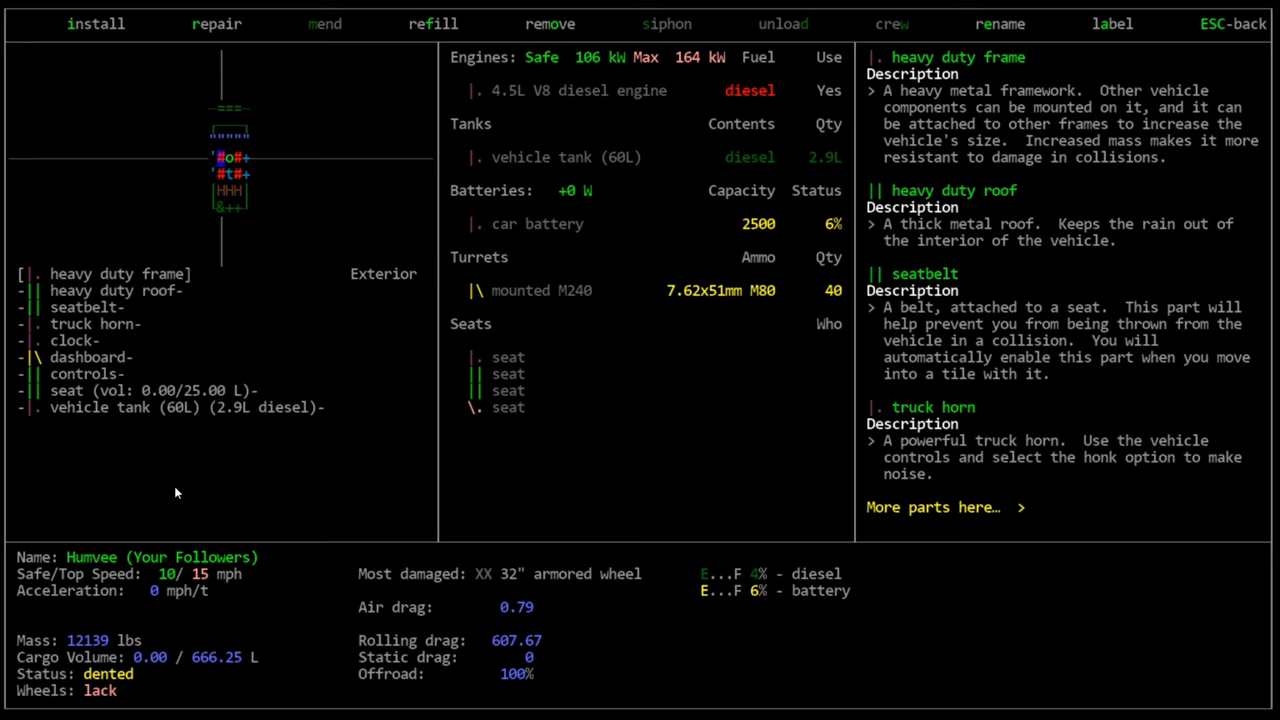
pyautogui.moveTo(268, 404)
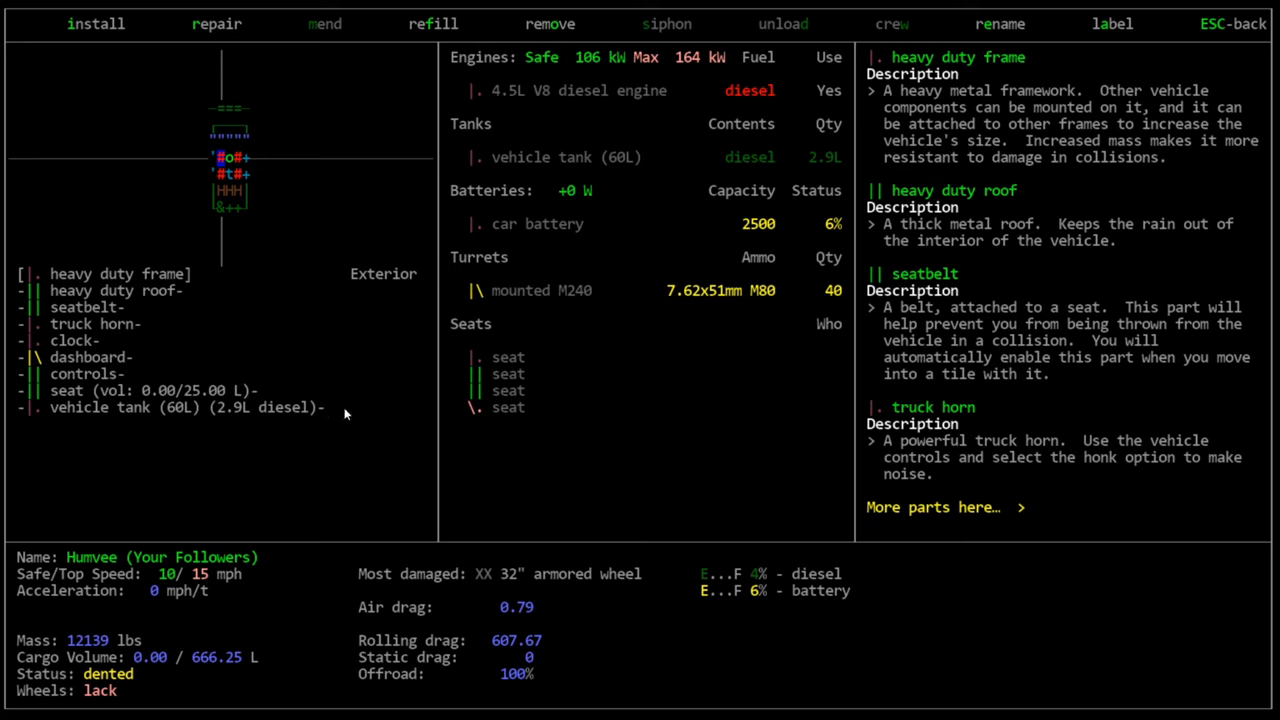
pyautogui.moveTo(358, 415)
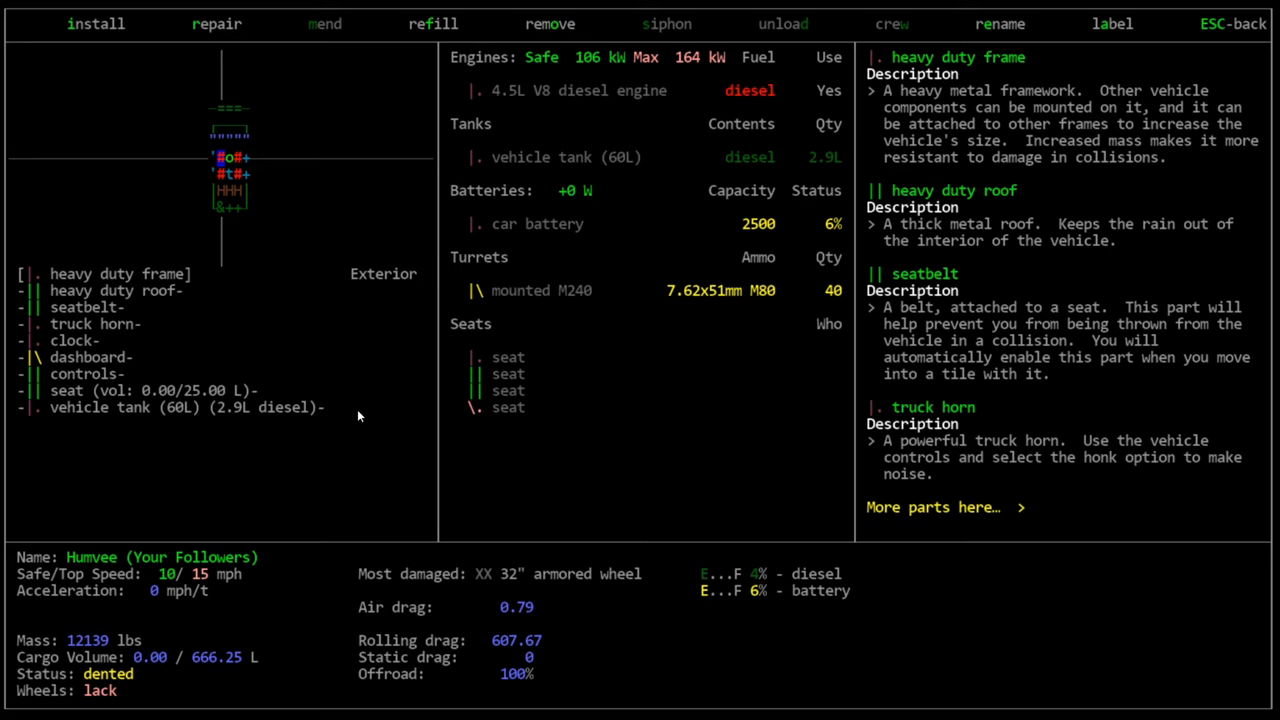
pyautogui.moveTo(530, 645)
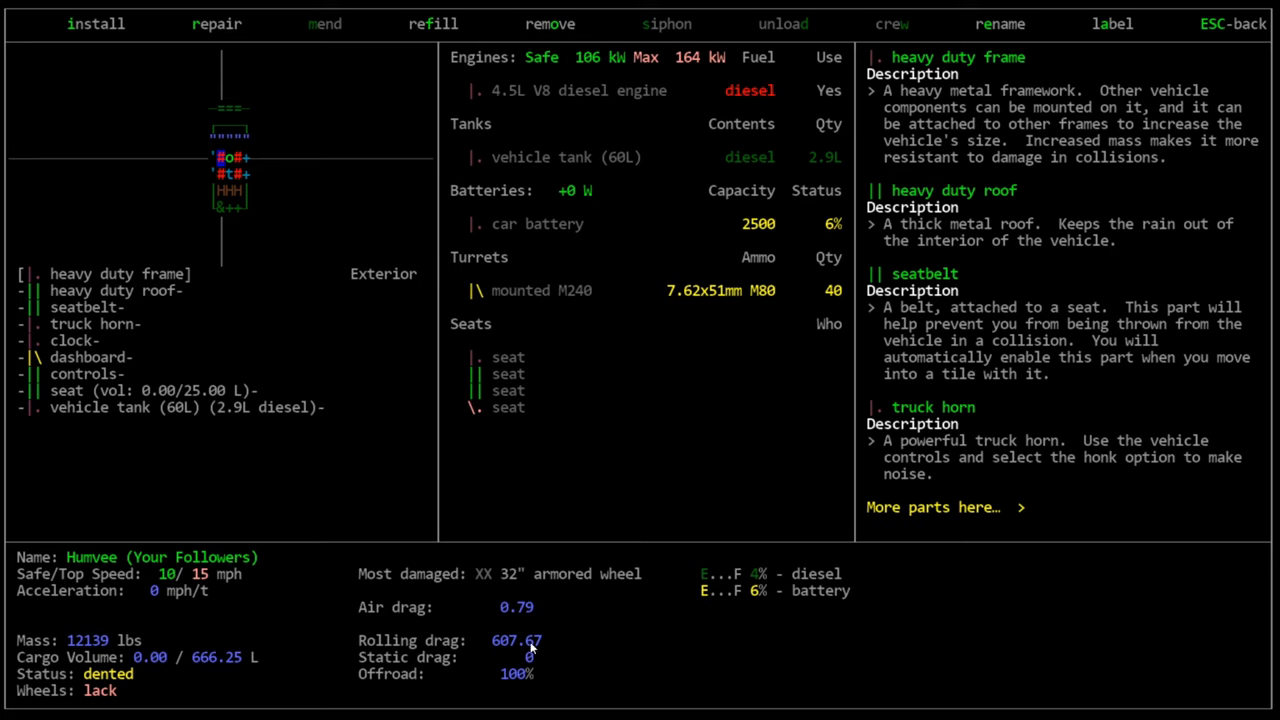
pyautogui.moveTo(843, 554)
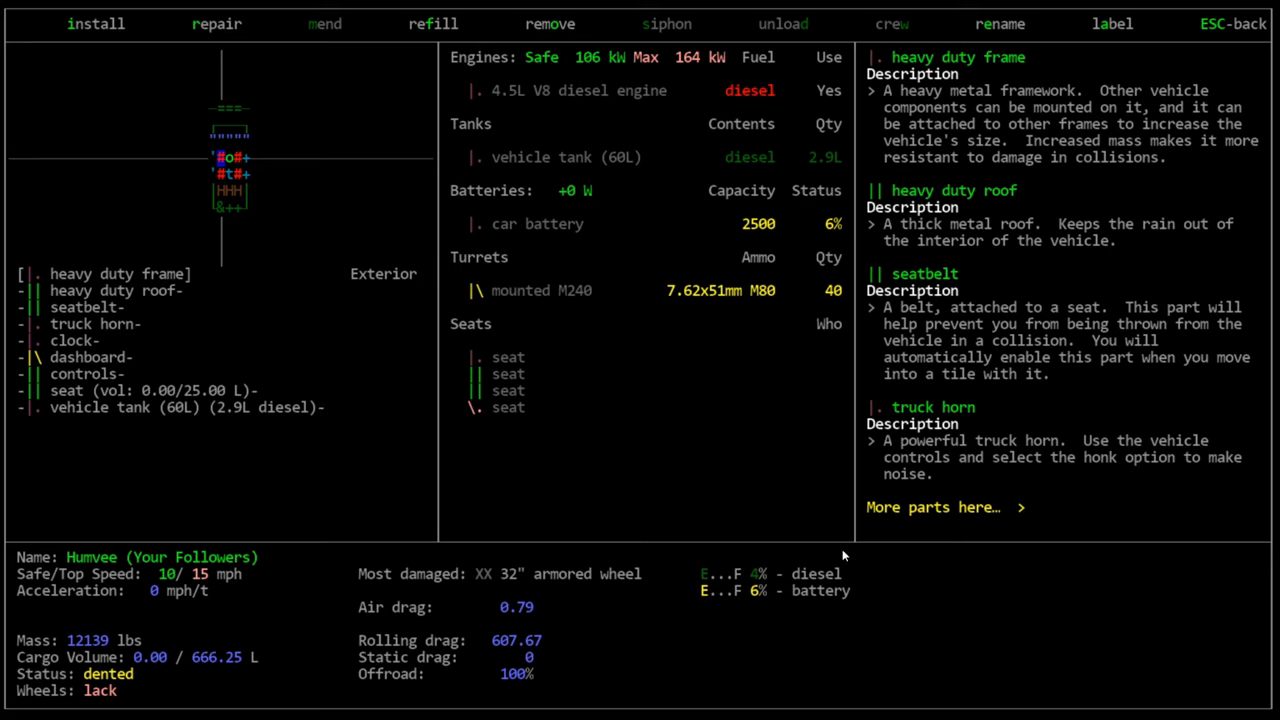
pyautogui.moveTo(233, 173)
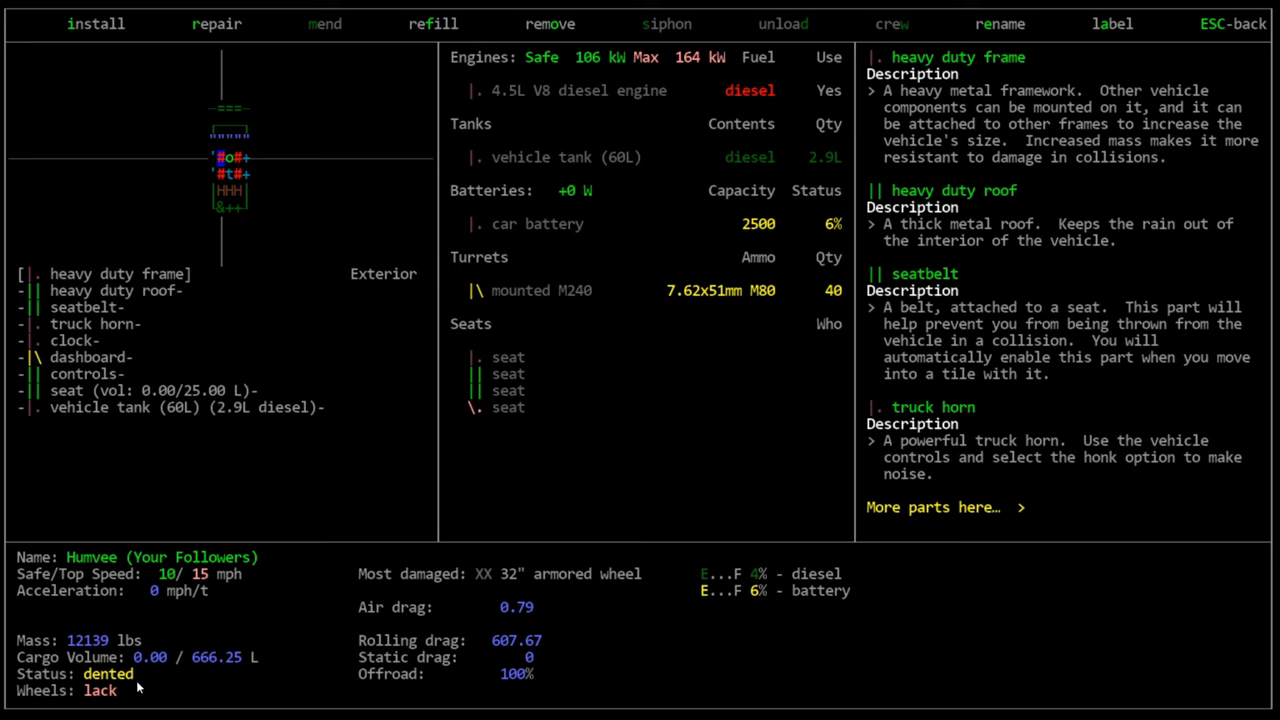
pyautogui.moveTo(718, 648)
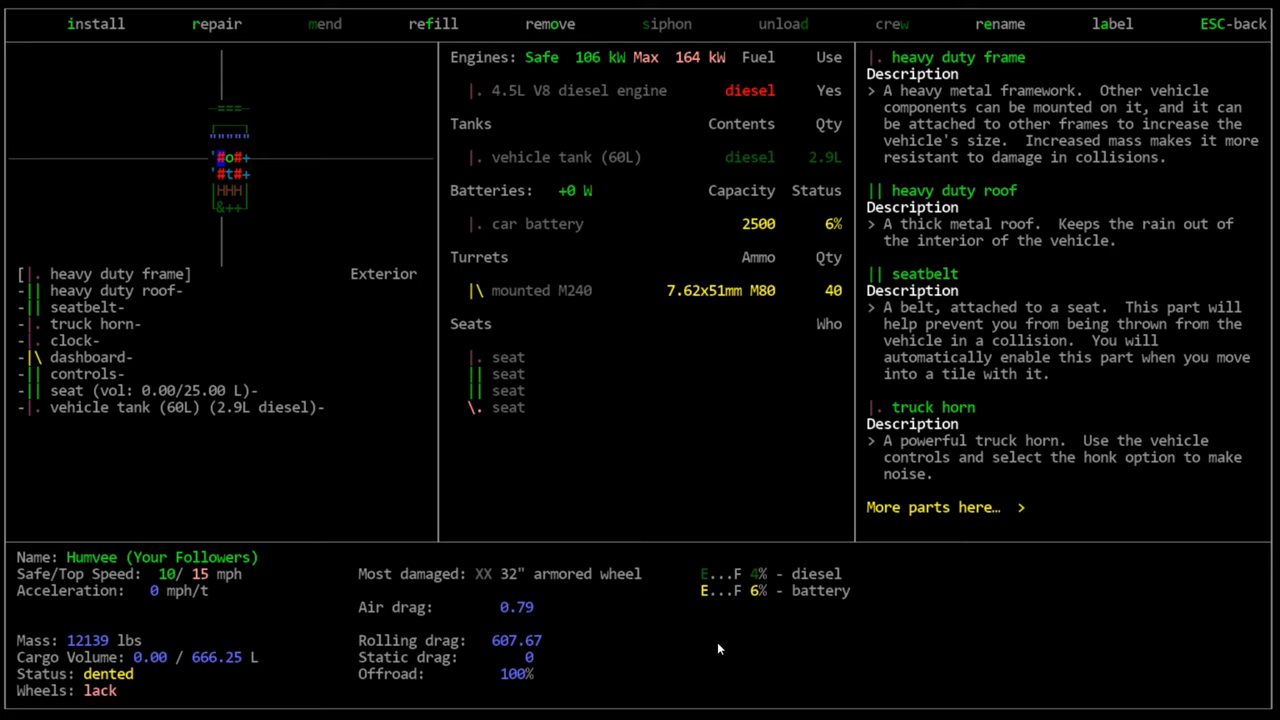
pyautogui.moveTo(275, 245)
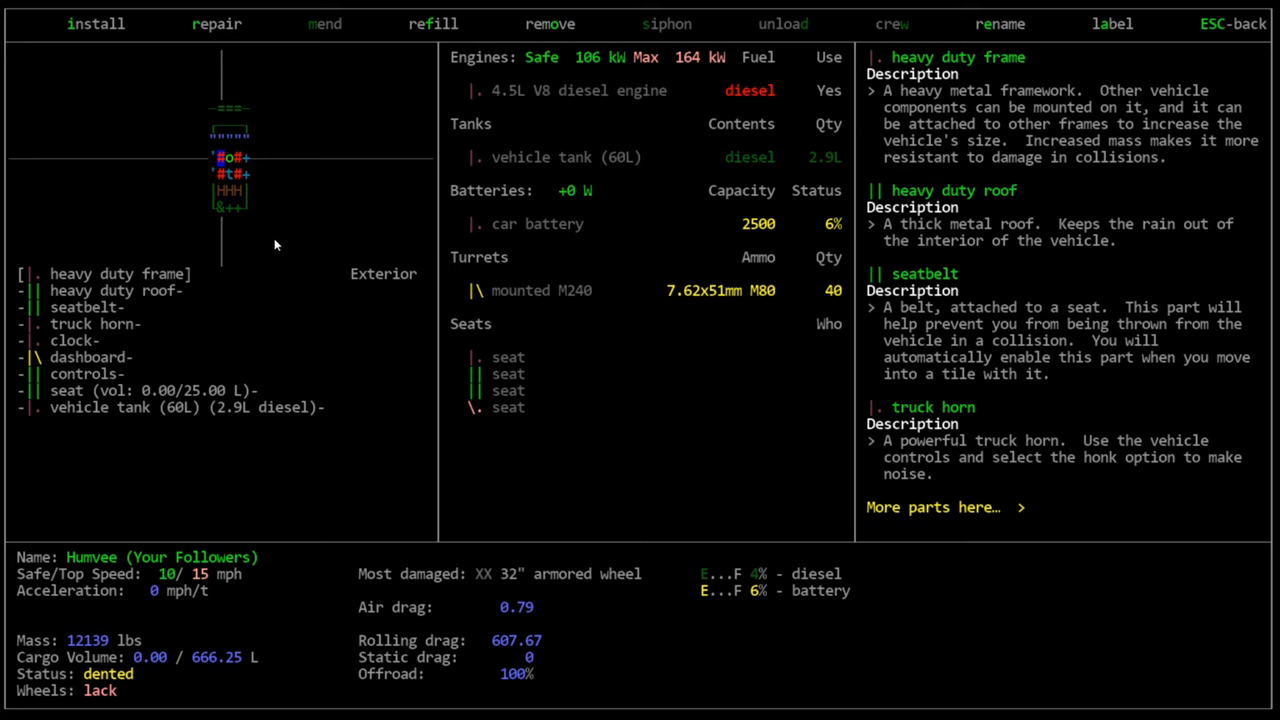
pyautogui.moveTo(170, 96)
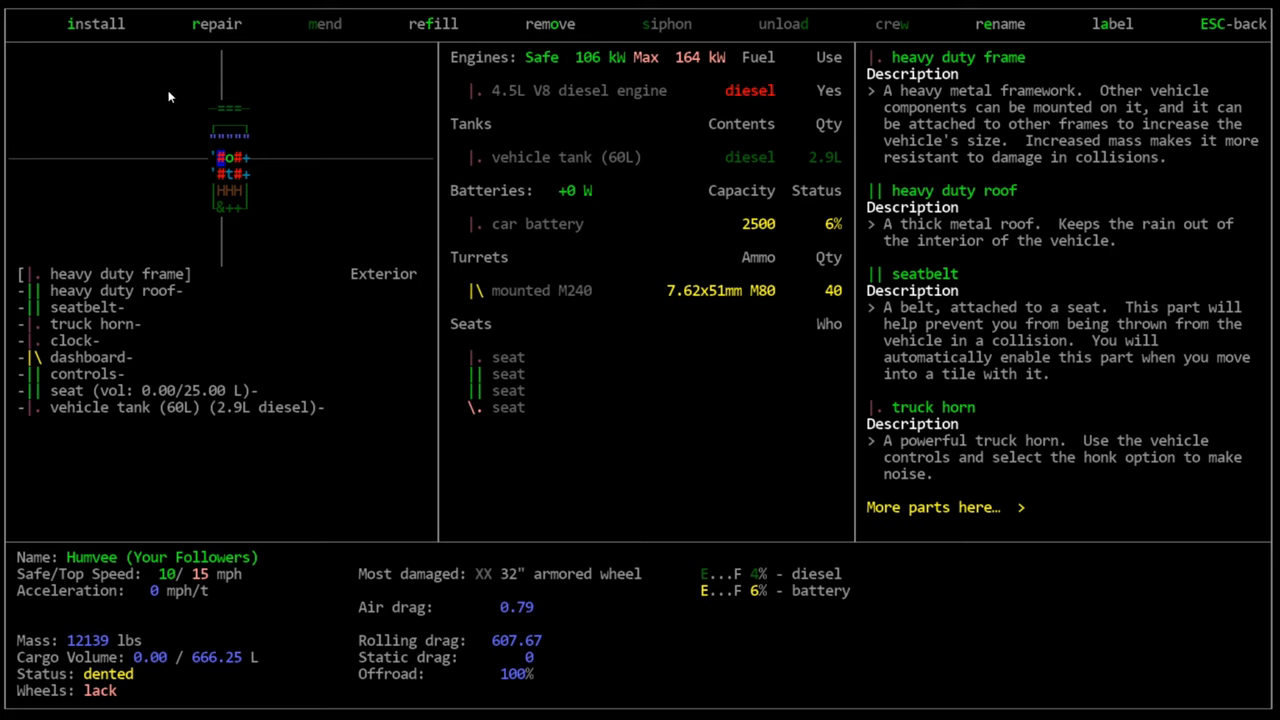
pyautogui.moveTo(550, 509)
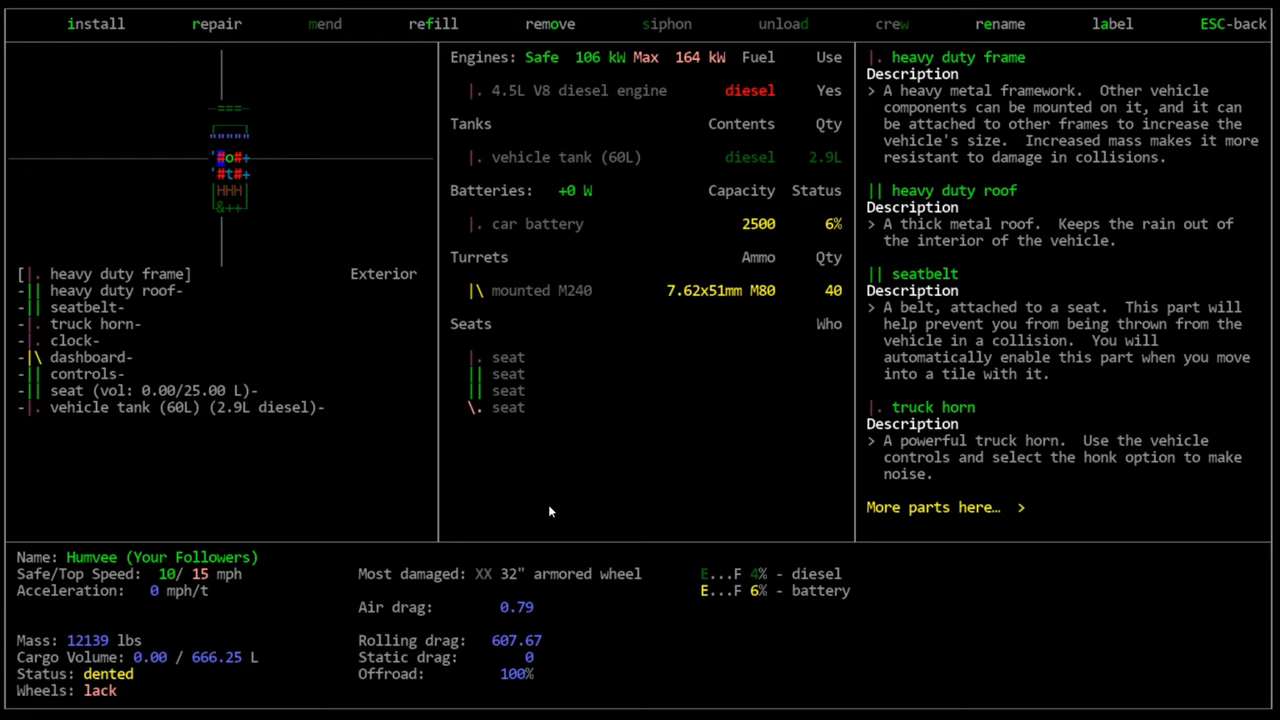
pyautogui.moveTo(193, 84)
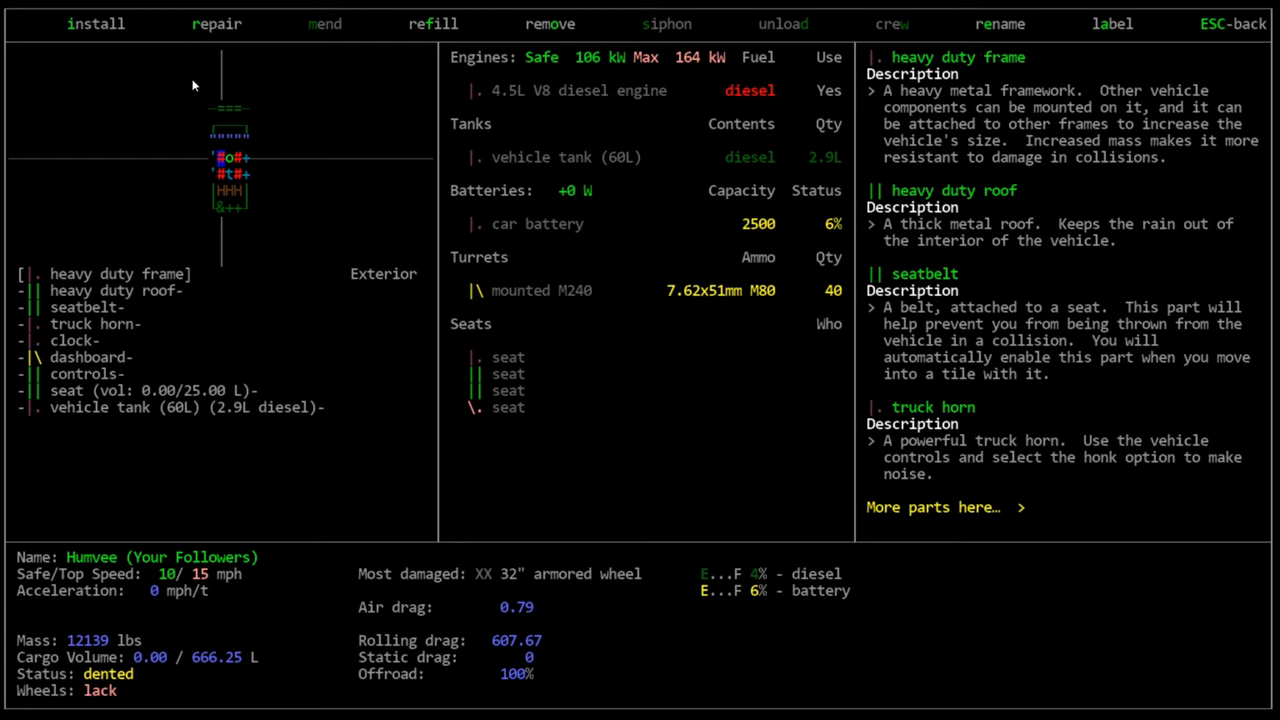
pyautogui.moveTo(352, 125)
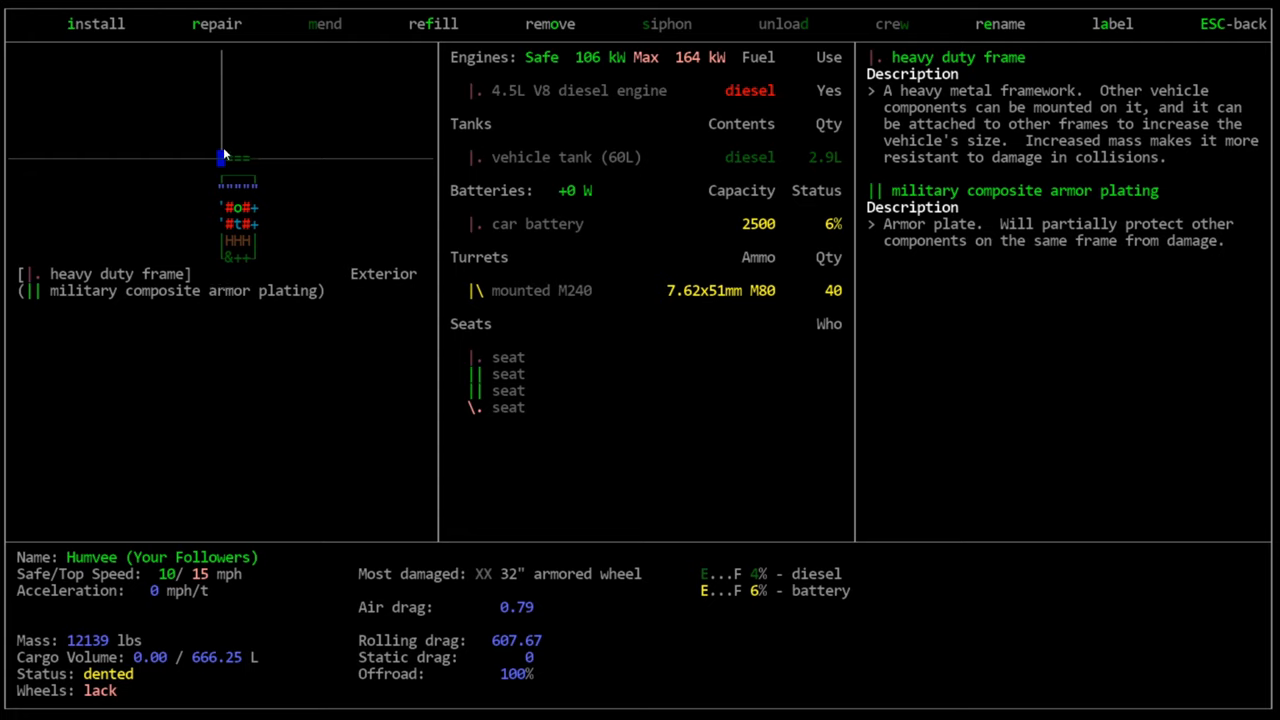
pyautogui.moveTo(278, 218)
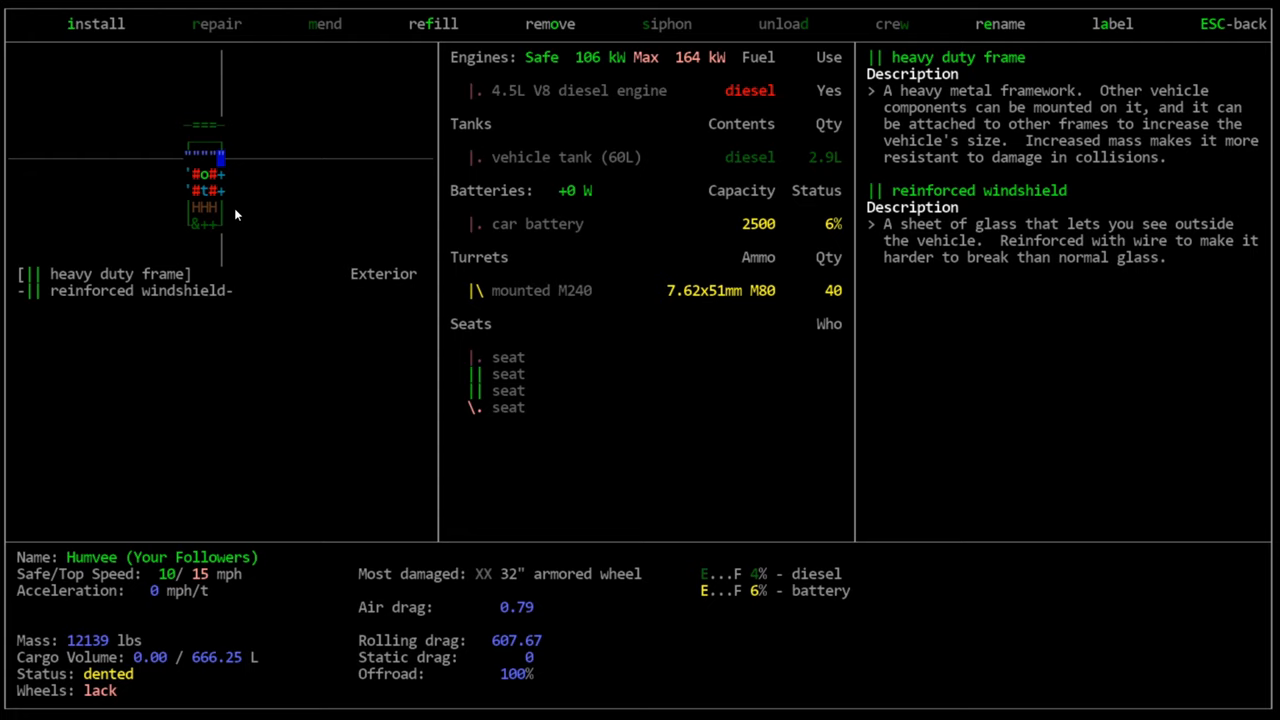
pyautogui.moveTo(200, 273)
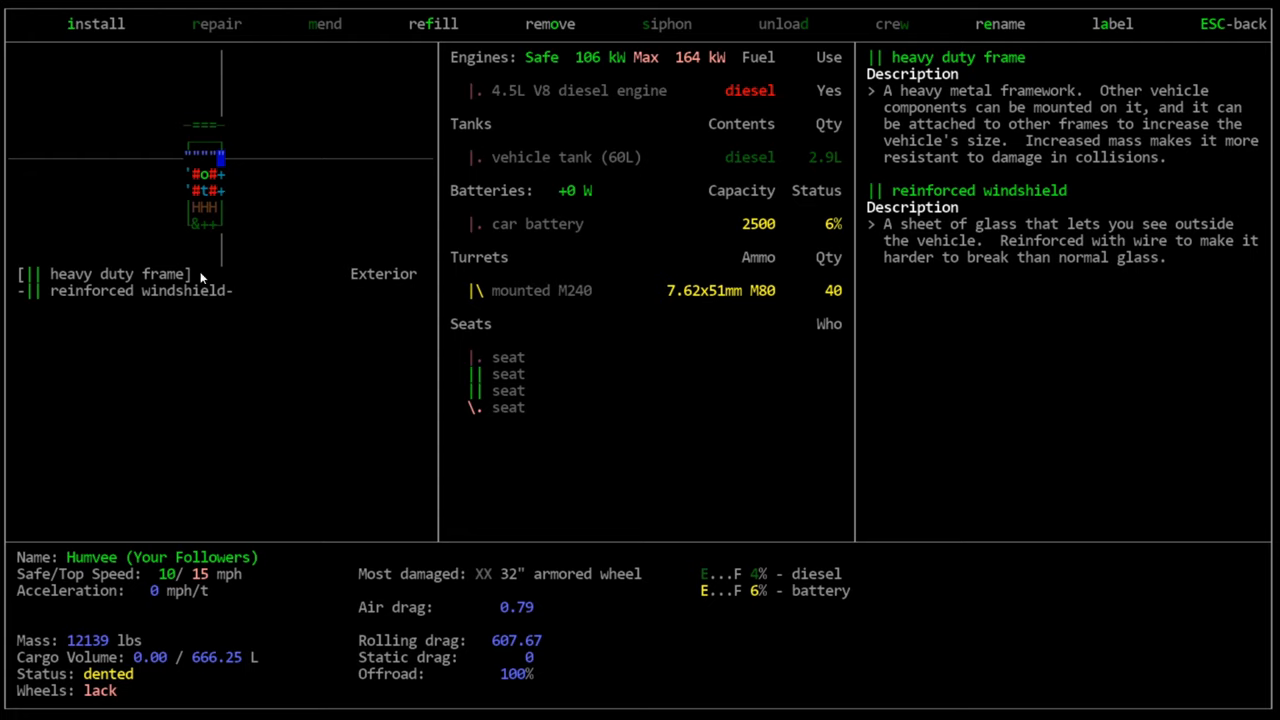
pyautogui.moveTo(186, 290)
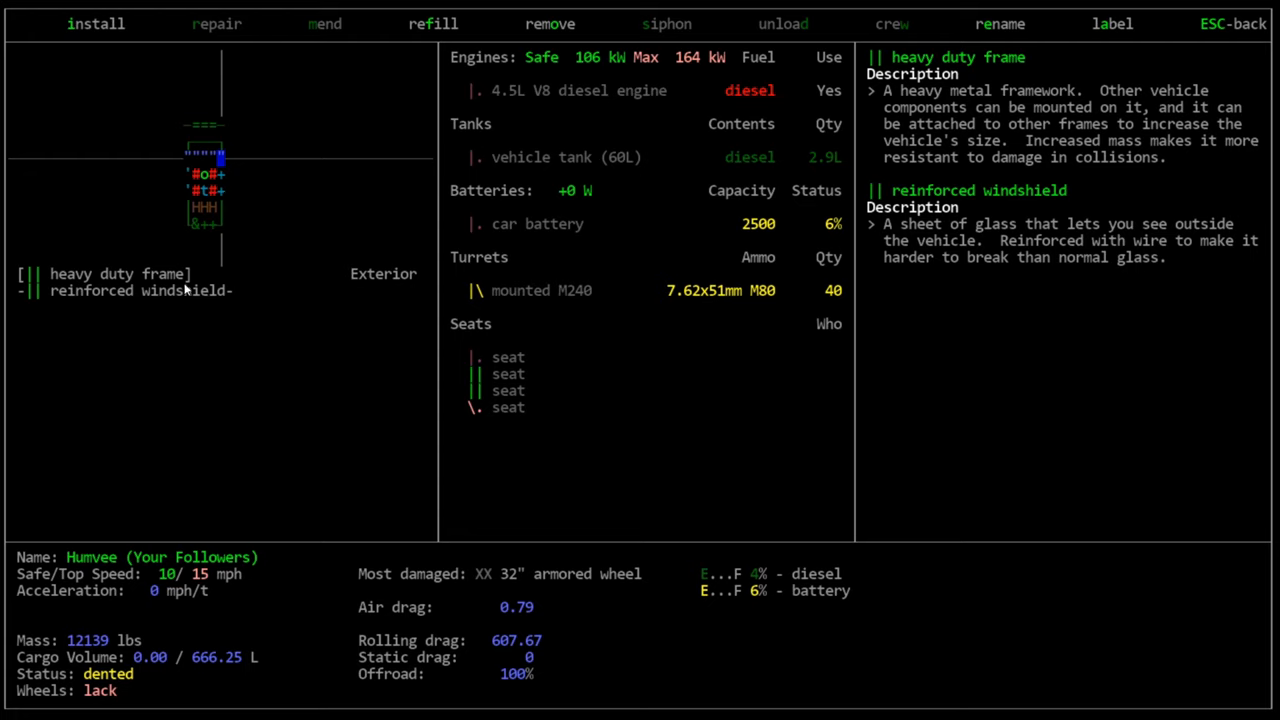
pyautogui.moveTo(120, 502)
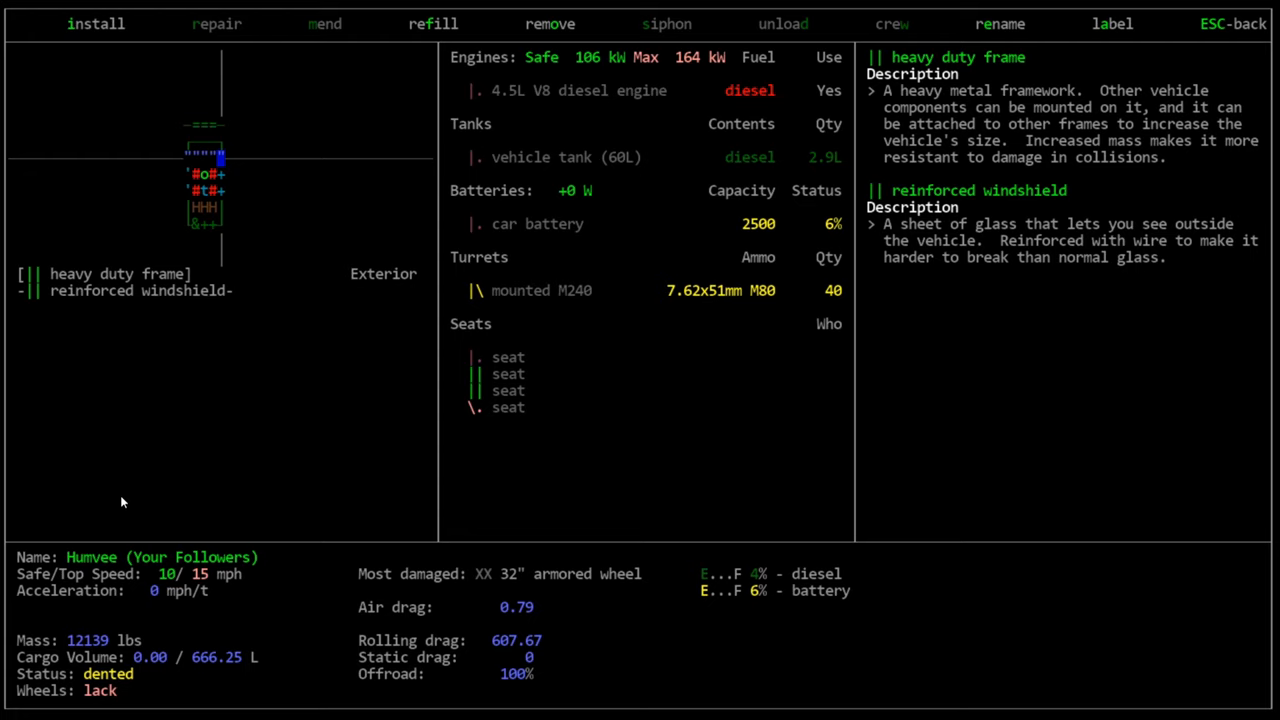
pyautogui.moveTo(238, 162)
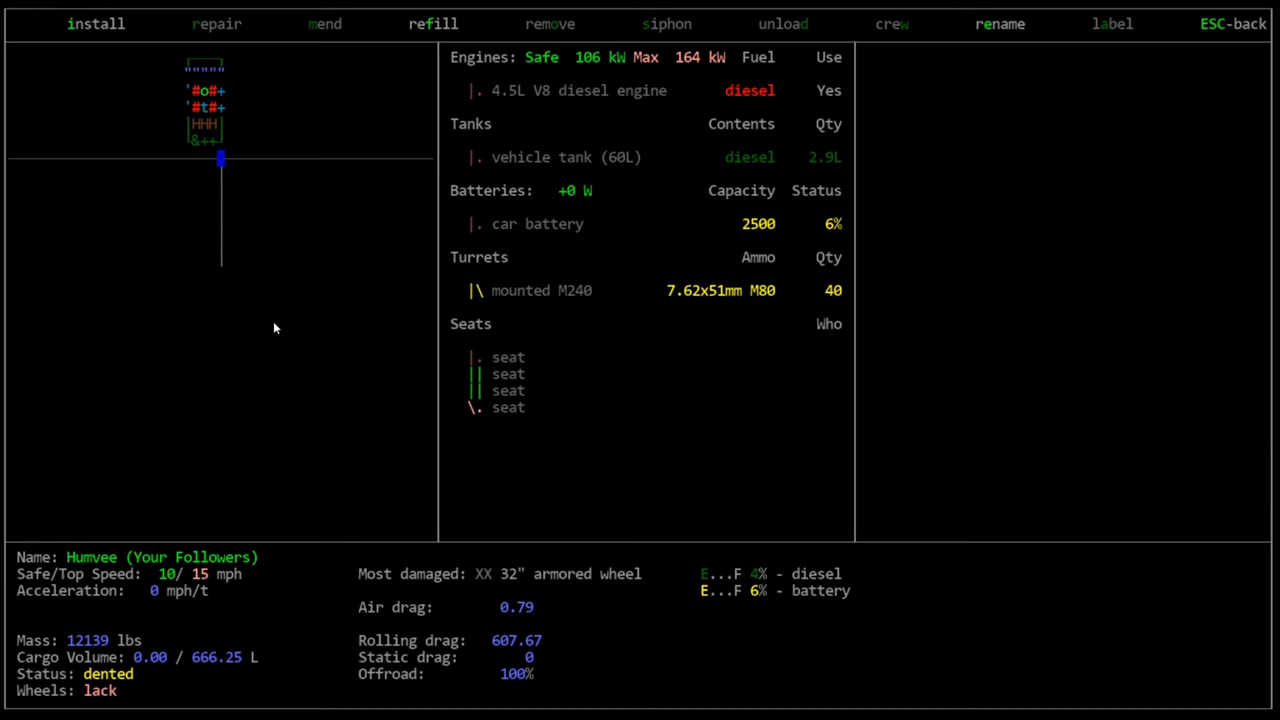
pyautogui.click(94, 23)
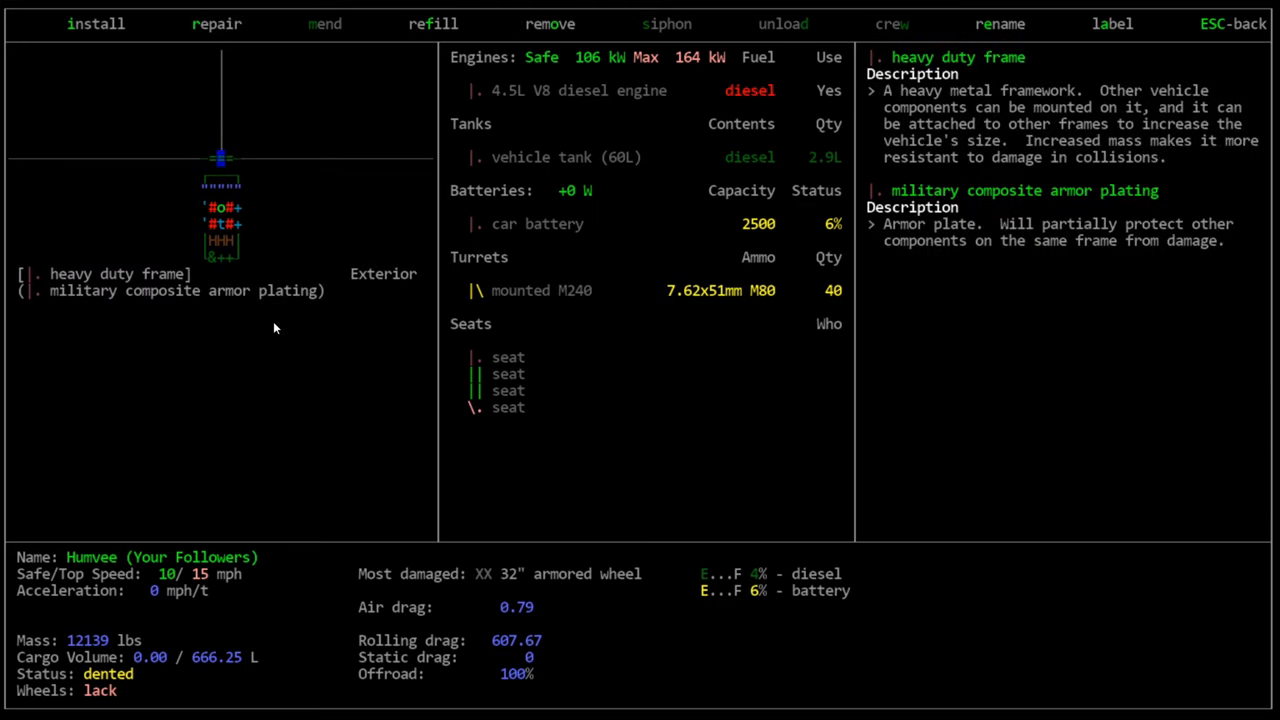
# Dismiss the part filter empty to list every installable Humvee part
pyautogui.click(95, 24)
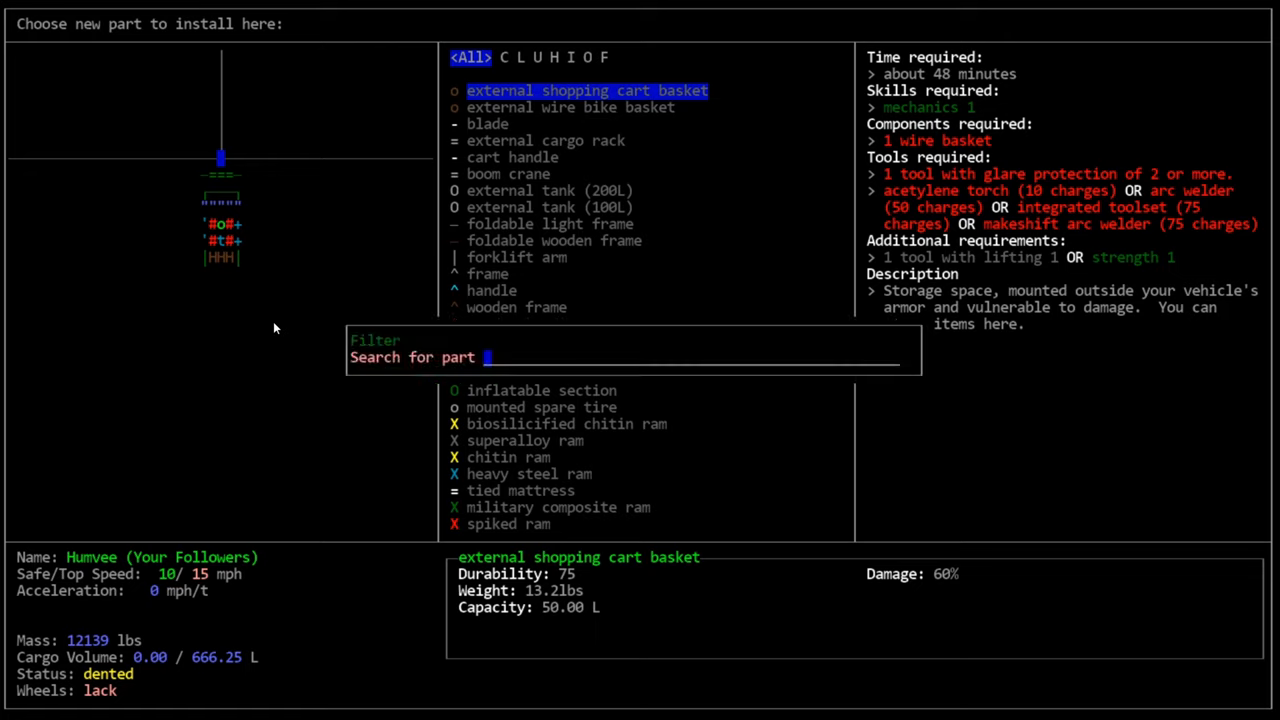
pyautogui.press('Escape')
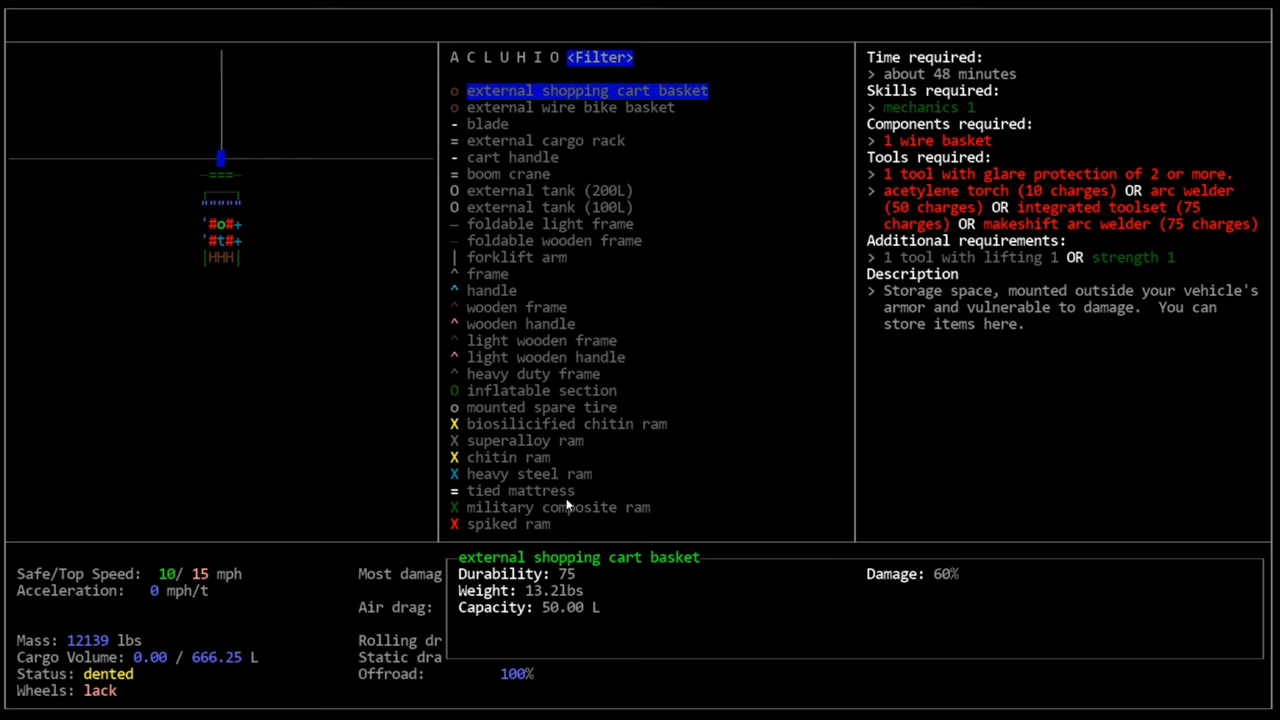
pyautogui.moveTo(222, 176)
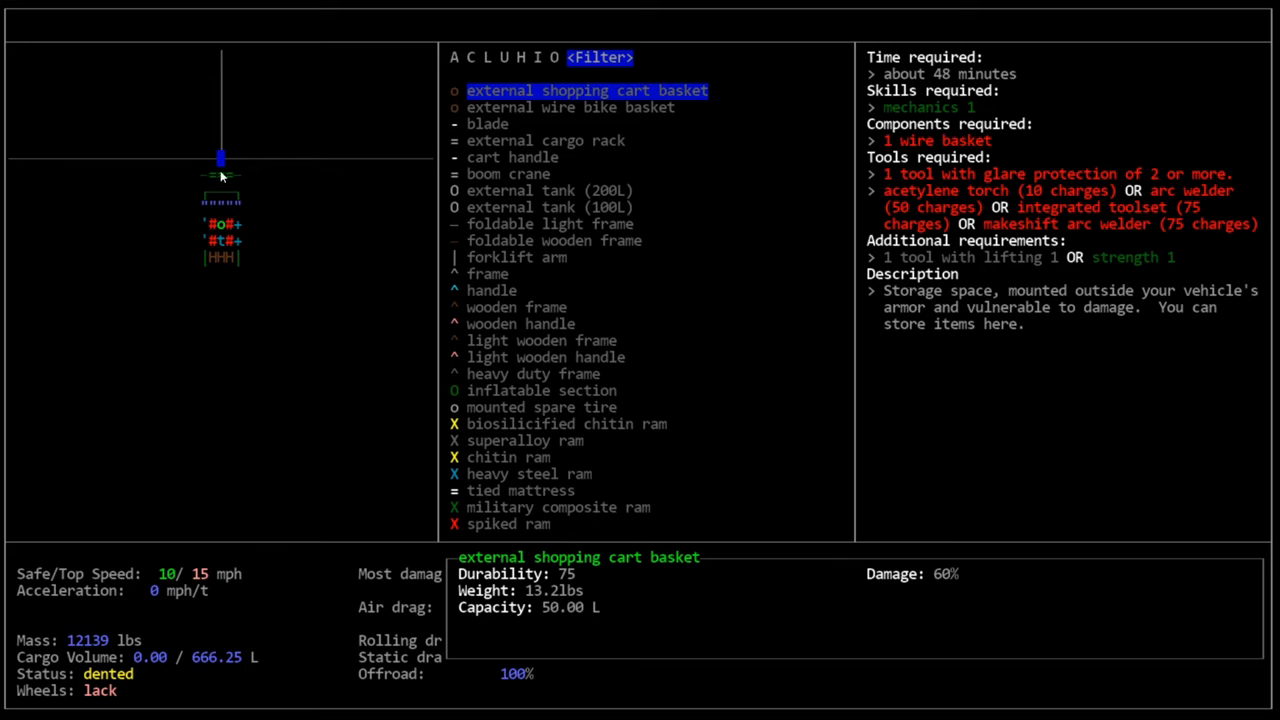
pyautogui.moveTo(595, 526)
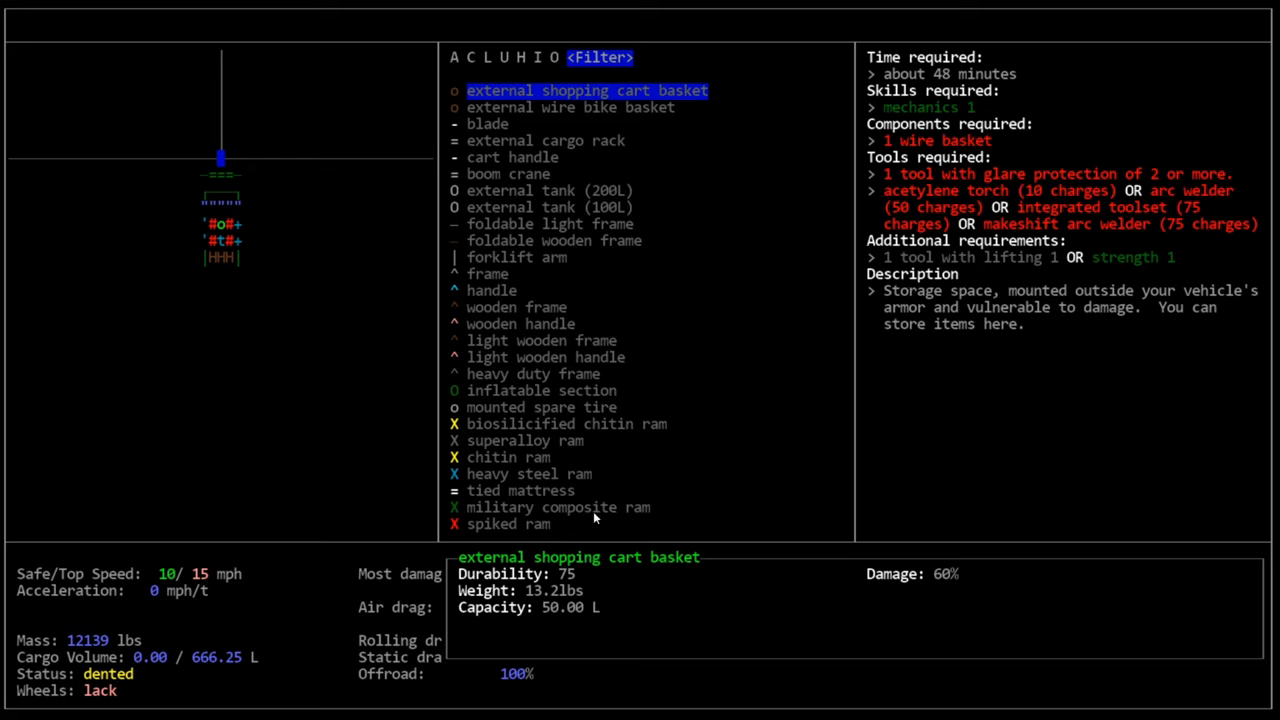
pyautogui.moveTo(589, 340)
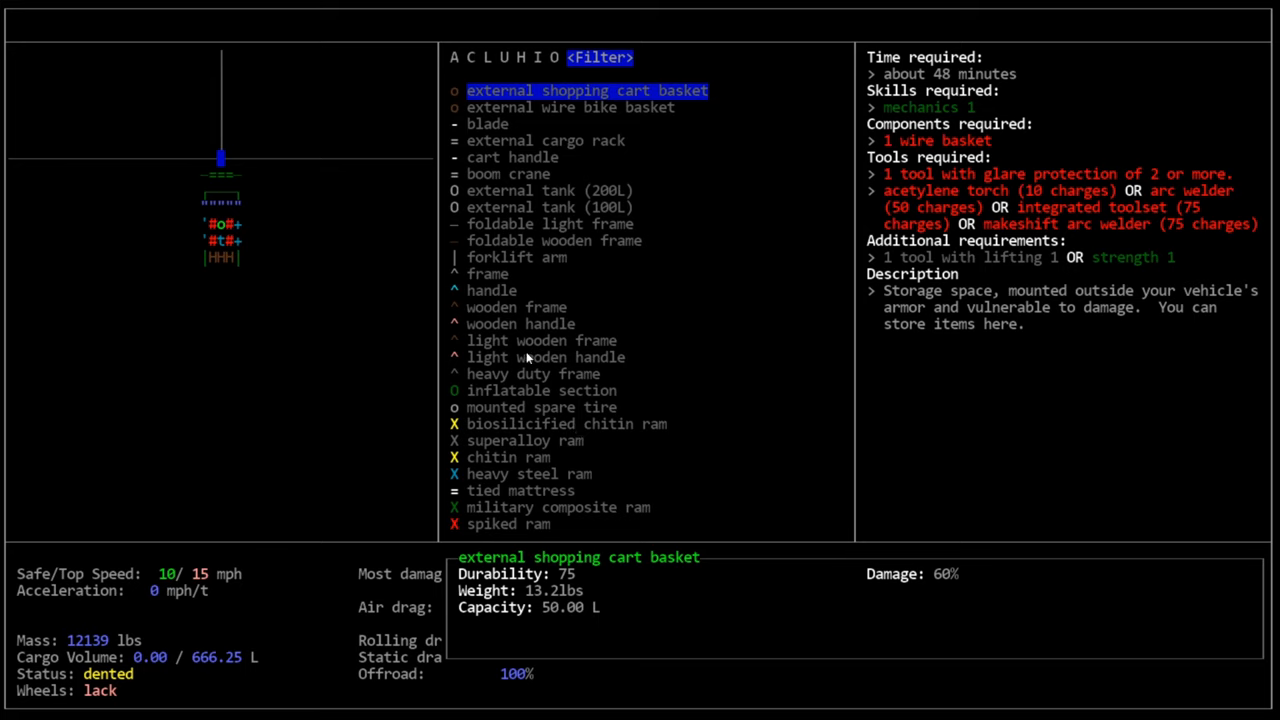
pyautogui.moveTo(525, 323)
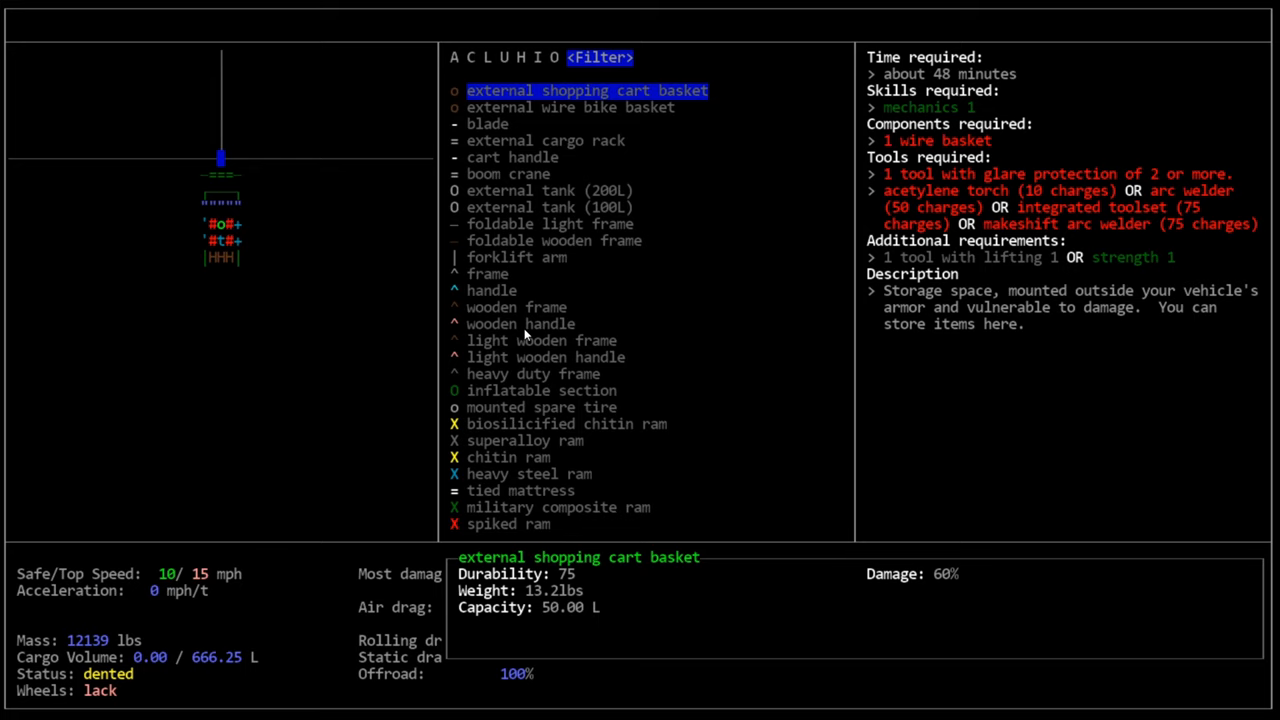
pyautogui.moveTo(498, 218)
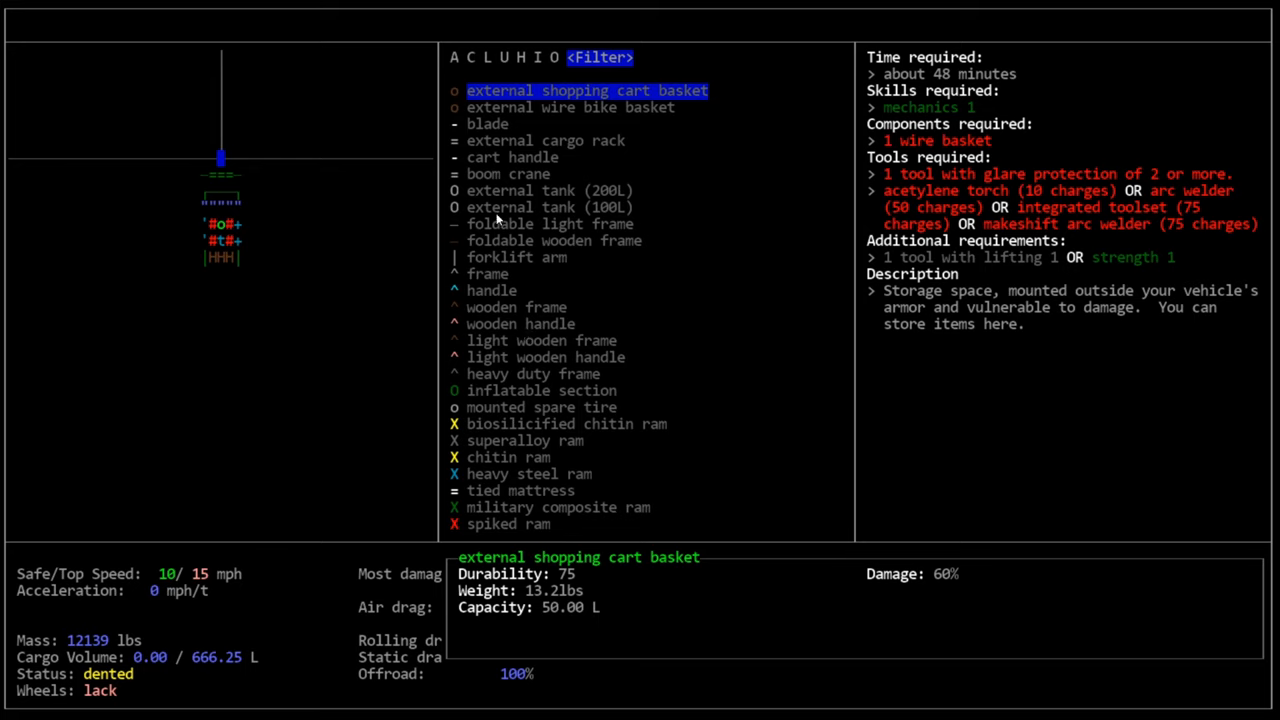
pyautogui.moveTo(582, 223)
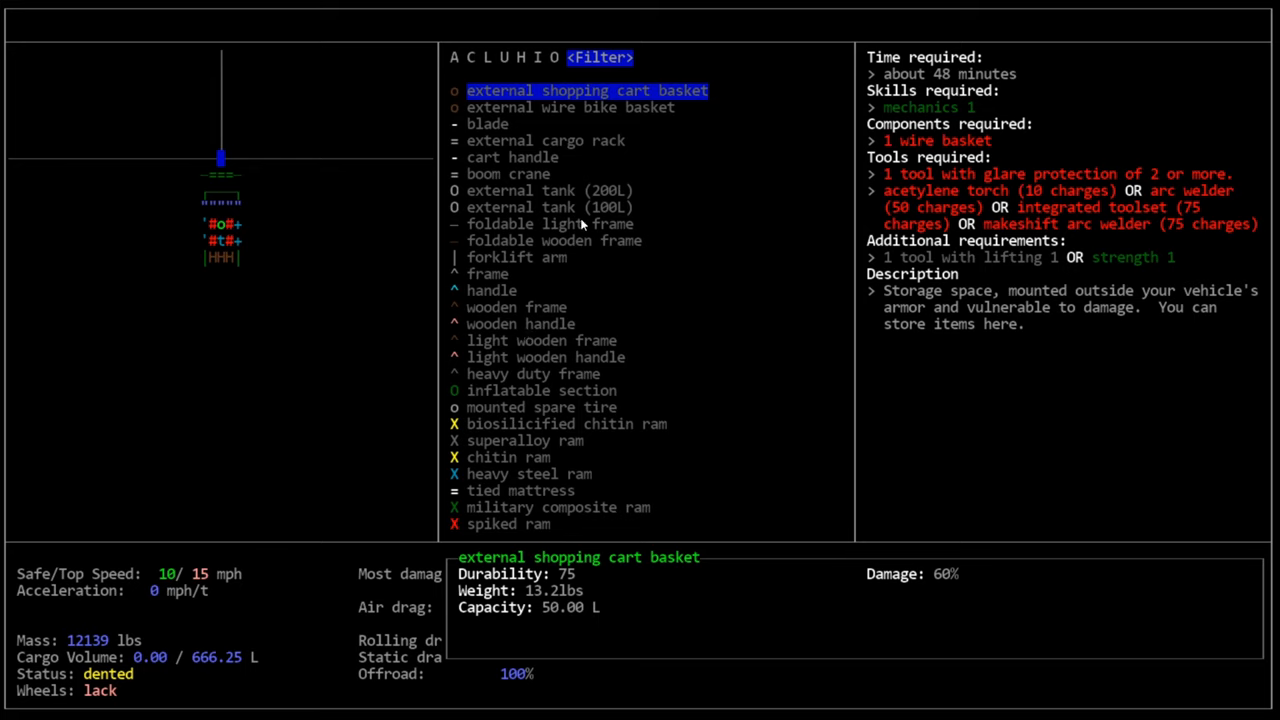
pyautogui.moveTo(303, 285)
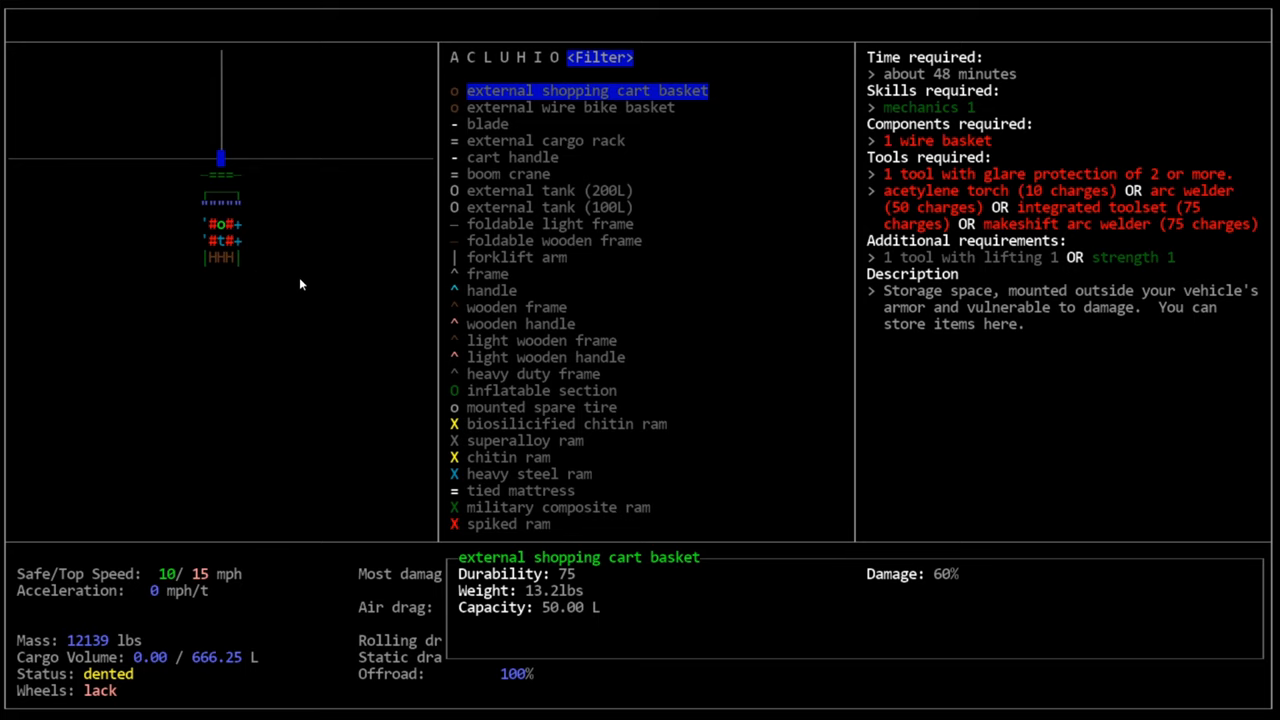
pyautogui.moveTo(518, 195)
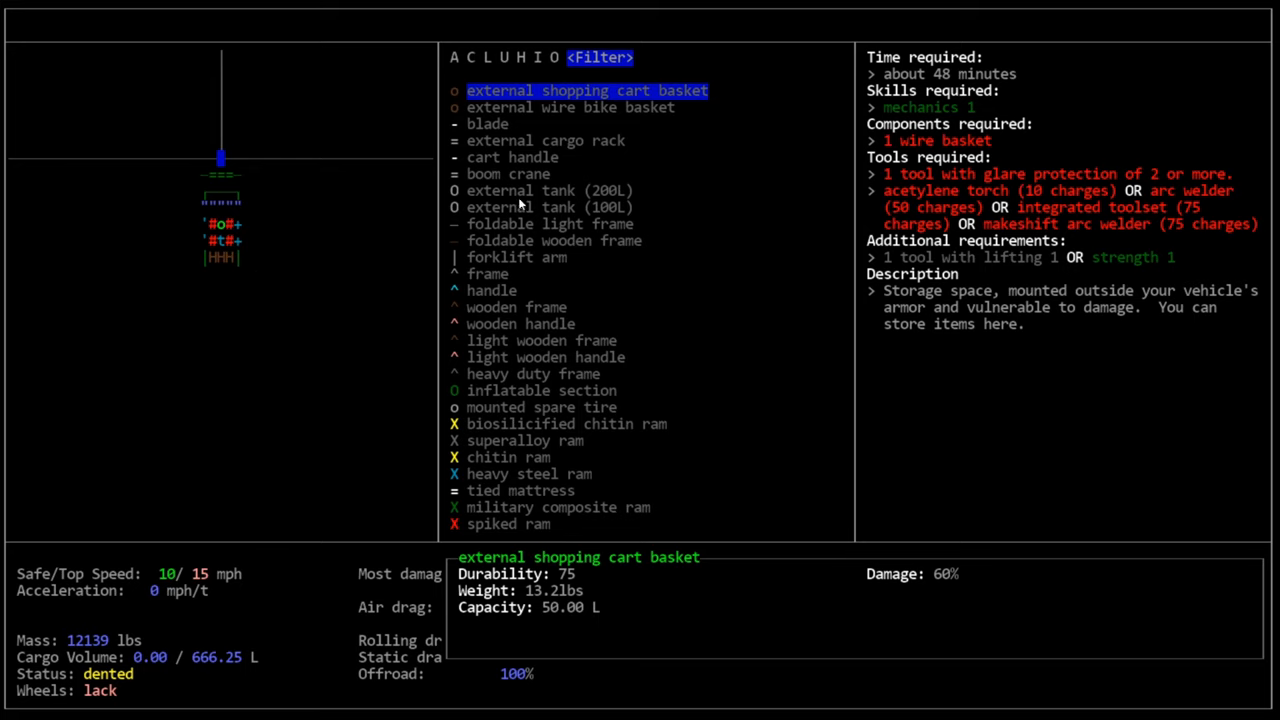
pyautogui.moveTo(652, 214)
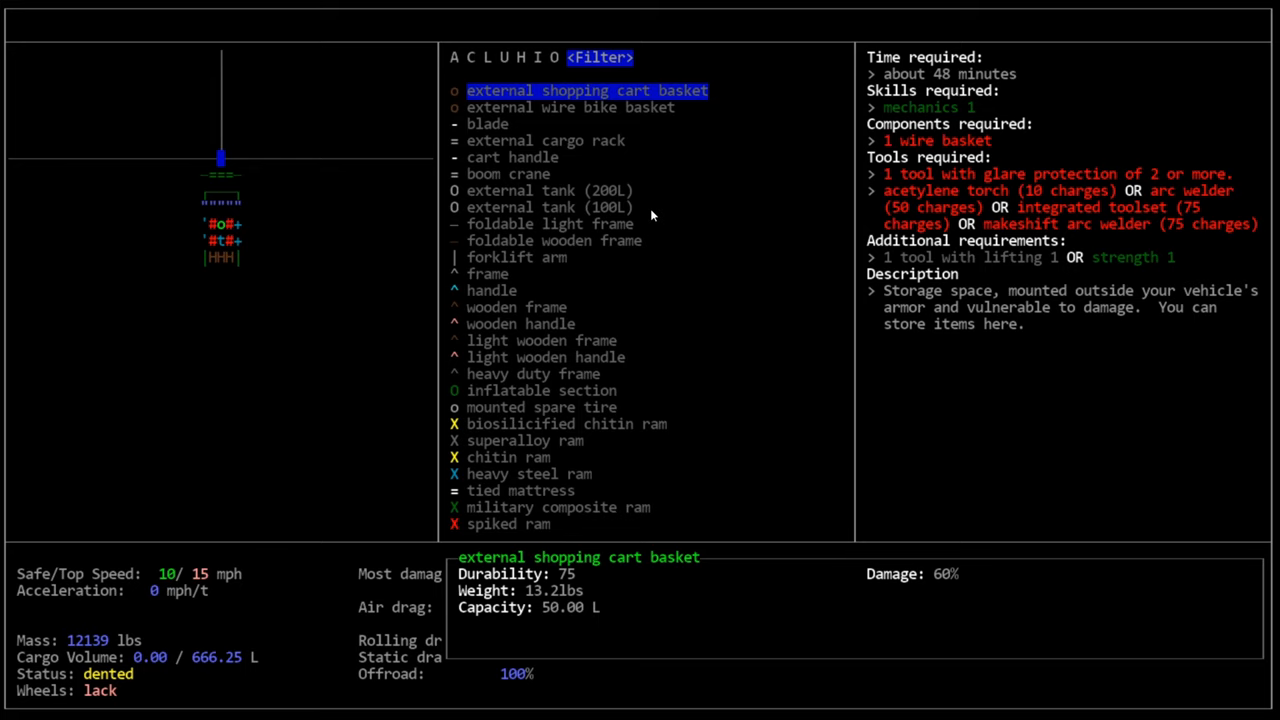
pyautogui.moveTo(536, 234)
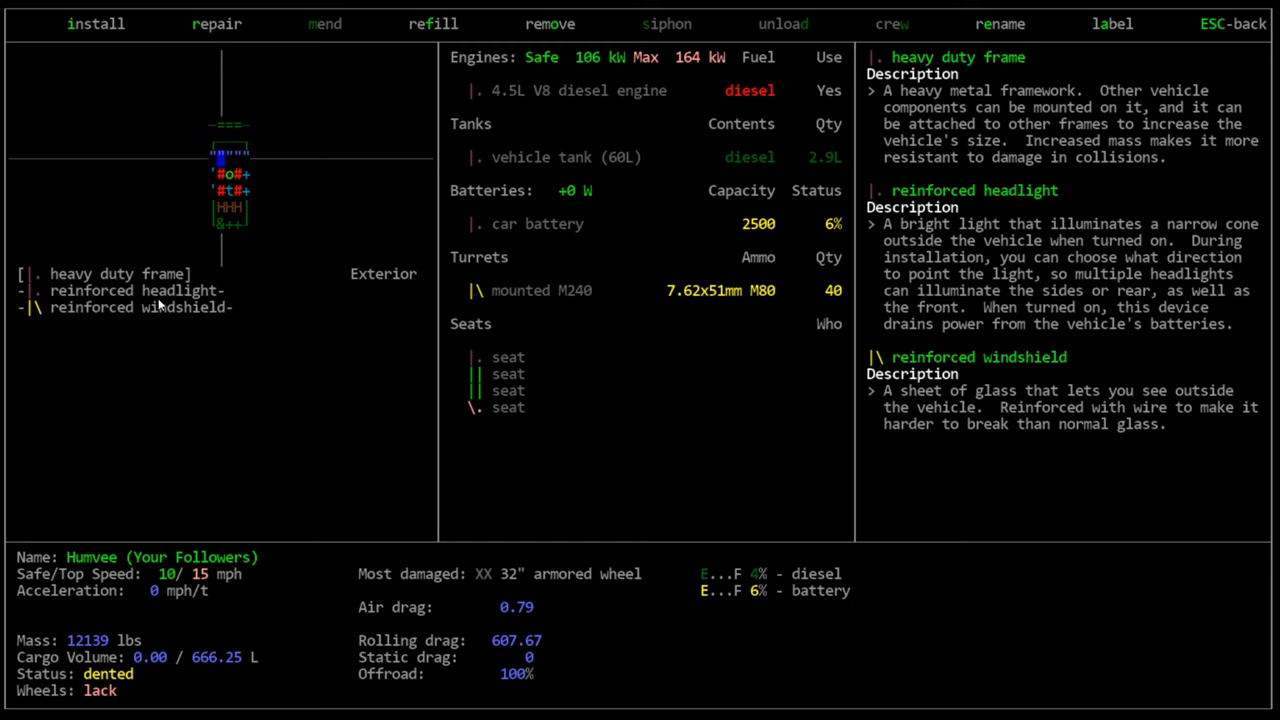
pyautogui.moveTo(218, 349)
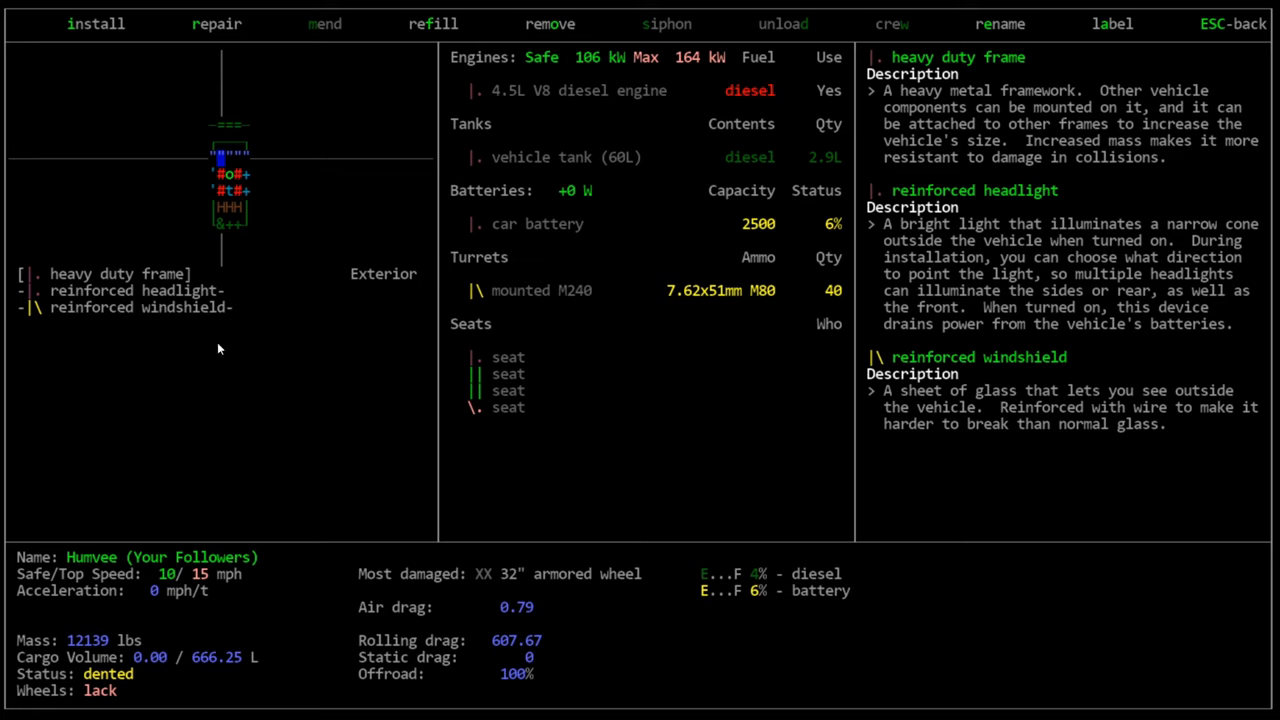
pyautogui.moveTo(980, 165)
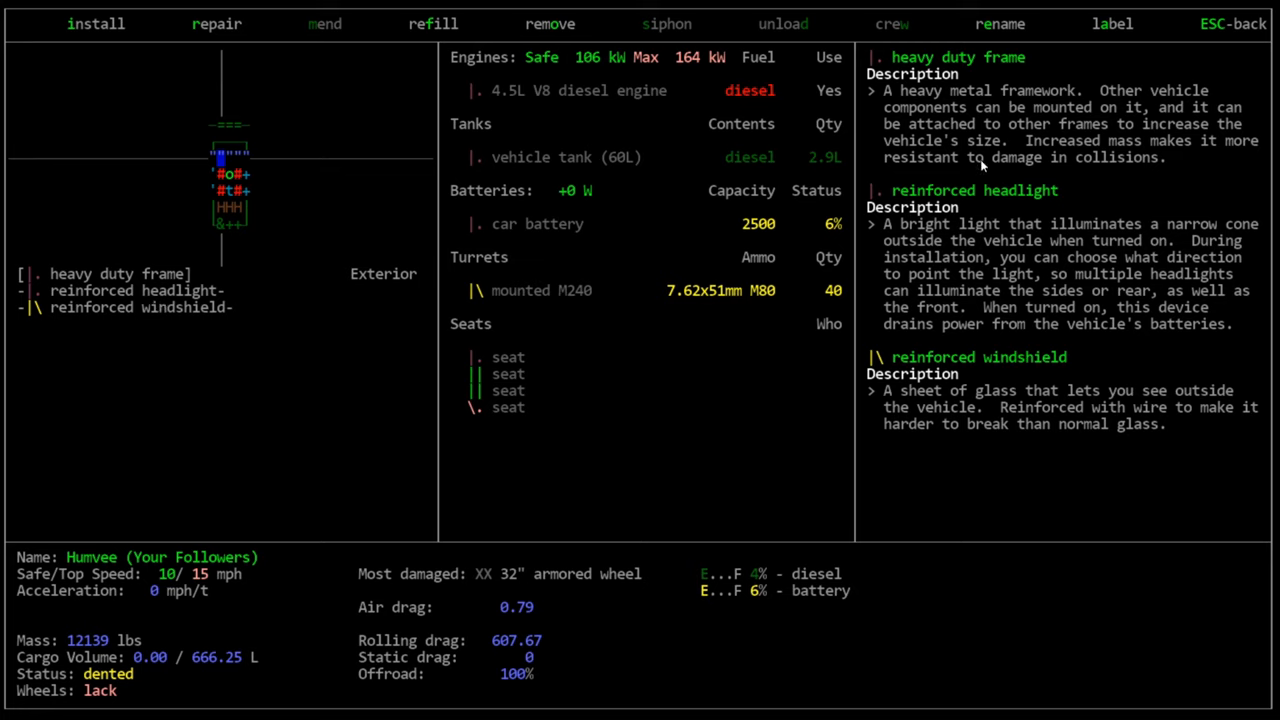
pyautogui.moveTo(905, 274)
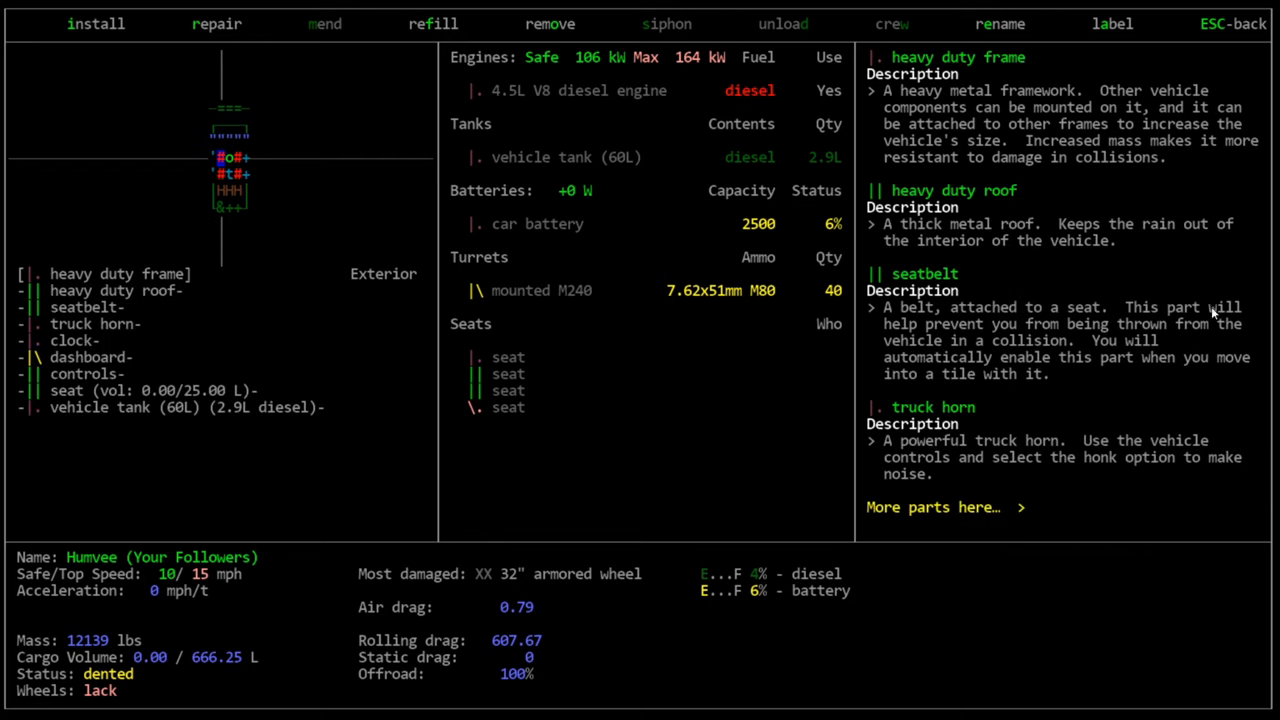
pyautogui.moveTo(1017, 540)
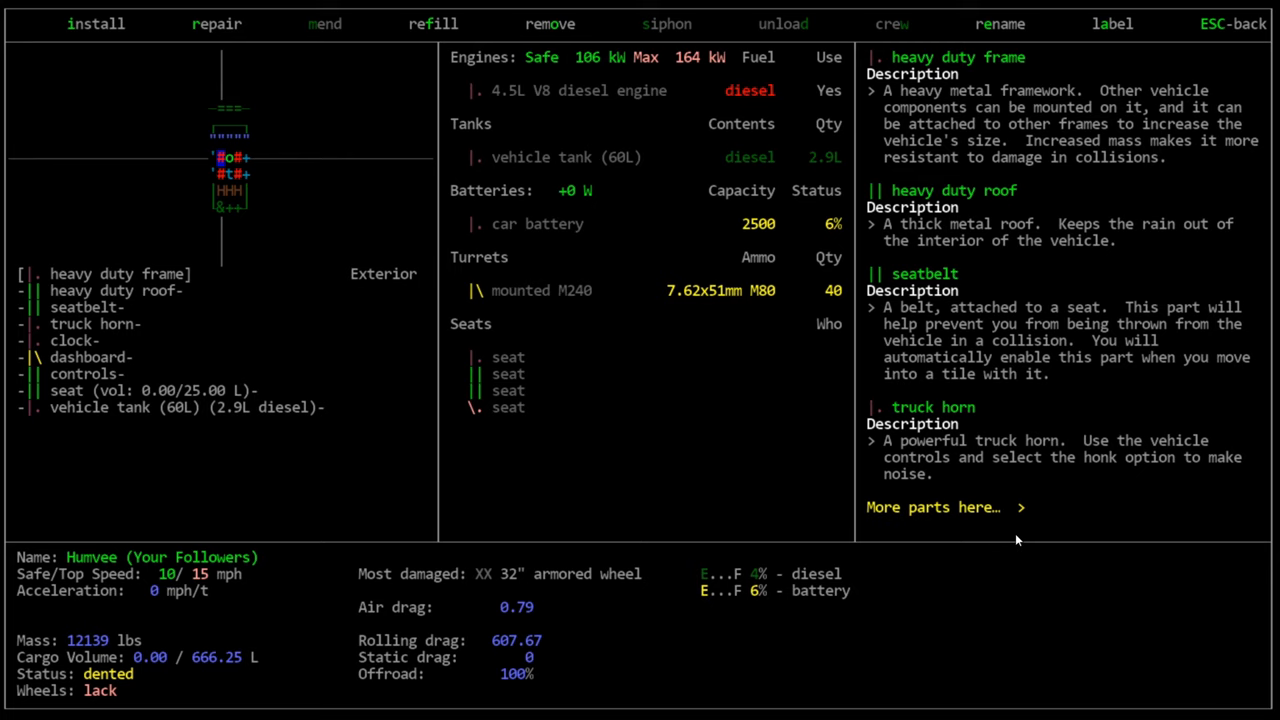
# Page through the driver tile's part descriptions for the truck horn, clock, dashboard and controls
pyautogui.click(933, 507)
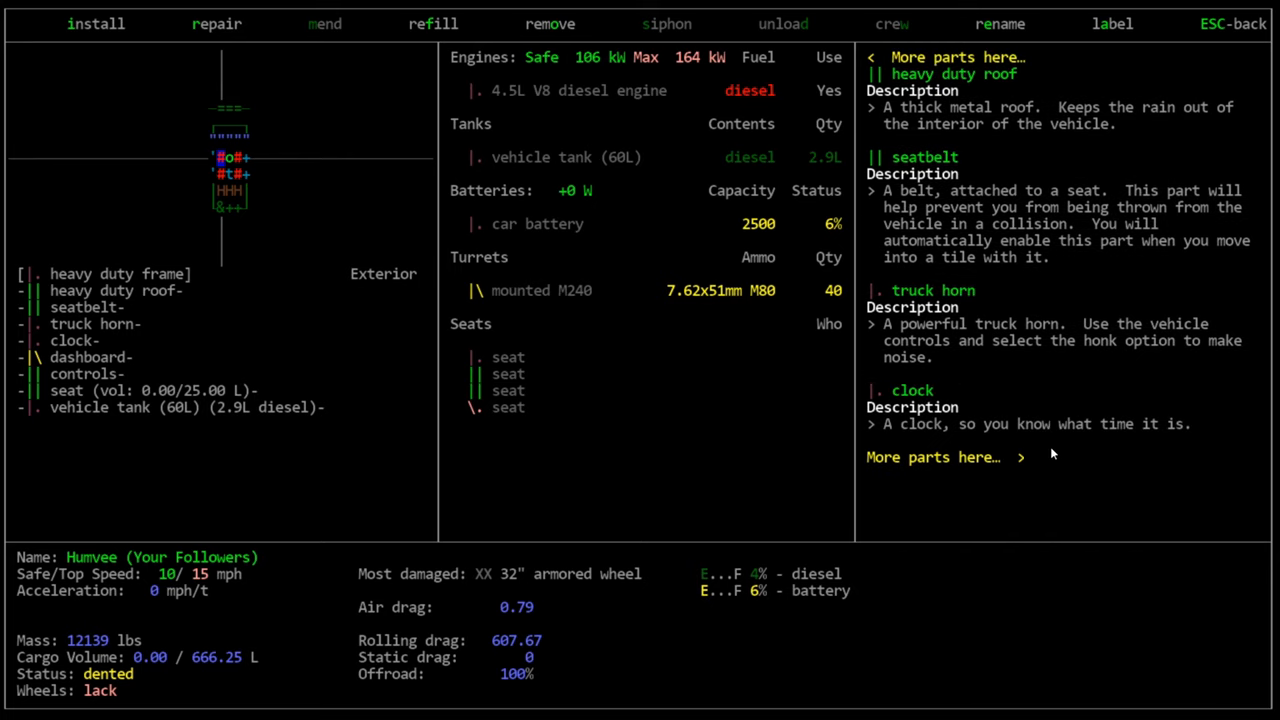
pyautogui.moveTo(1051, 499)
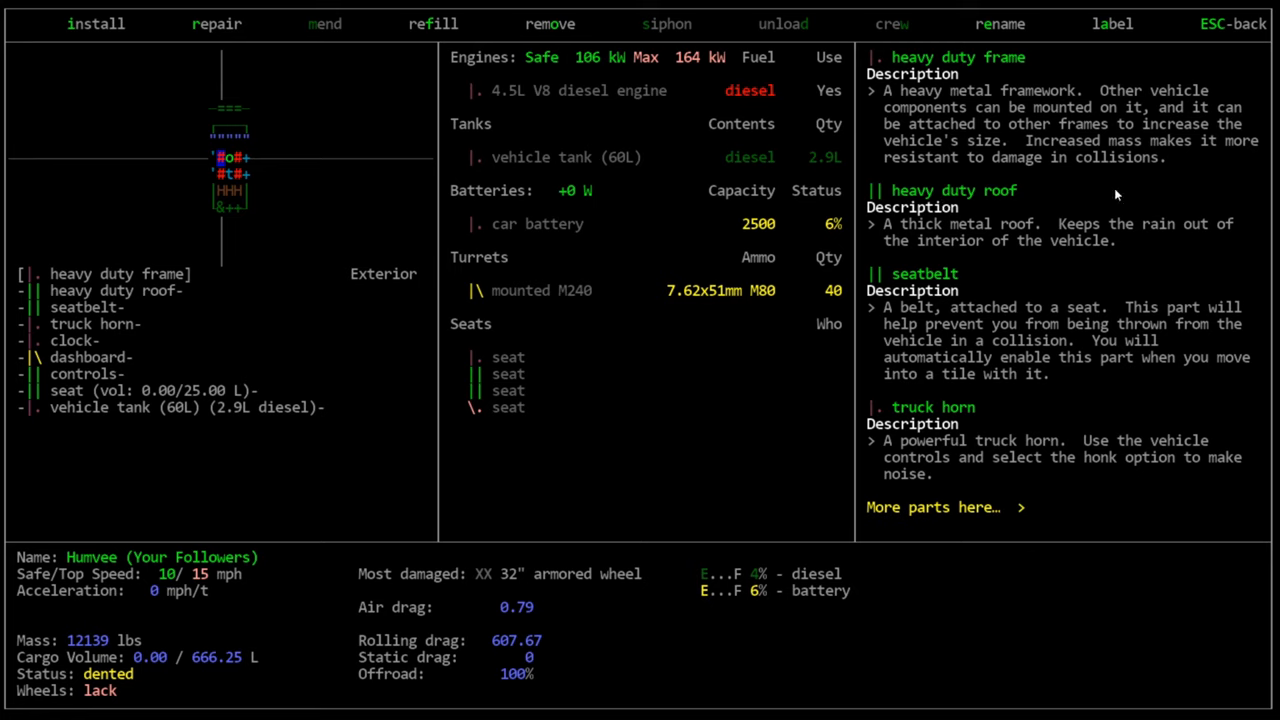
pyautogui.click(944, 507)
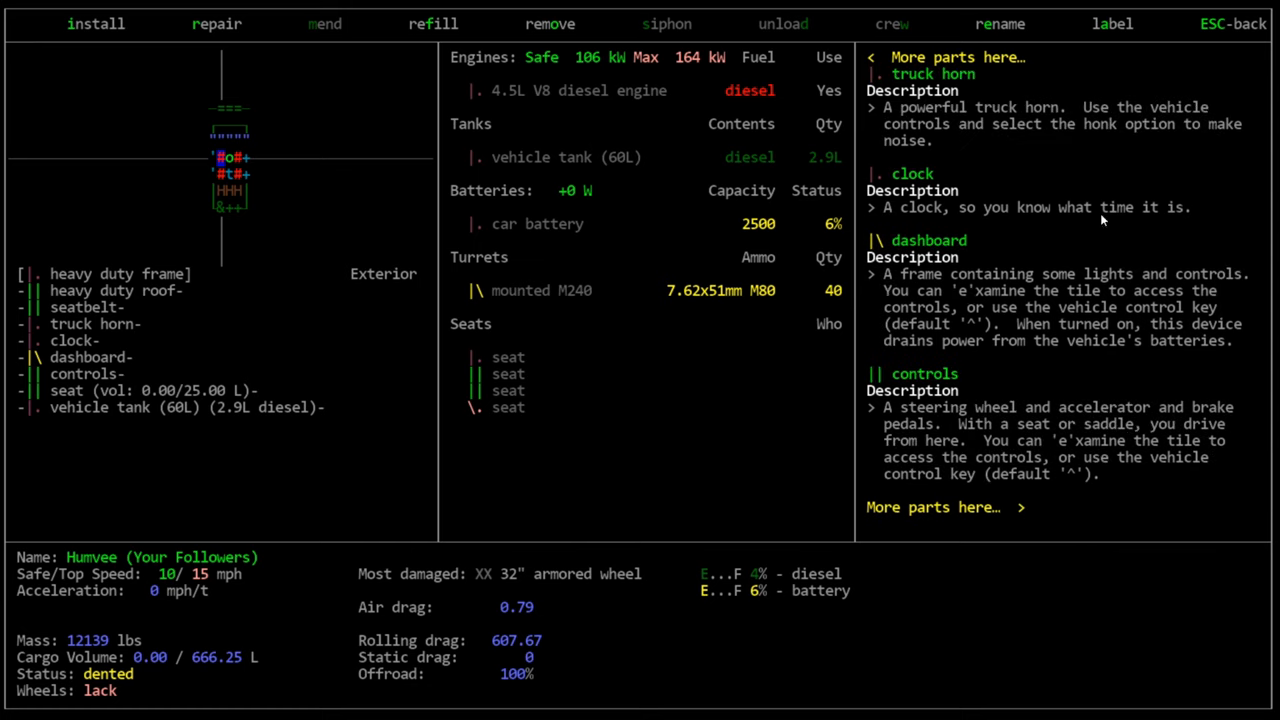
pyautogui.moveTo(129, 290)
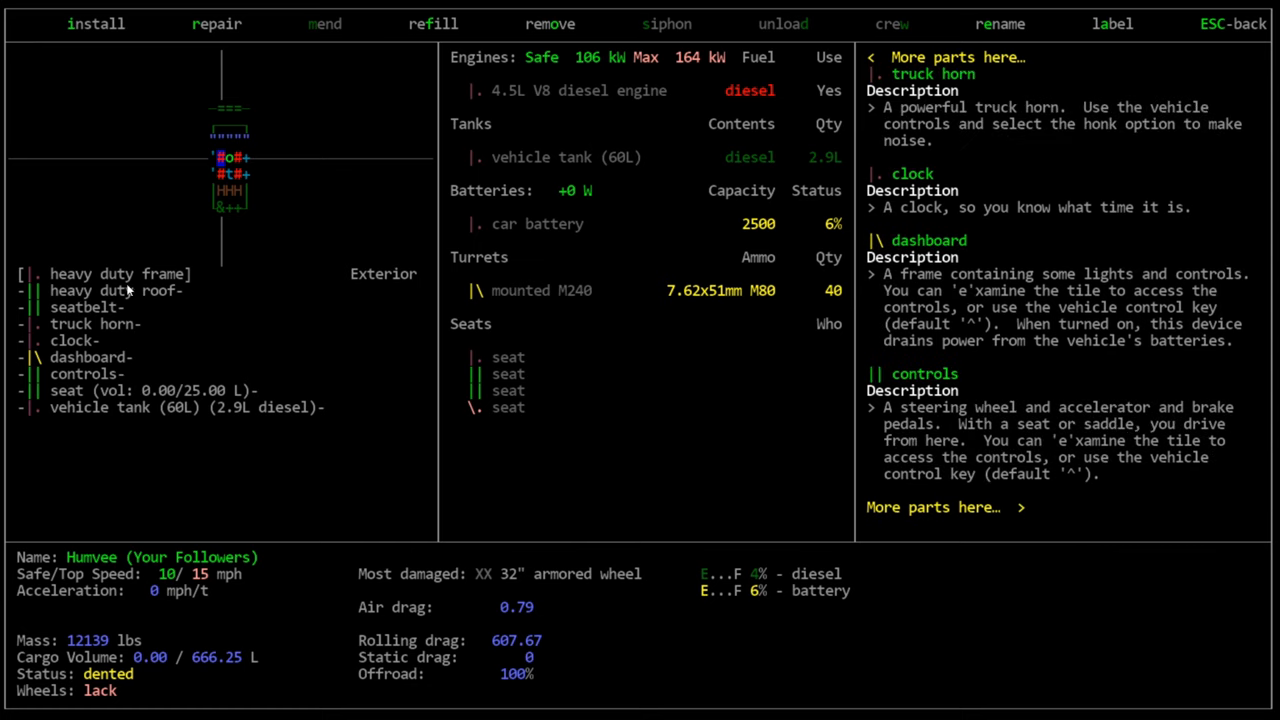
pyautogui.moveTo(420, 8)
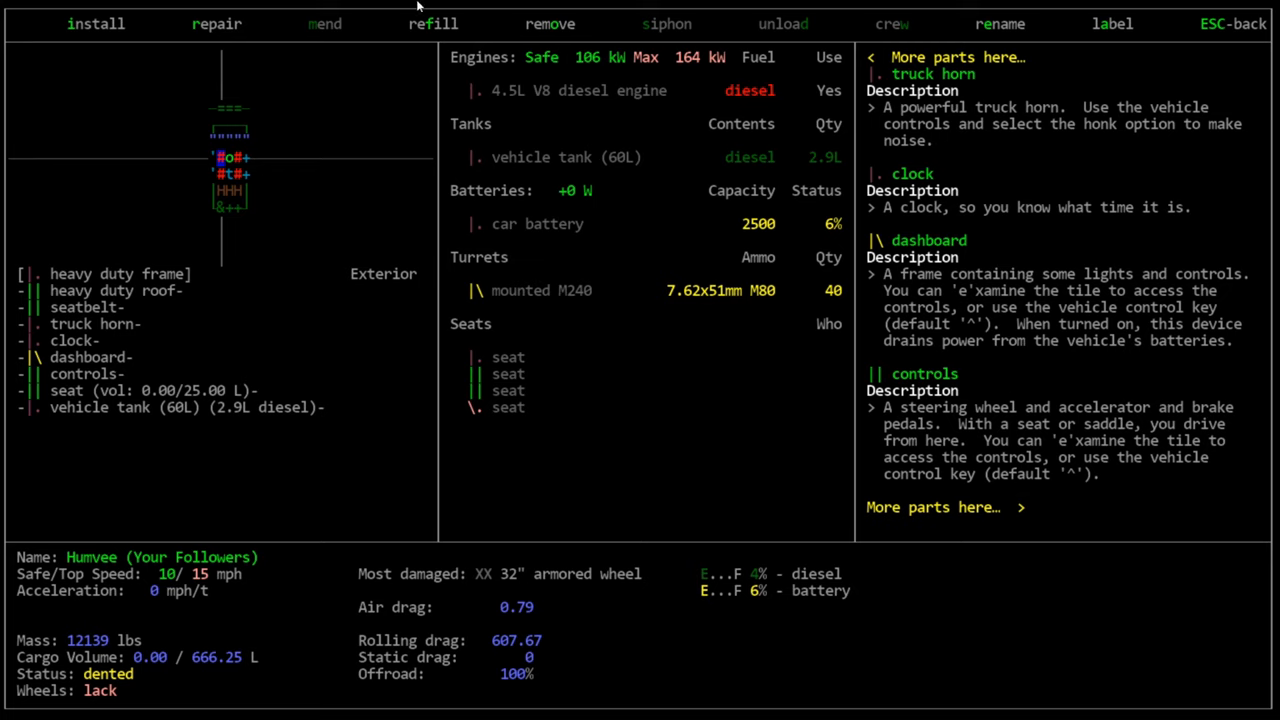
pyautogui.moveTo(16, 573)
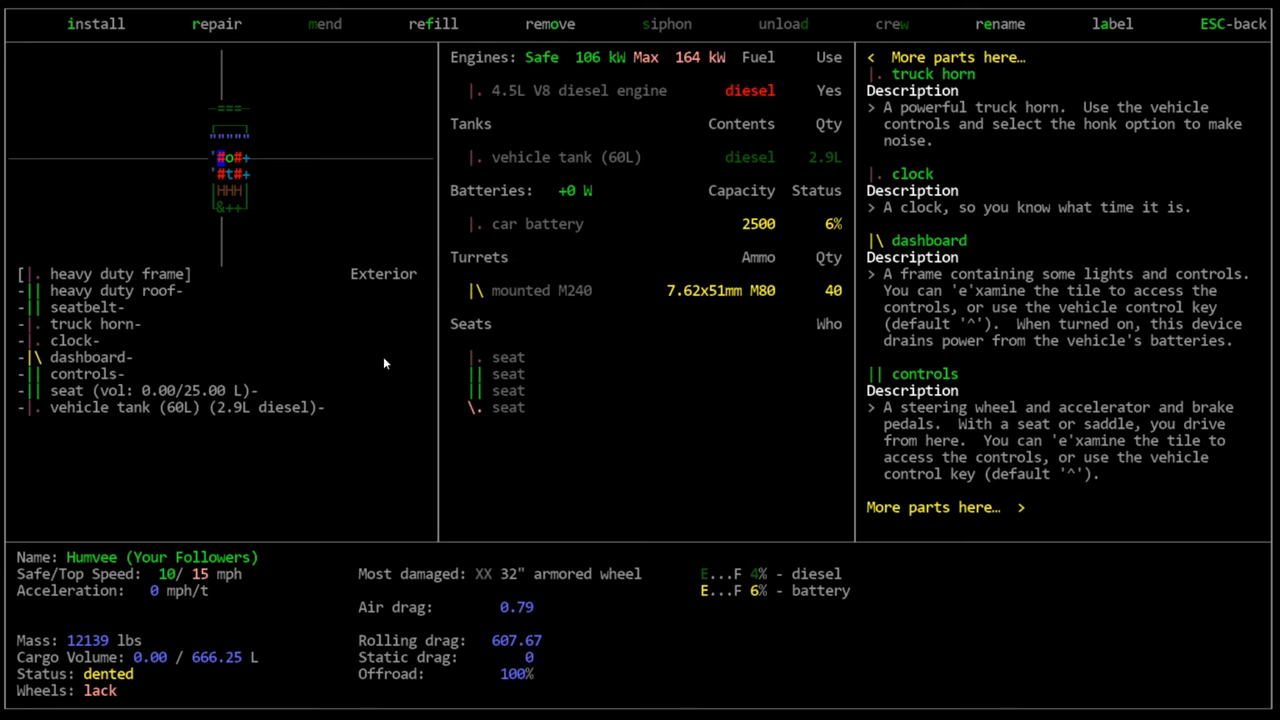
pyautogui.moveTo(833, 289)
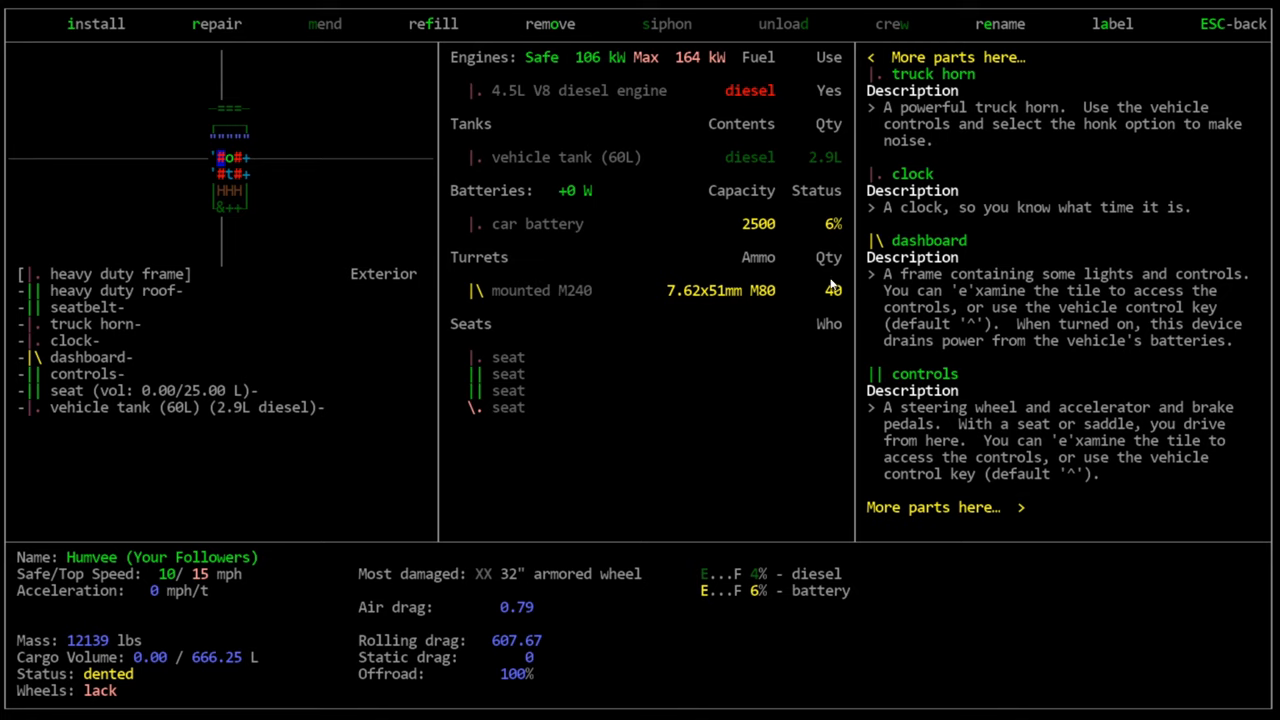
pyautogui.moveTo(1138, 107)
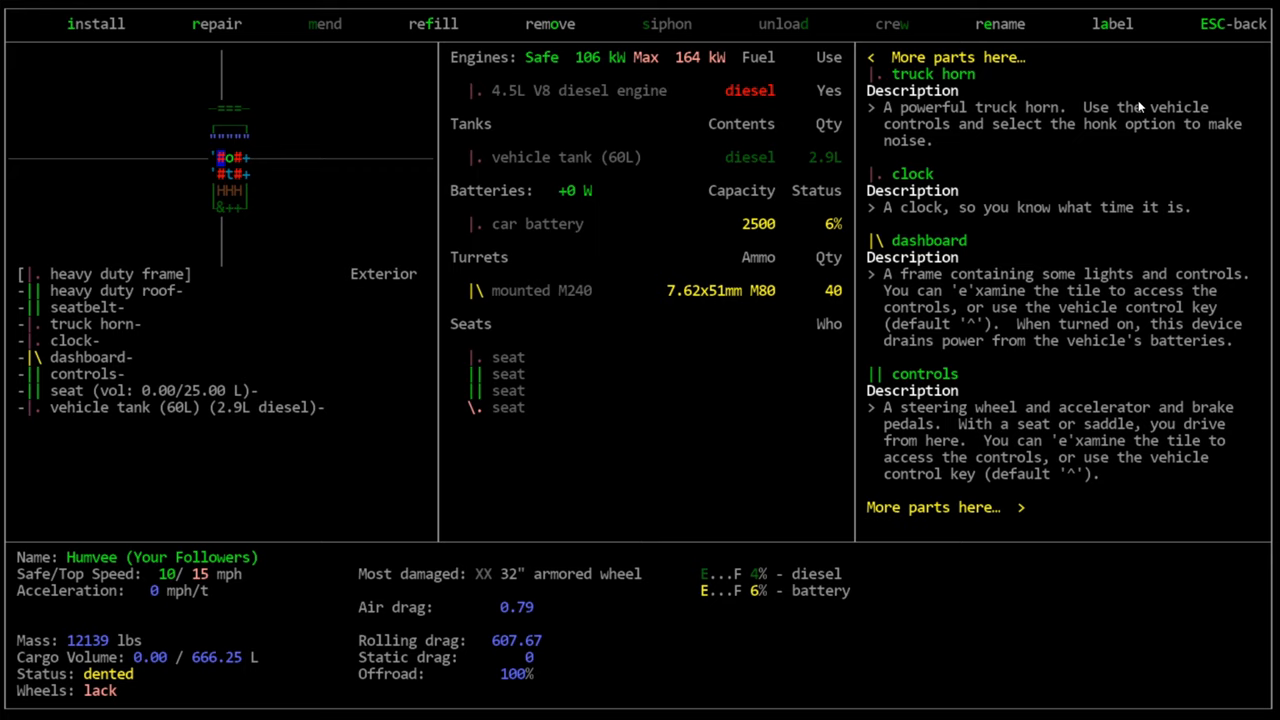
pyautogui.moveTo(810, 498)
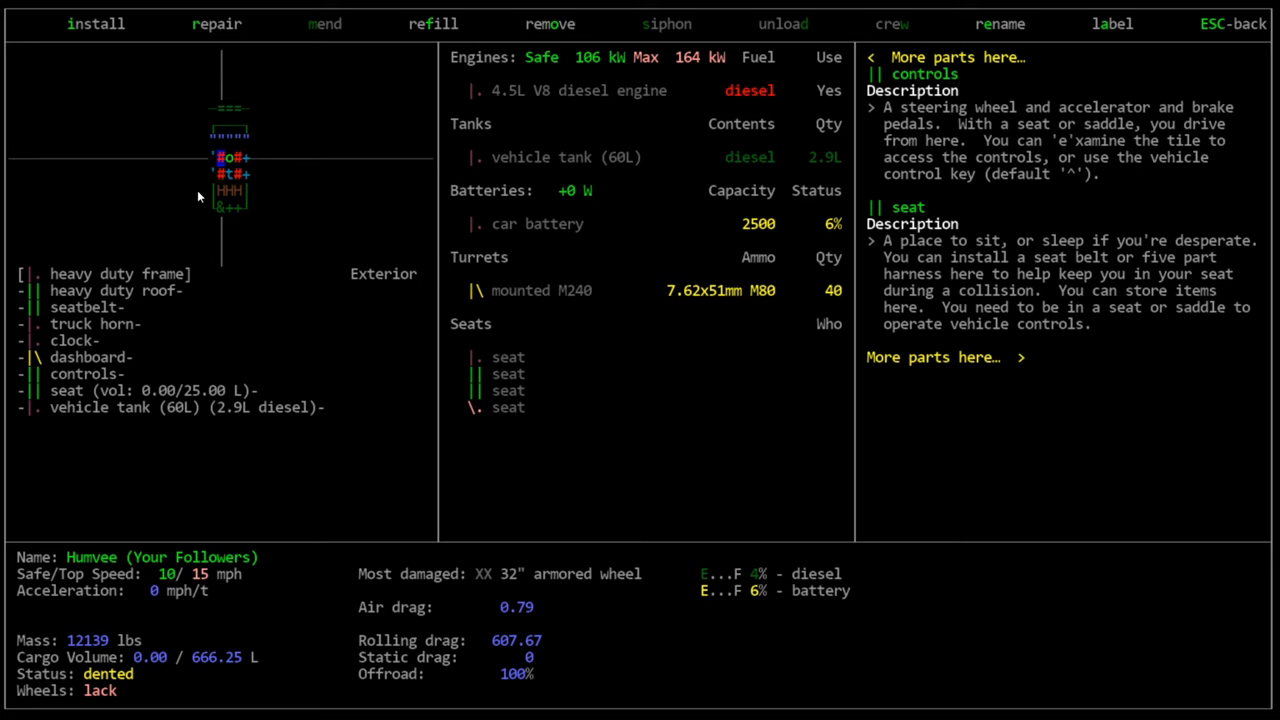
pyautogui.moveTo(369, 64)
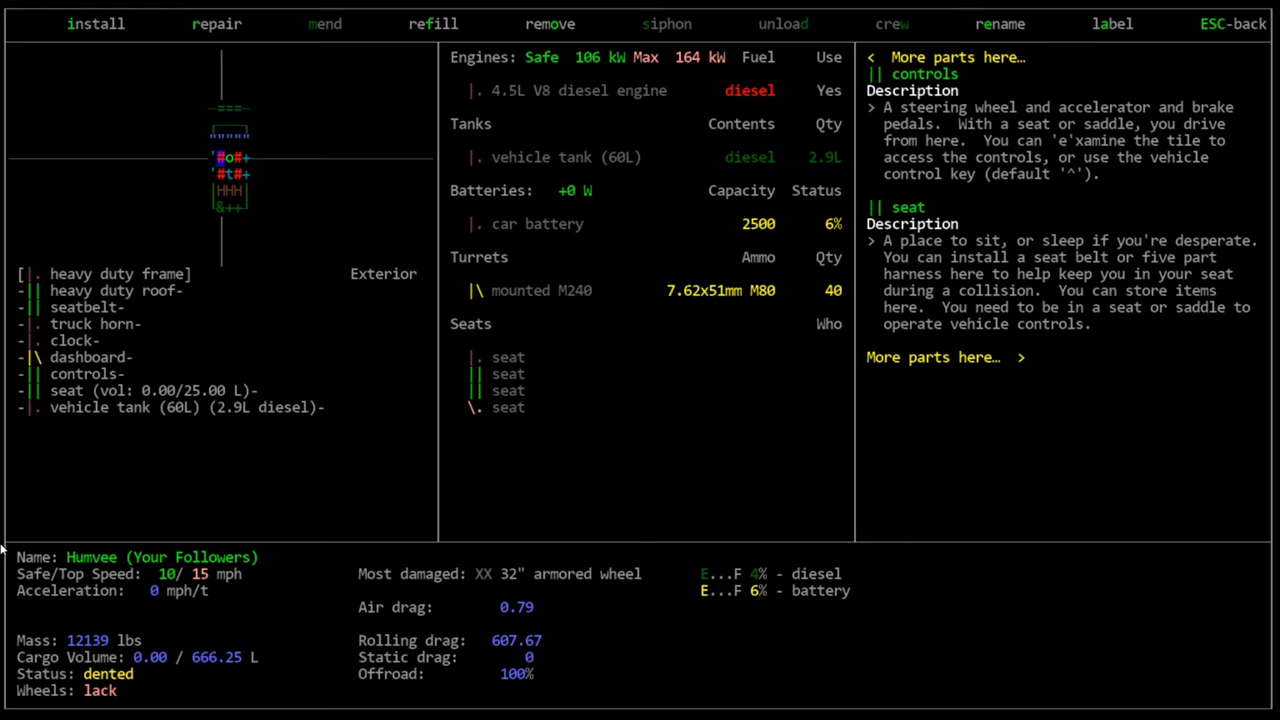
pyautogui.moveTo(824, 258)
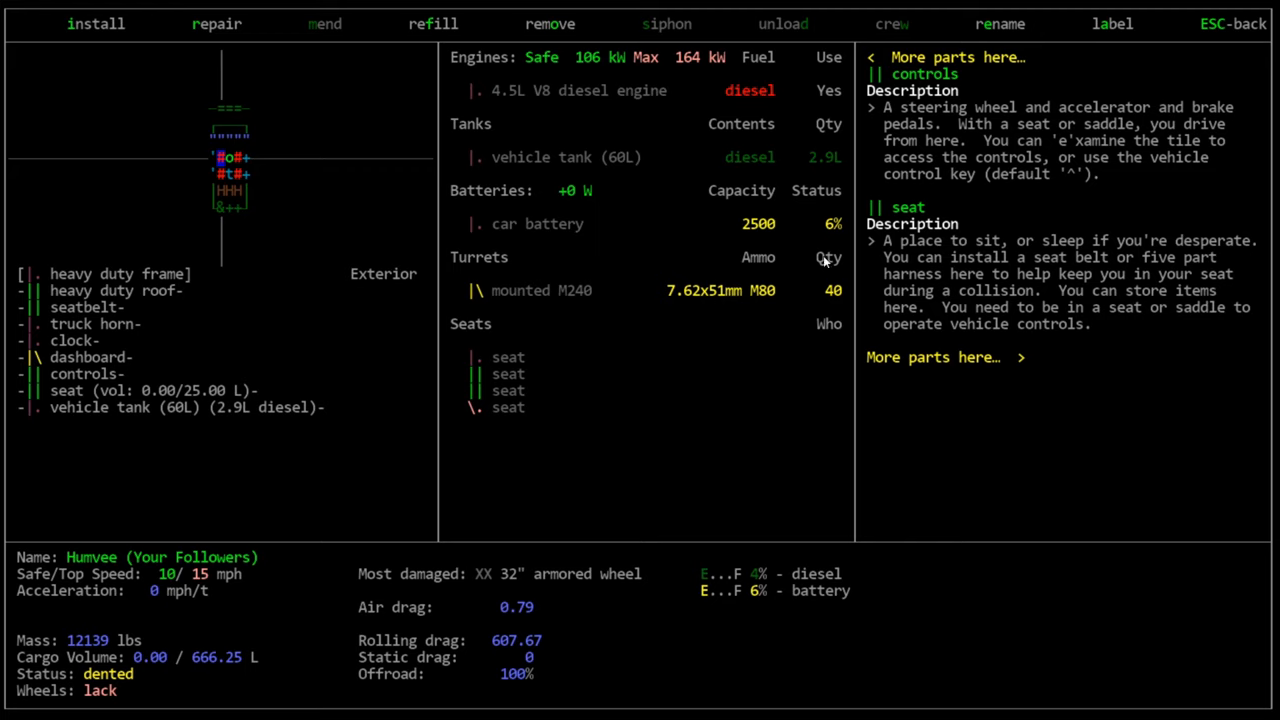
pyautogui.moveTo(743, 536)
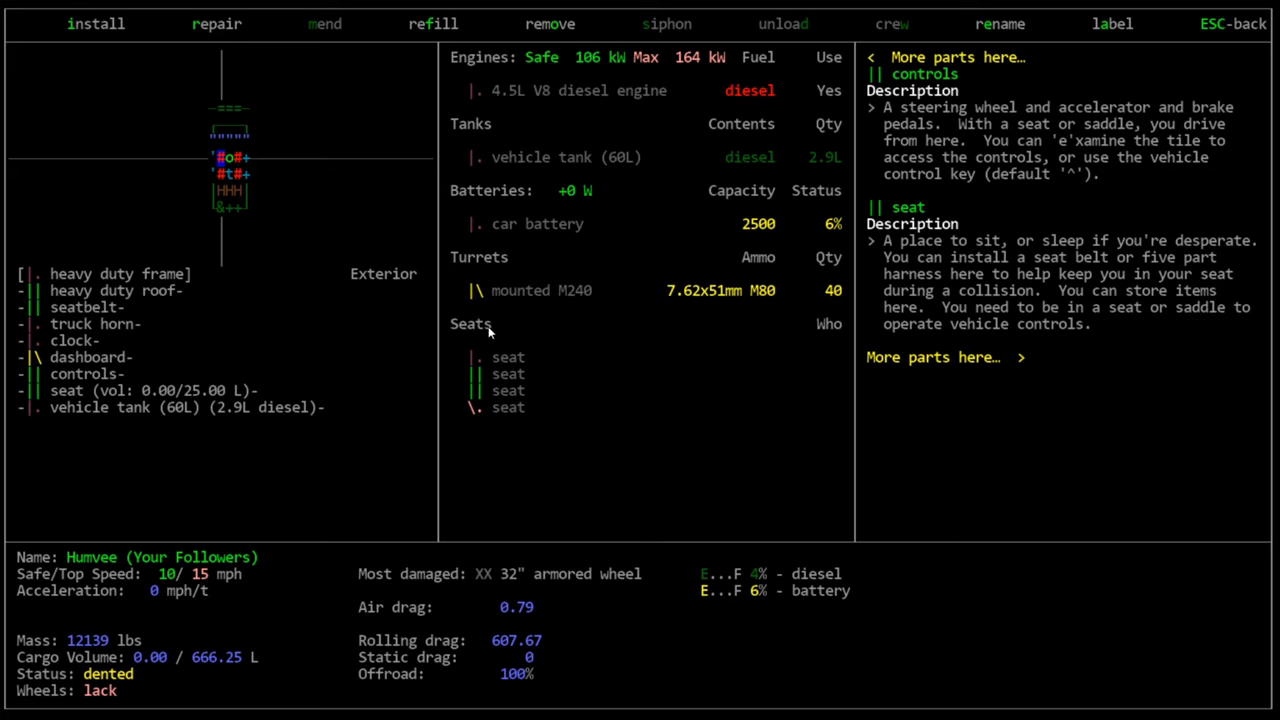
pyautogui.moveTo(357, 313)
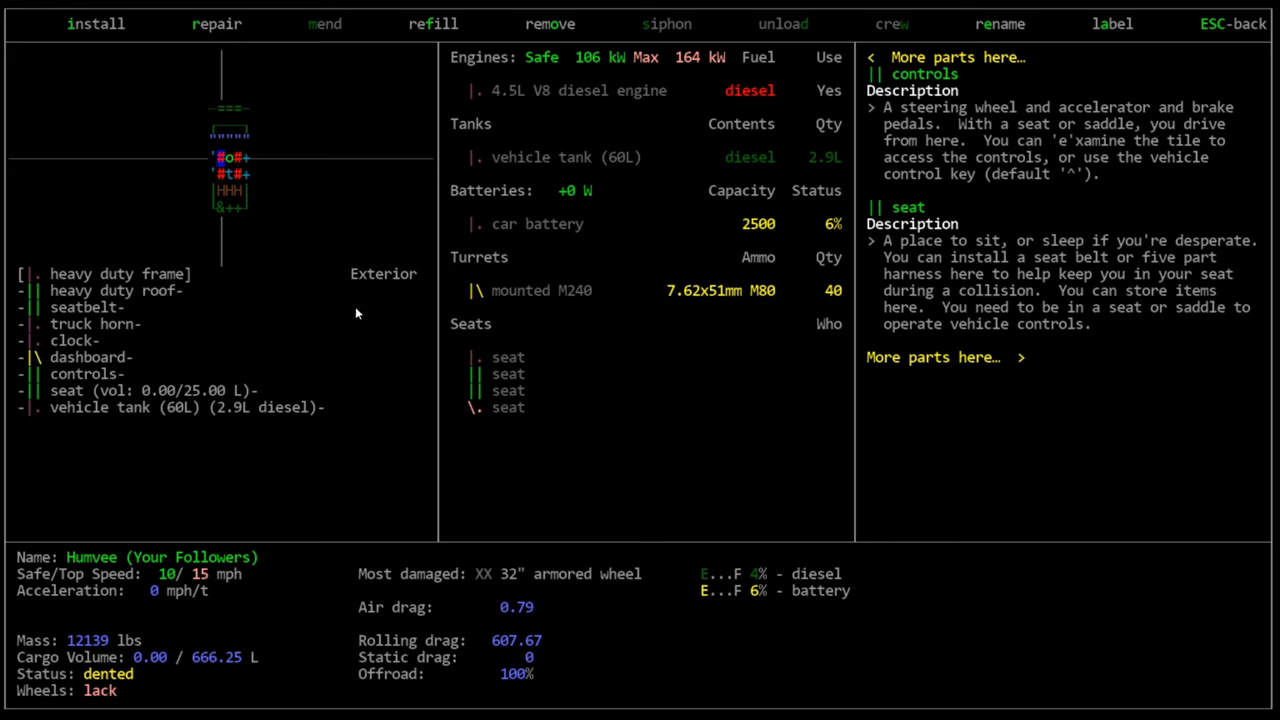
pyautogui.moveTo(389, 78)
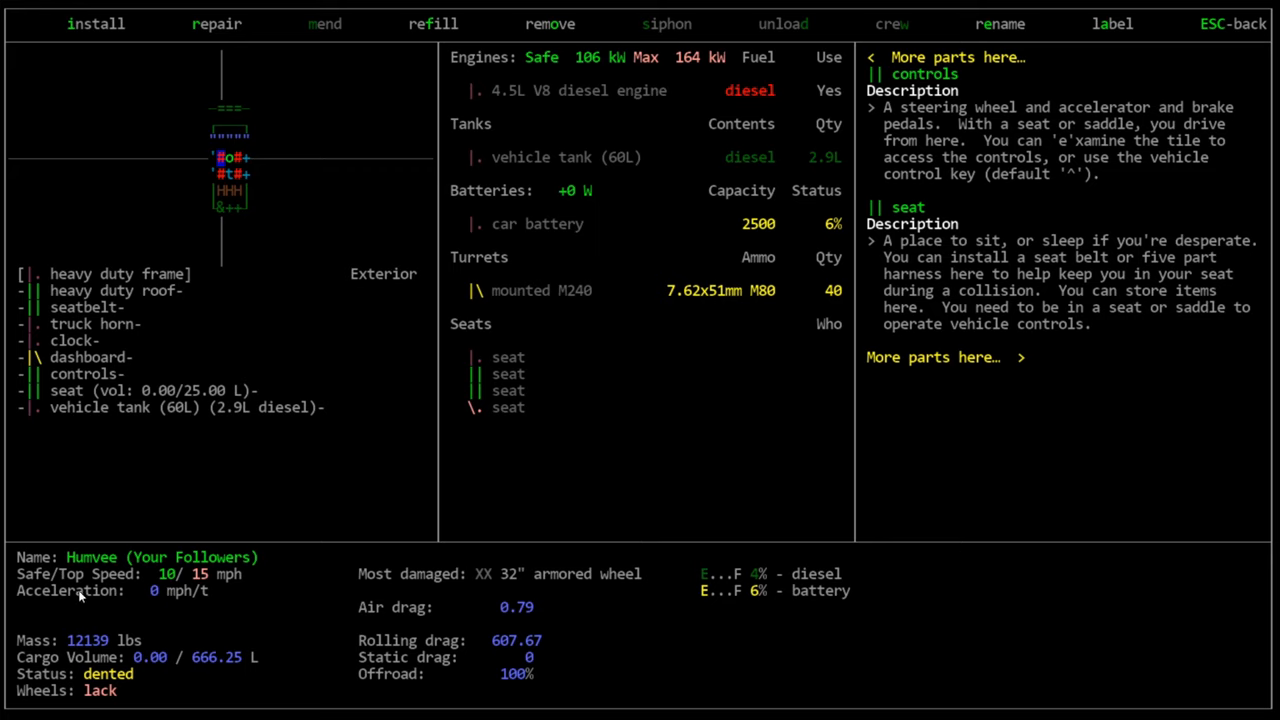
pyautogui.moveTo(268, 581)
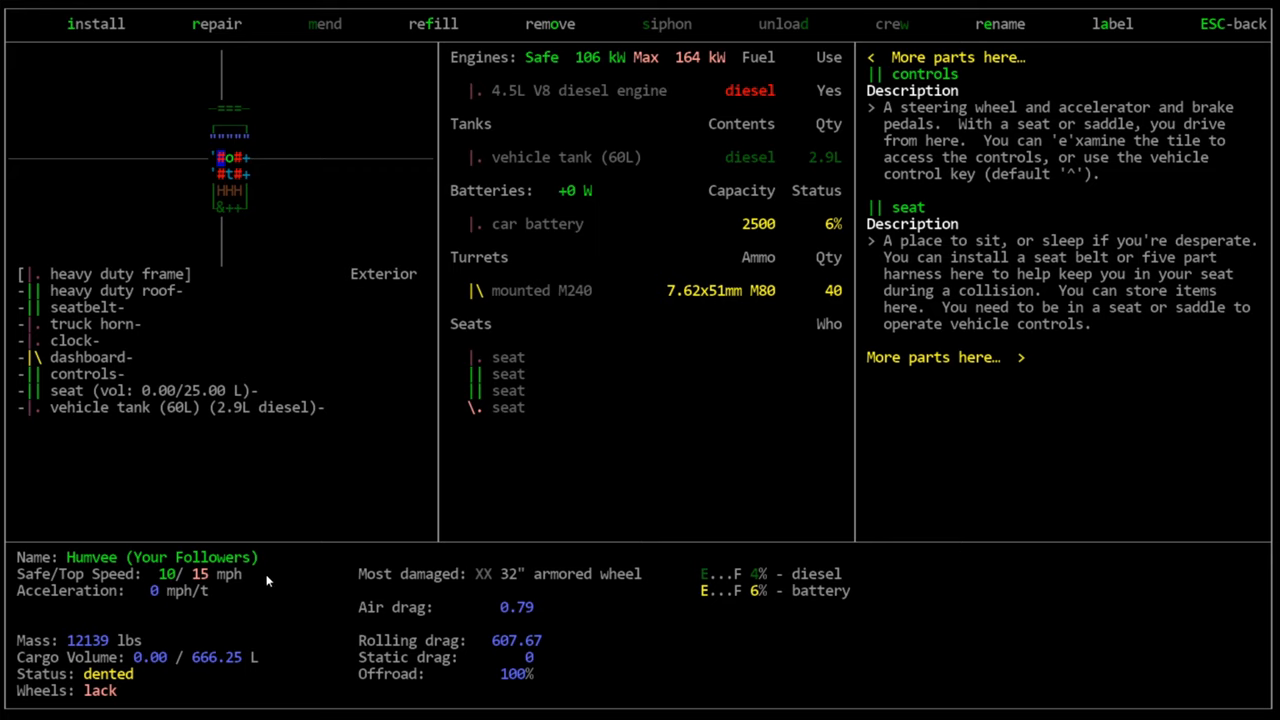
pyautogui.moveTo(135, 591)
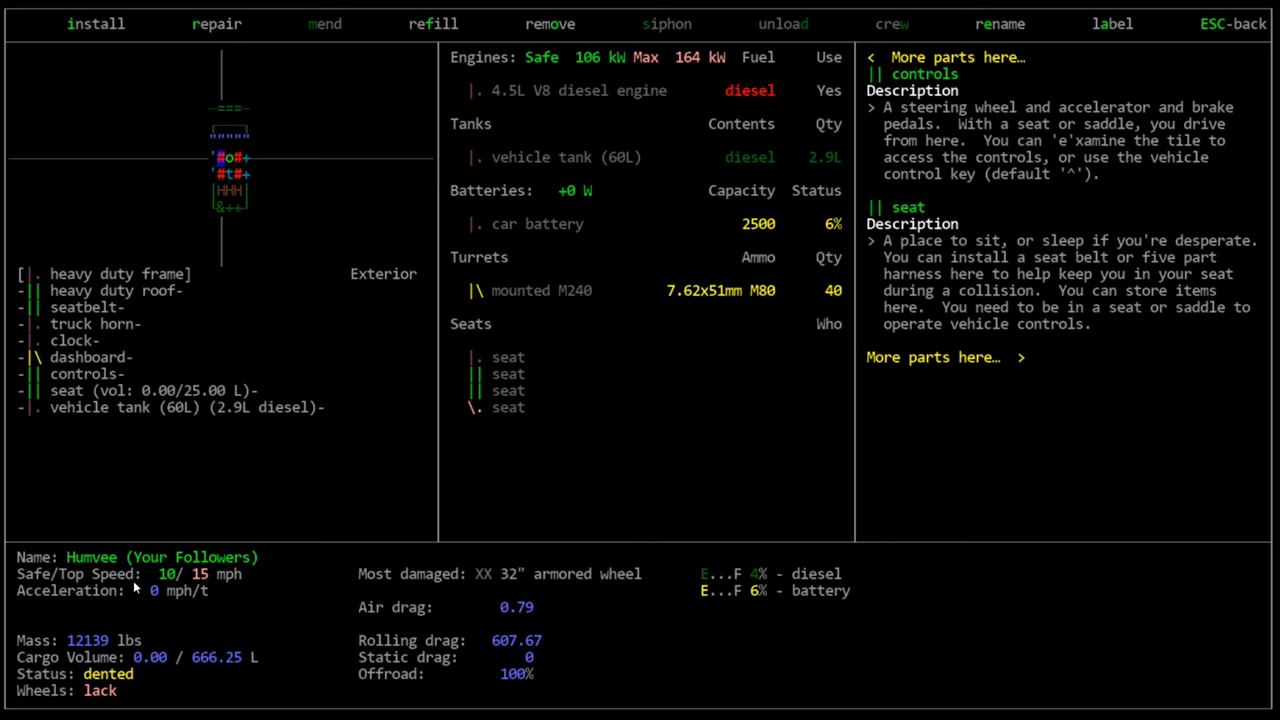
pyautogui.moveTo(250, 573)
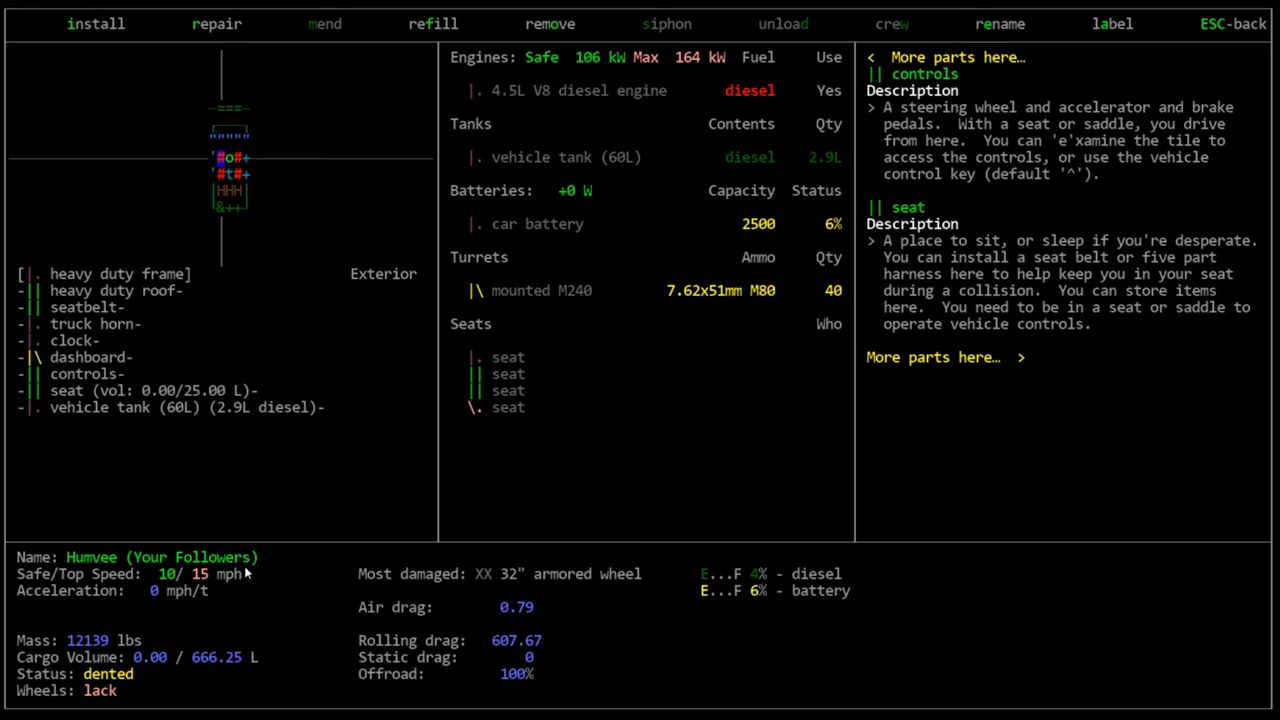
pyautogui.moveTo(130, 604)
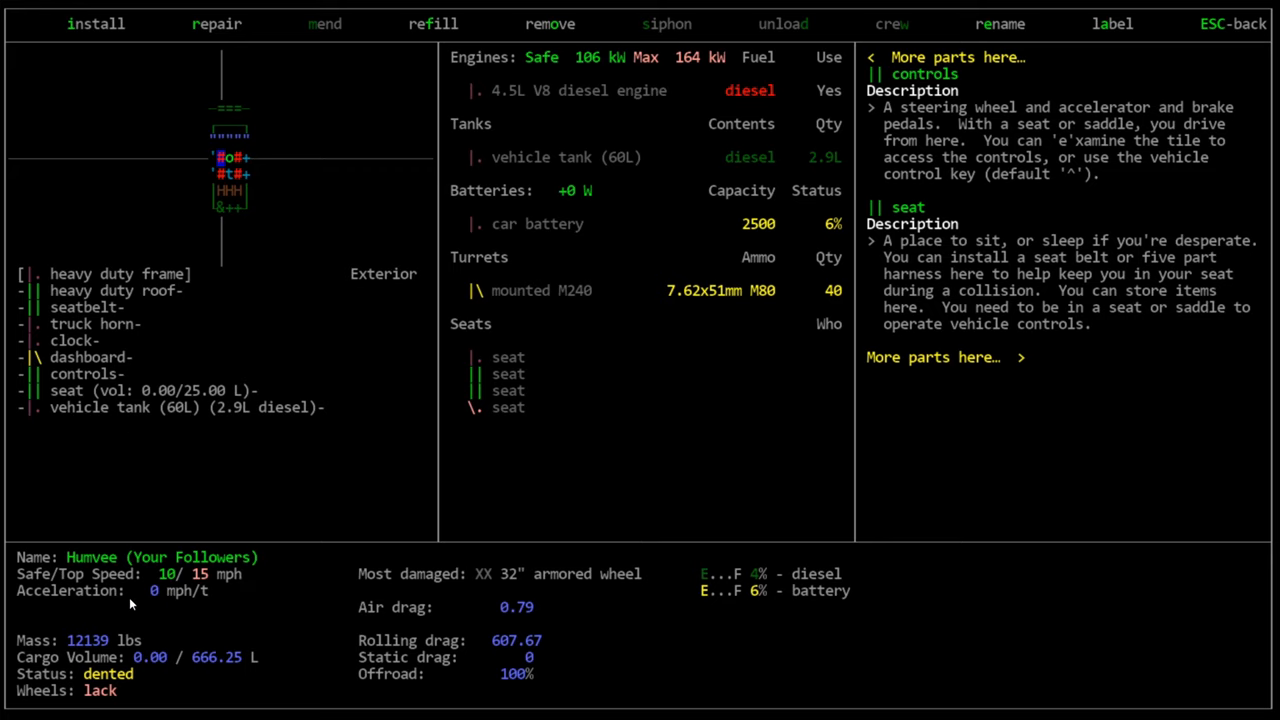
pyautogui.moveTo(70, 657)
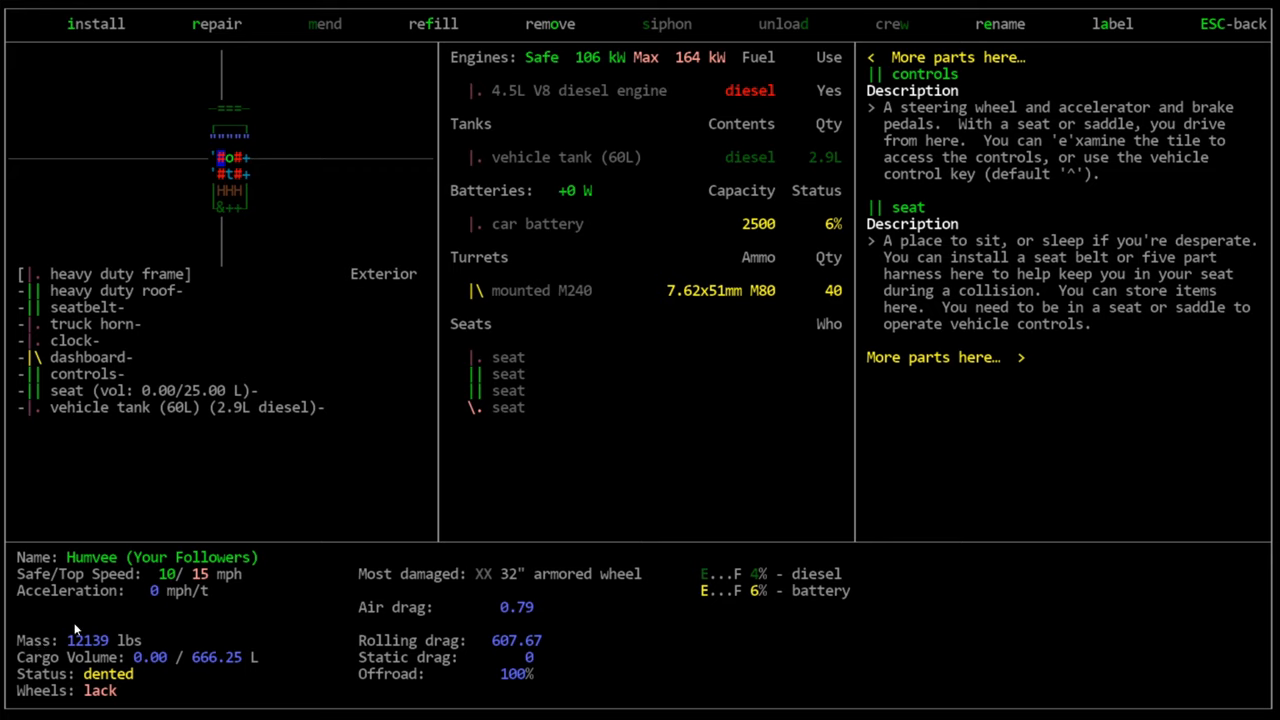
pyautogui.moveTo(79, 673)
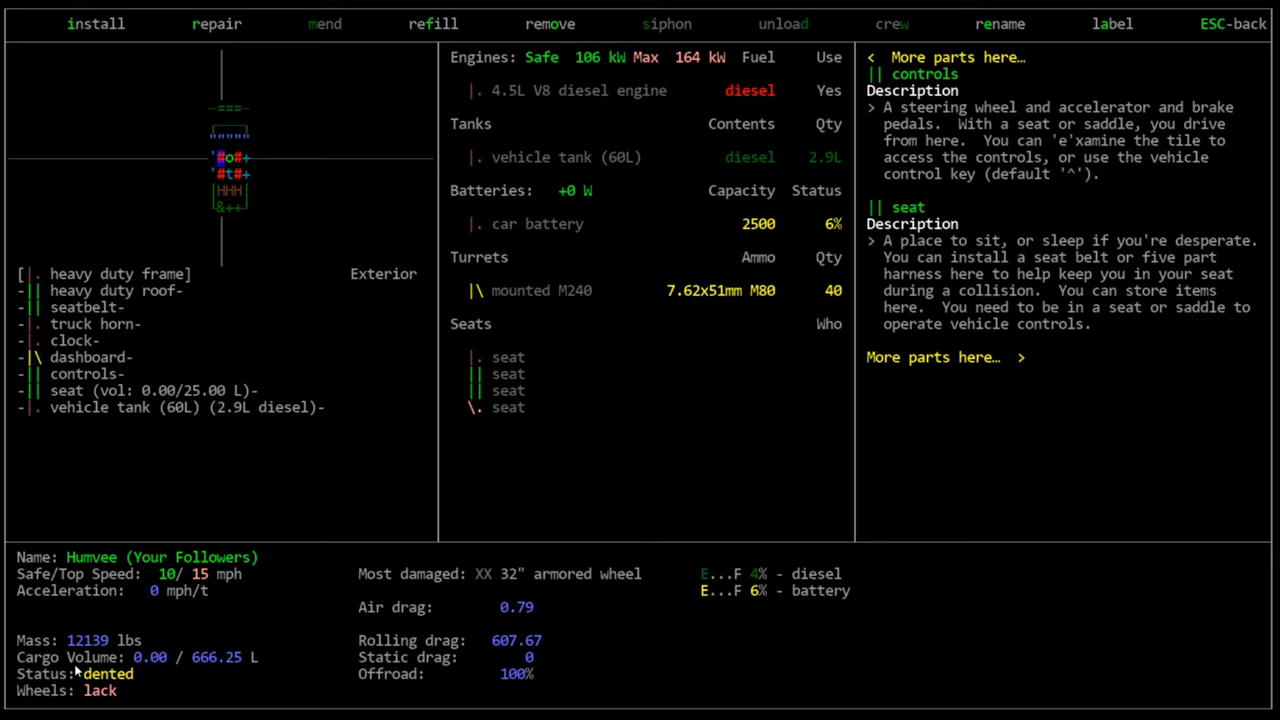
pyautogui.moveTo(287, 666)
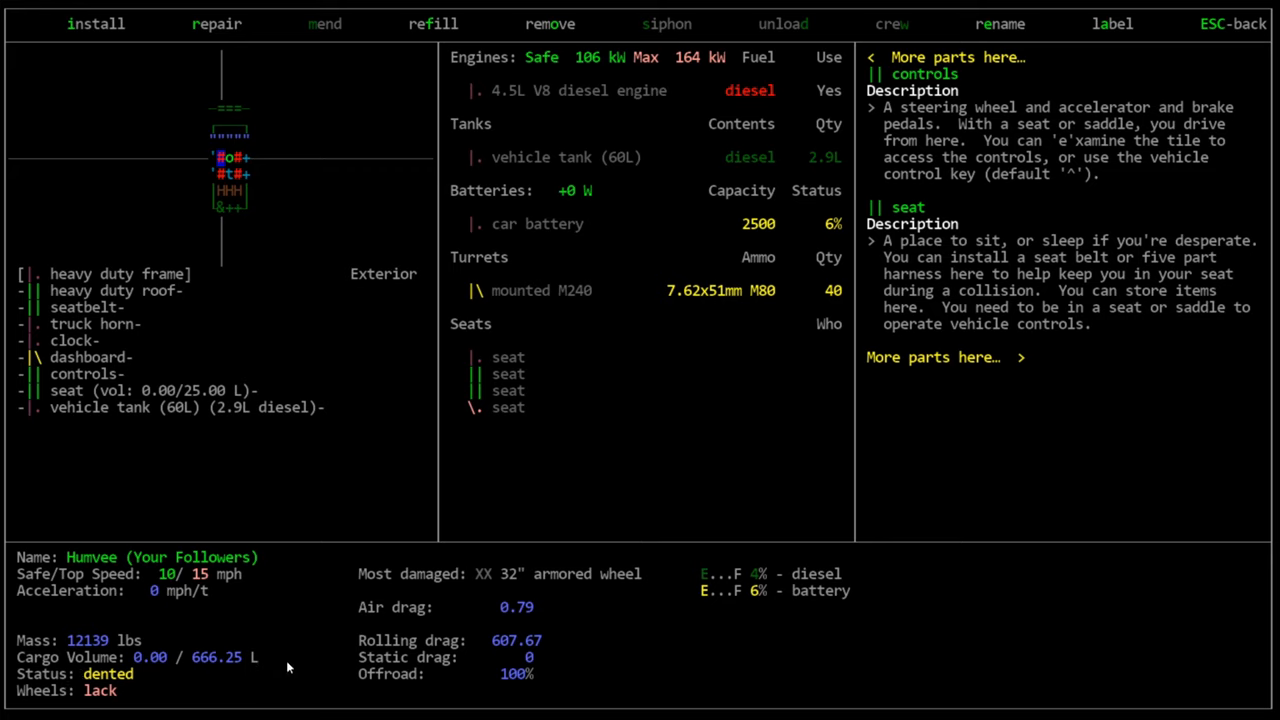
pyautogui.moveTo(236, 638)
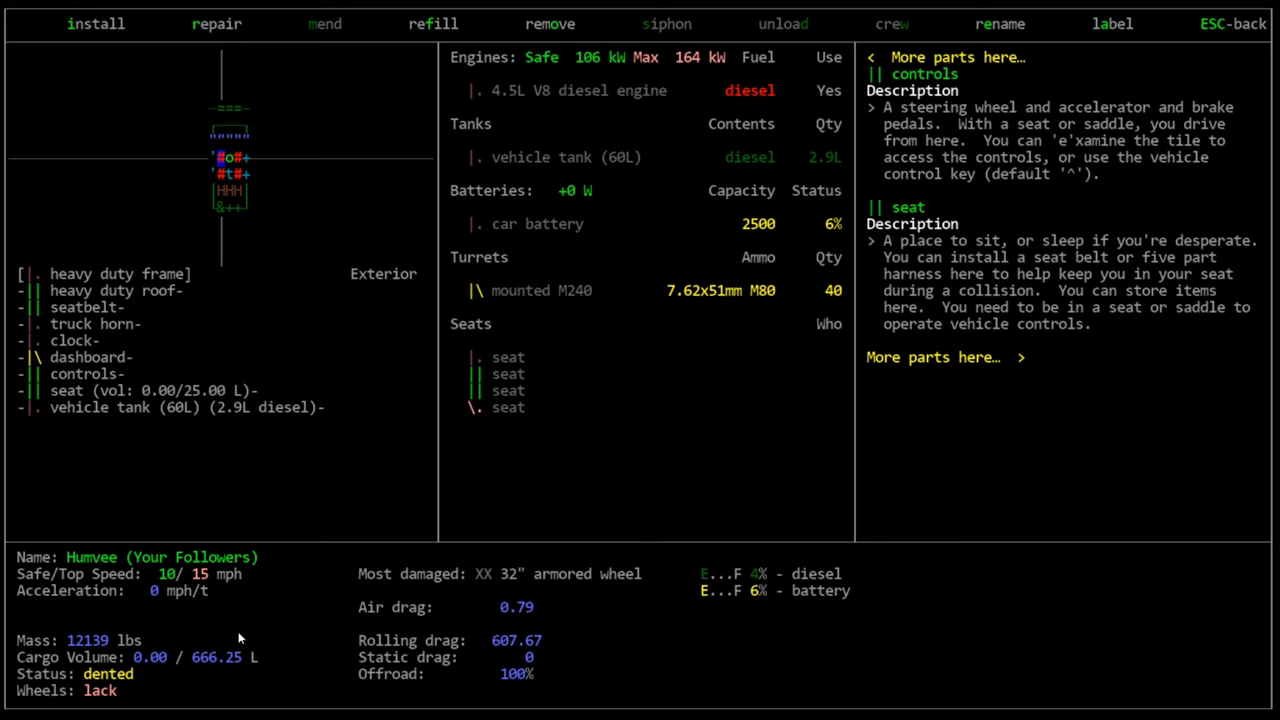
pyautogui.moveTo(228, 150)
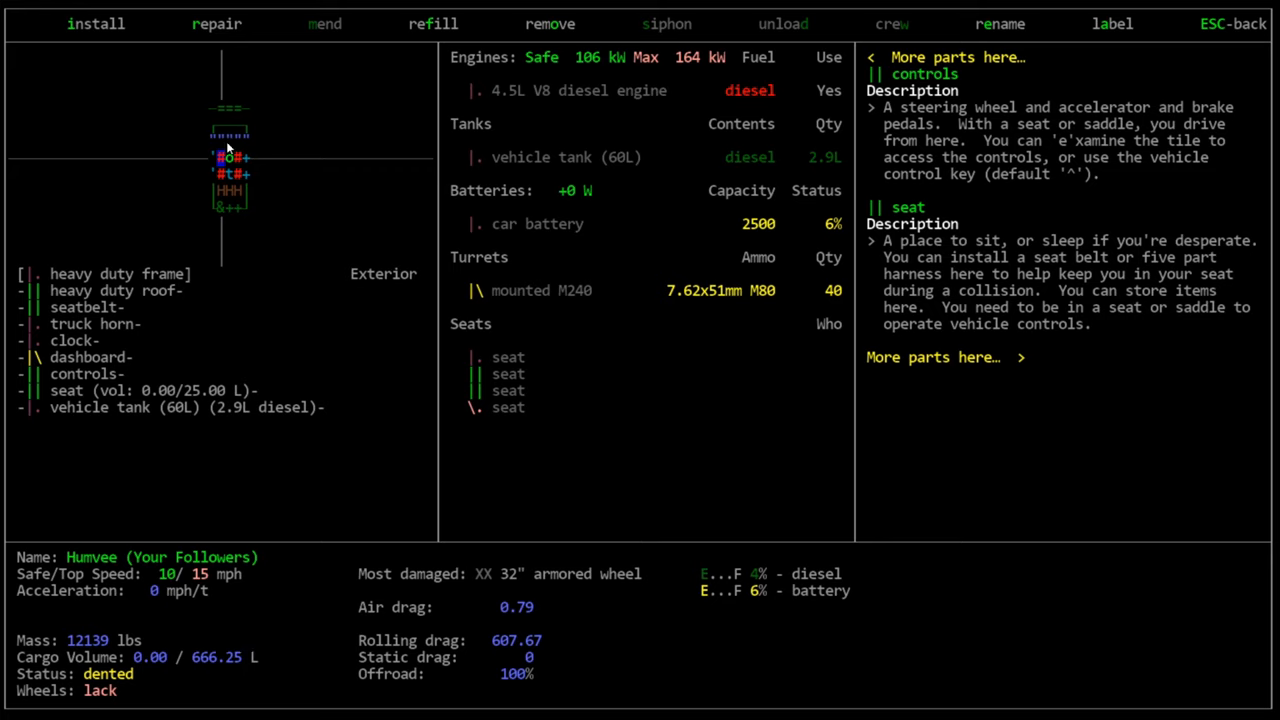
pyautogui.moveTo(180, 184)
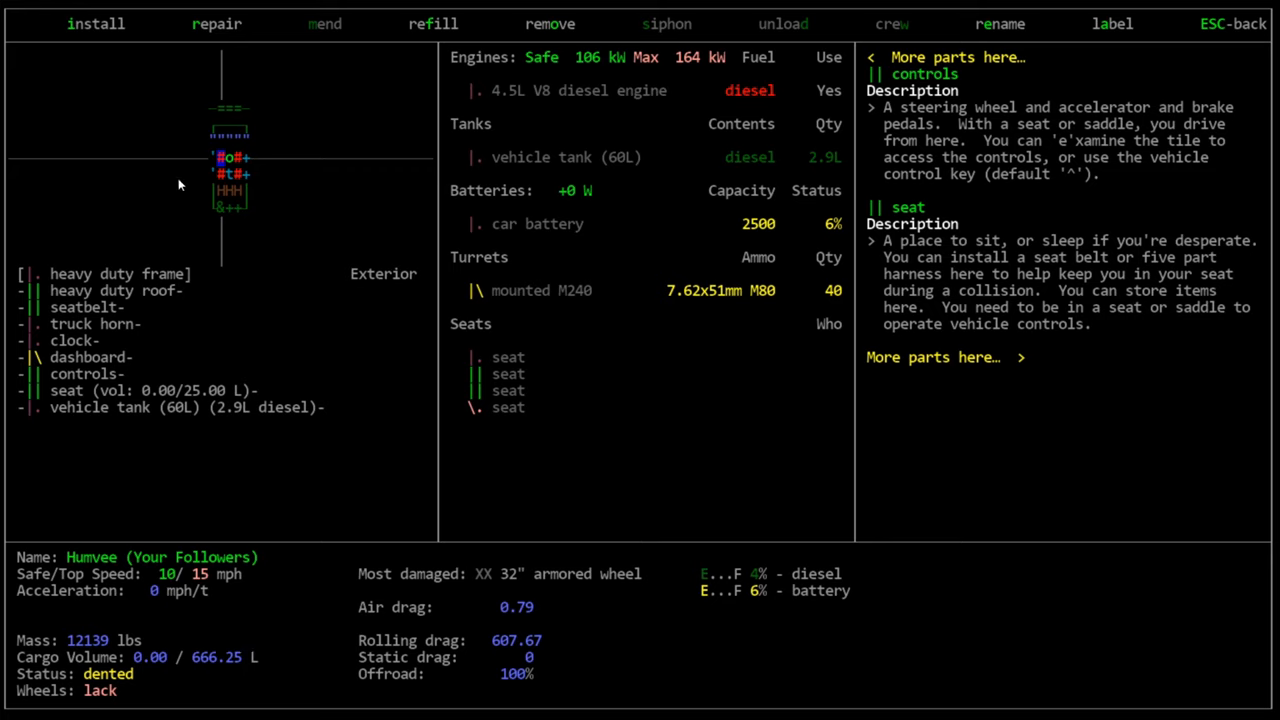
pyautogui.moveTo(96, 691)
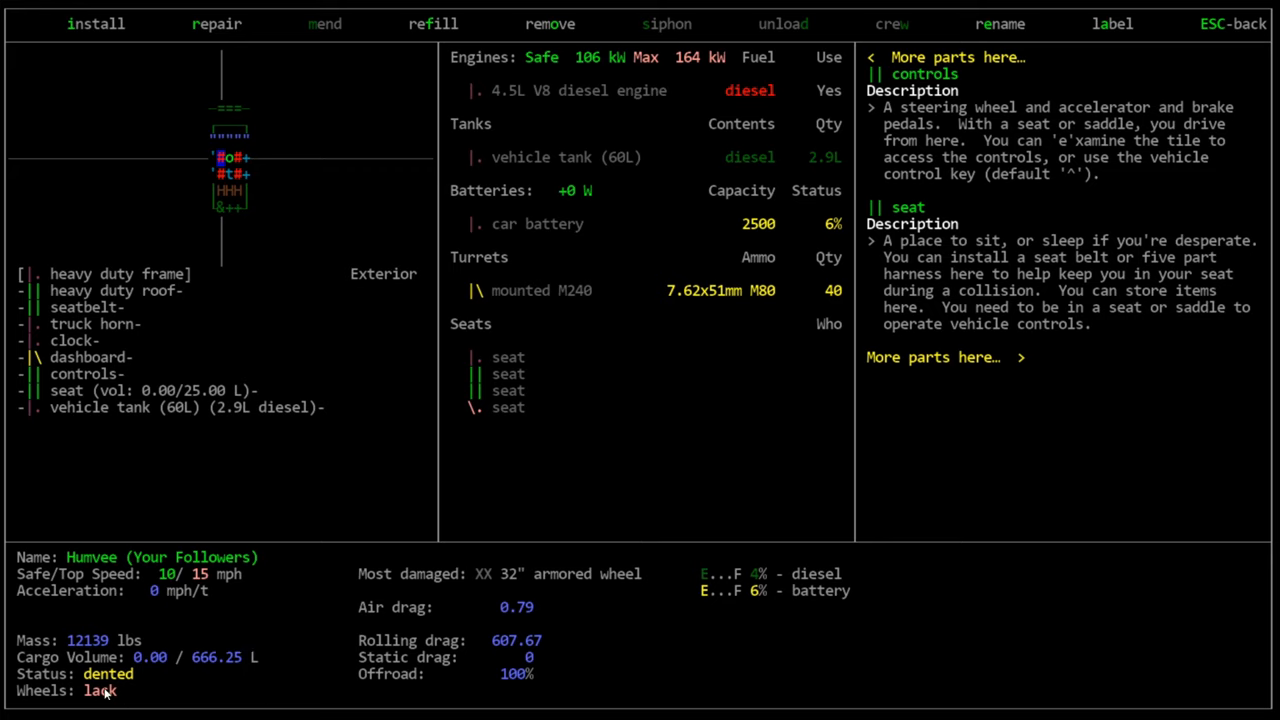
pyautogui.moveTo(127, 692)
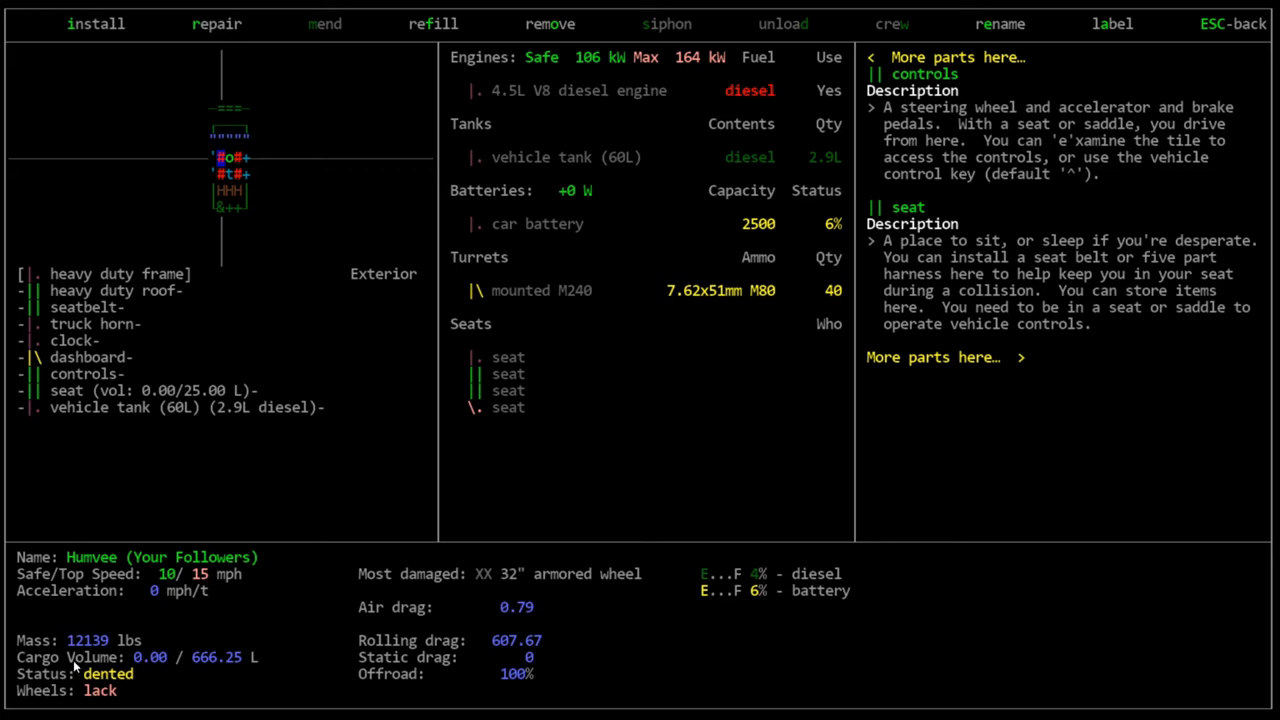
pyautogui.moveTo(91, 655)
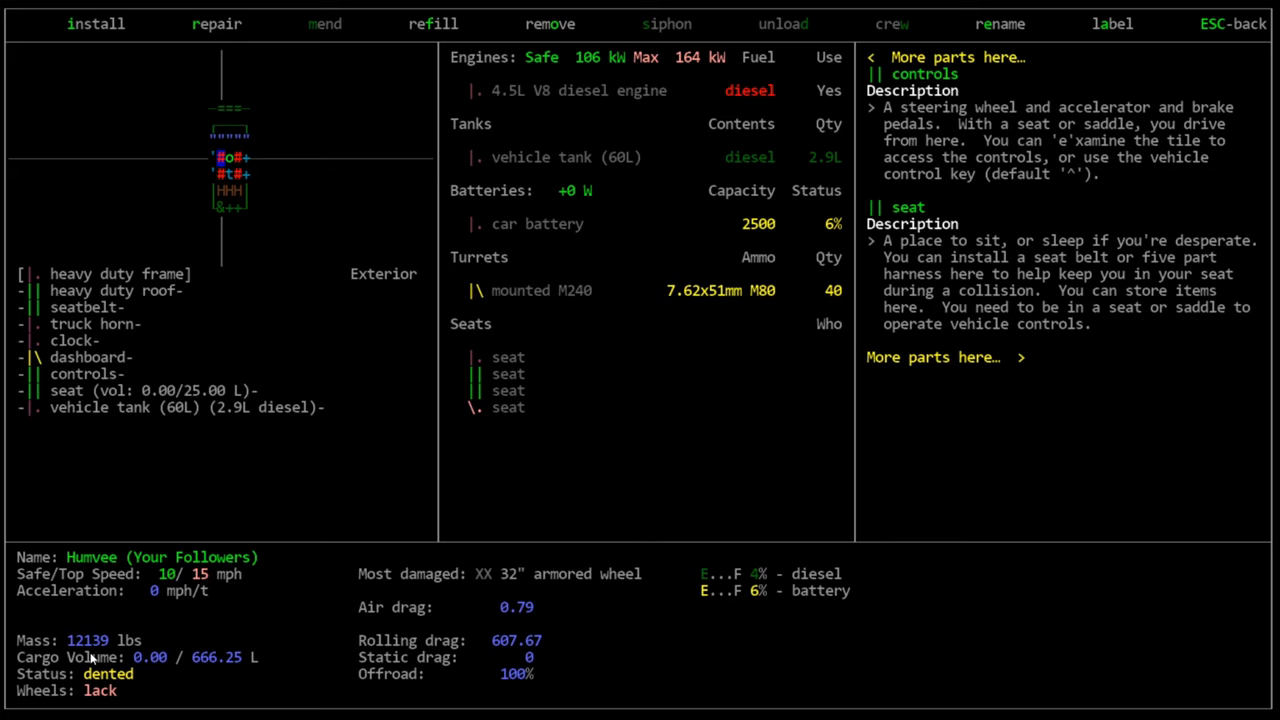
pyautogui.moveTo(11, 236)
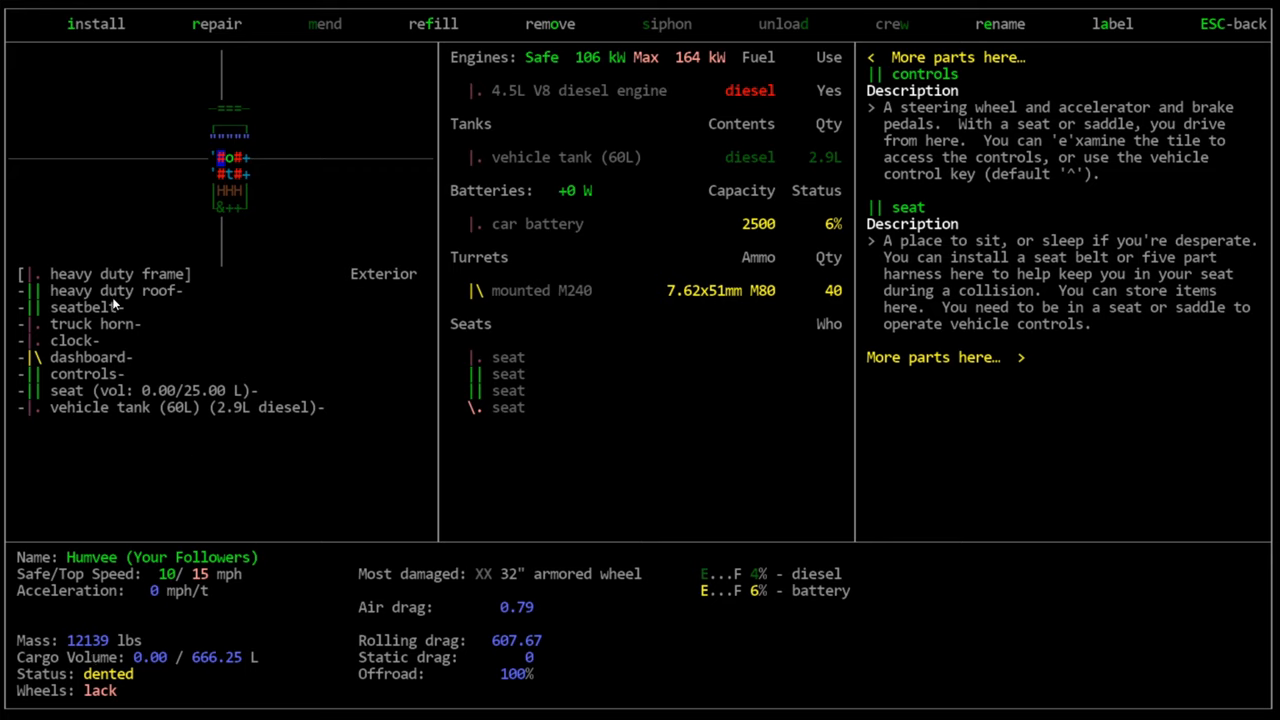
pyautogui.moveTo(119, 323)
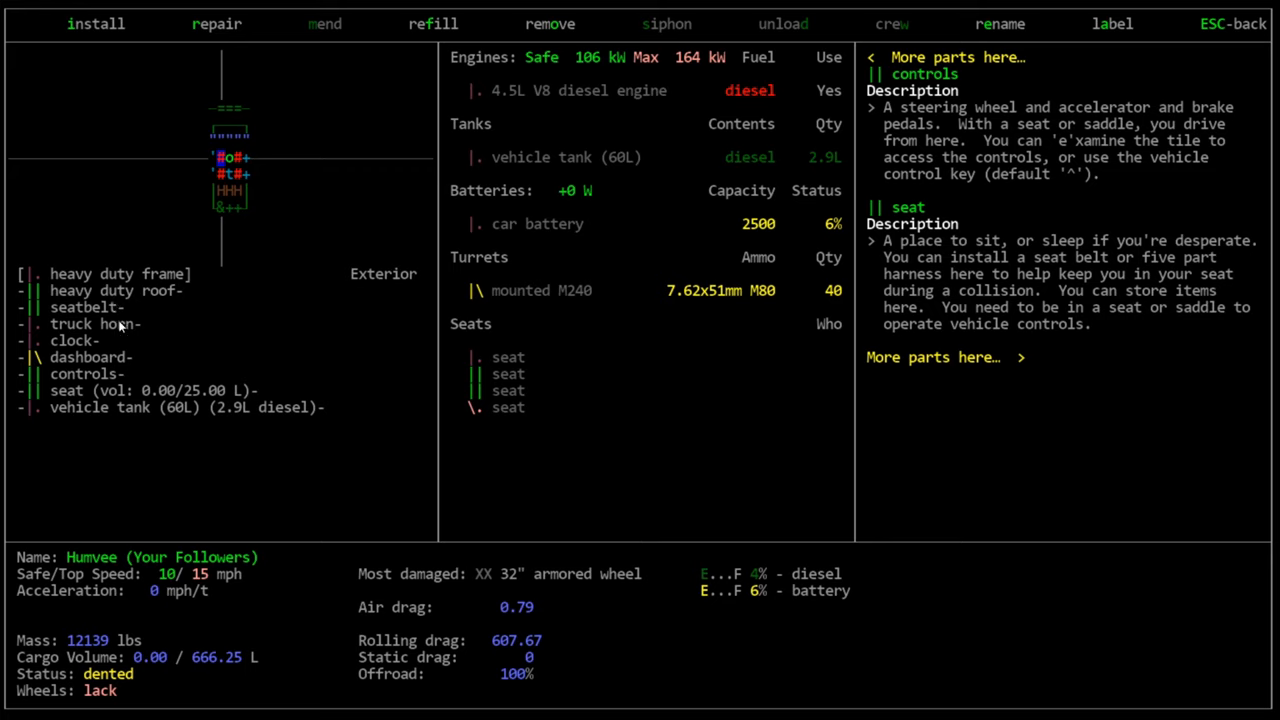
pyautogui.moveTo(88, 719)
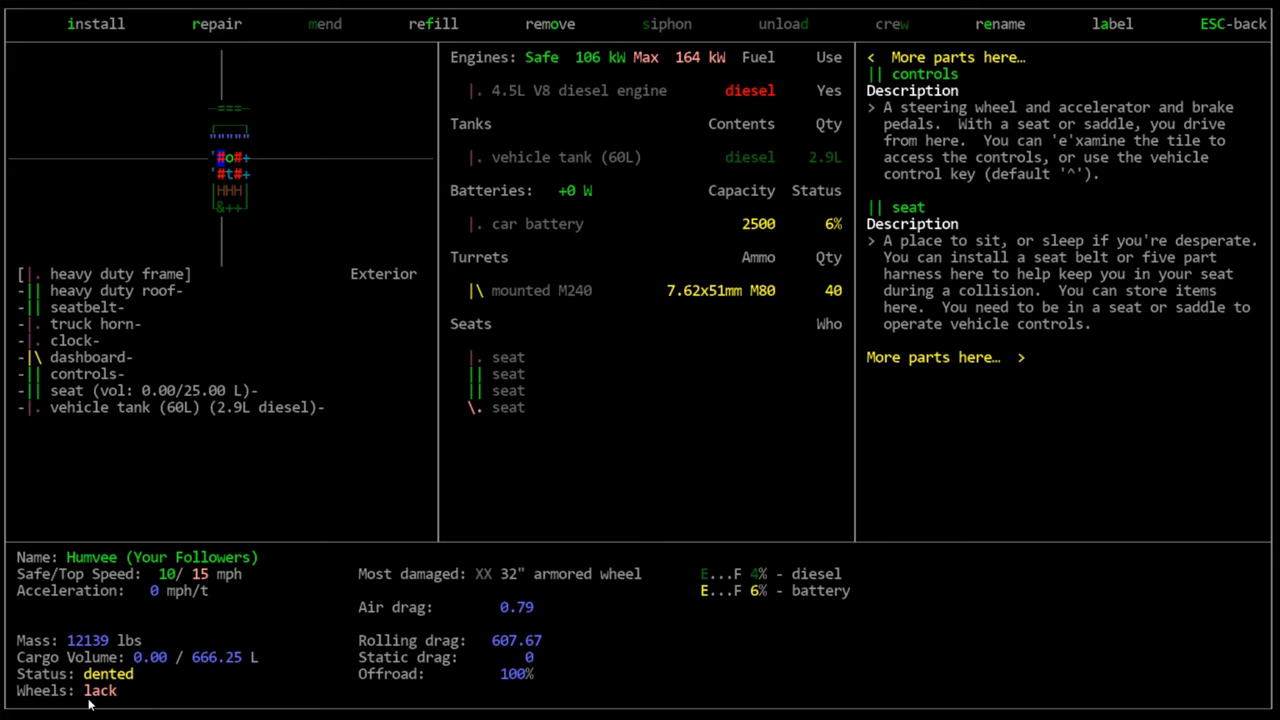
pyautogui.moveTo(635, 583)
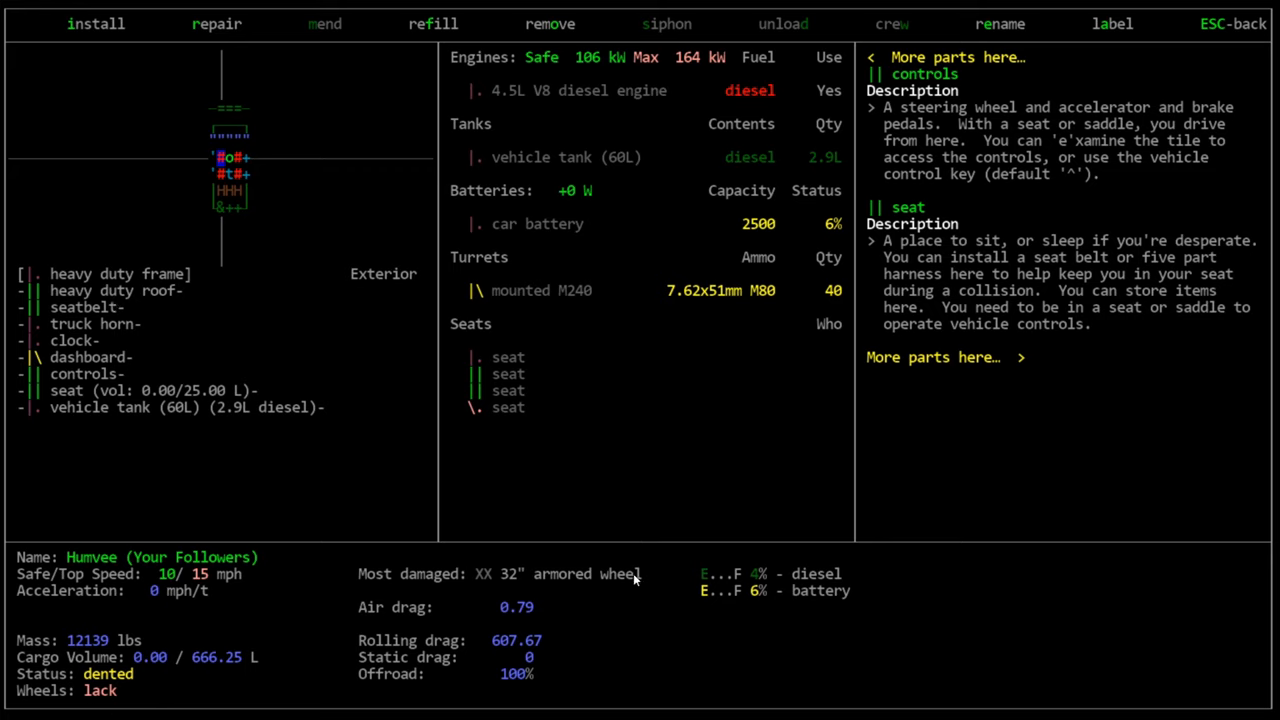
pyautogui.moveTo(514, 640)
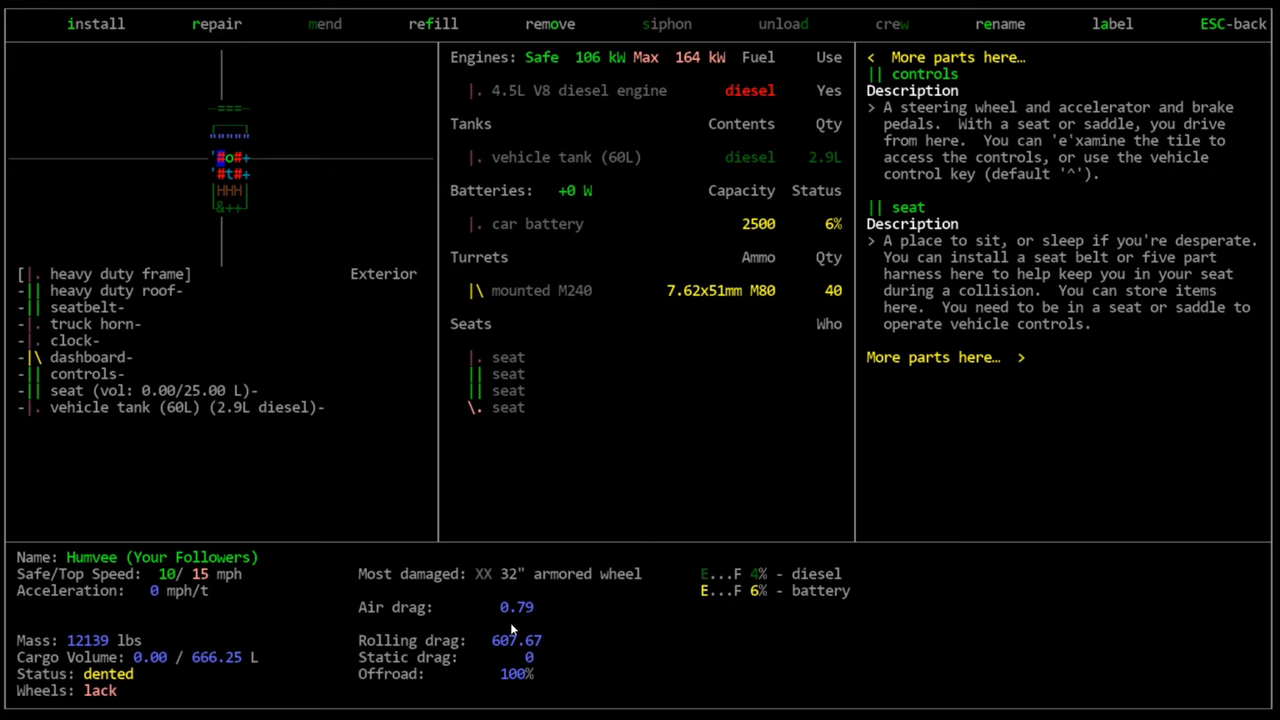
pyautogui.moveTo(451, 688)
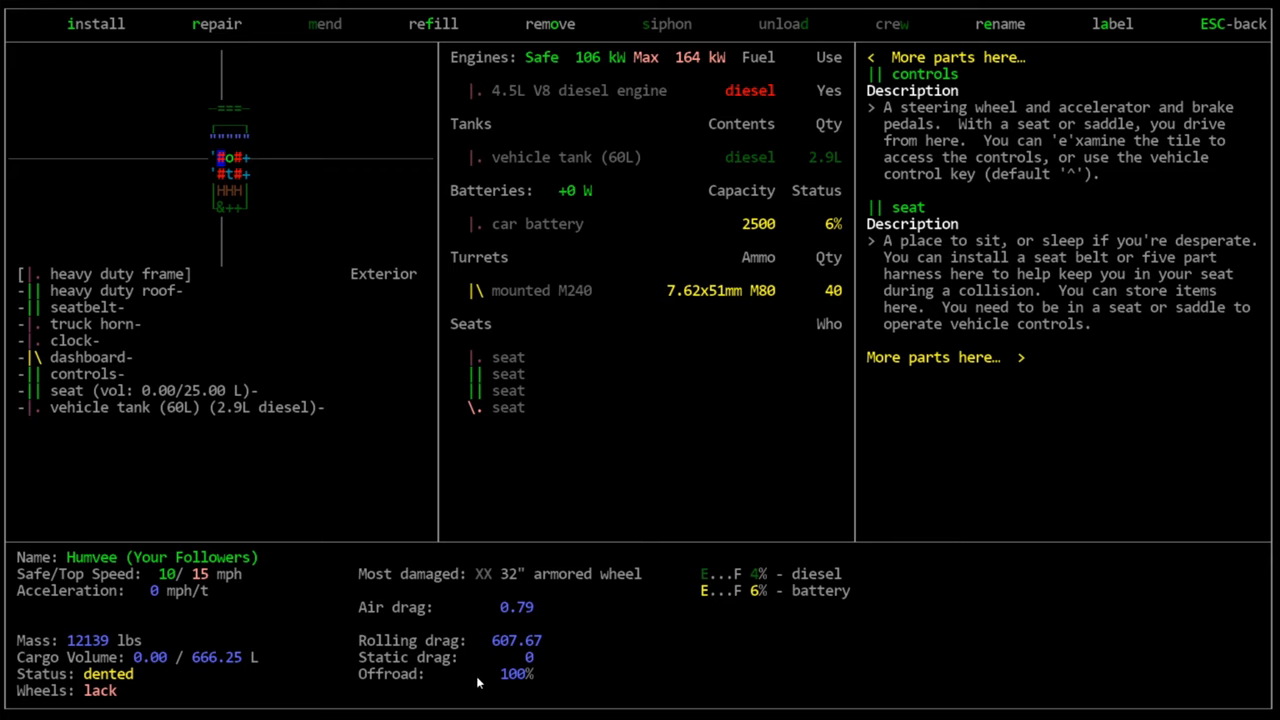
pyautogui.moveTo(488, 682)
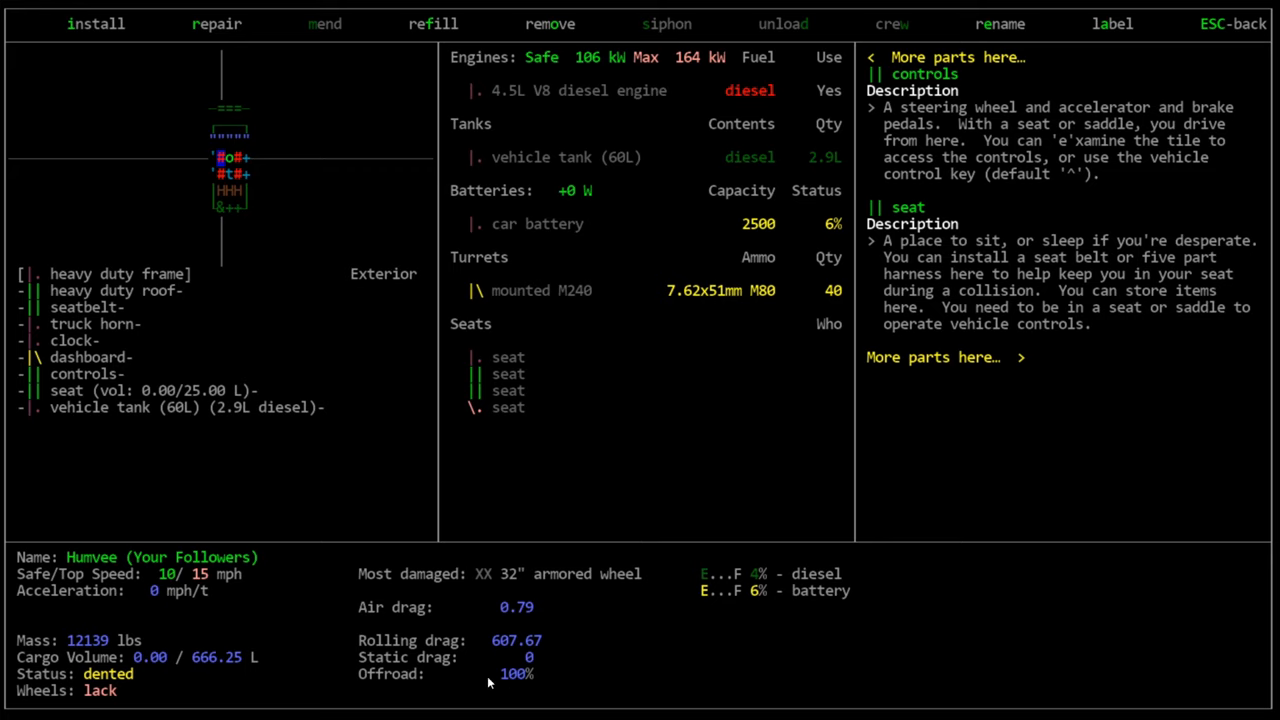
pyautogui.moveTo(447, 638)
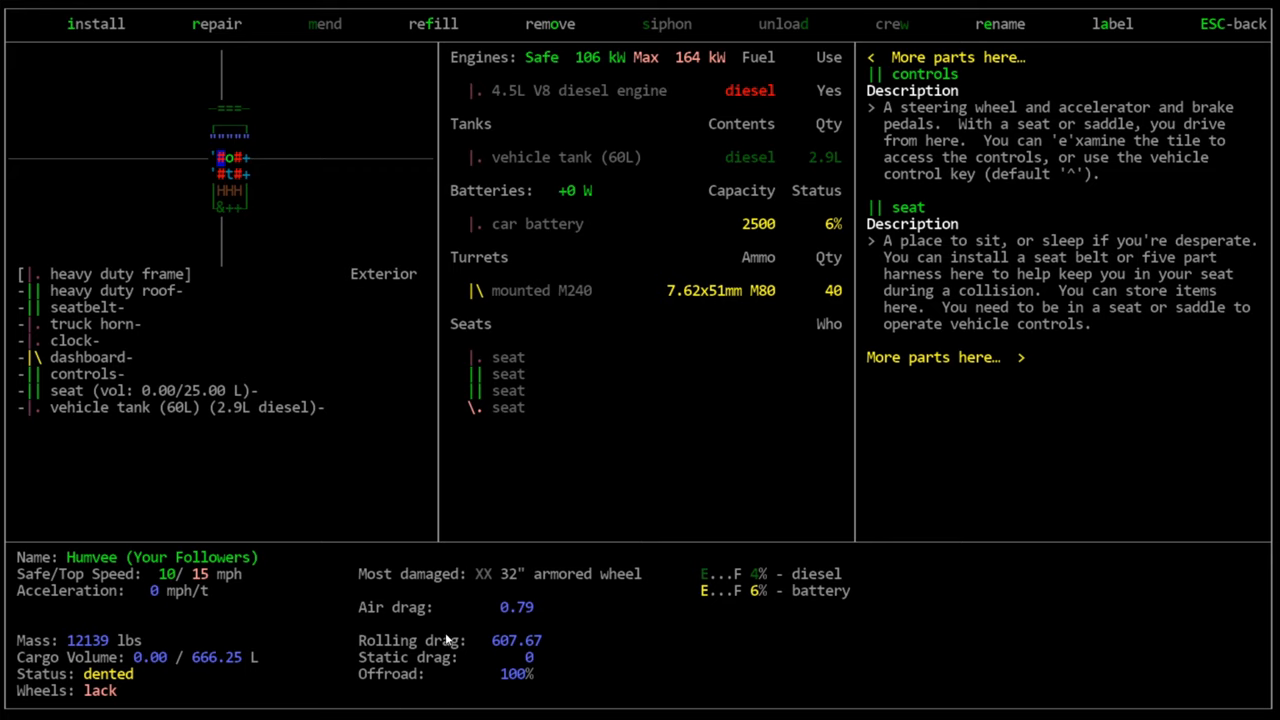
pyautogui.moveTo(789, 599)
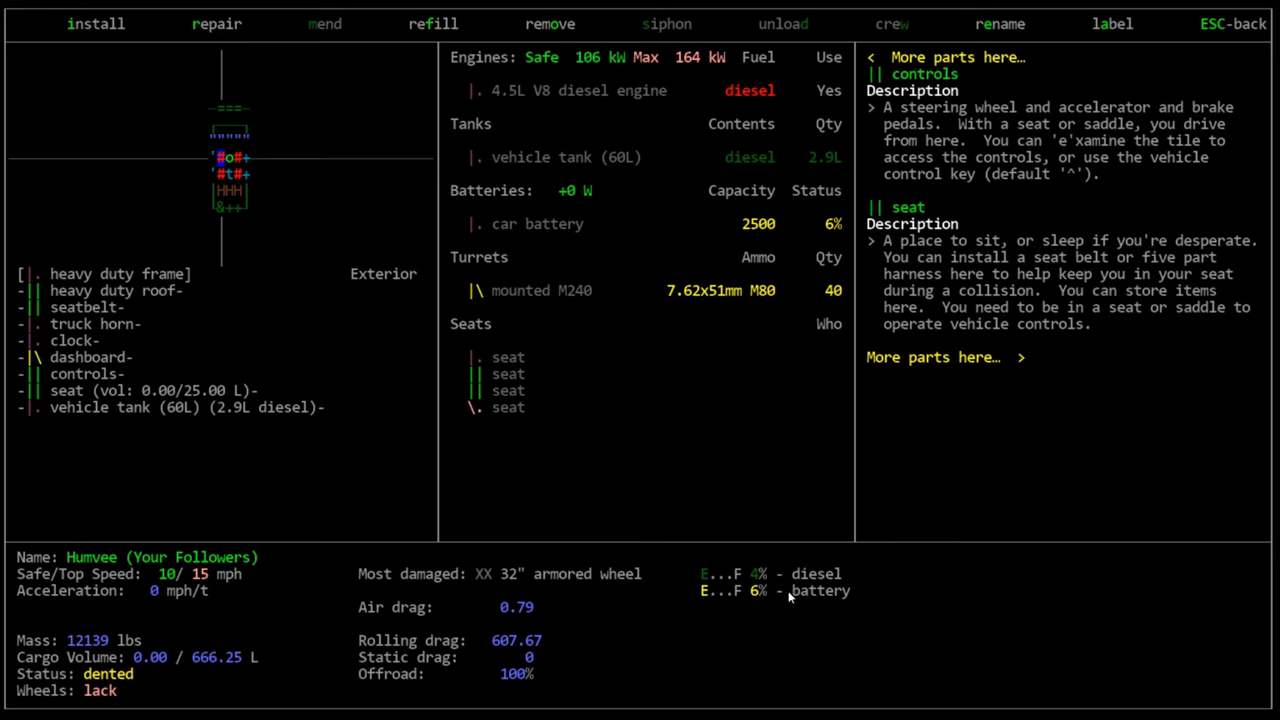
pyautogui.moveTo(714, 598)
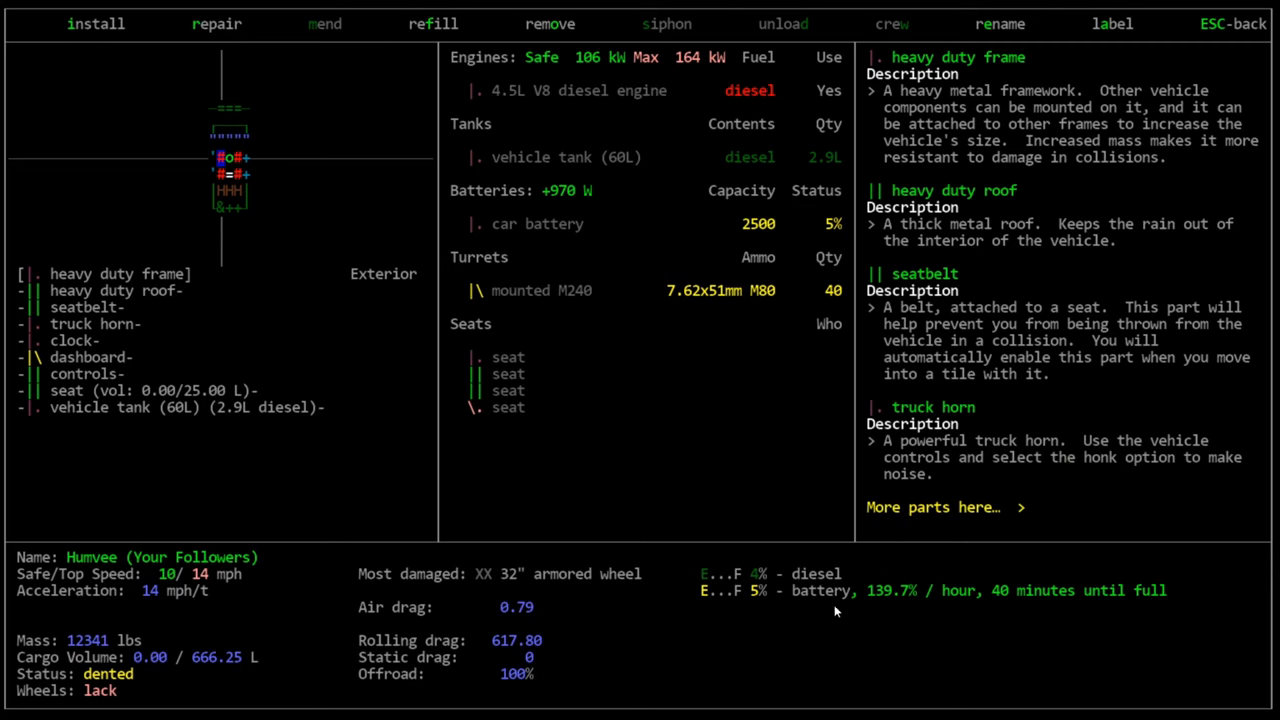
pyautogui.moveTo(1170, 593)
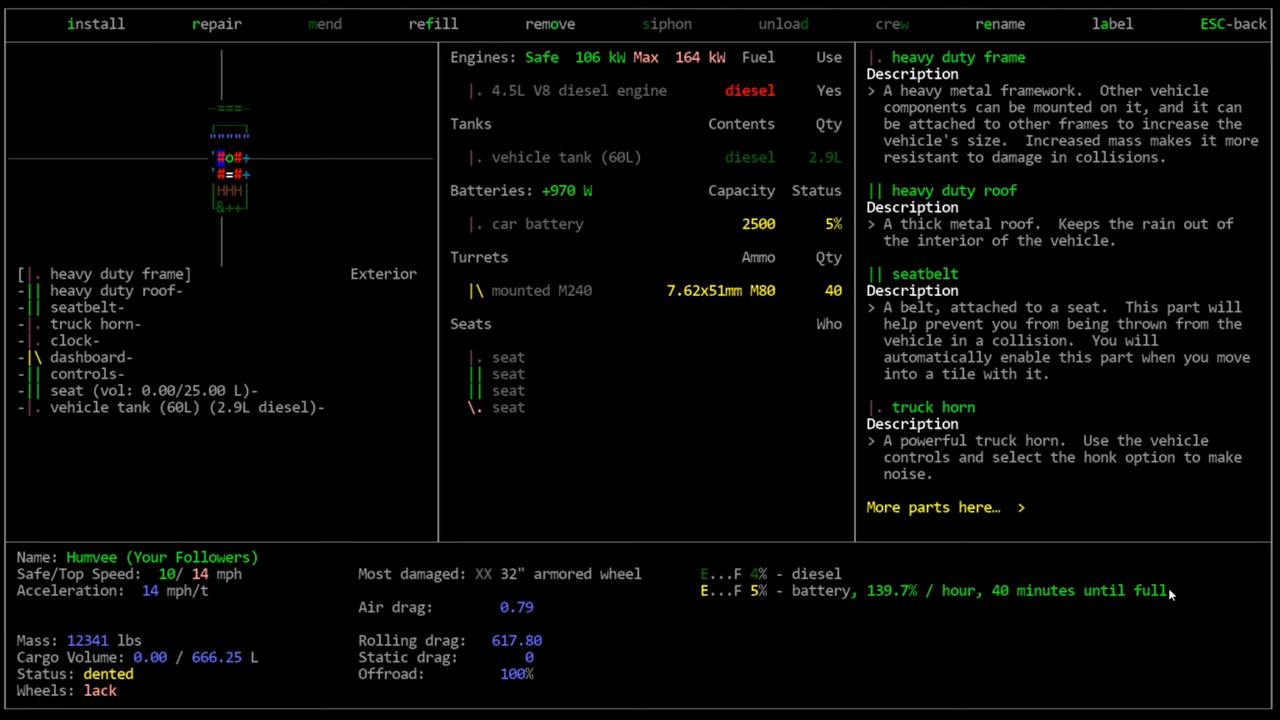
pyautogui.moveTo(772, 571)
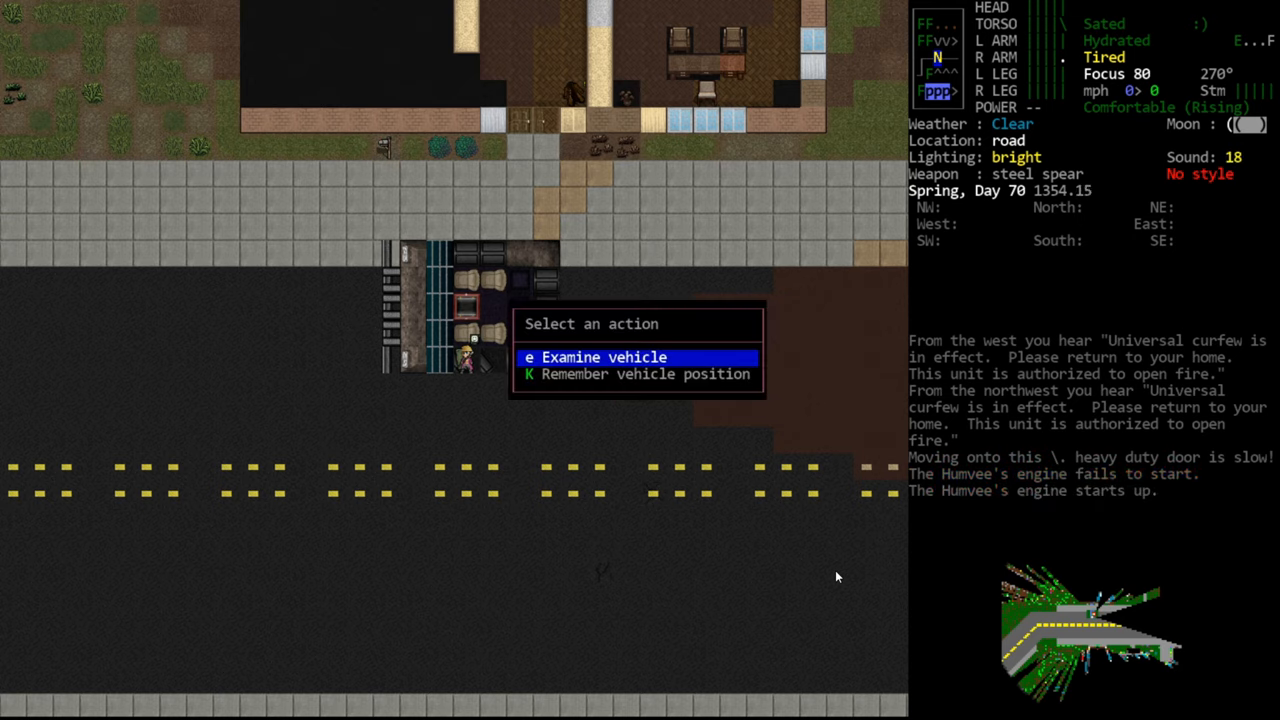
# Switch the Humvee engine off and re-examine the vehicle, showing the battery at +0 W
pyautogui.click(595, 357)
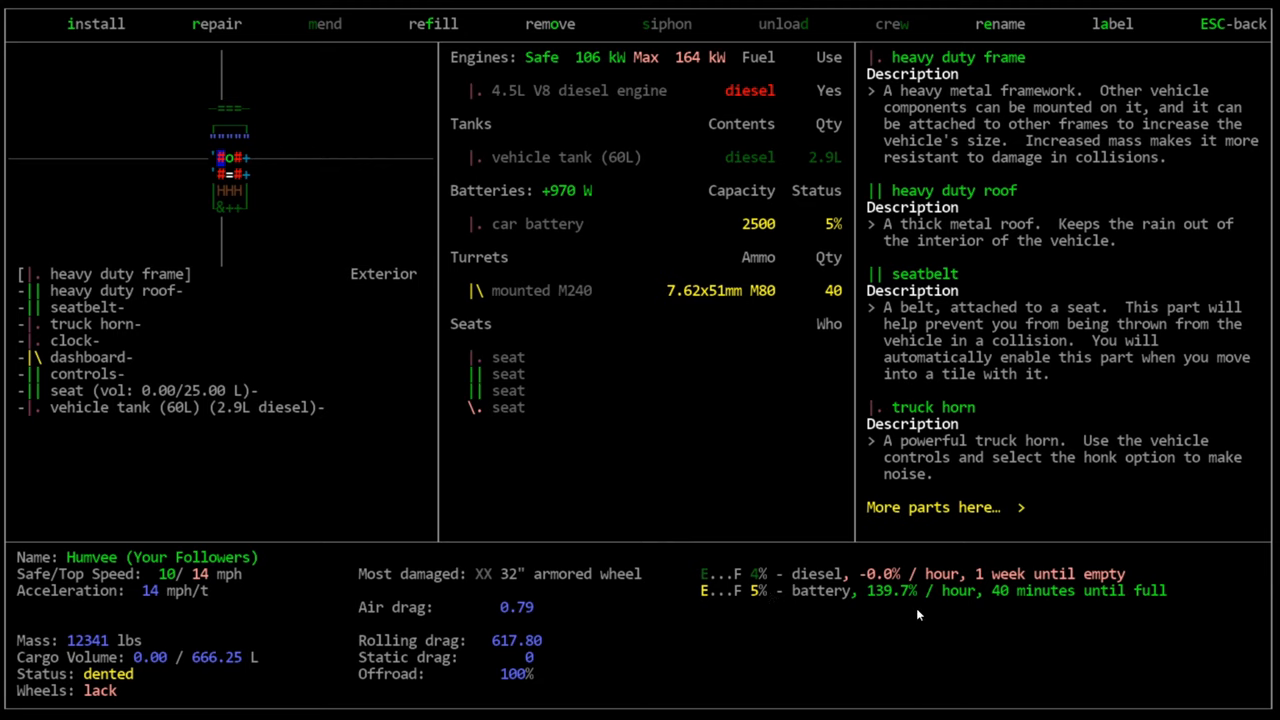
pyautogui.moveTo(843, 593)
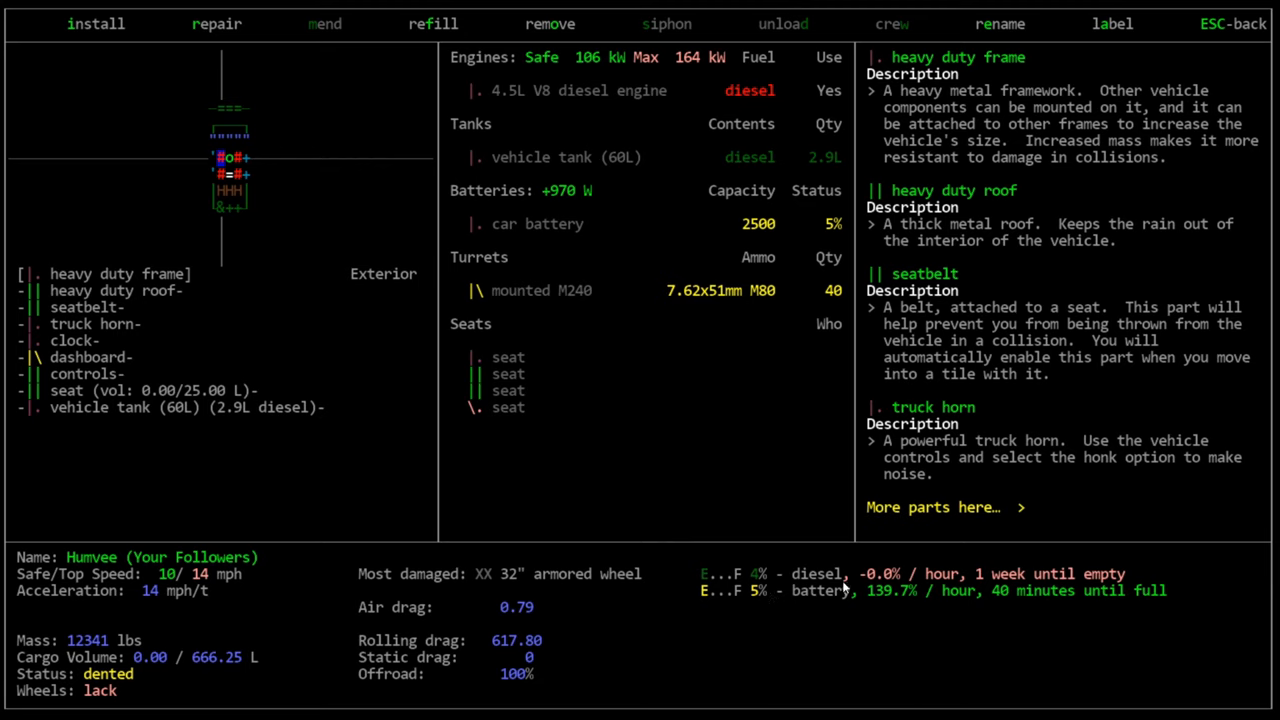
pyautogui.moveTo(1019, 603)
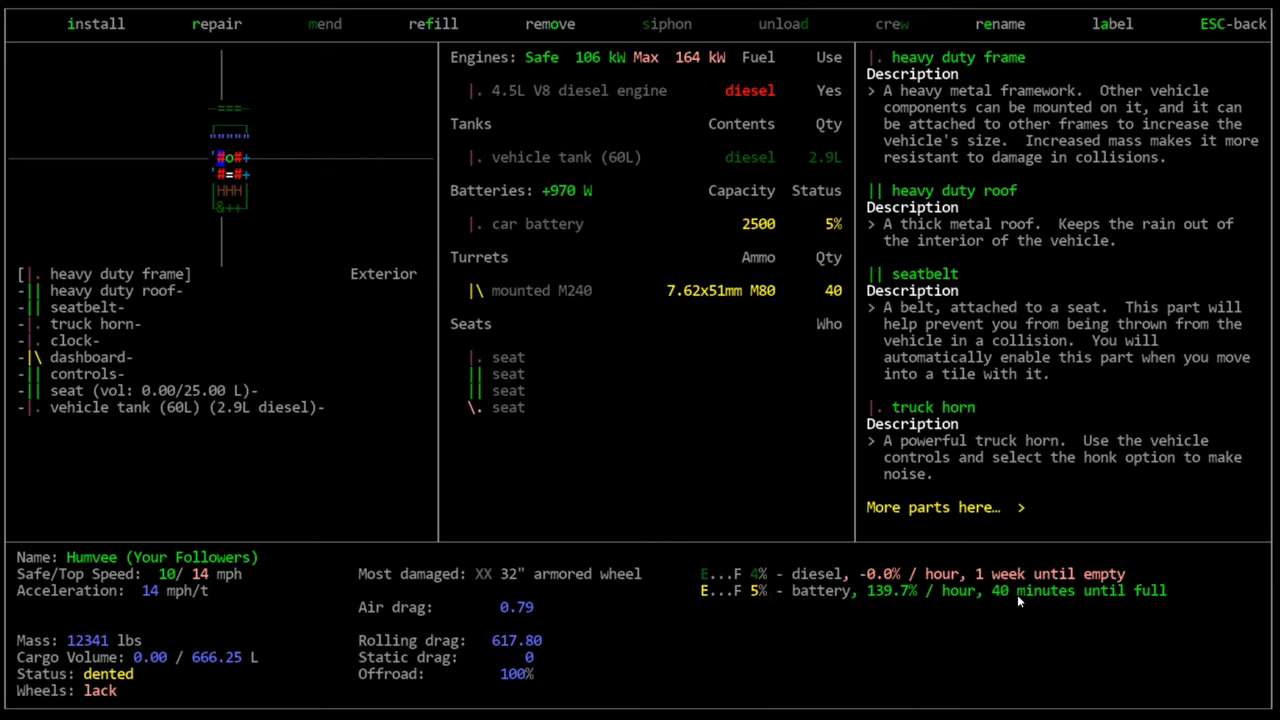
pyautogui.moveTo(973, 602)
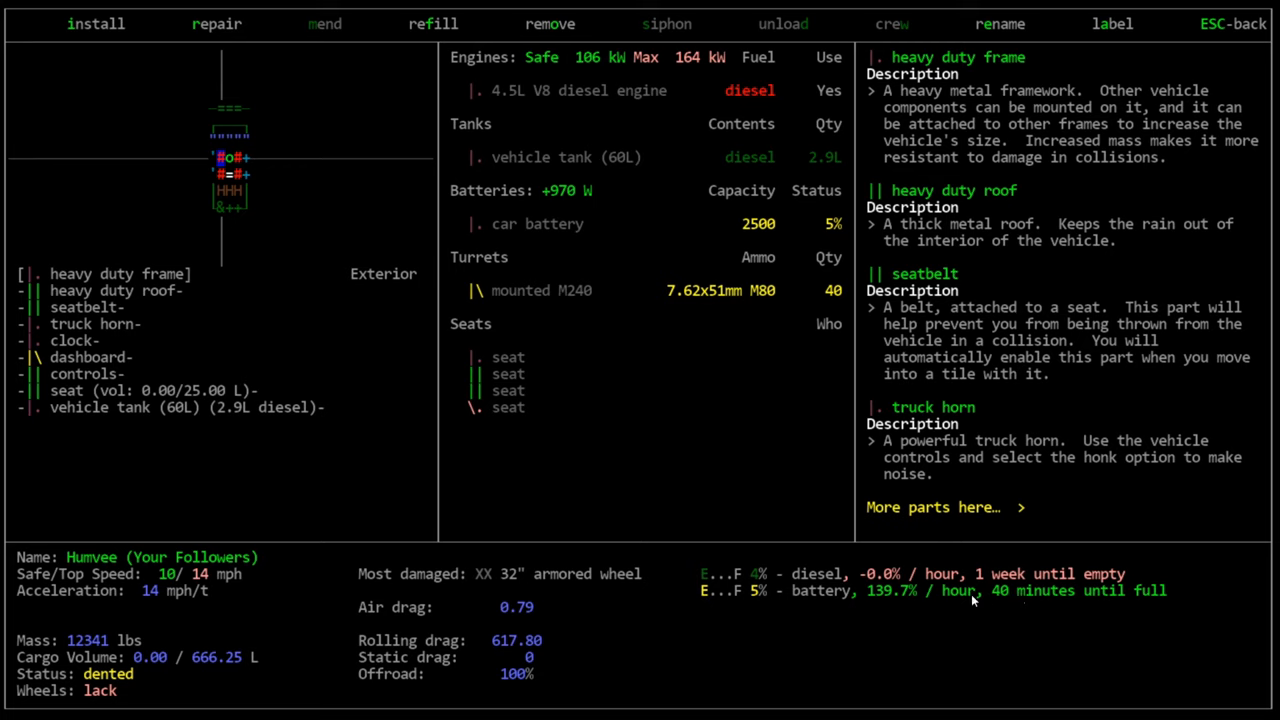
pyautogui.moveTo(1095, 592)
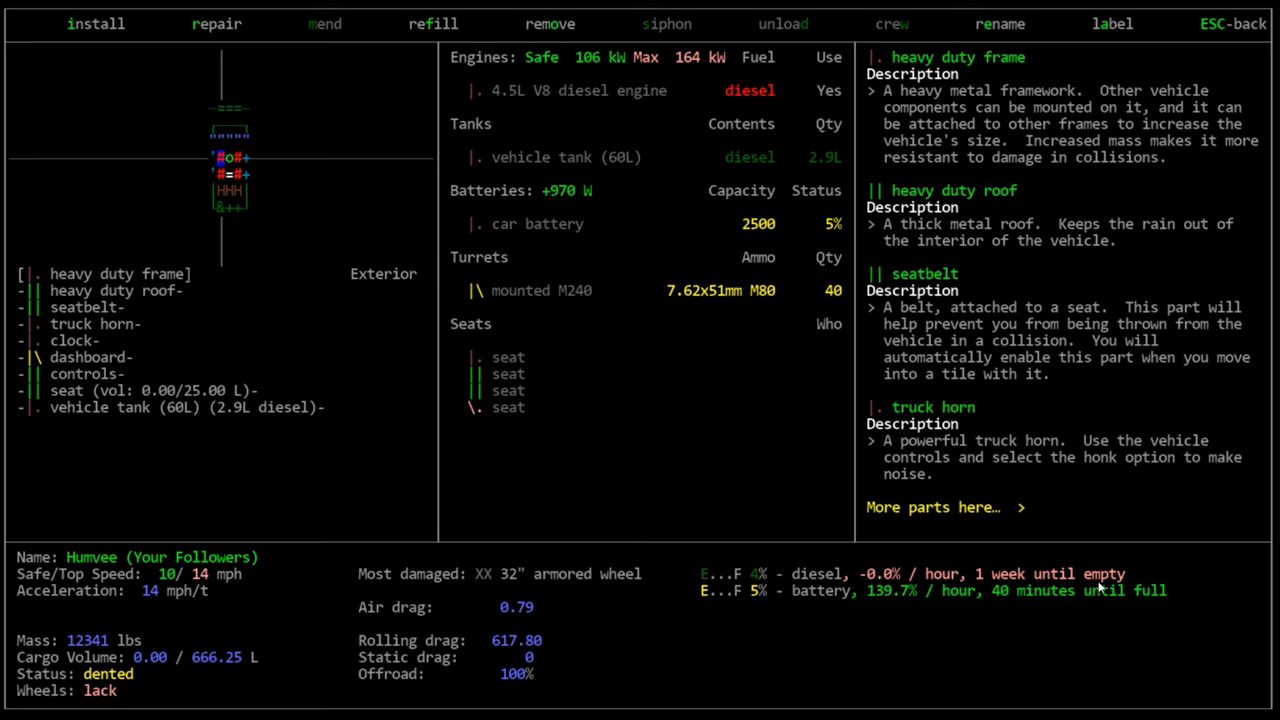
pyautogui.moveTo(988, 536)
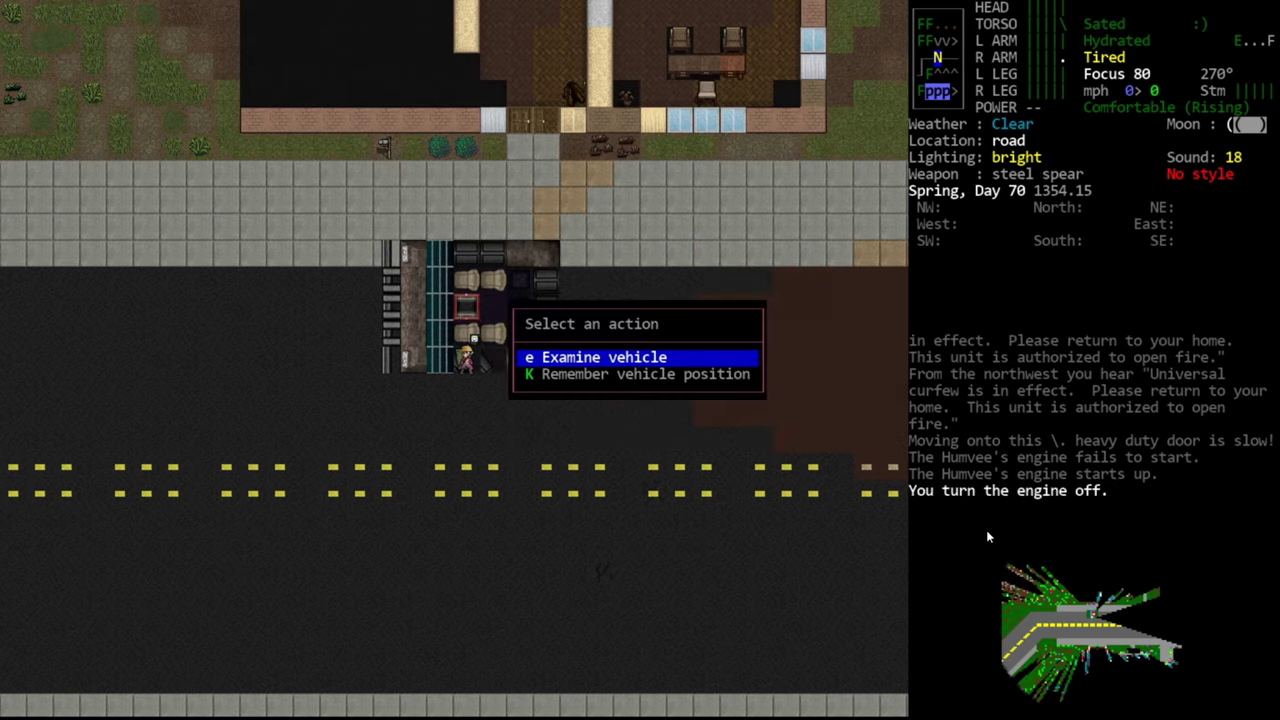
pyautogui.click(604, 357)
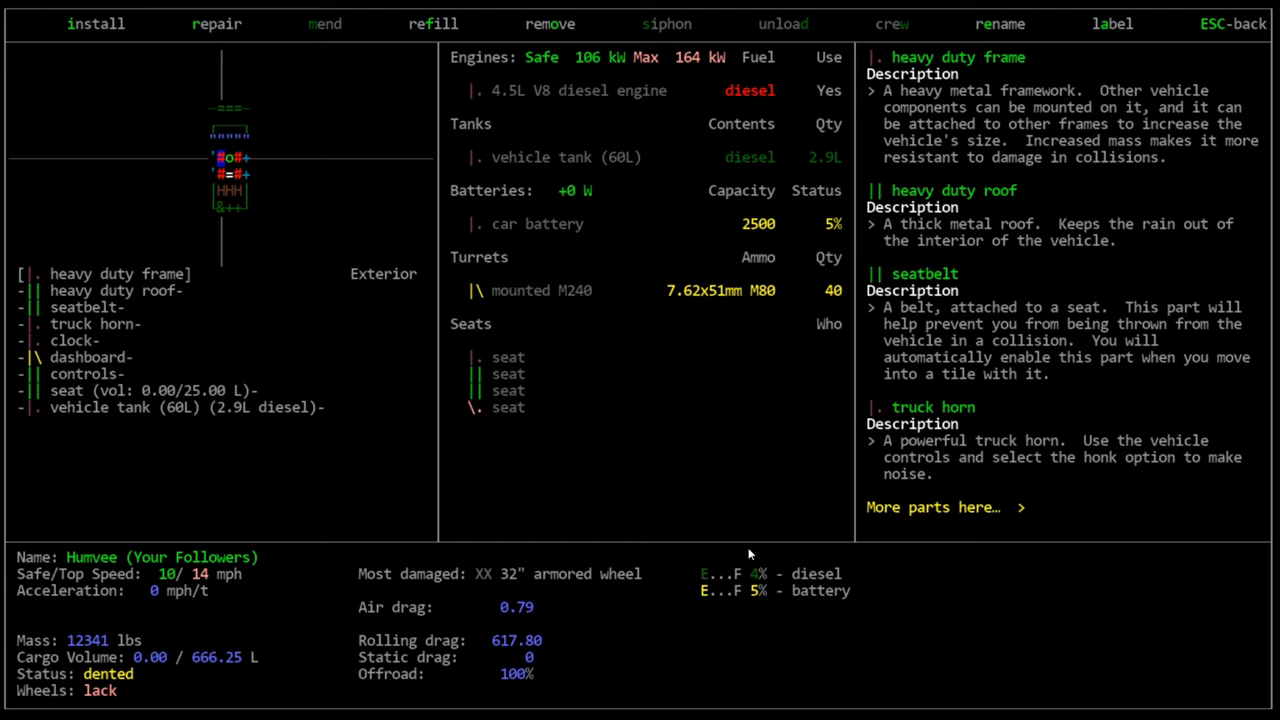
pyautogui.moveTo(775, 150)
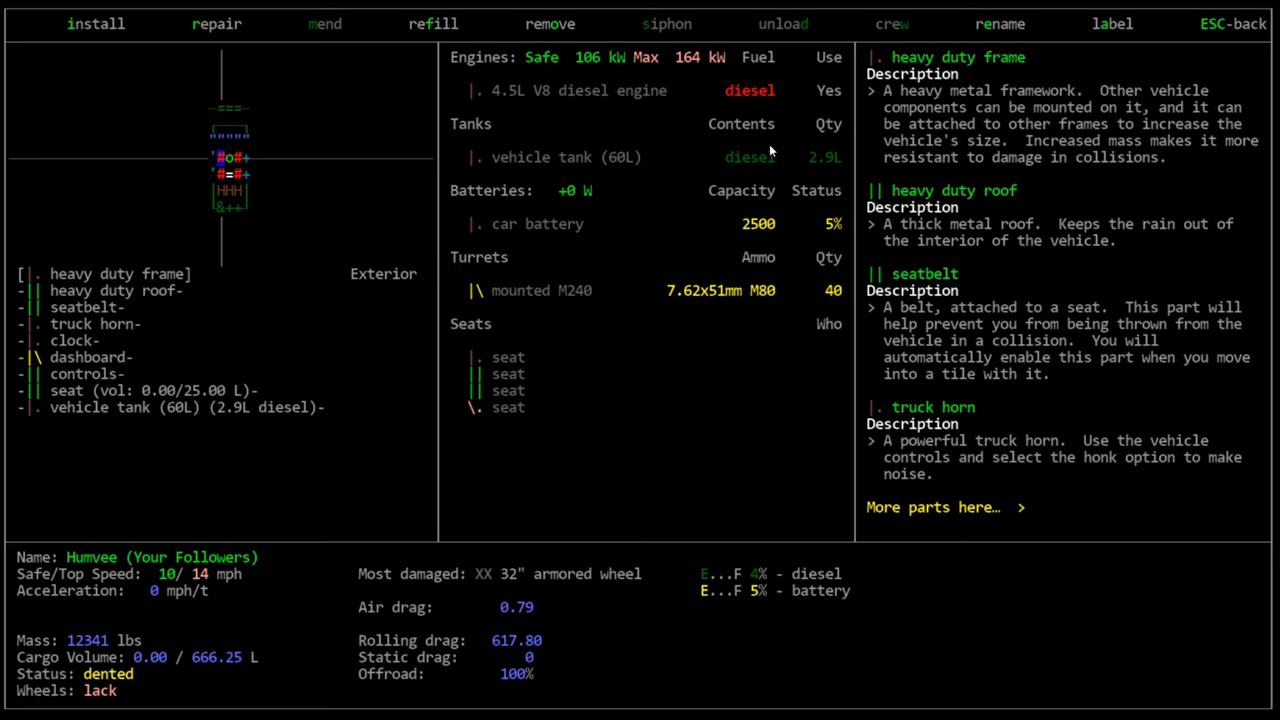
pyautogui.moveTo(80, 37)
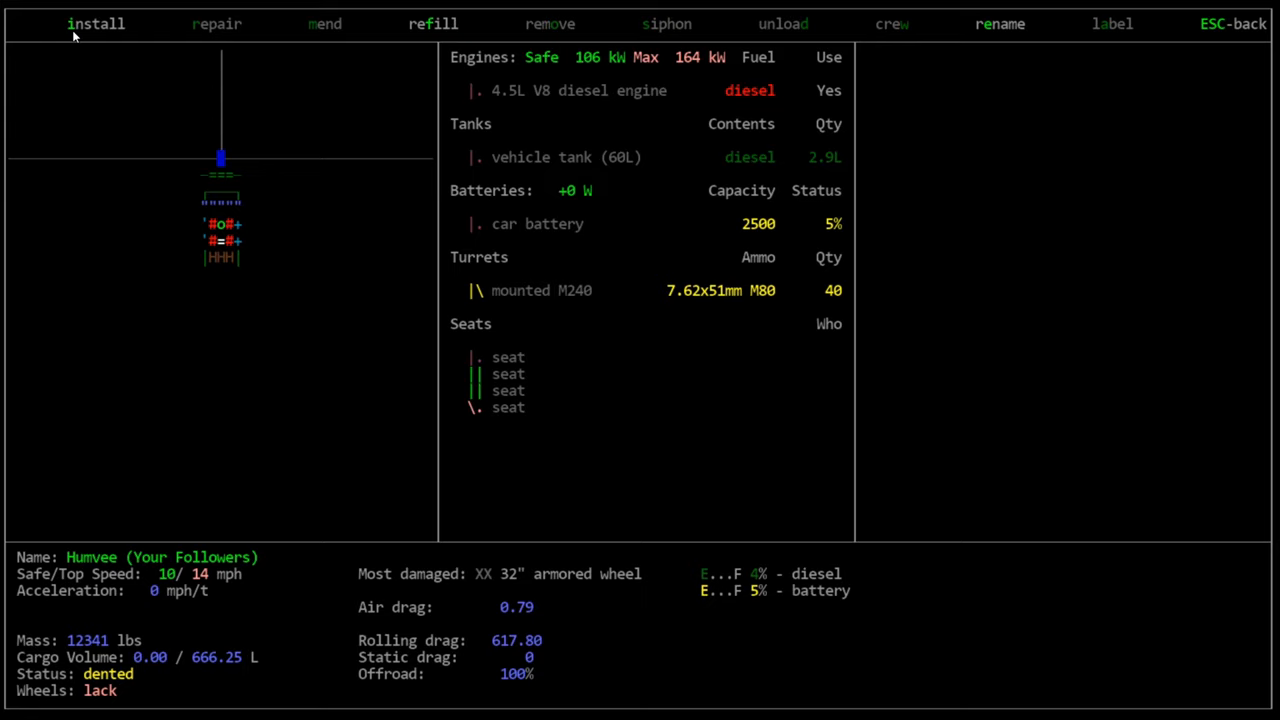
# Open the install list for the empty tile in front of the Humvee
pyautogui.click(94, 23)
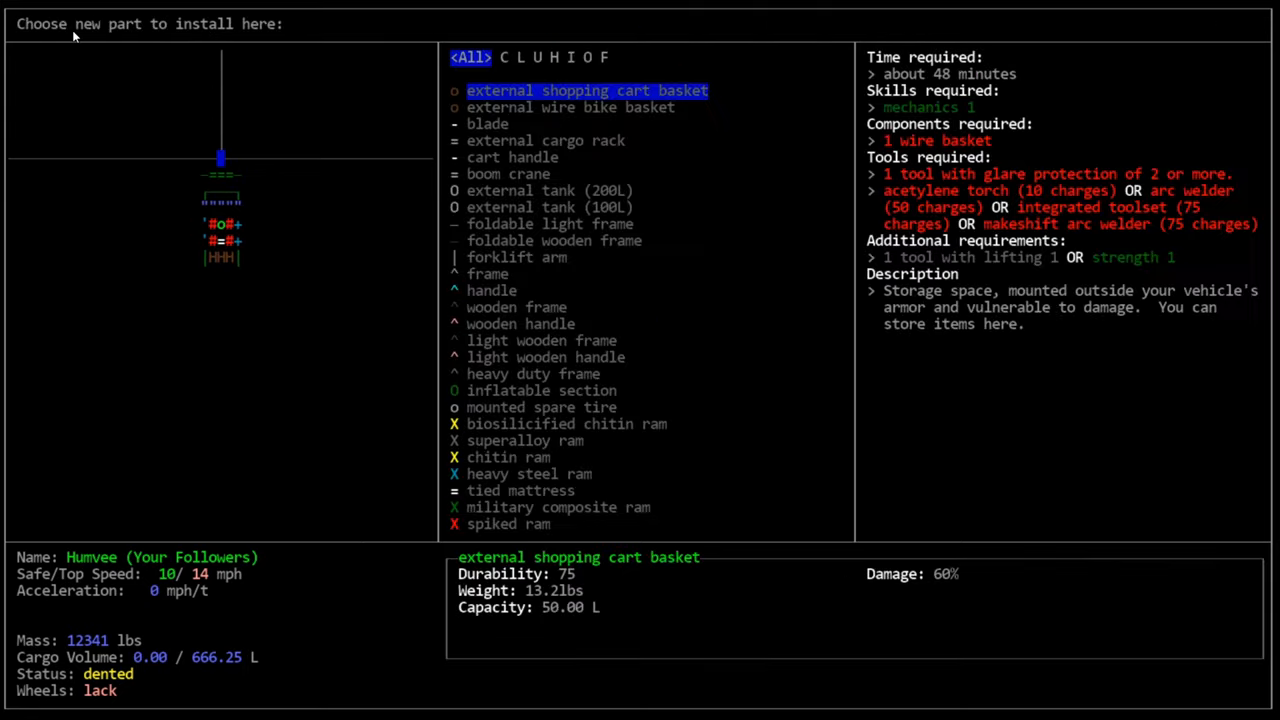
pyautogui.moveTo(693, 56)
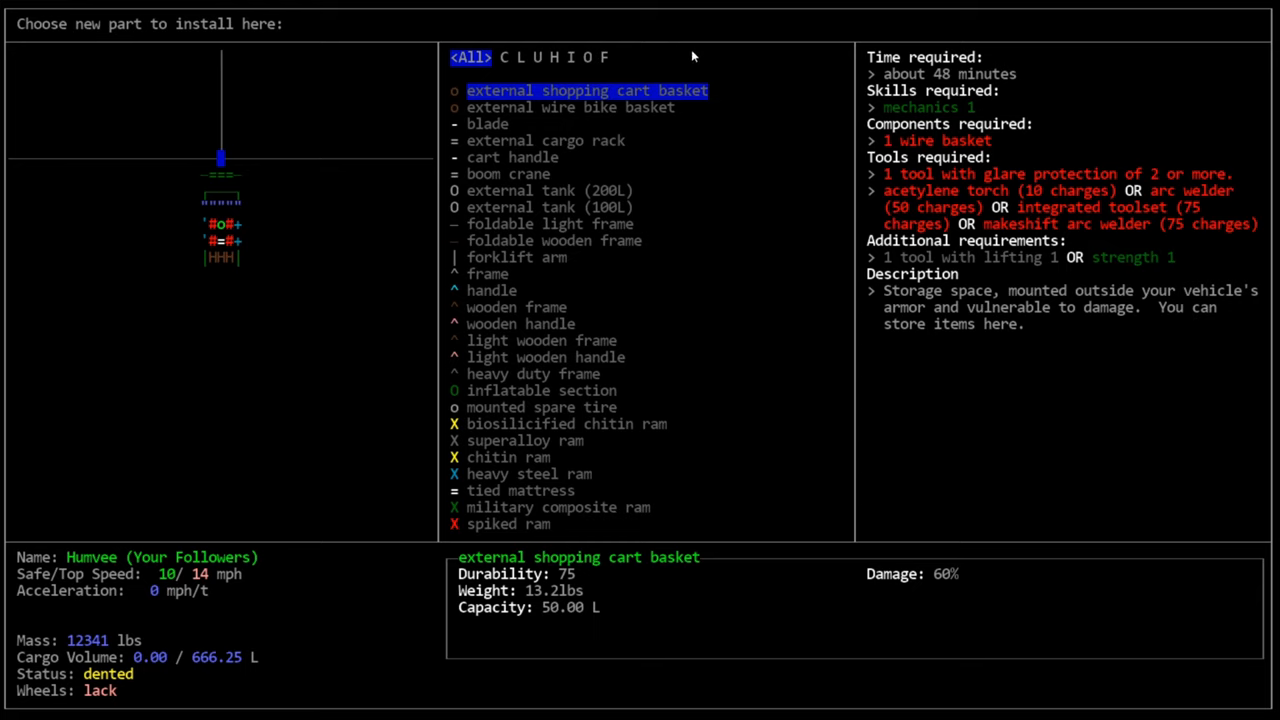
pyautogui.moveTo(577, 534)
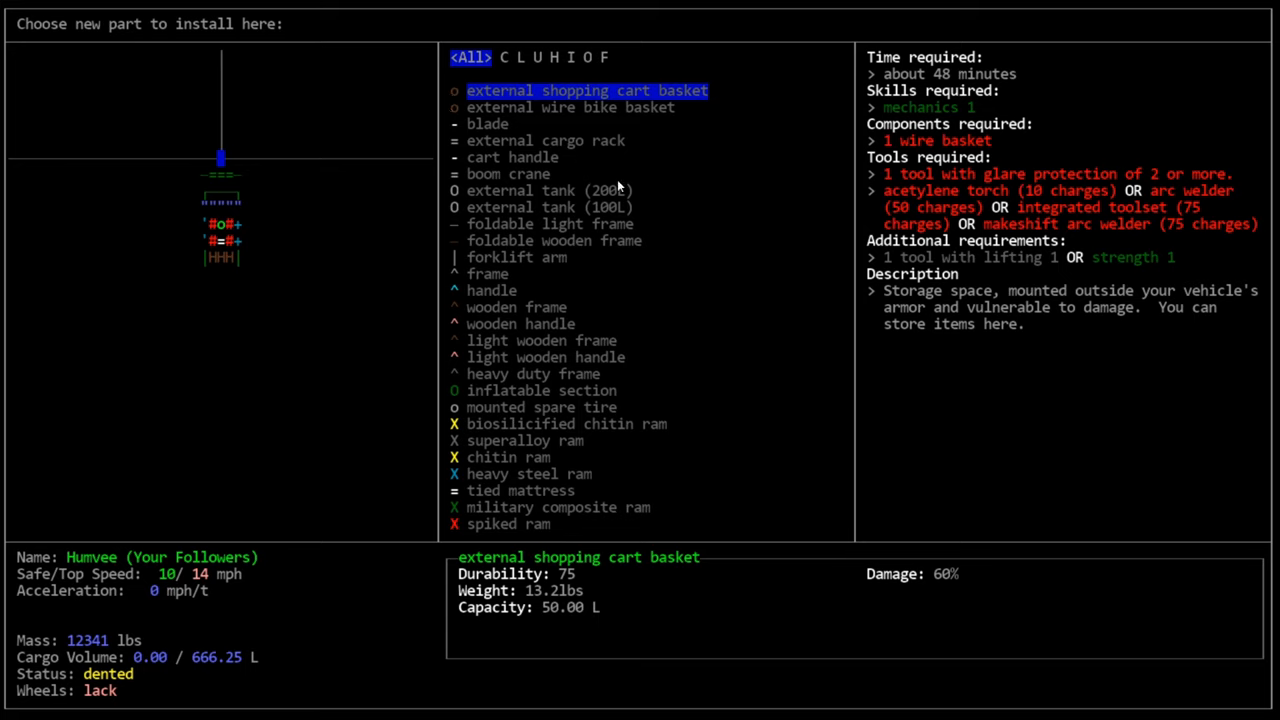
pyautogui.moveTo(543, 383)
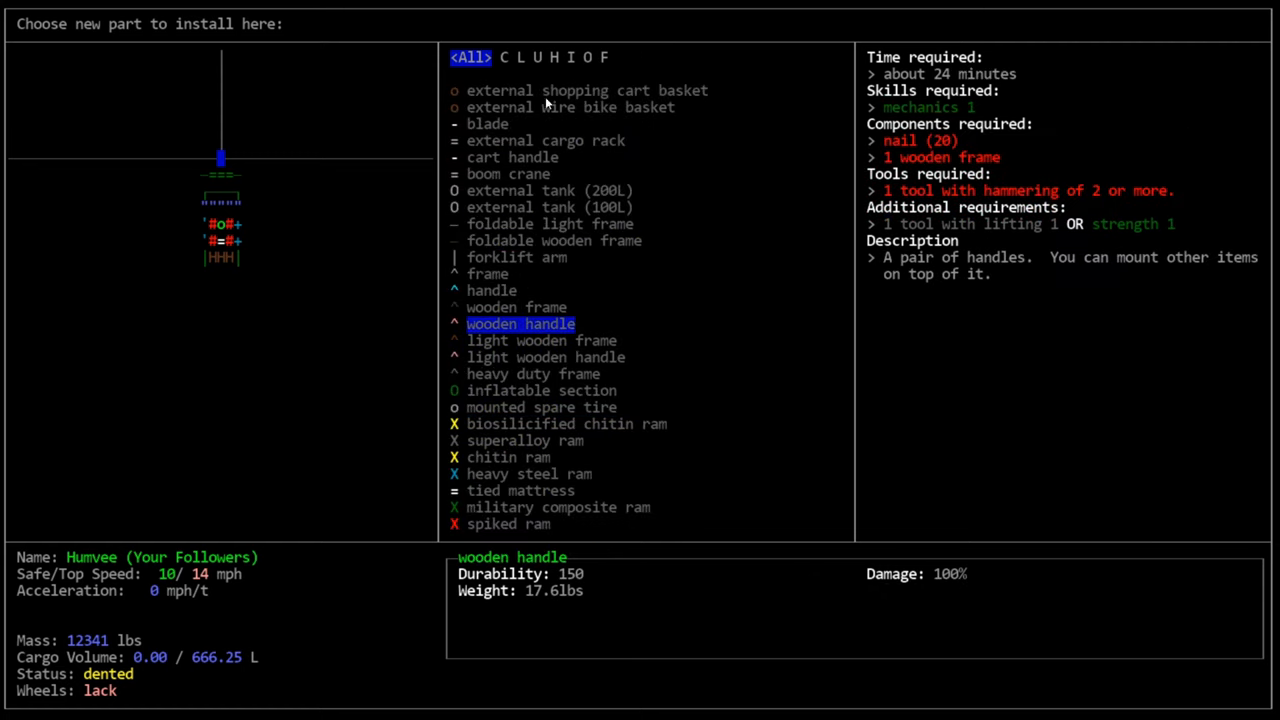
pyautogui.moveTo(560, 257)
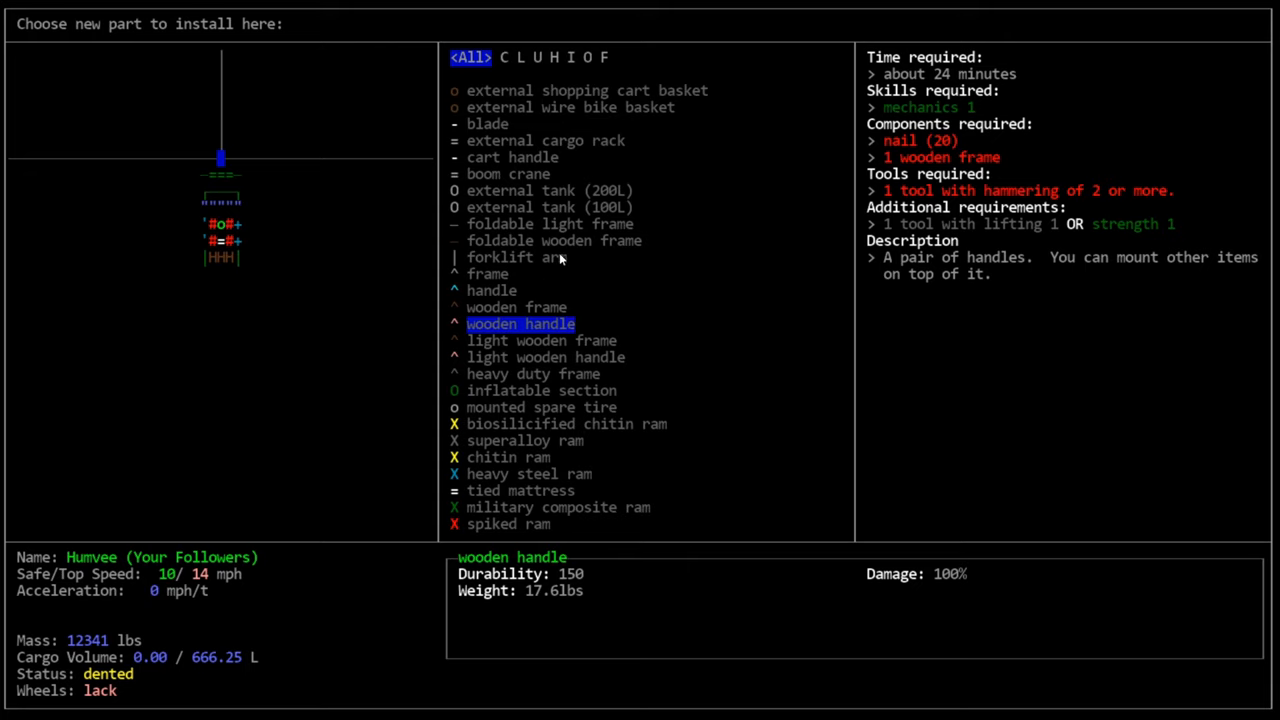
pyautogui.moveTo(590, 150)
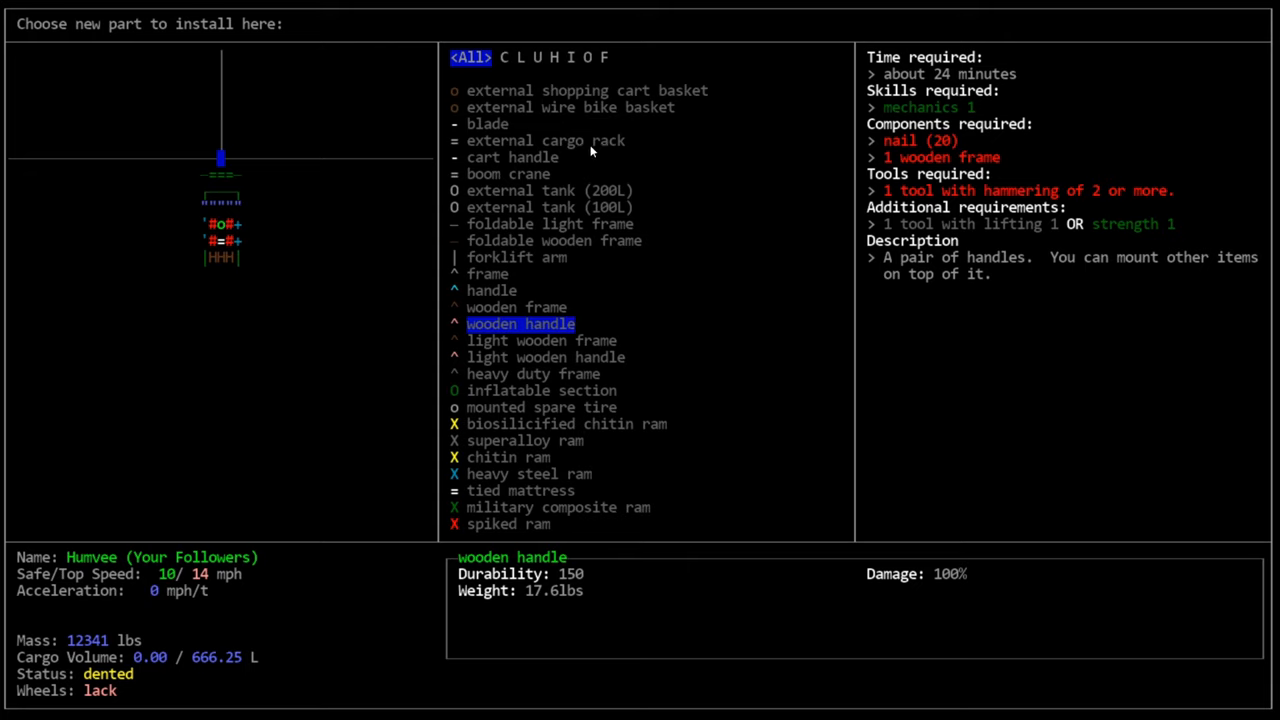
pyautogui.moveTo(813, 398)
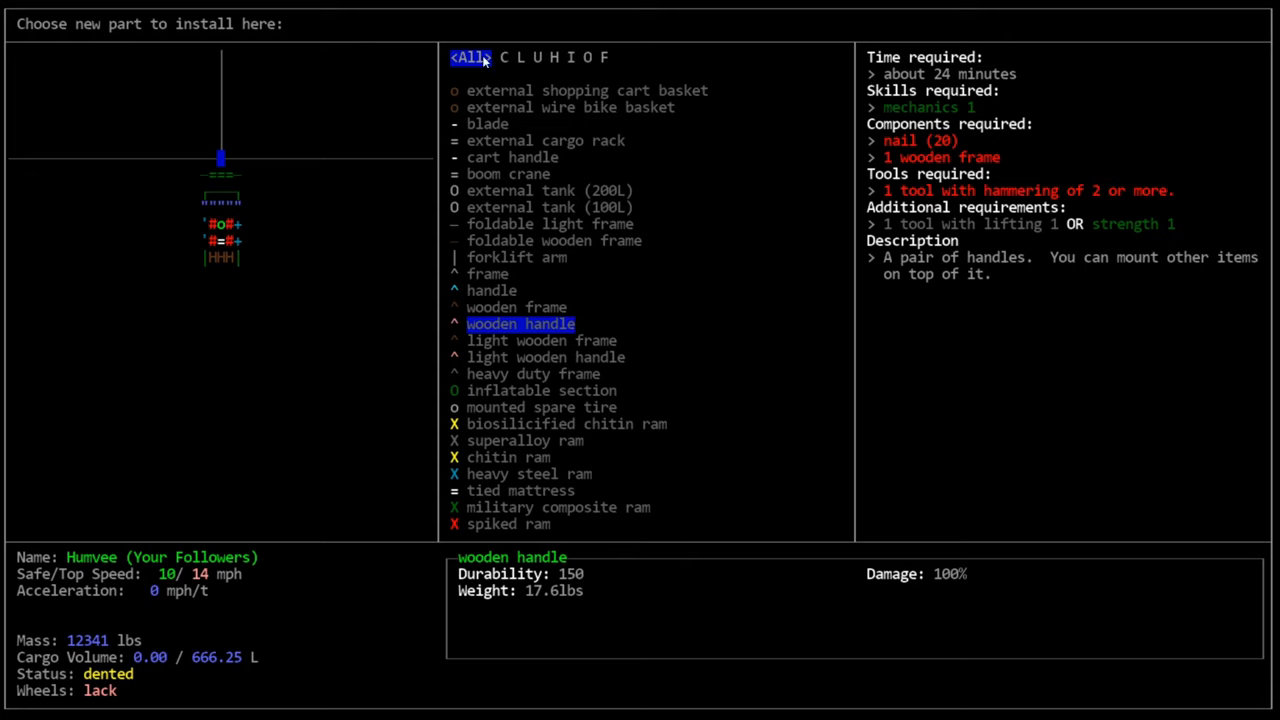
pyautogui.moveTo(510, 71)
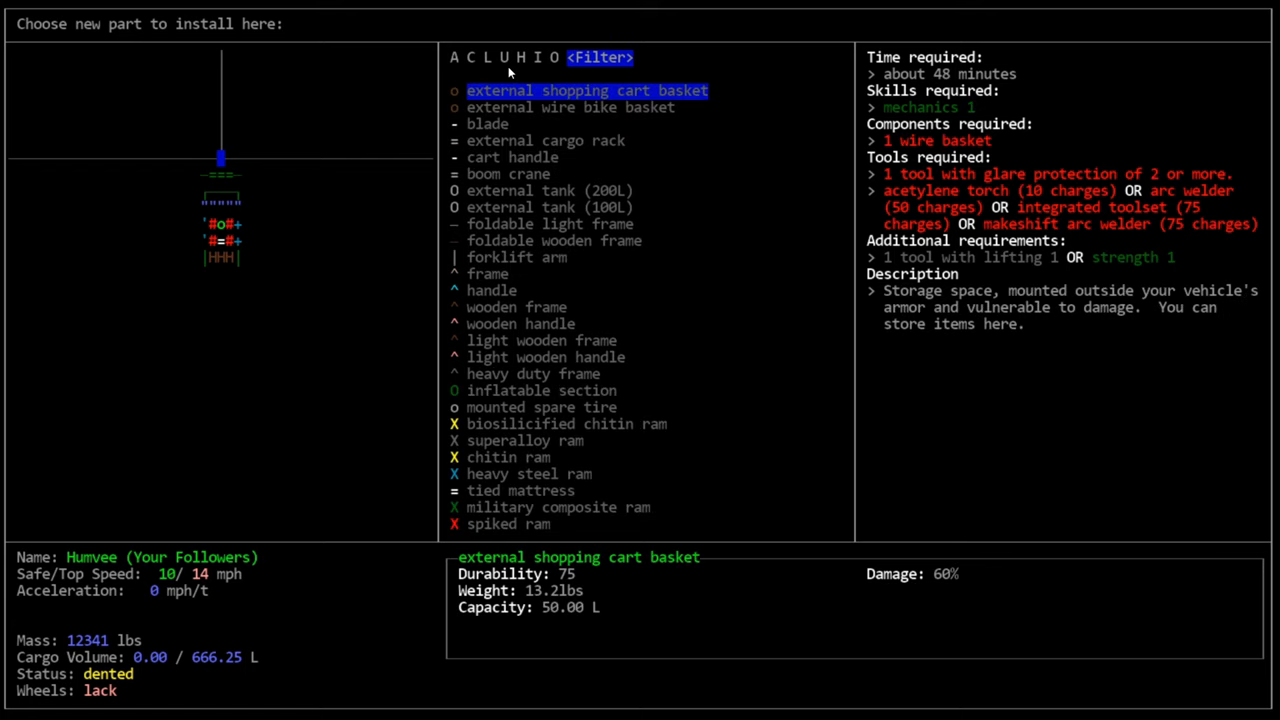
# Start a name search in the Humvee's part install list
pyautogui.click(600, 57)
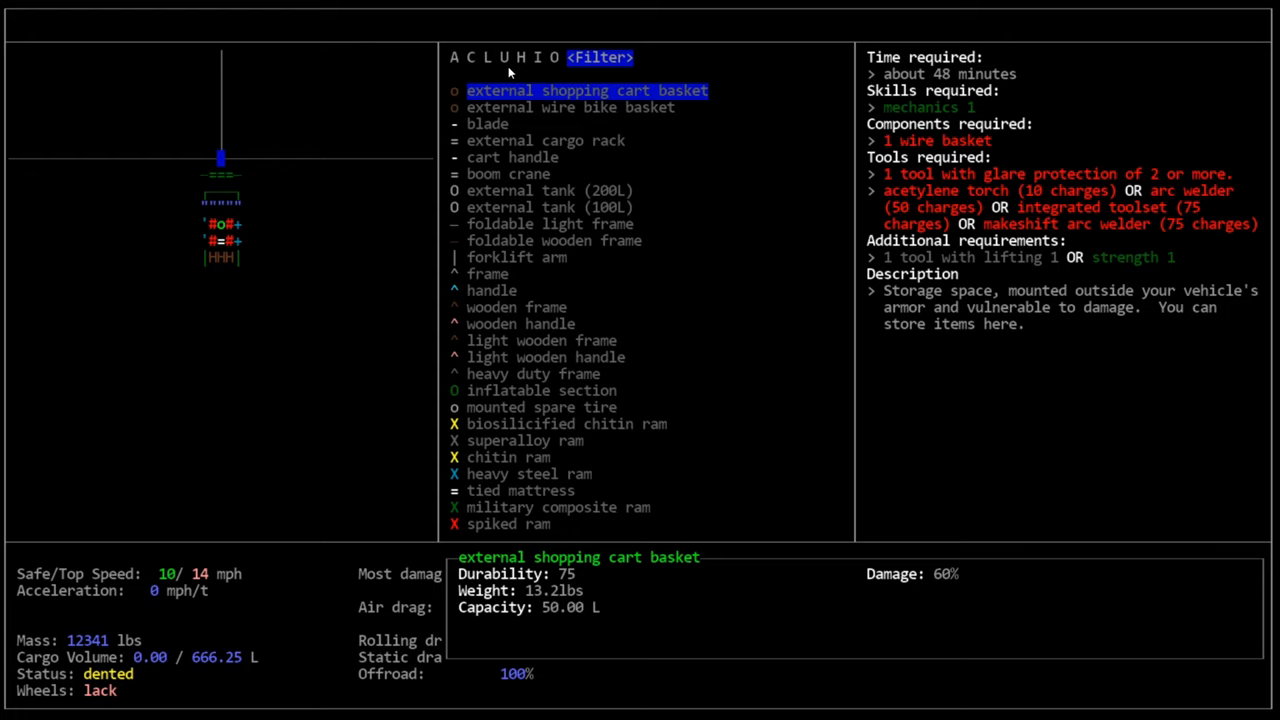
# Filter the install list for 'car', then search again for 'space'
pyautogui.write('car')
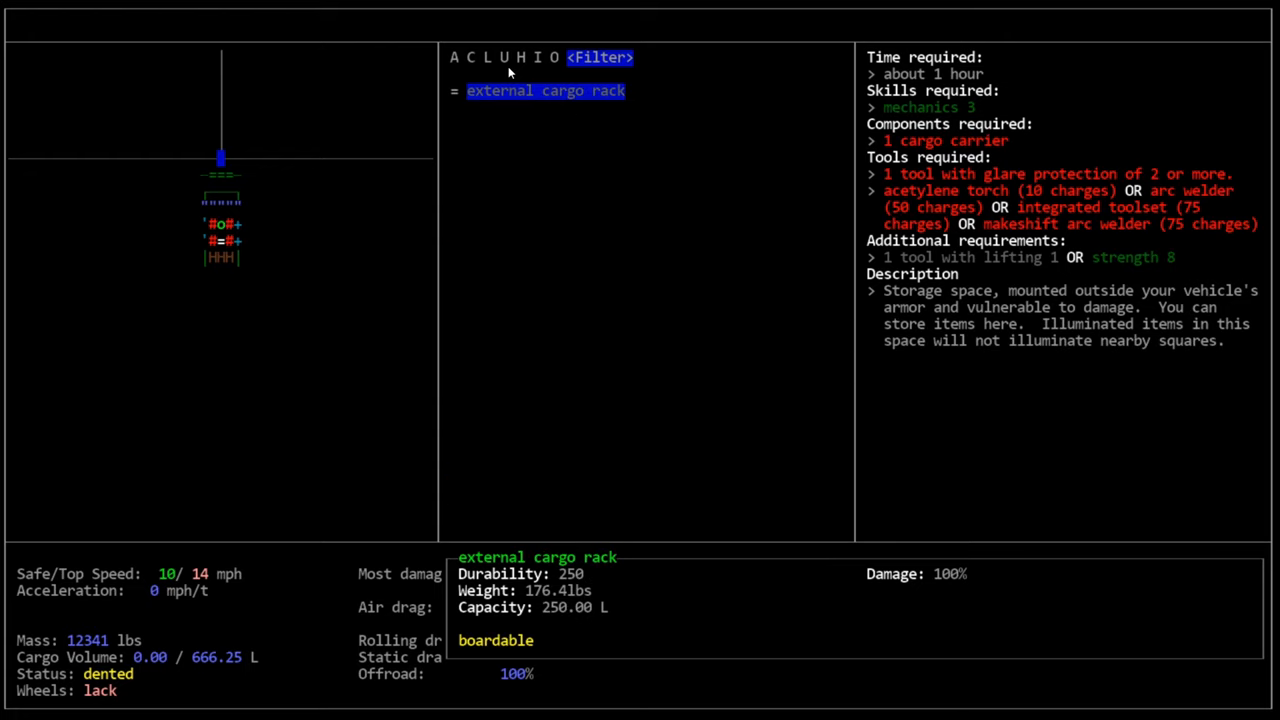
pyautogui.click(597, 57)
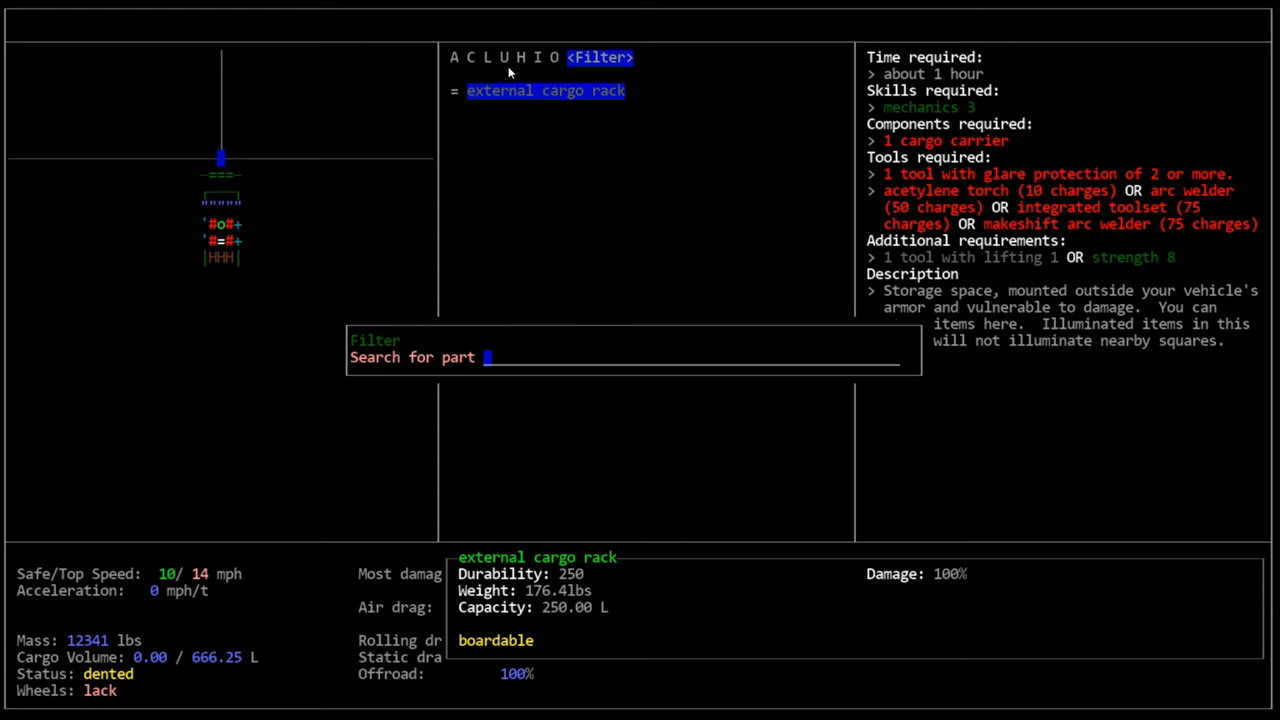
pyautogui.write('space')
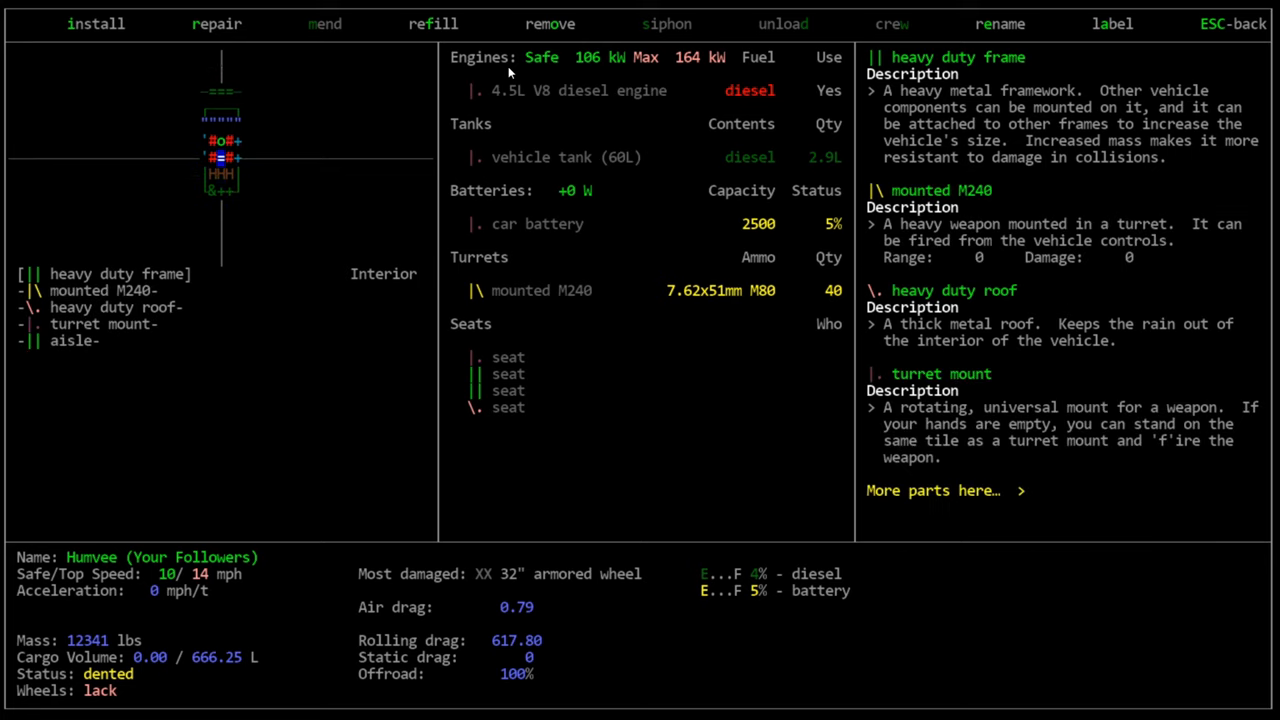
pyautogui.moveTo(118, 340)
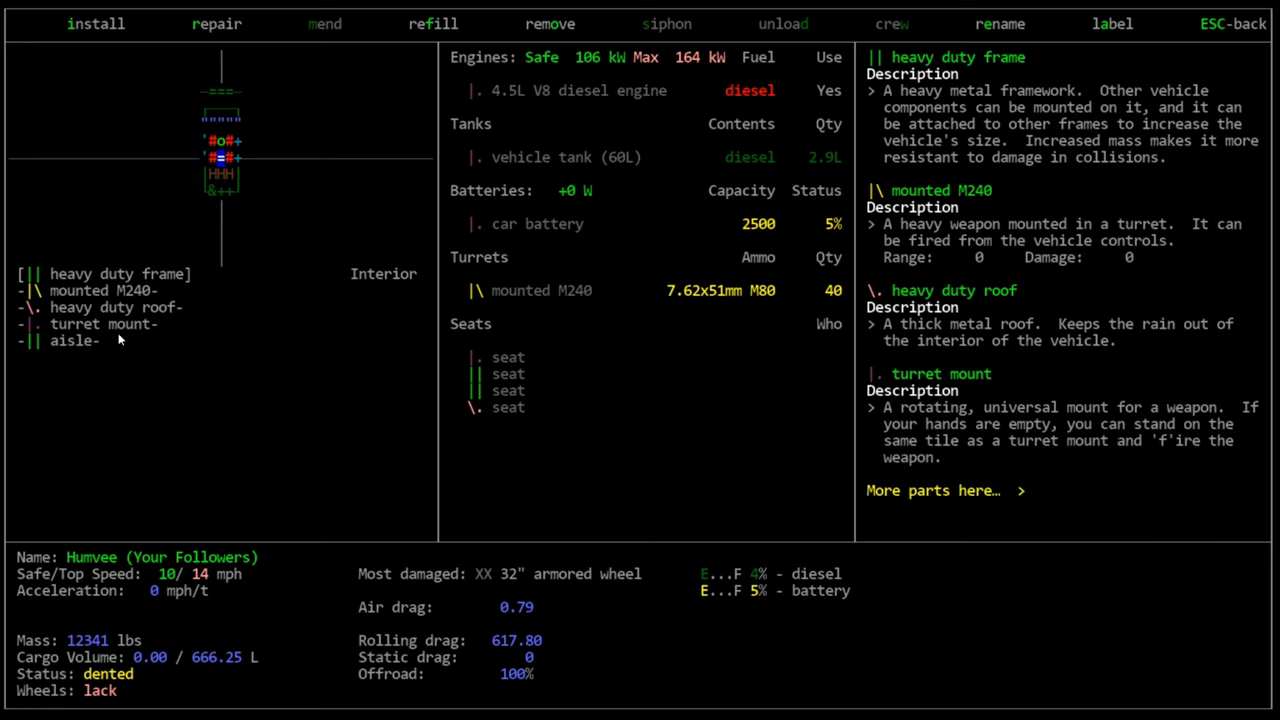
pyautogui.moveTo(106, 324)
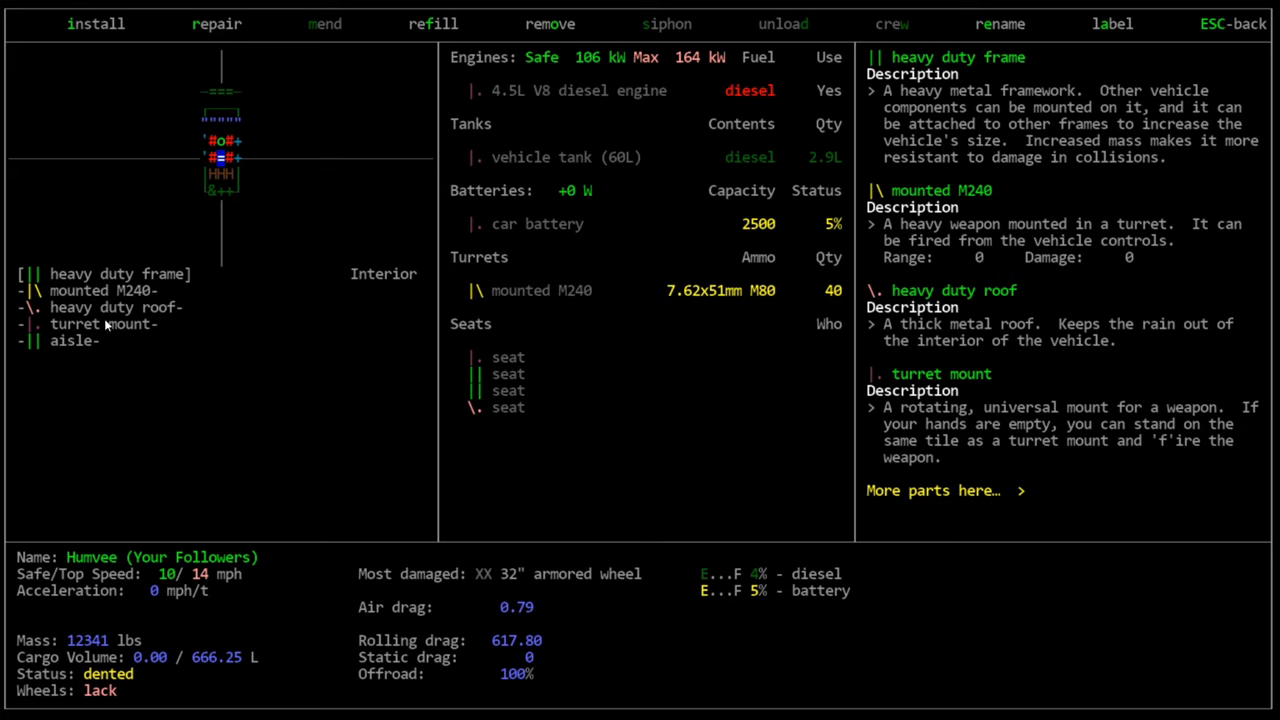
pyautogui.moveTo(111, 393)
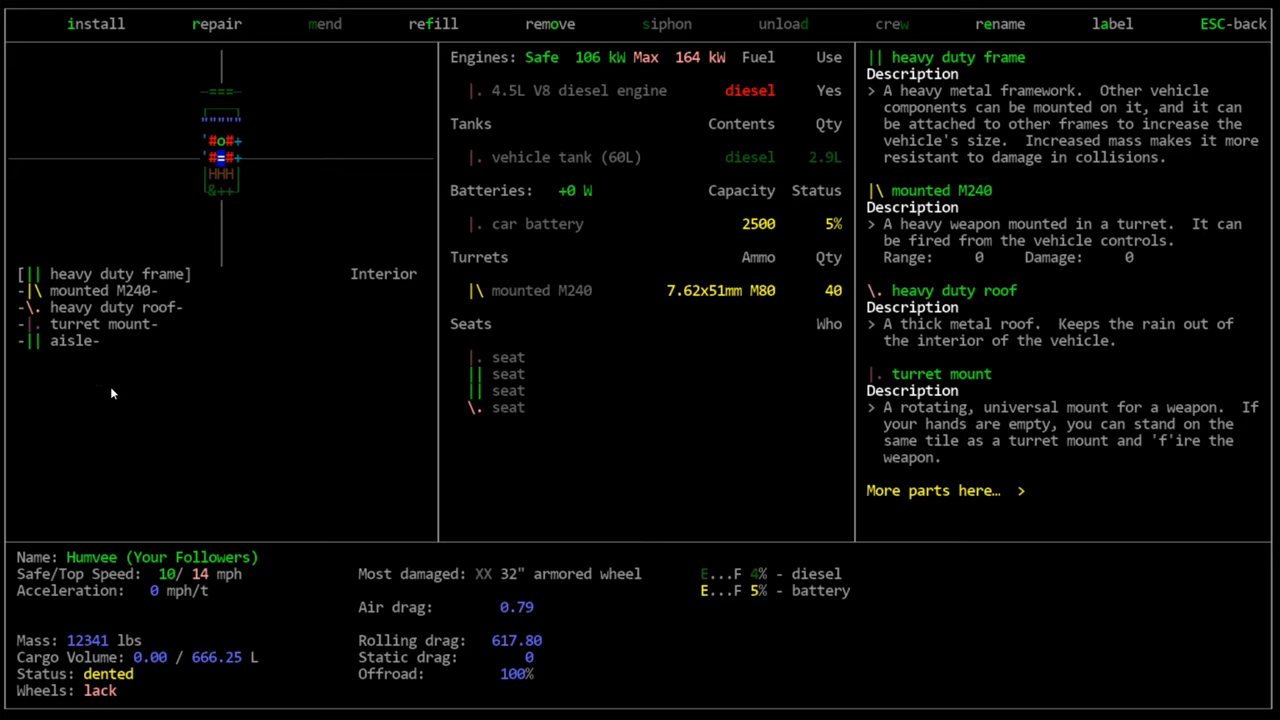
pyautogui.moveTo(186, 353)
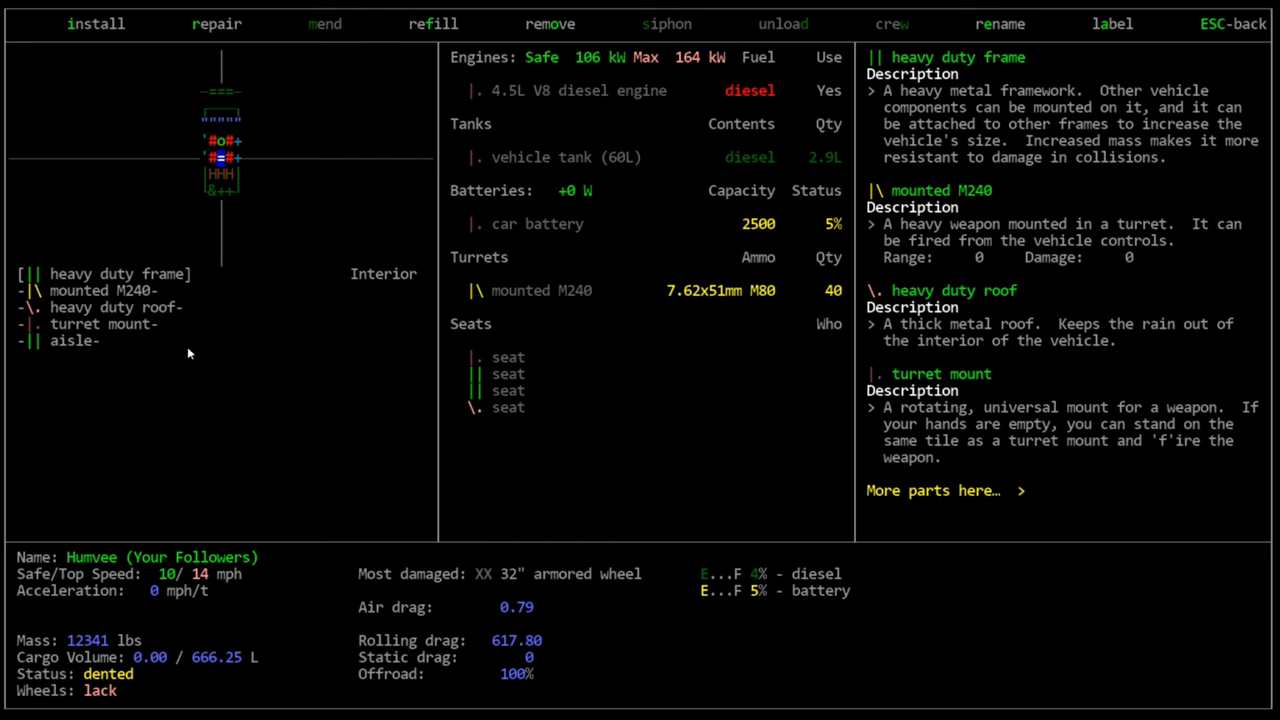
pyautogui.moveTo(252, 417)
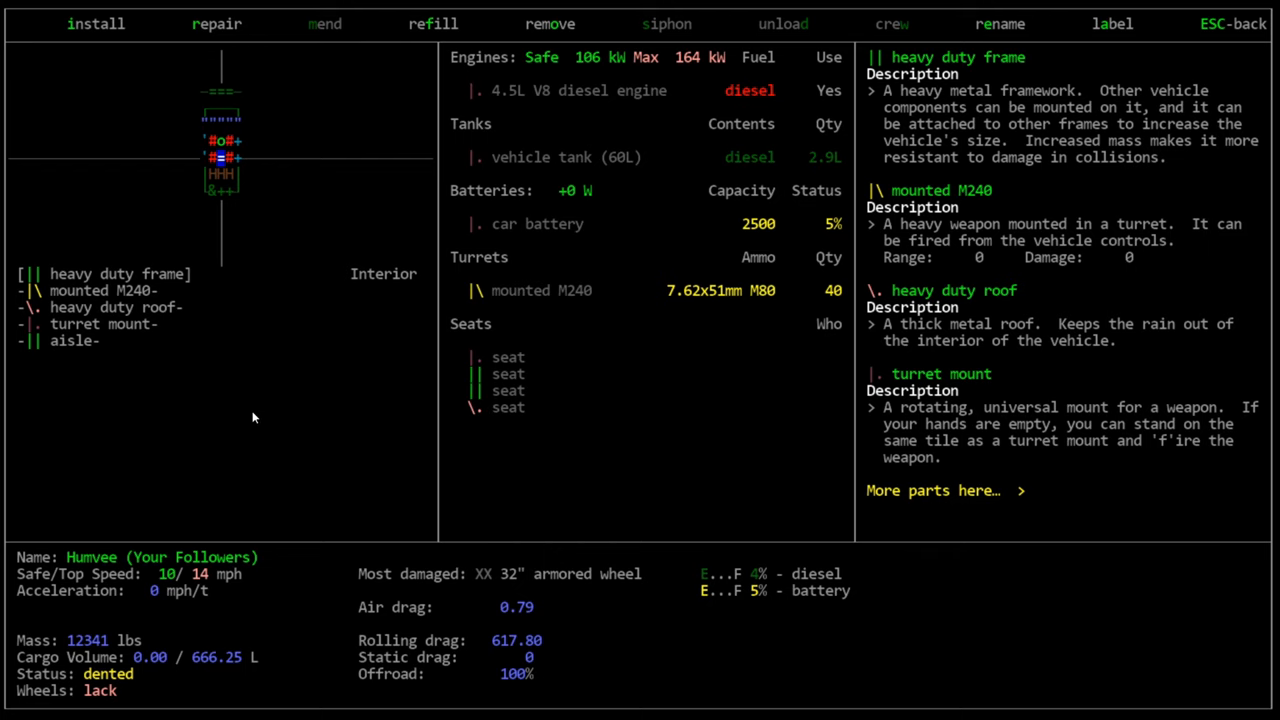
# Move from the empty front tile to the recharging station and storage box tile
pyautogui.click(96, 24)
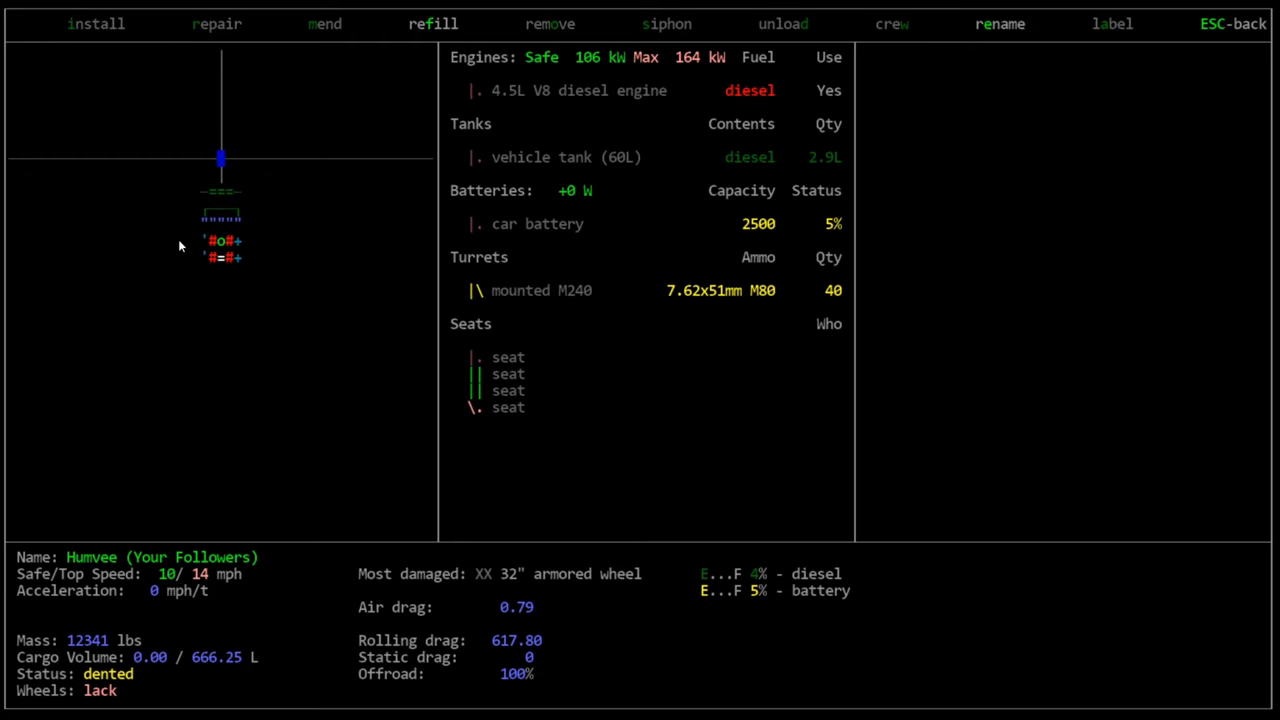
pyautogui.click(96, 23)
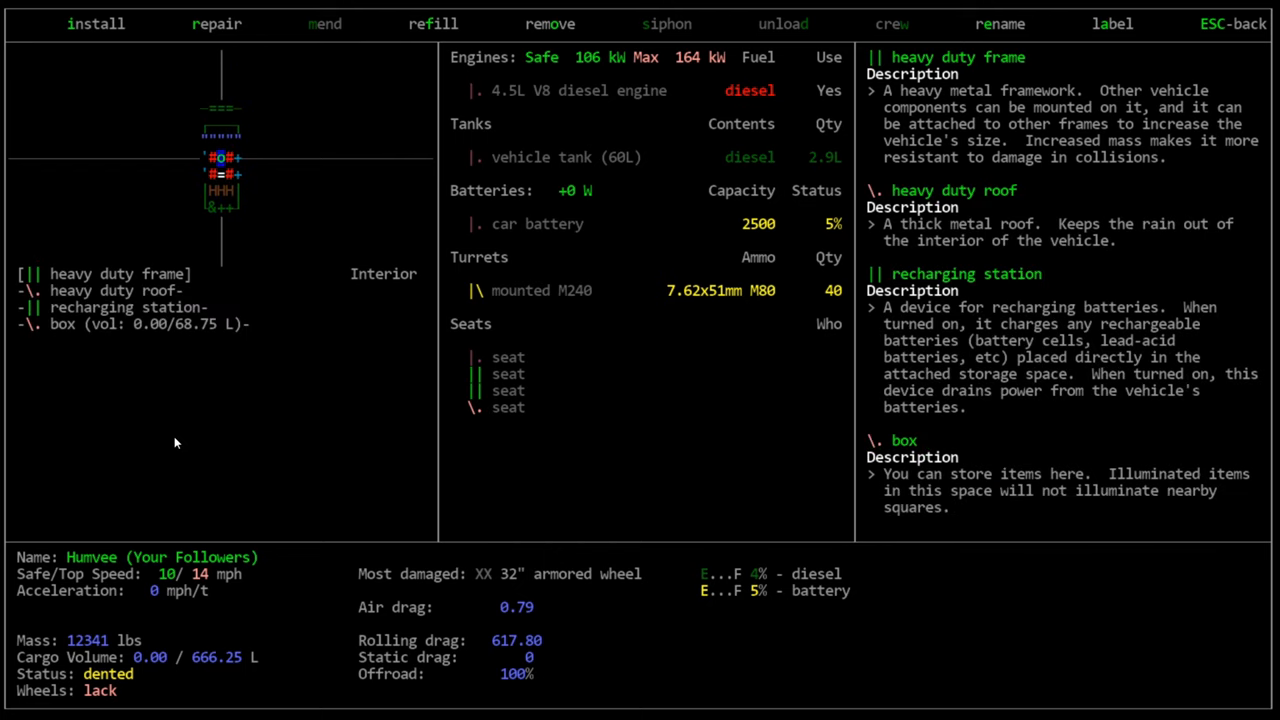
pyautogui.moveTo(206, 41)
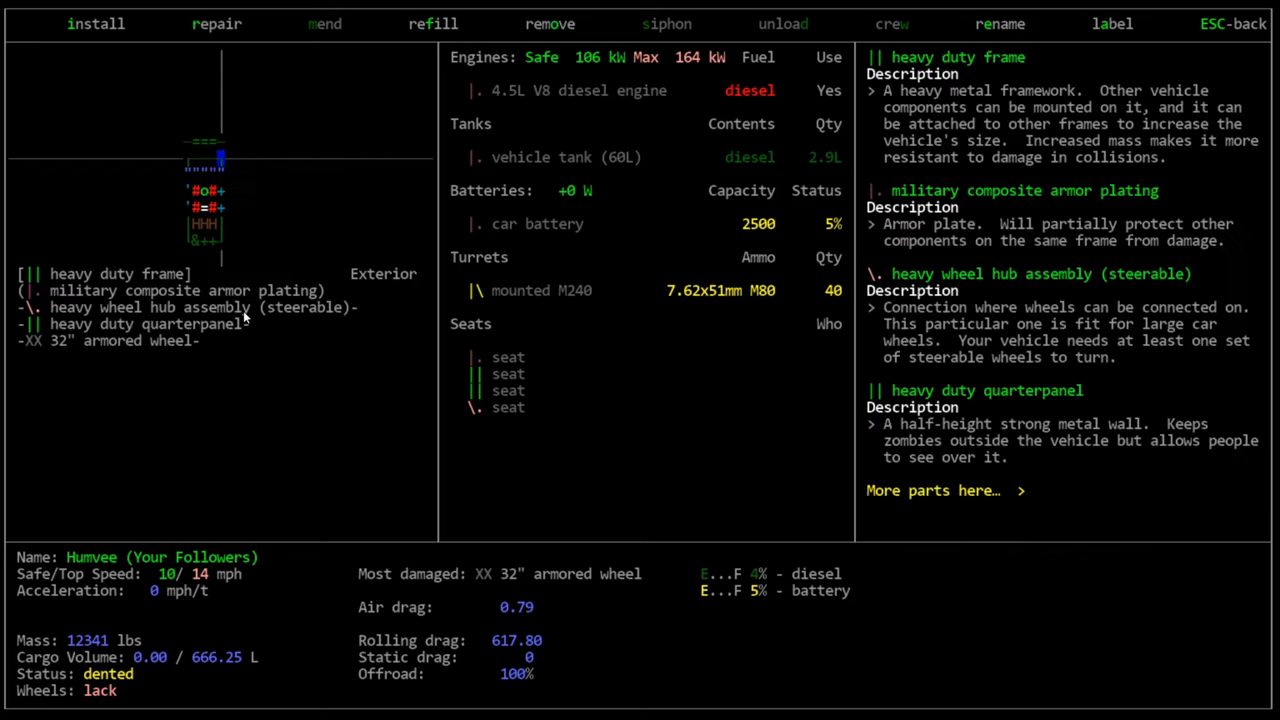
pyautogui.moveTo(108, 382)
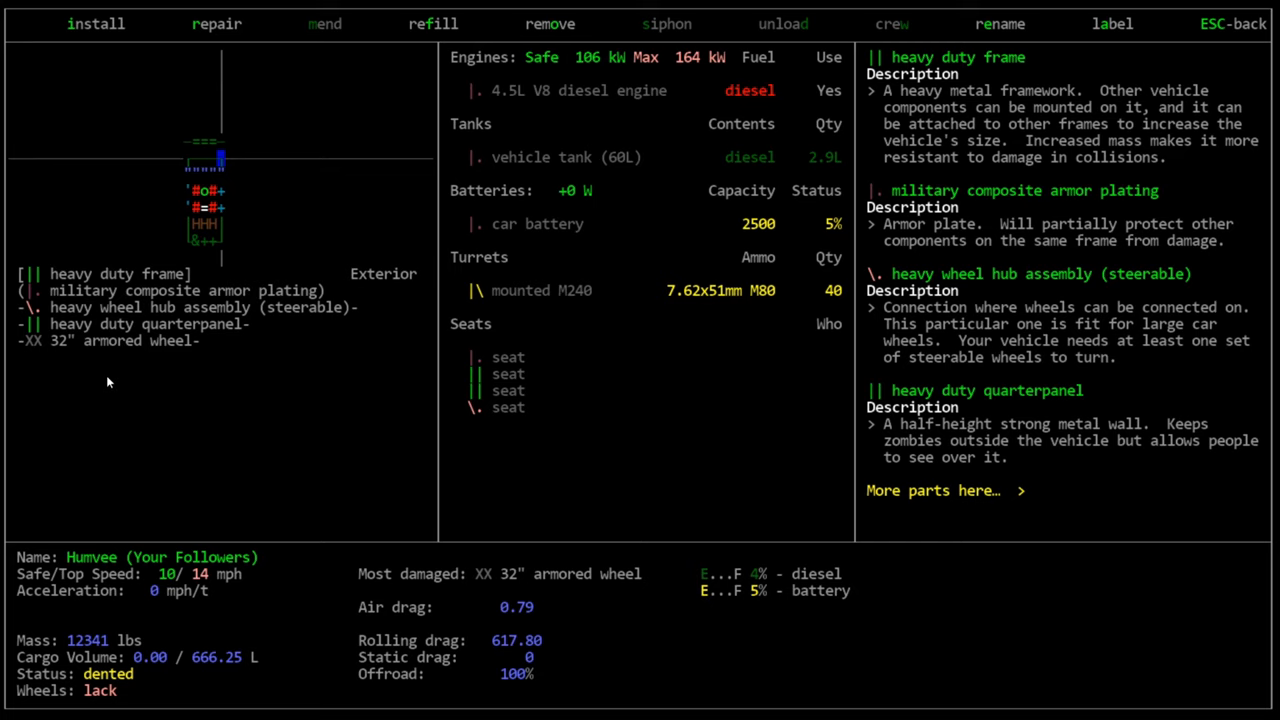
pyautogui.moveTo(295, 329)
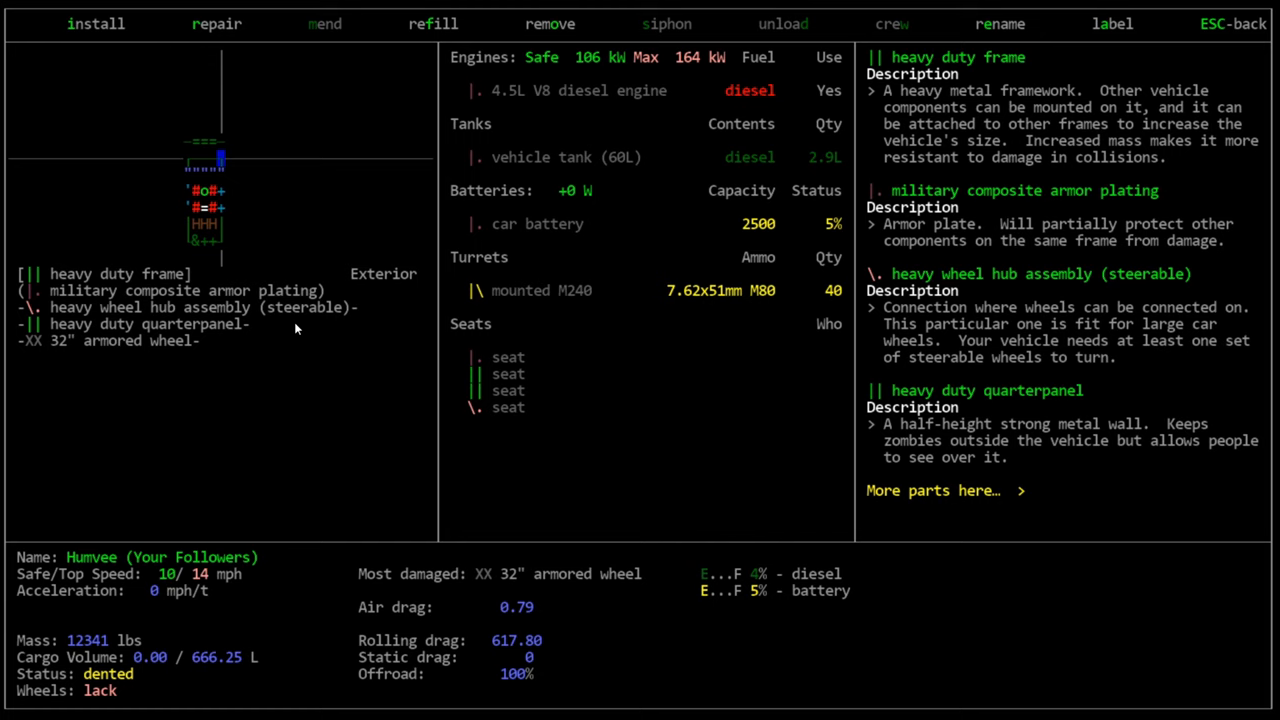
# View repair requirements for the wheel hub and the dashboard: mechanics 1, glue or duct tape
pyautogui.click(214, 24)
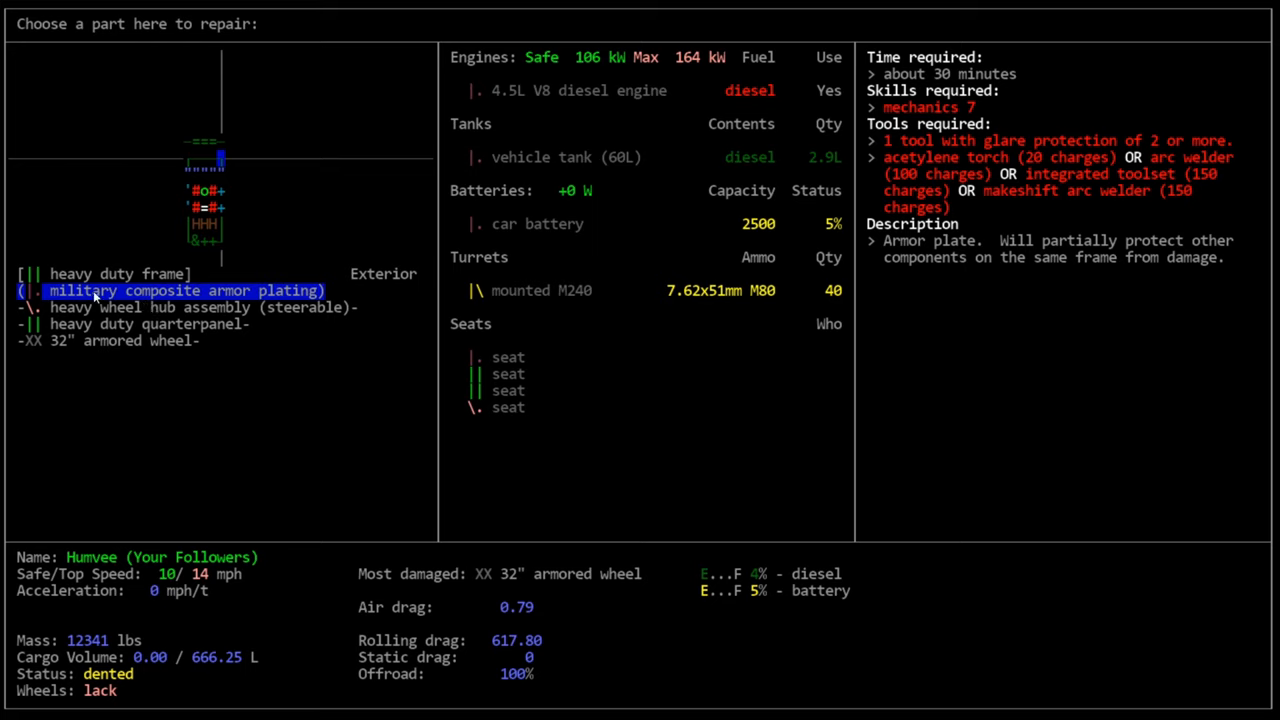
pyautogui.moveTo(197, 363)
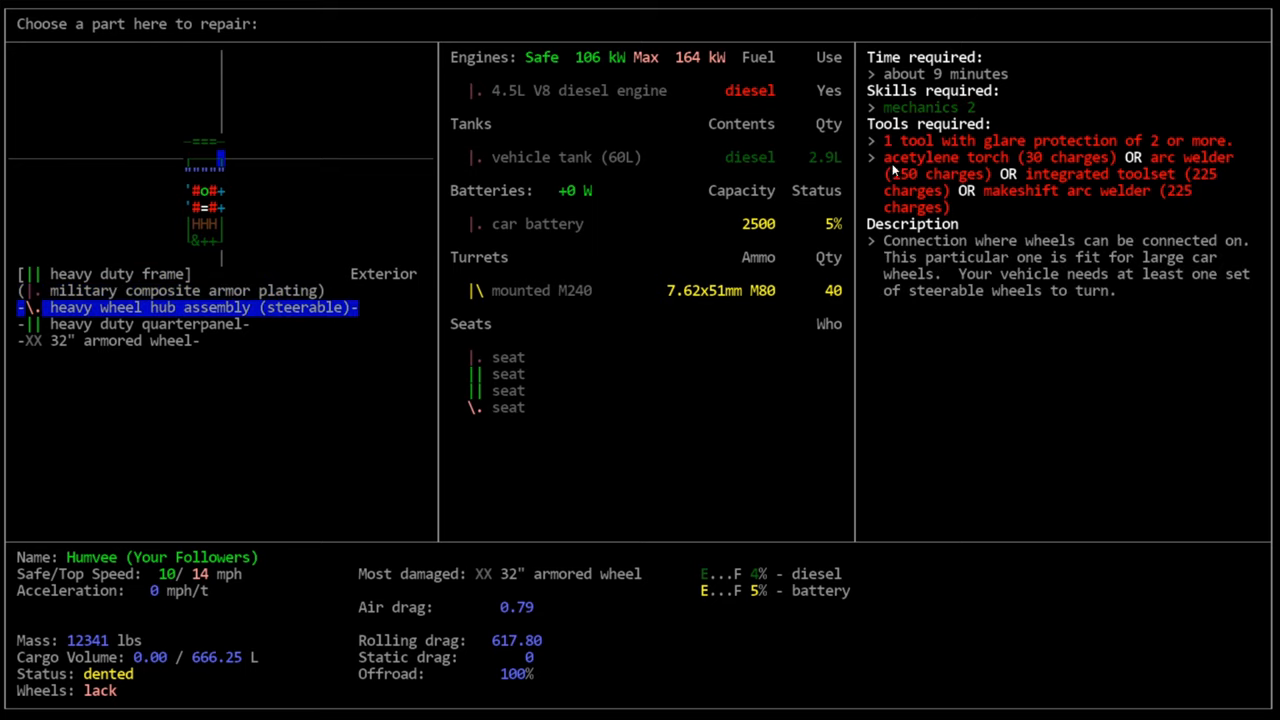
pyautogui.moveTo(1040, 250)
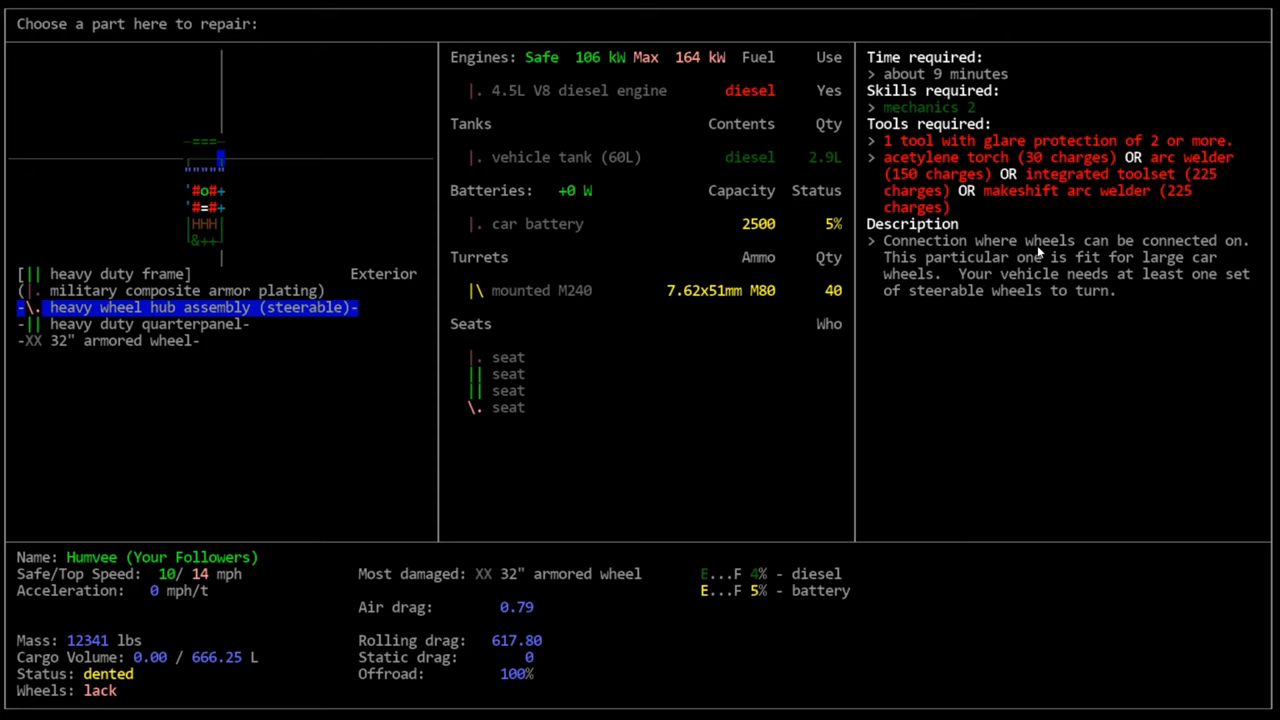
pyautogui.click(110, 341)
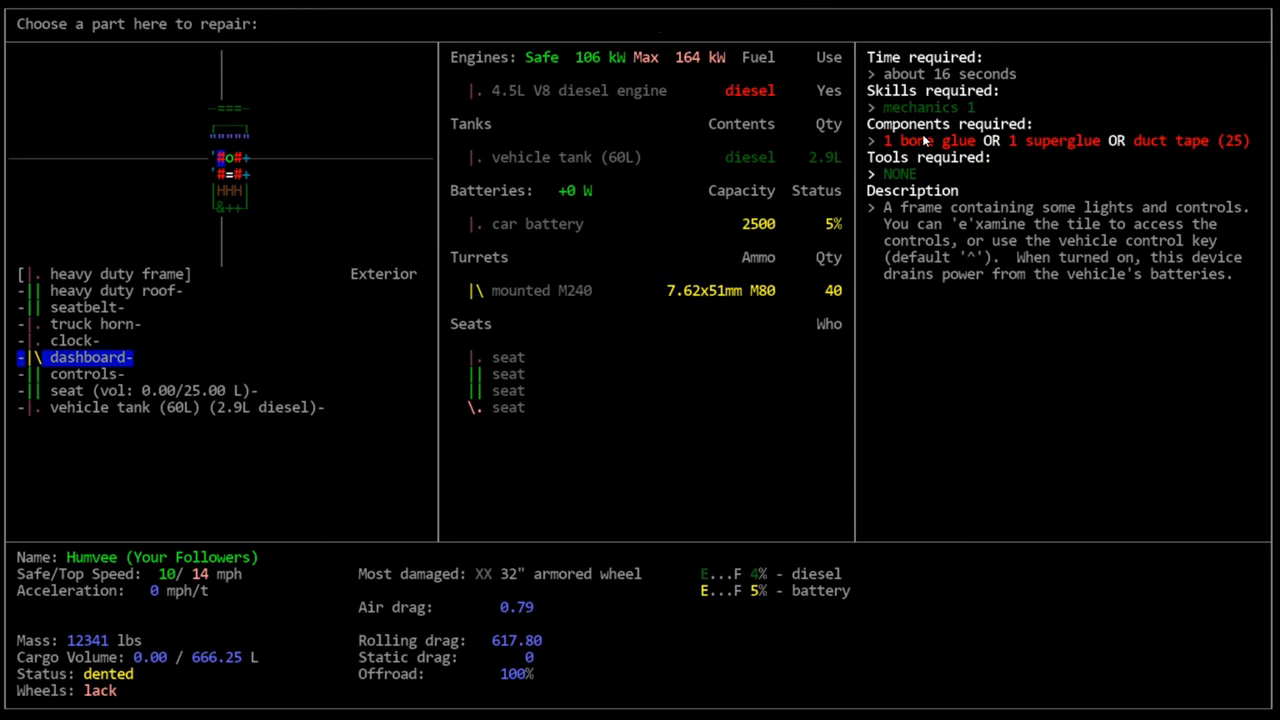
pyautogui.moveTo(1200, 118)
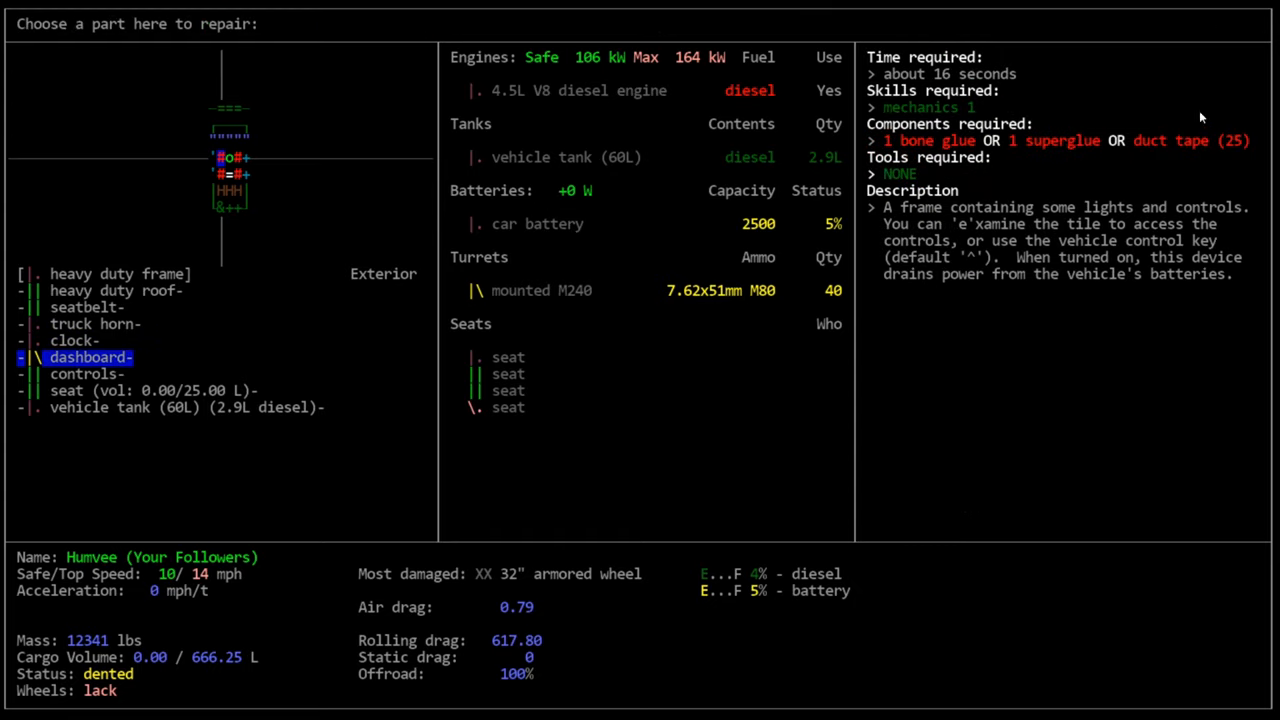
pyautogui.moveTo(1266, 224)
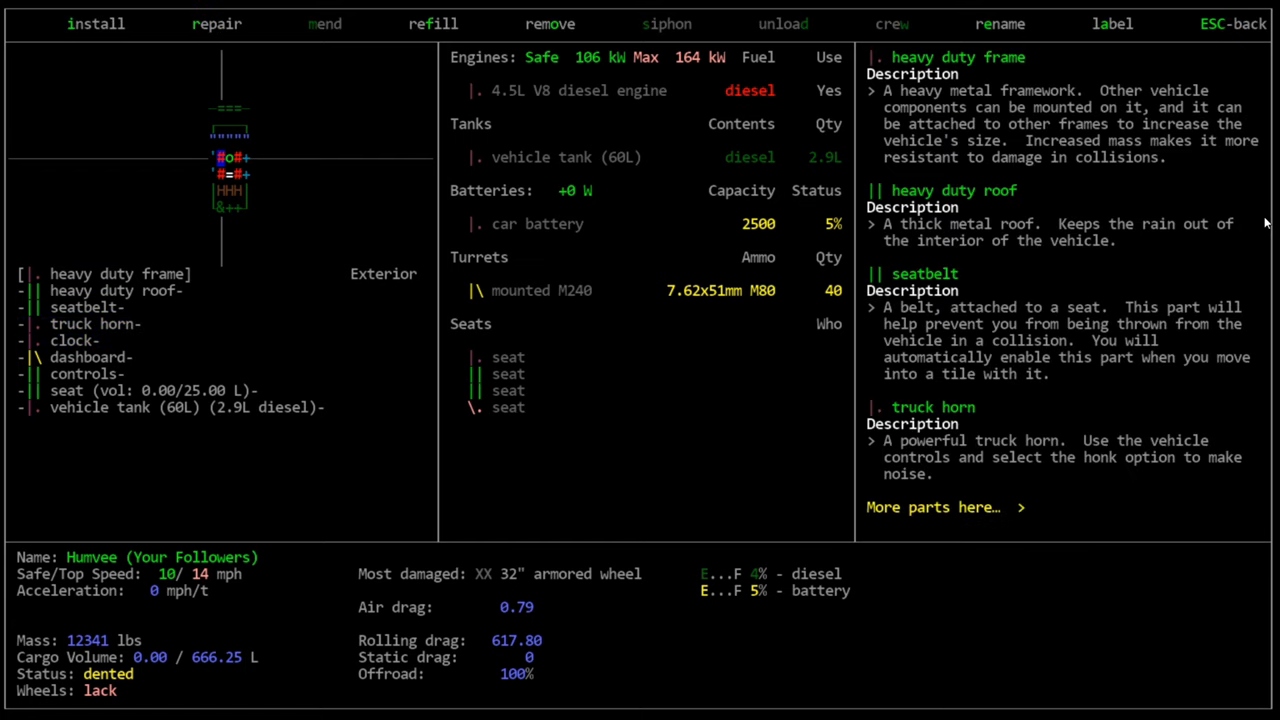
pyautogui.moveTo(155, 105)
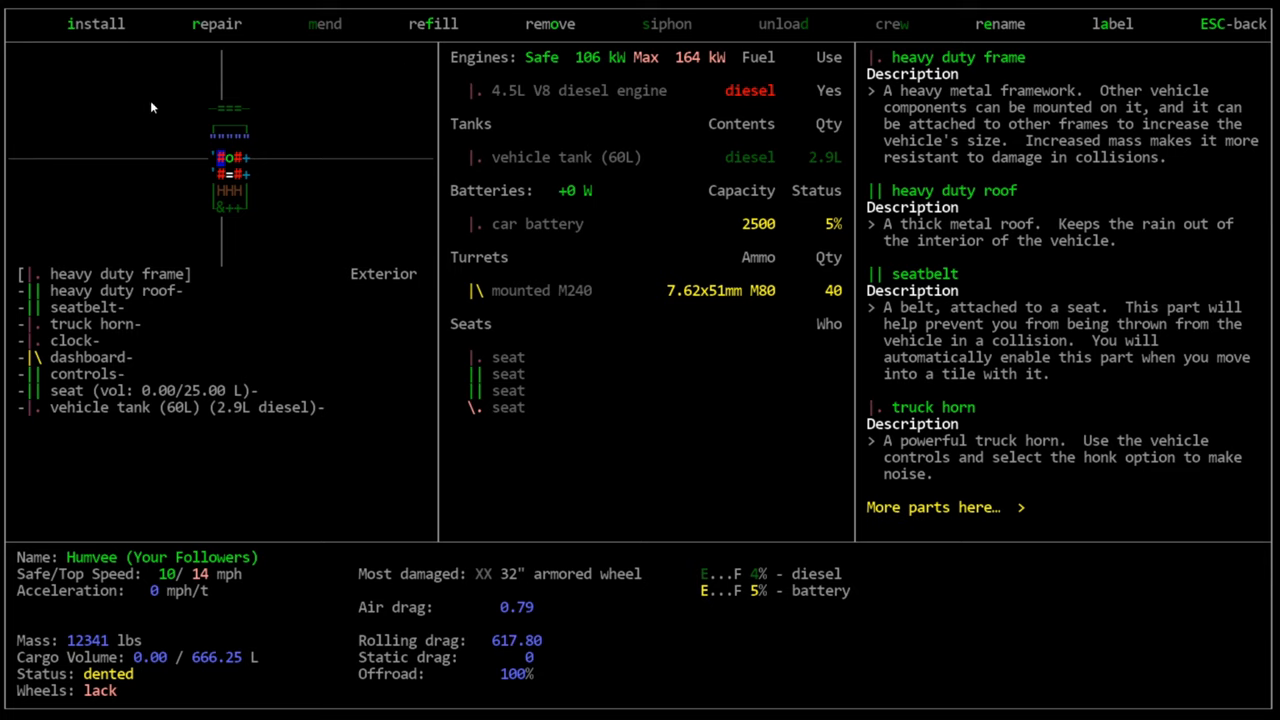
pyautogui.moveTo(322, 18)
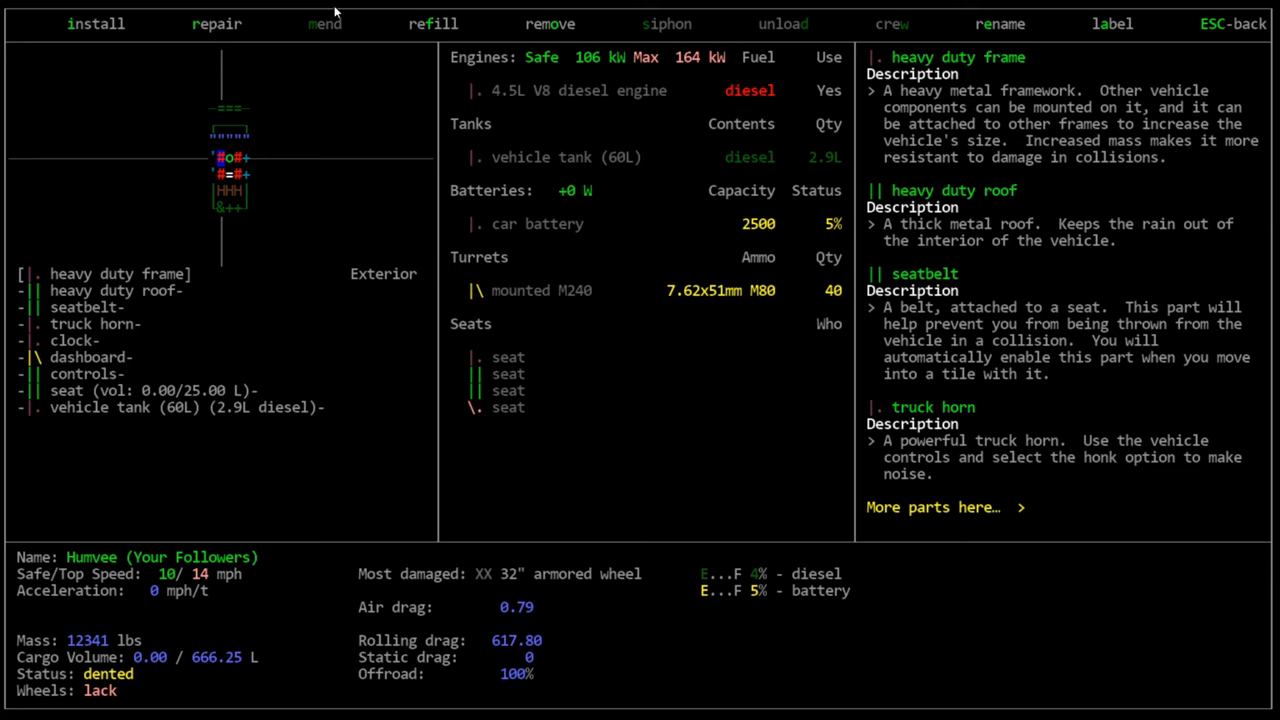
pyautogui.moveTo(570, 100)
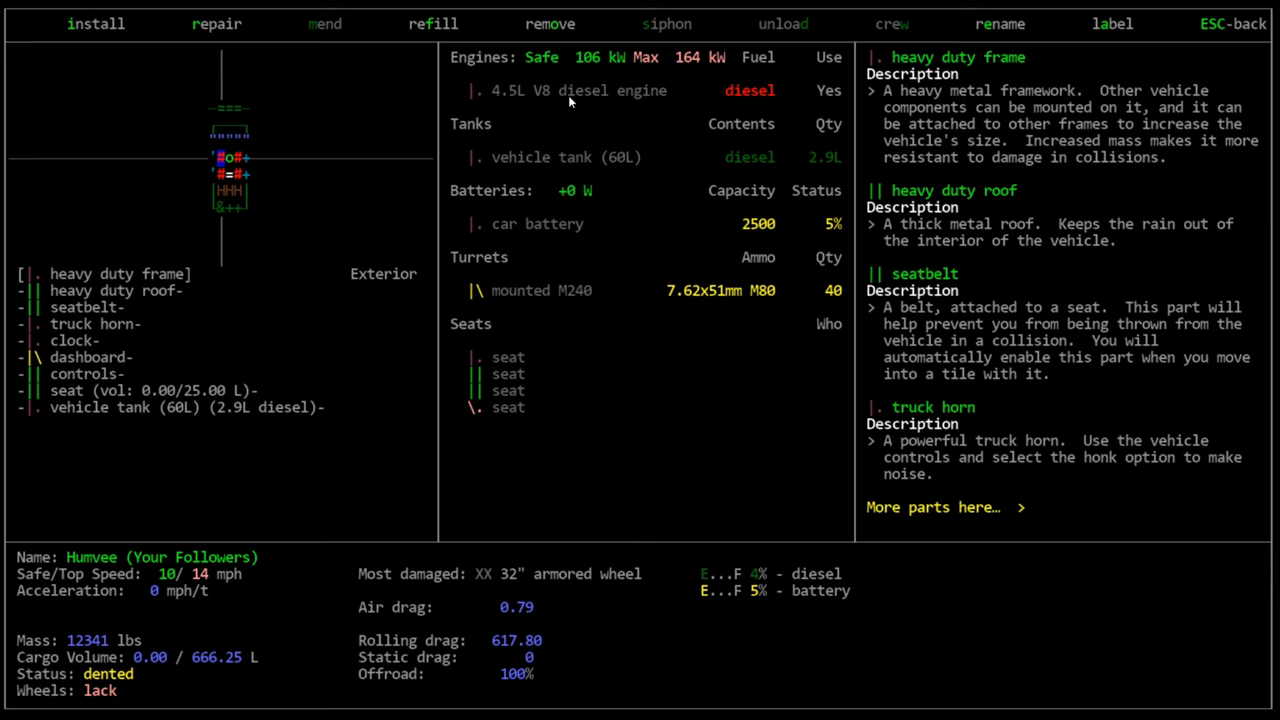
pyautogui.moveTo(678, 85)
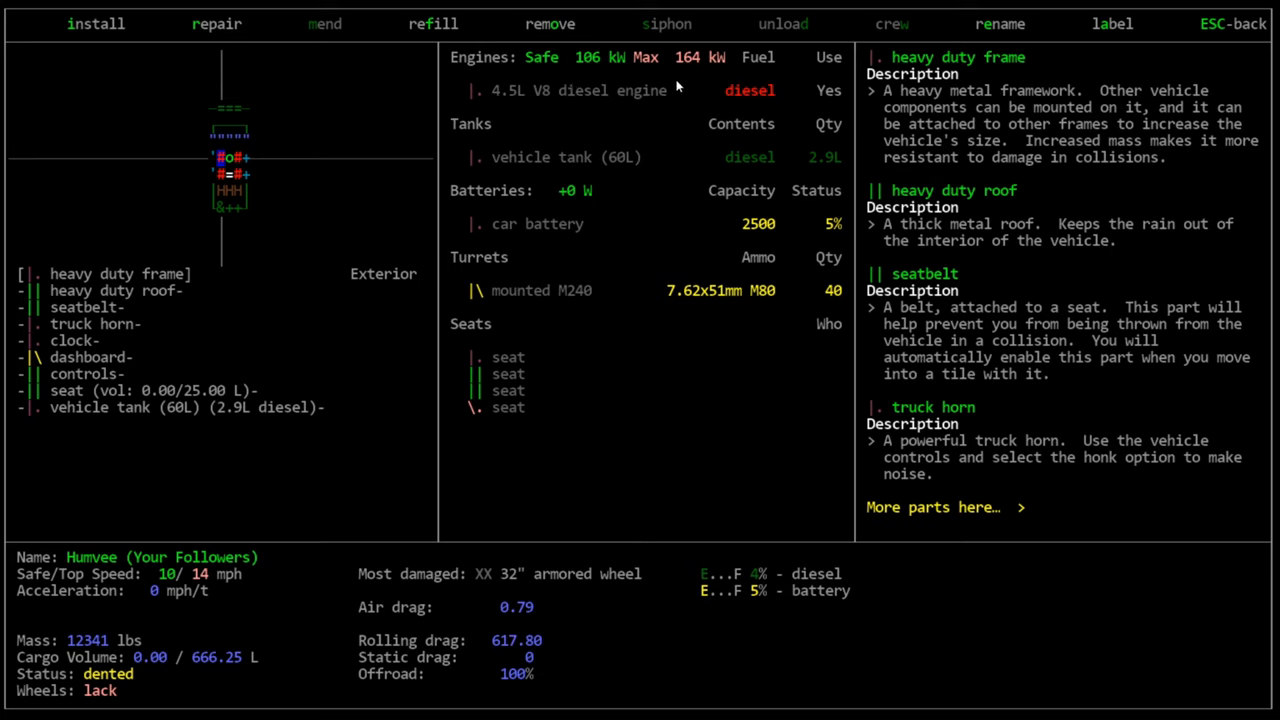
pyautogui.moveTo(864, 168)
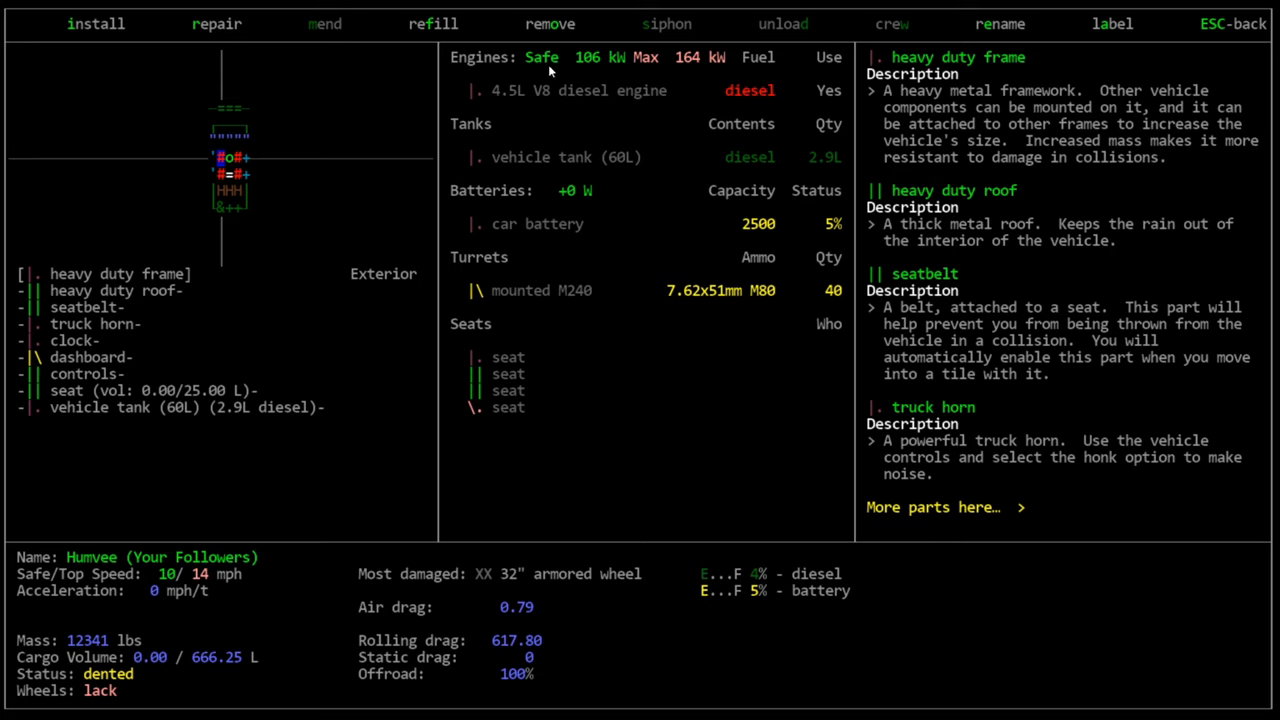
pyautogui.moveTo(756, 123)
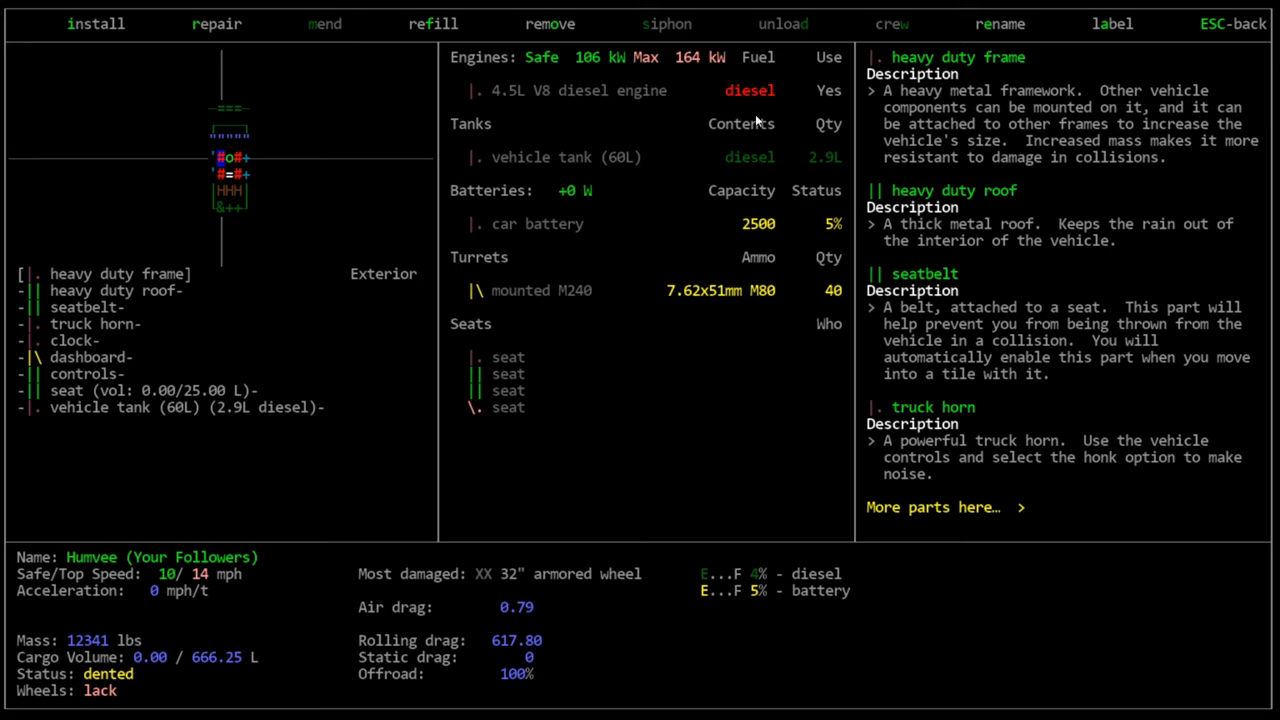
pyautogui.moveTo(487, 84)
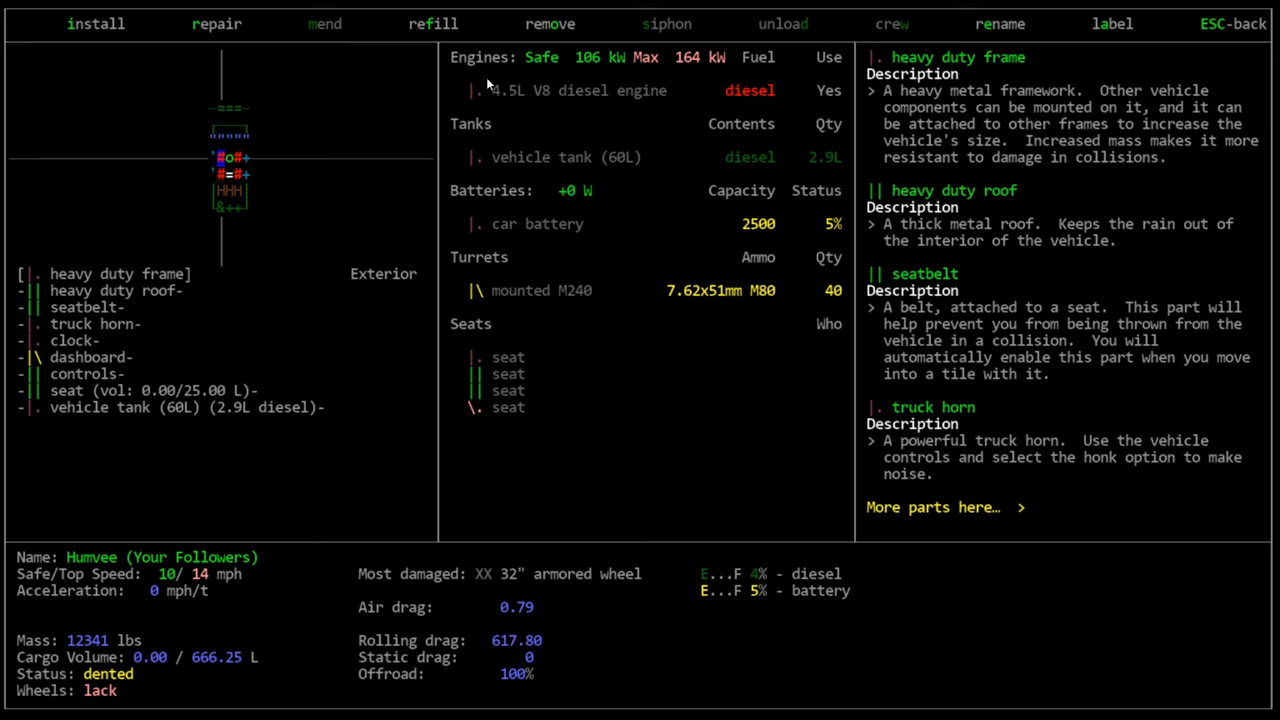
pyautogui.moveTo(486, 103)
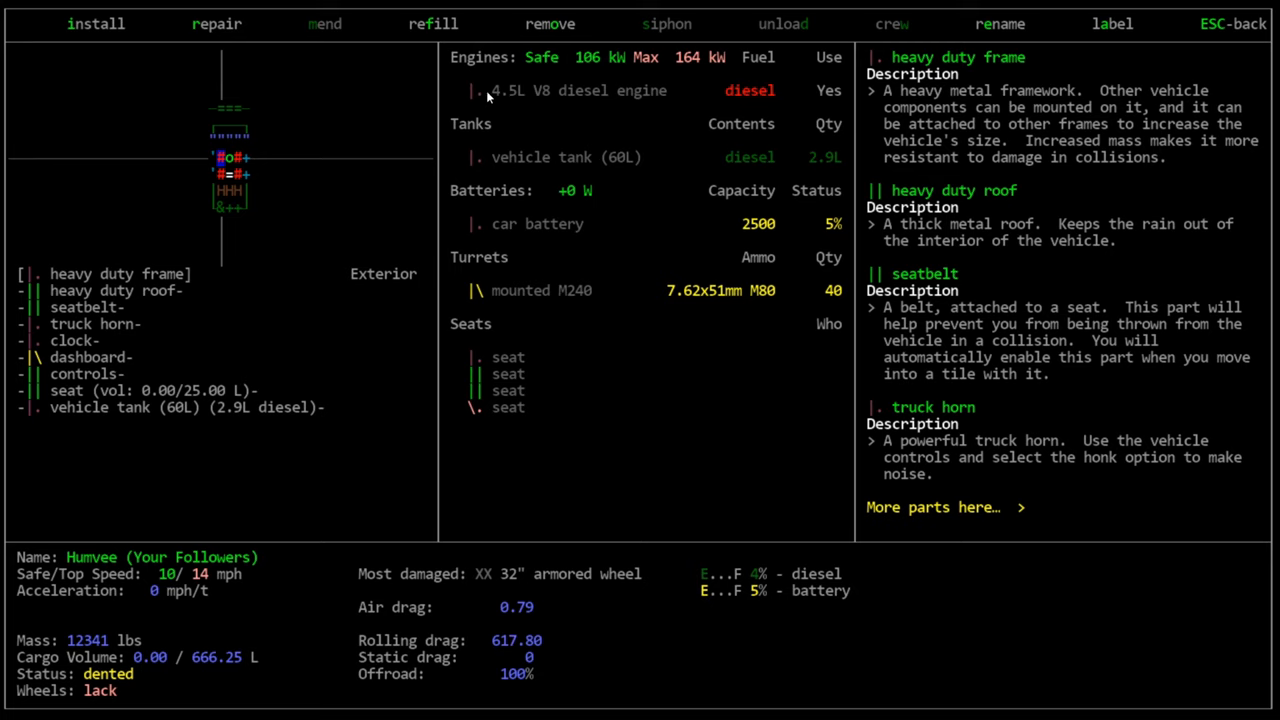
pyautogui.moveTo(473, 108)
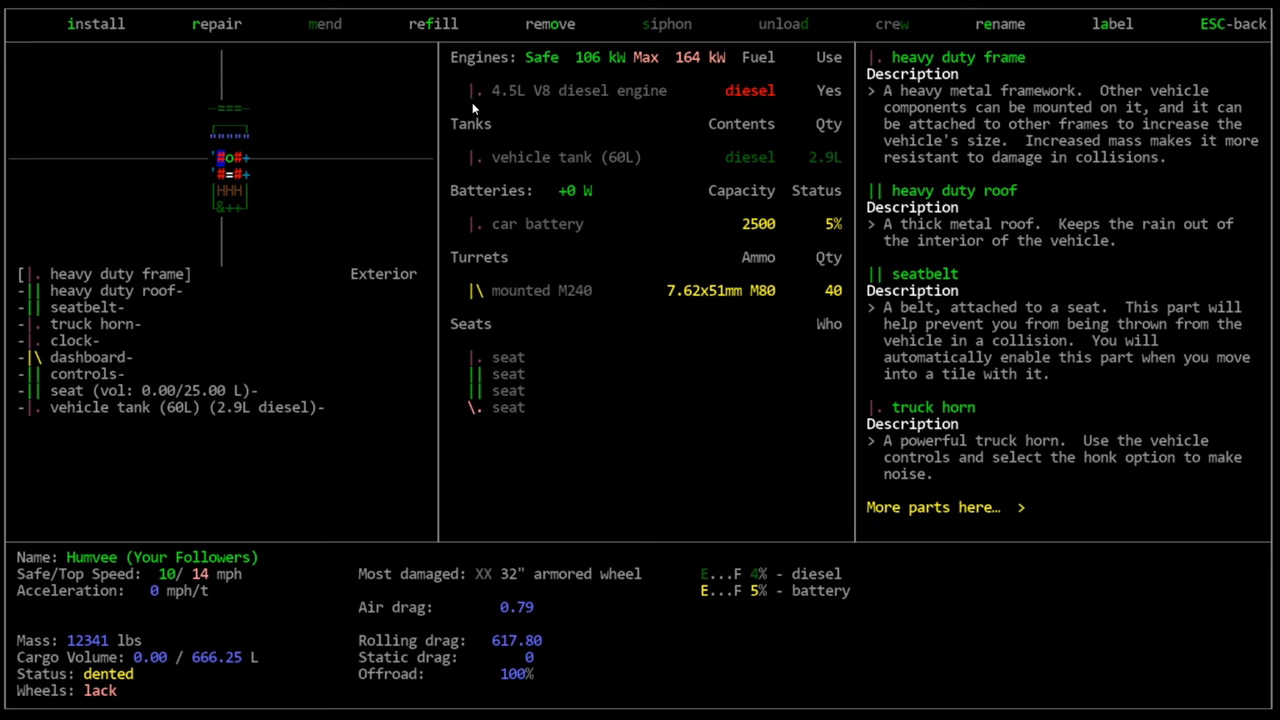
pyautogui.moveTo(677, 90)
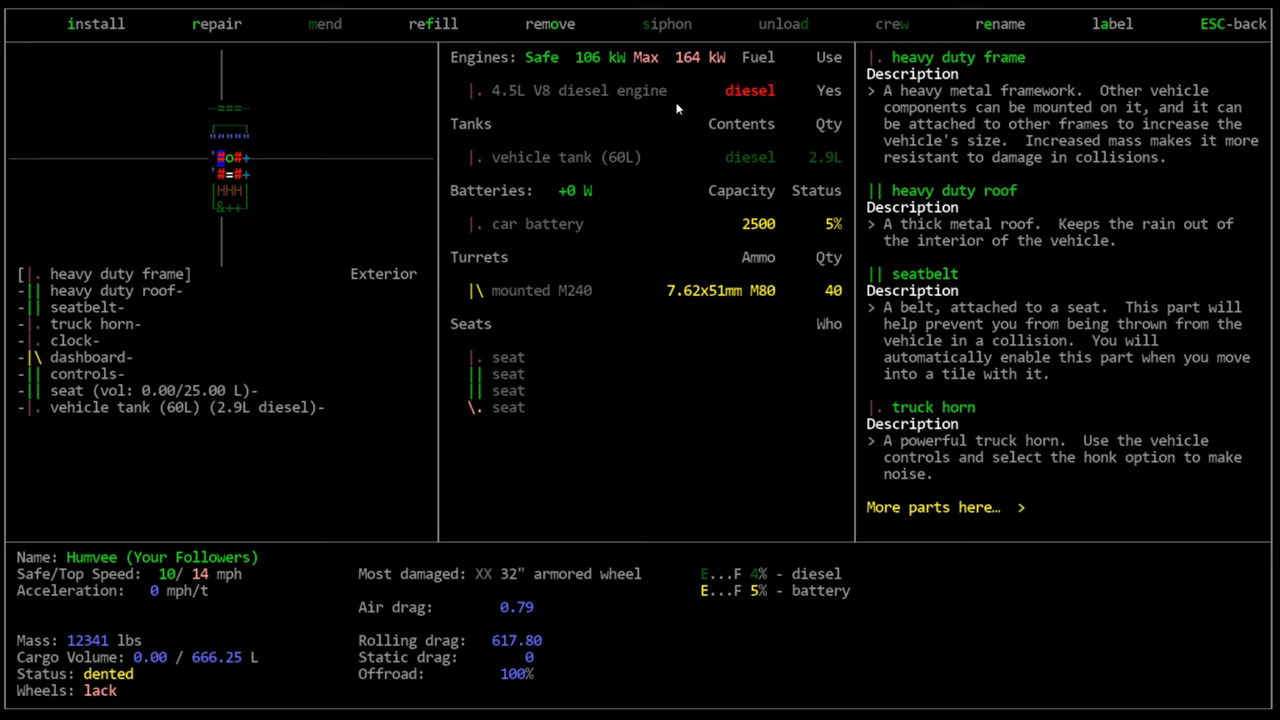
pyautogui.moveTo(412, 194)
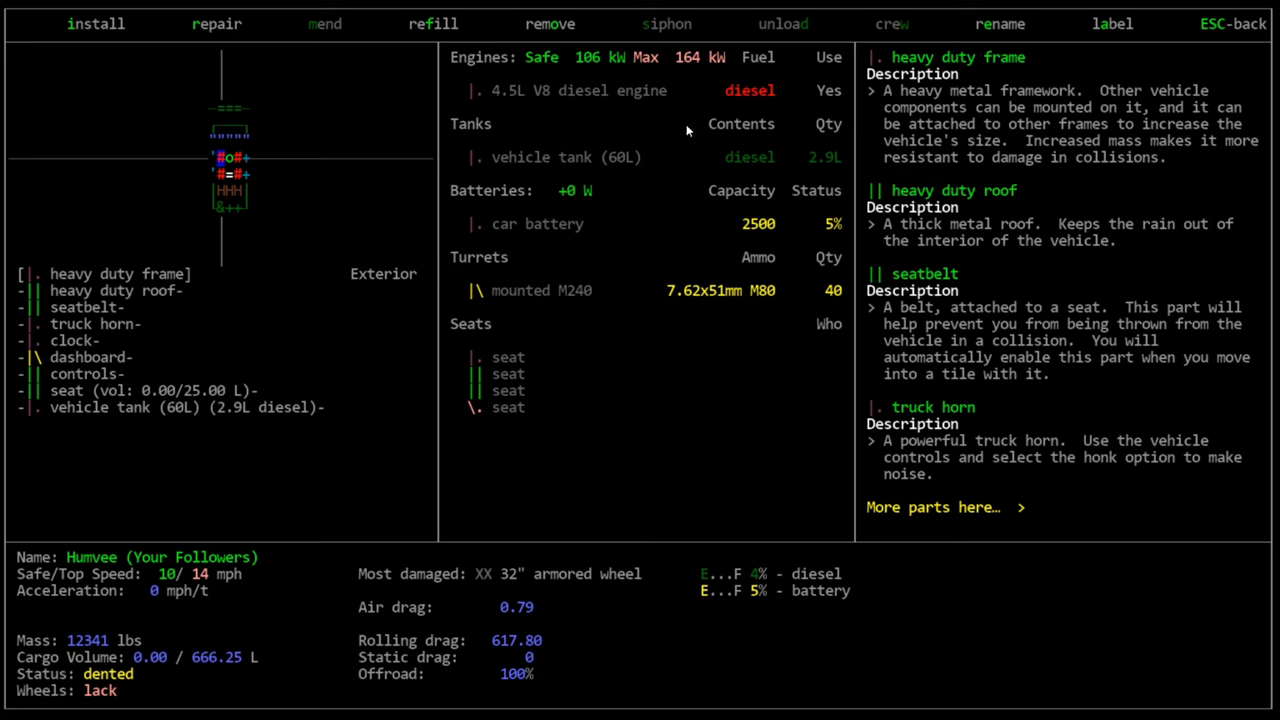
pyautogui.moveTo(735, 131)
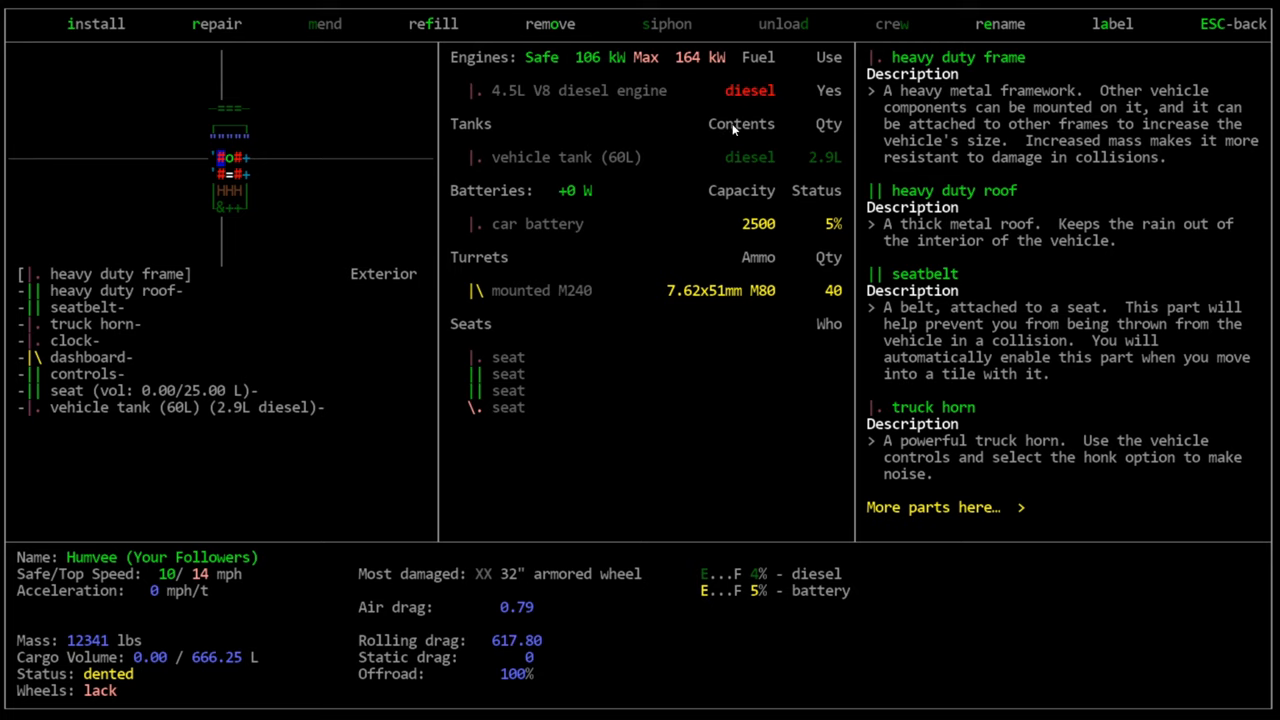
pyautogui.moveTo(290, 72)
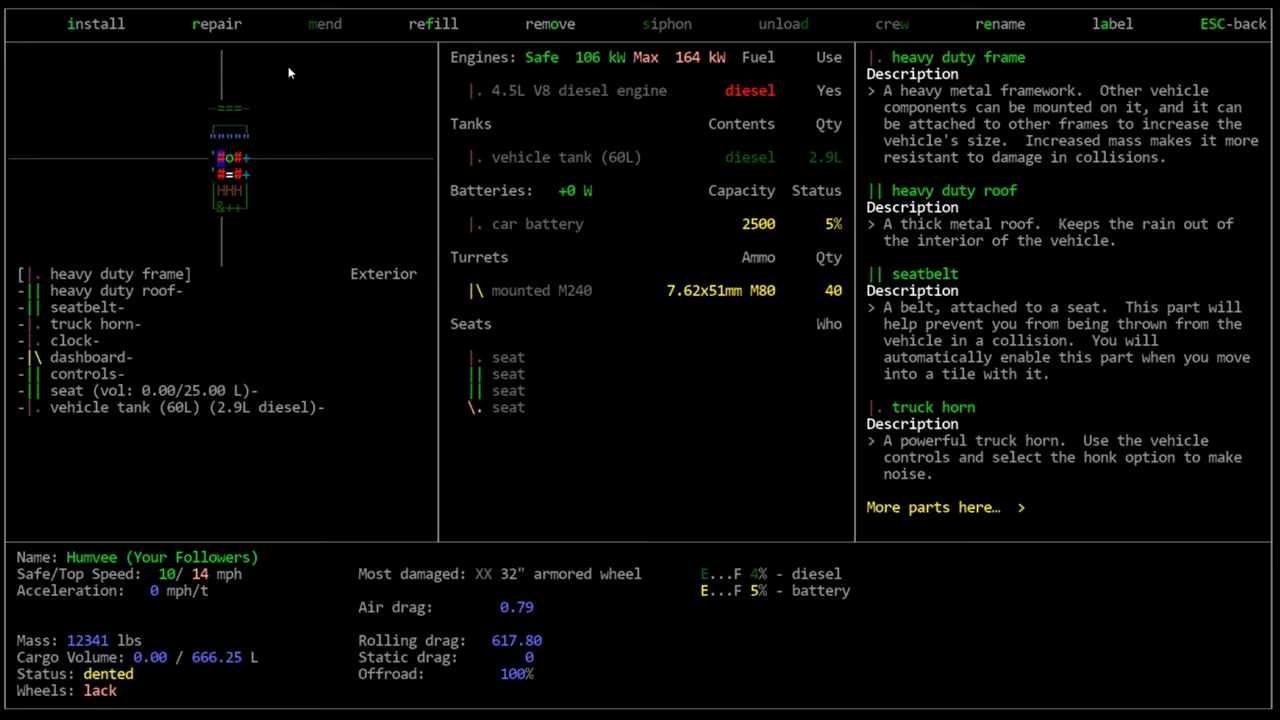
pyautogui.moveTo(435, 40)
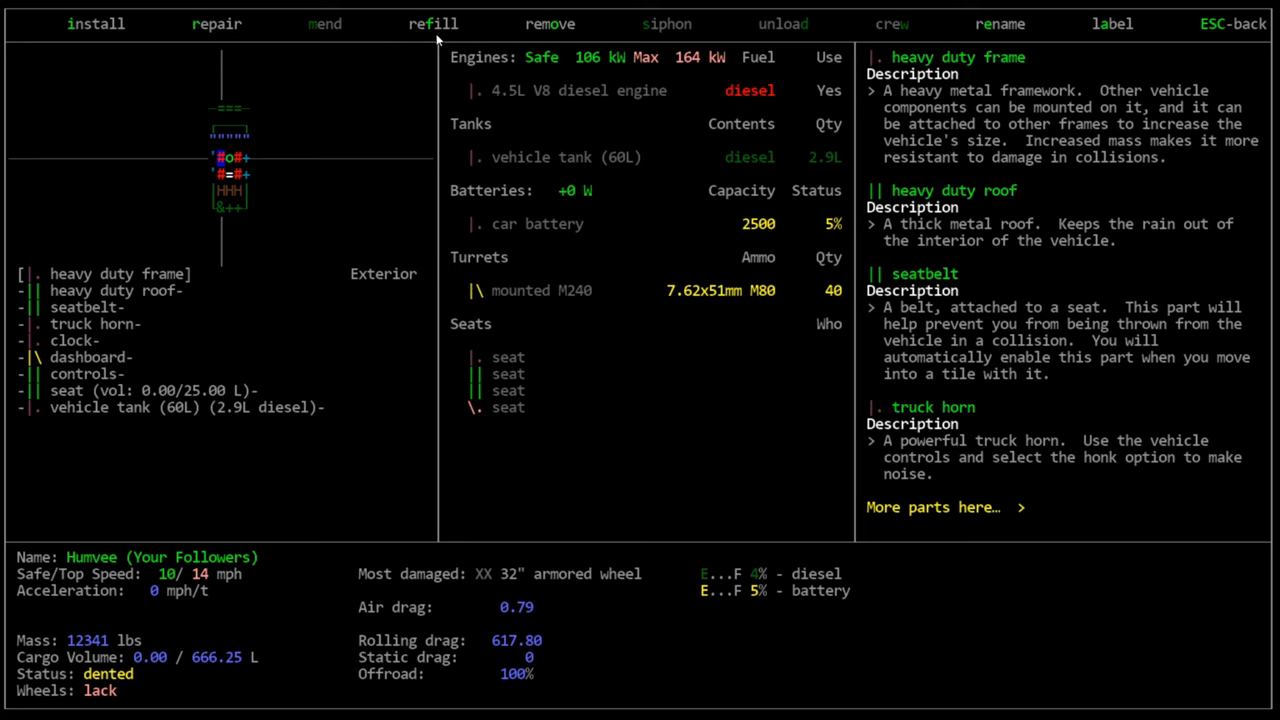
pyautogui.moveTo(700, 175)
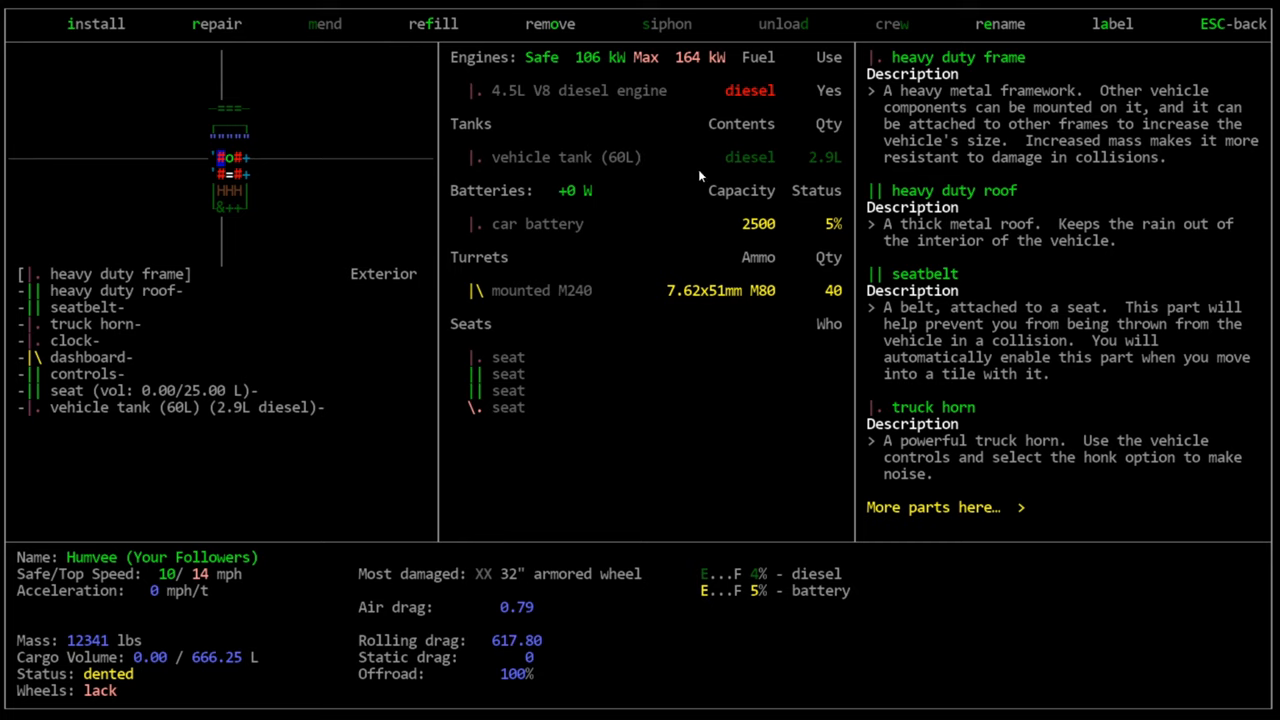
pyautogui.moveTo(614, 592)
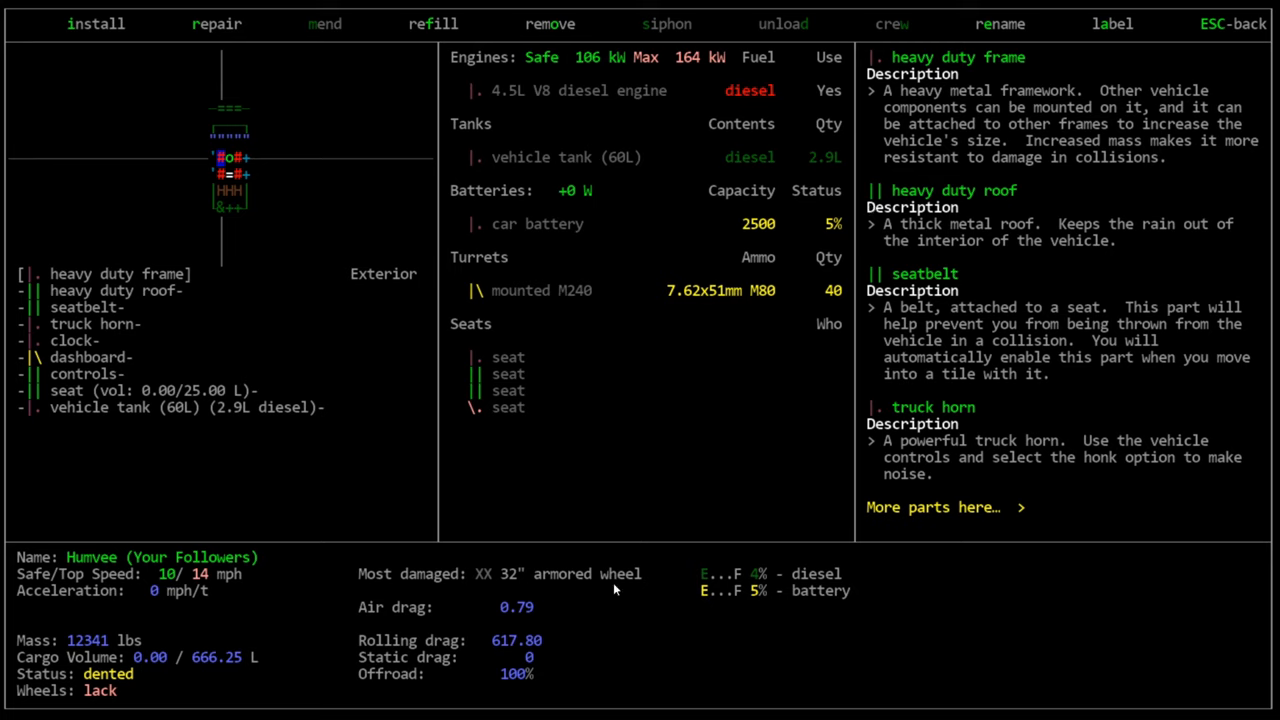
# Show the Humvee's refillable parts: the vehicle tank and car battery
pyautogui.click(433, 24)
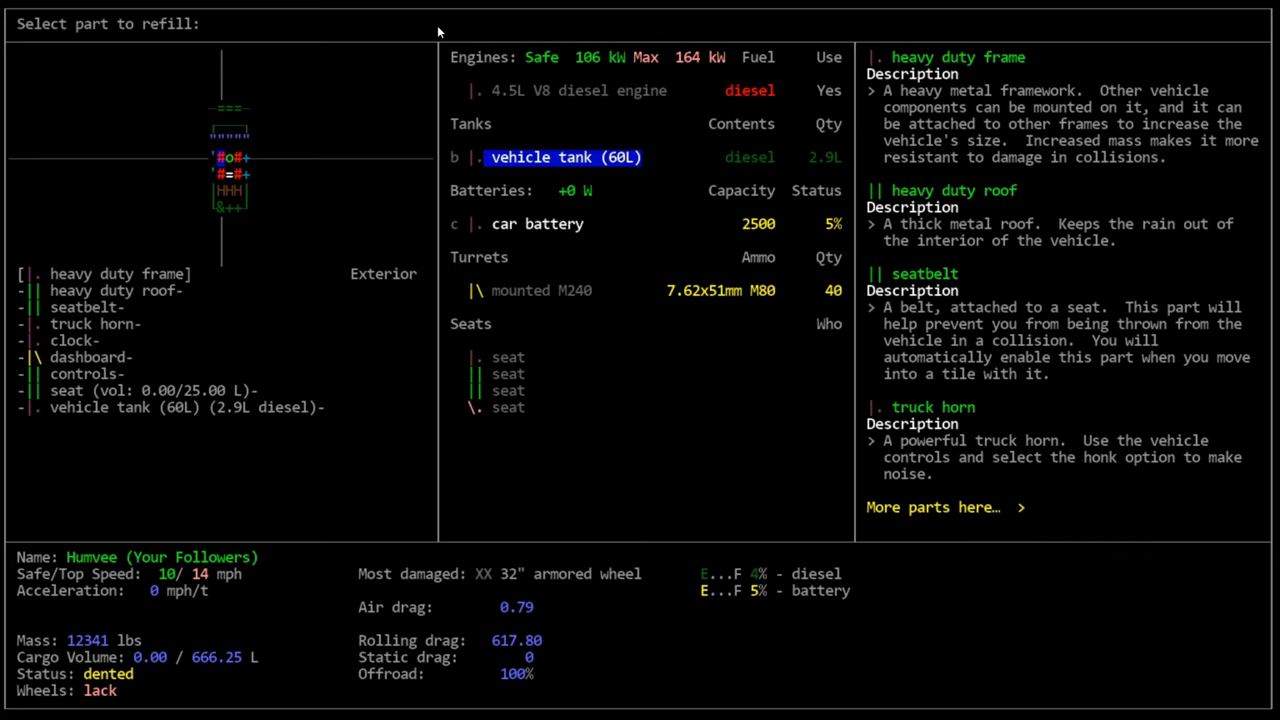
pyautogui.moveTo(619, 190)
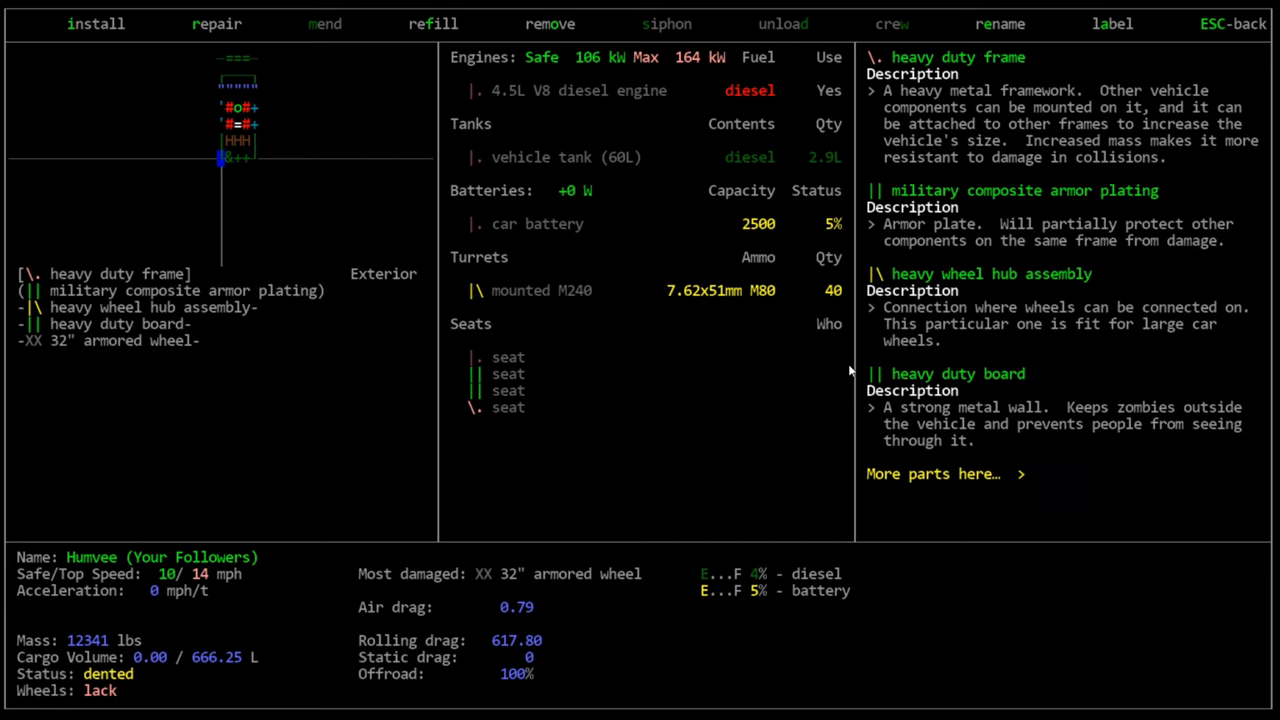
pyautogui.moveTo(283, 342)
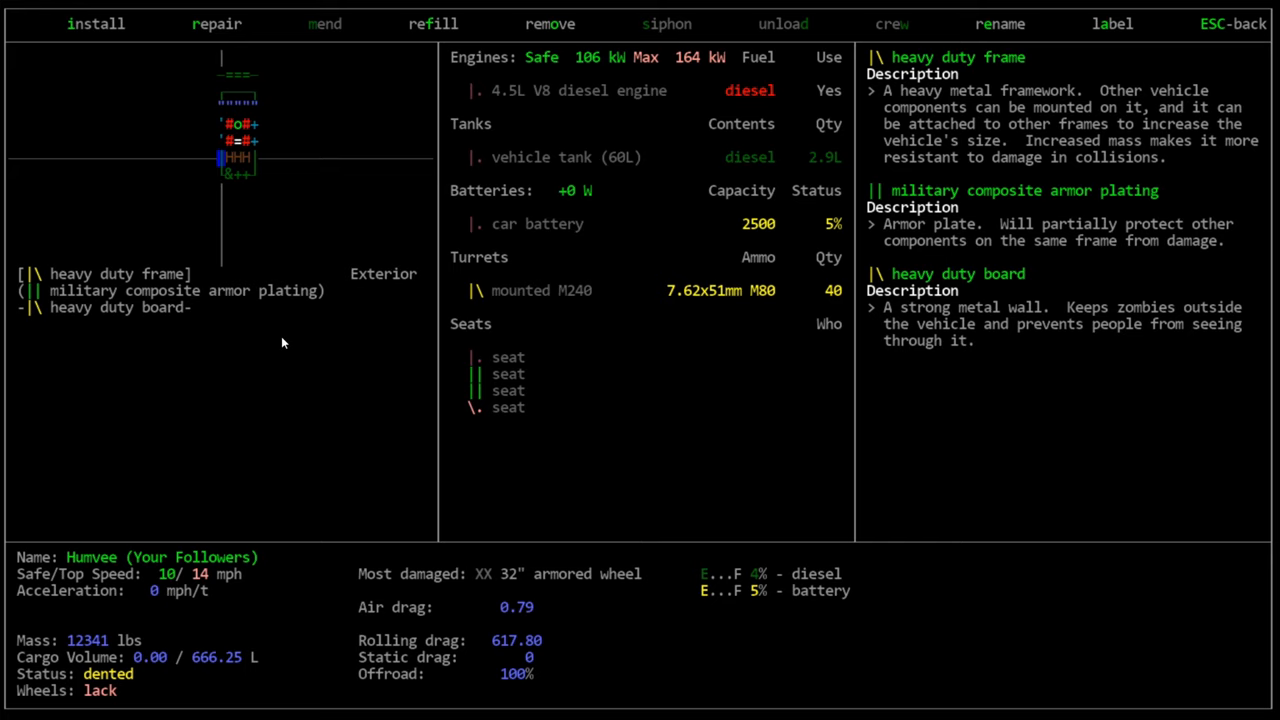
pyautogui.click(549, 24)
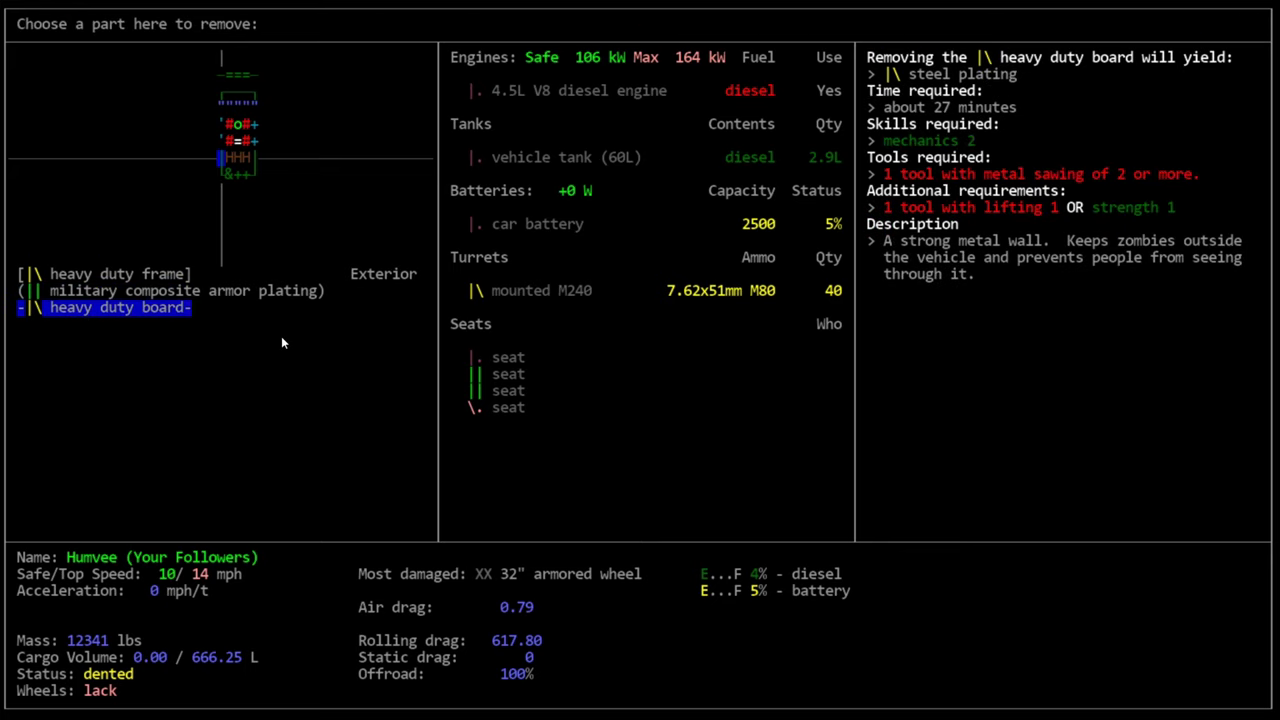
pyautogui.moveTo(1130, 227)
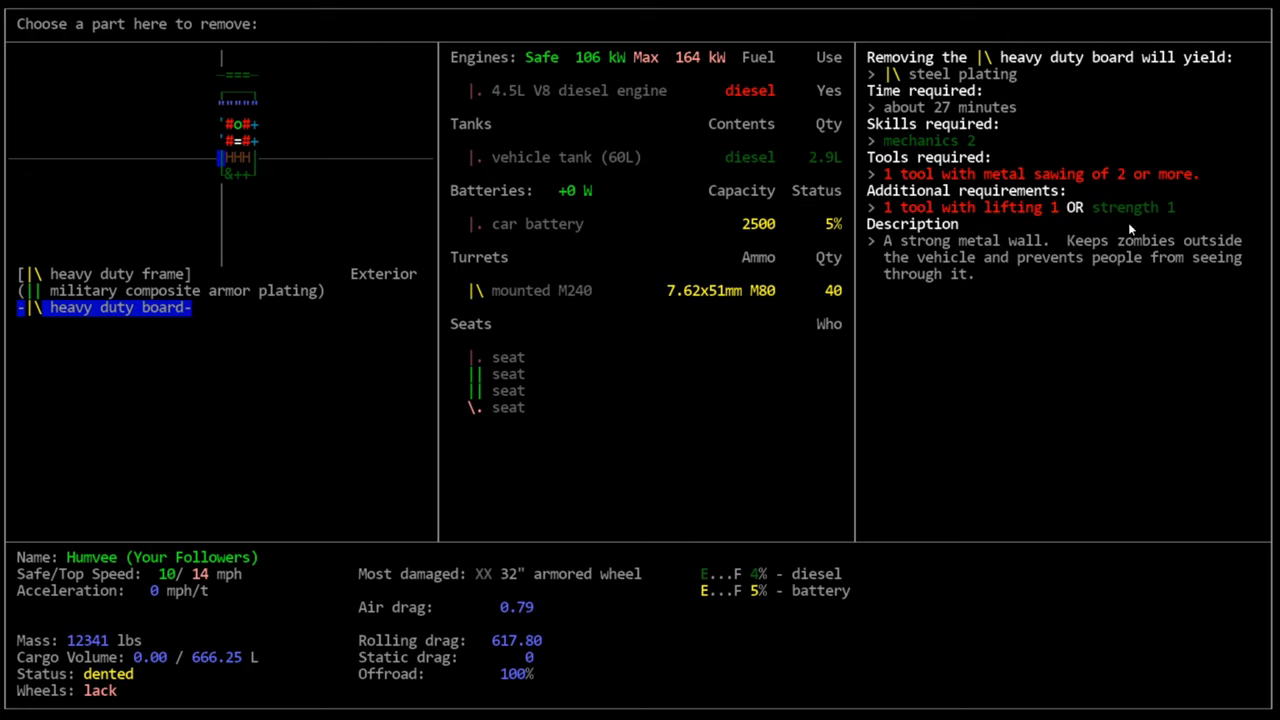
pyautogui.moveTo(1060, 190)
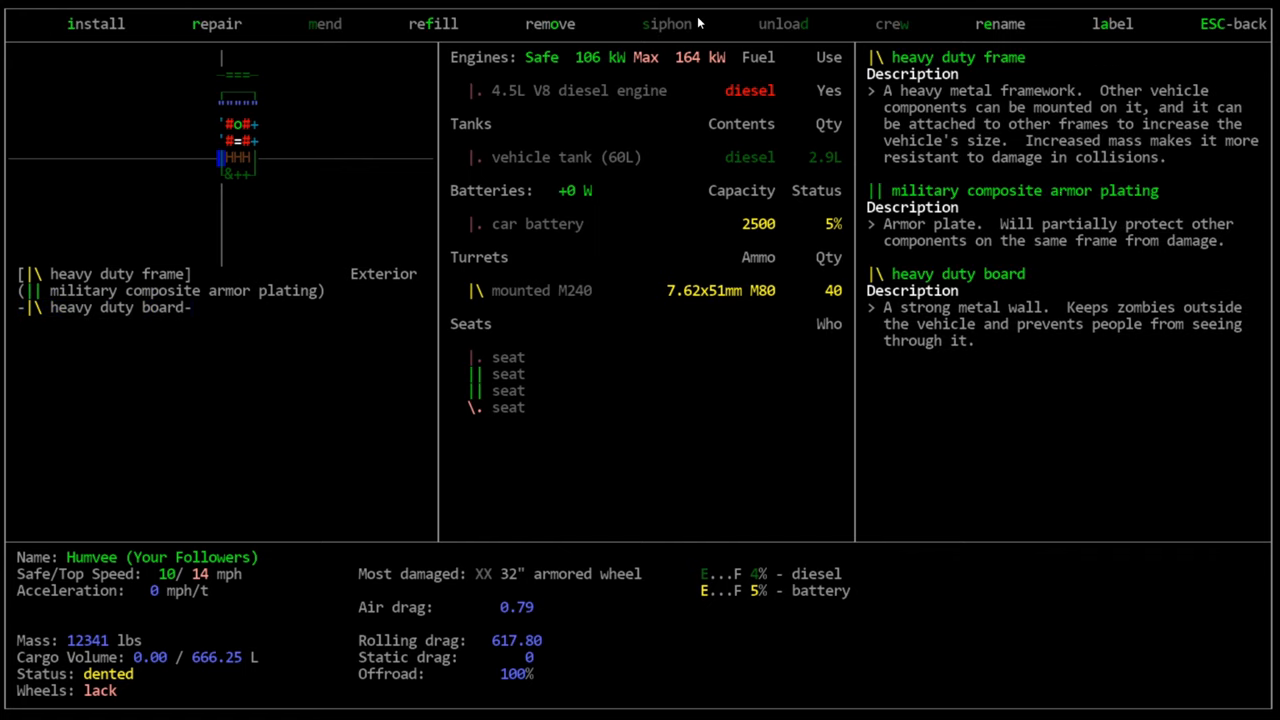
pyautogui.moveTo(647, 23)
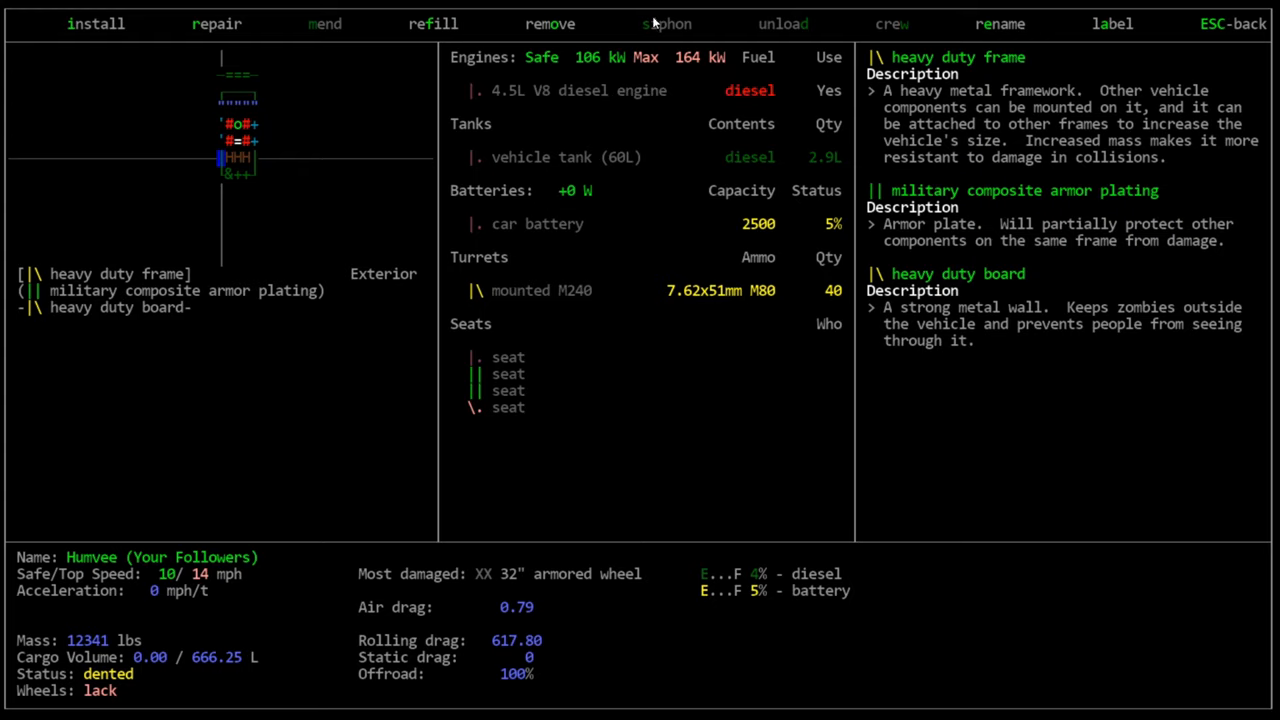
pyautogui.moveTo(795, 190)
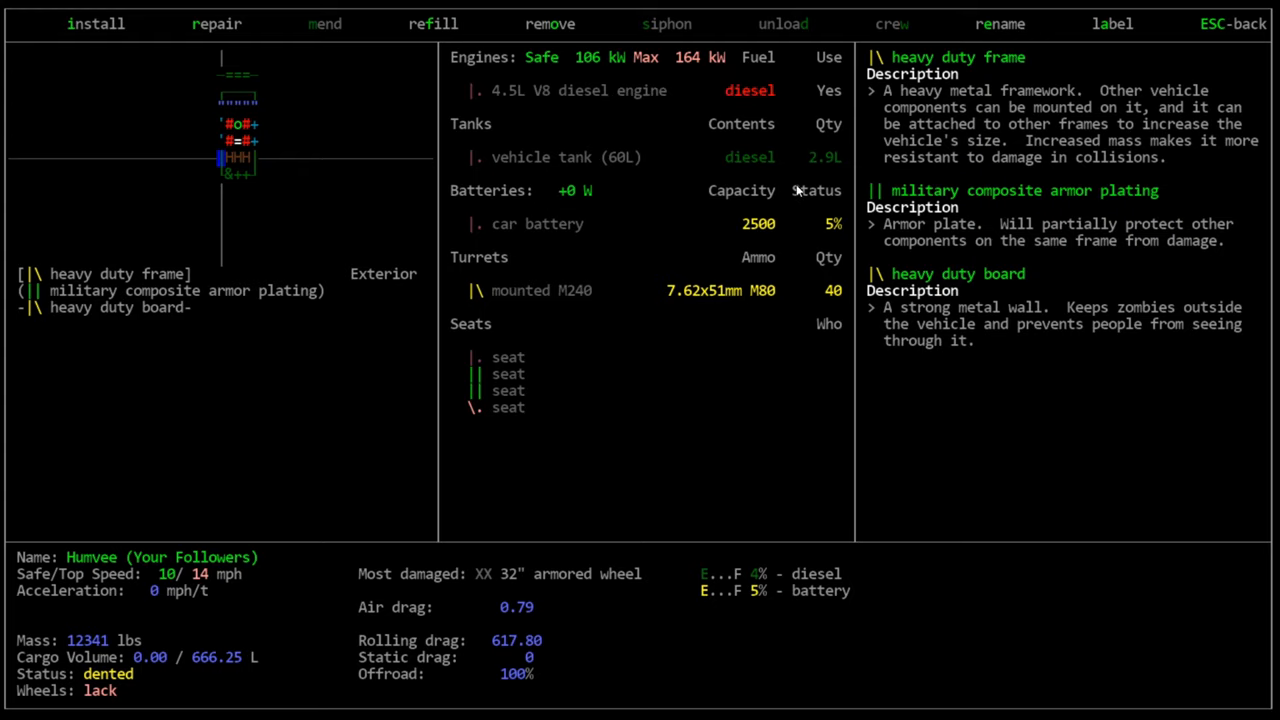
# Try unloading fuel, getting the no-solid-fuel and hose-needed messages
pyautogui.click(668, 24)
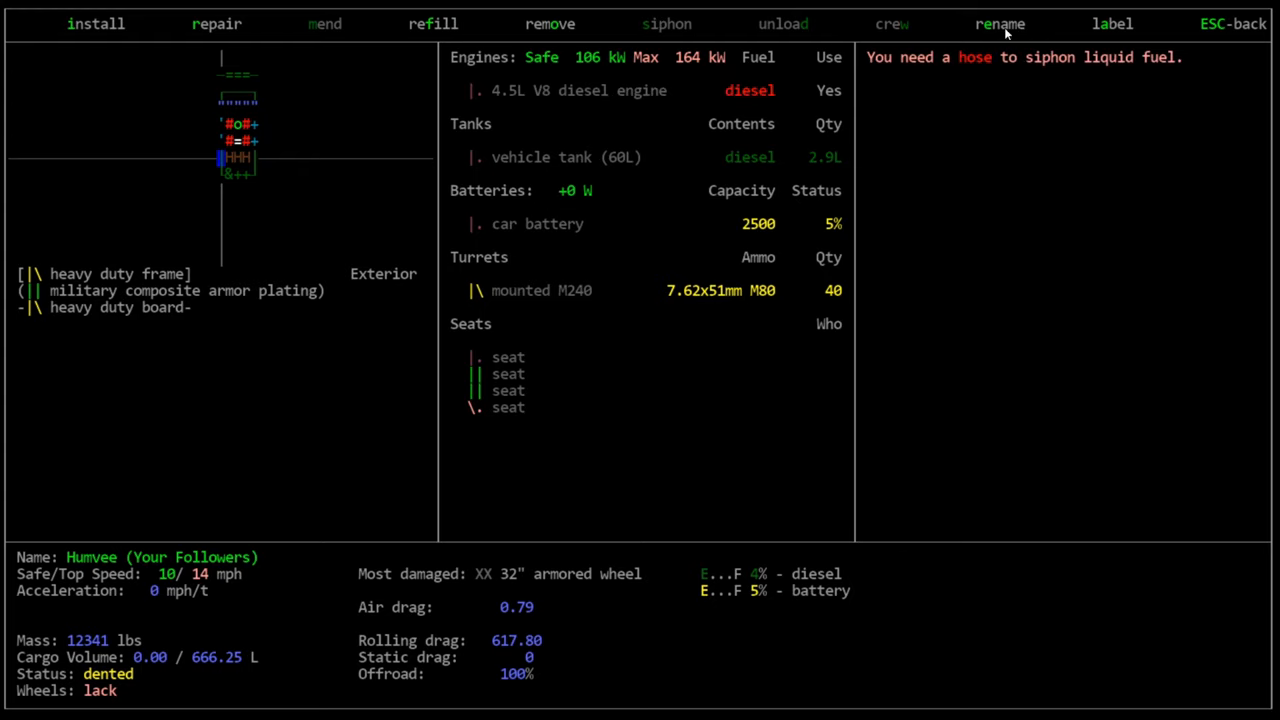
pyautogui.moveTo(765, 197)
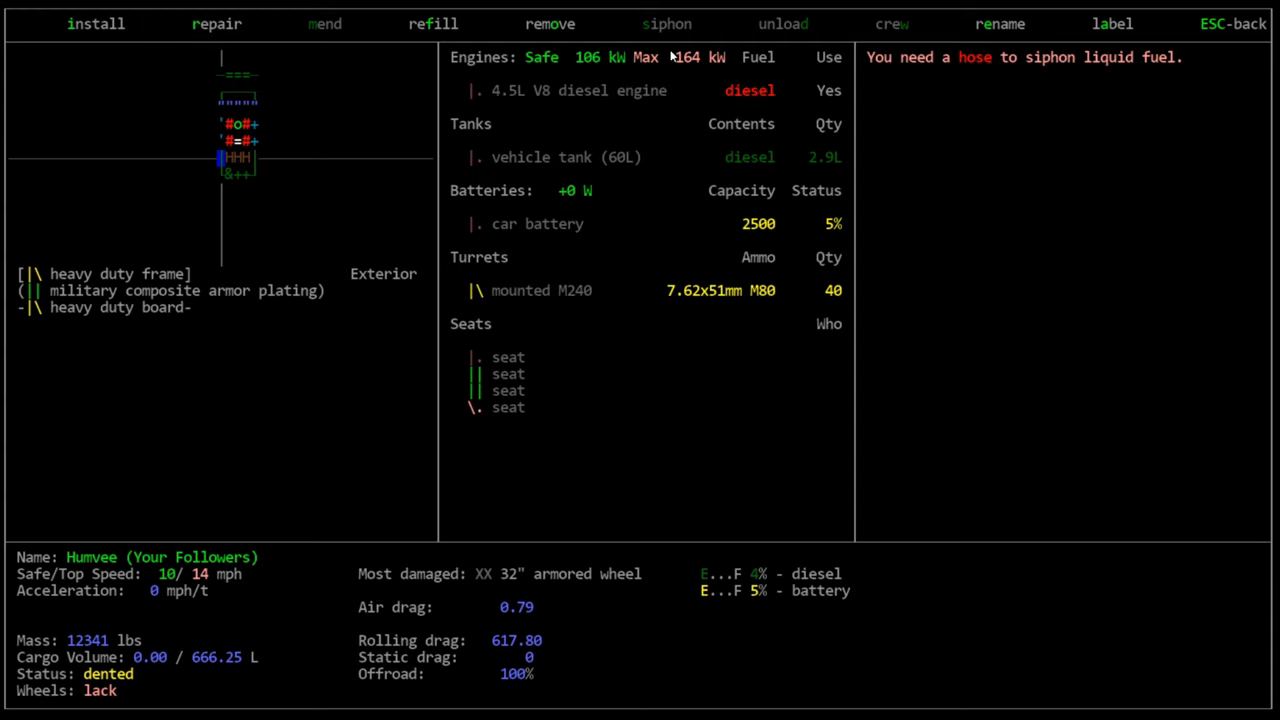
pyautogui.moveTo(786, 23)
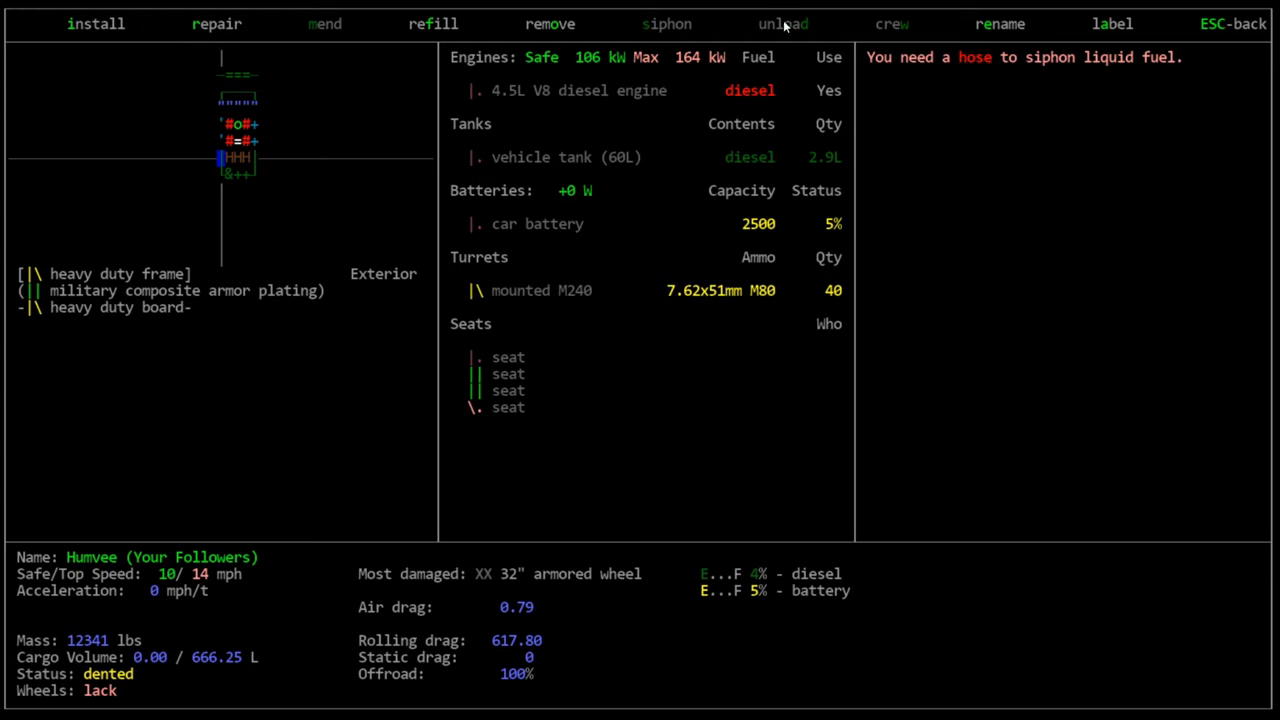
pyautogui.moveTo(815, 37)
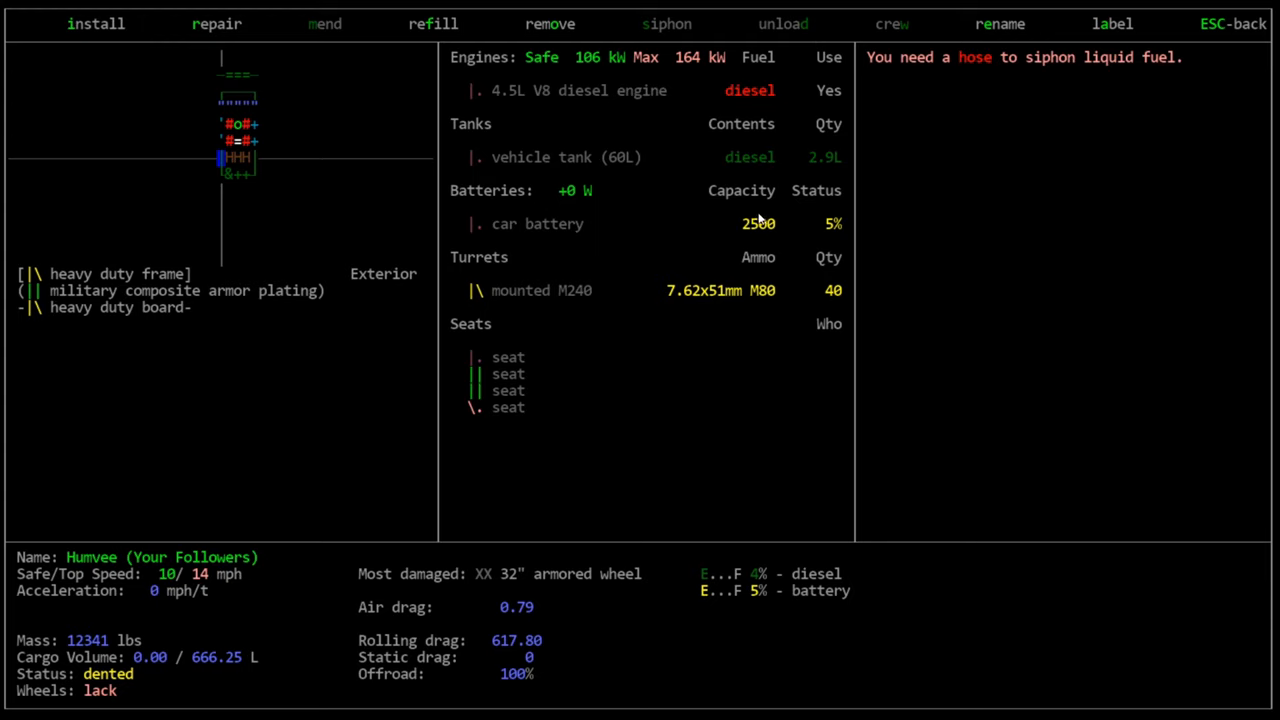
pyautogui.moveTo(792, 42)
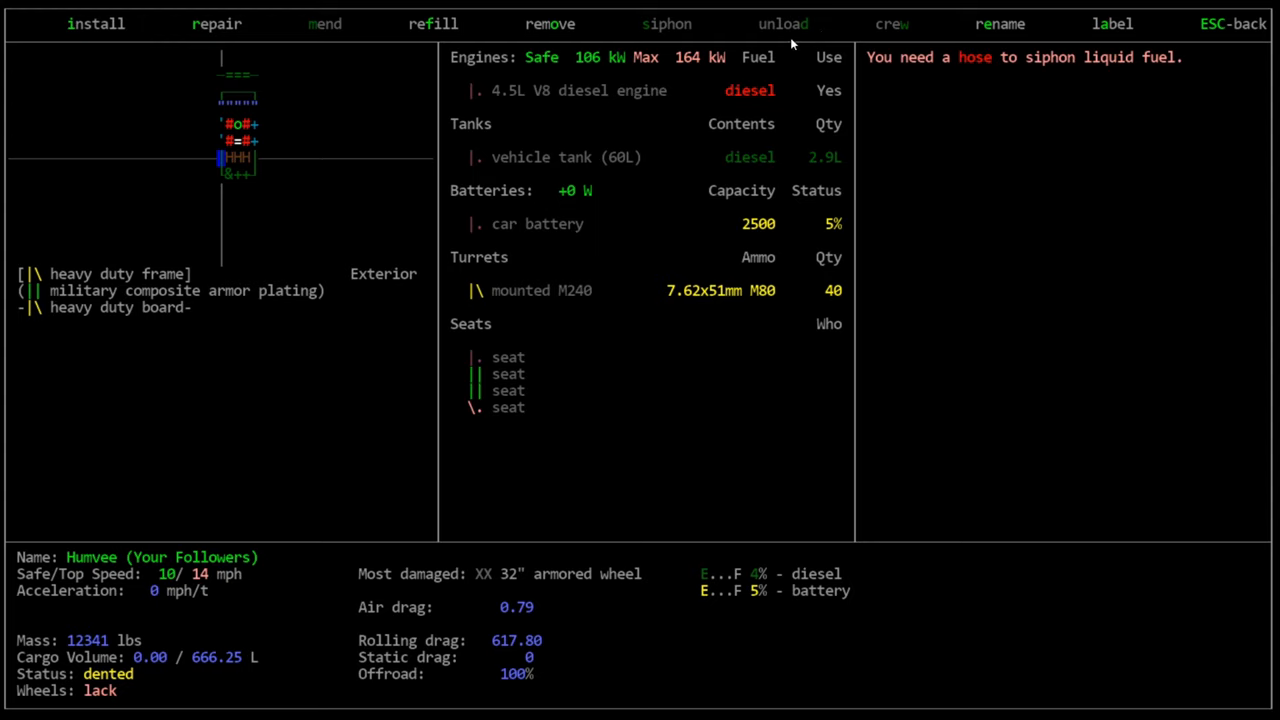
pyautogui.moveTo(793, 37)
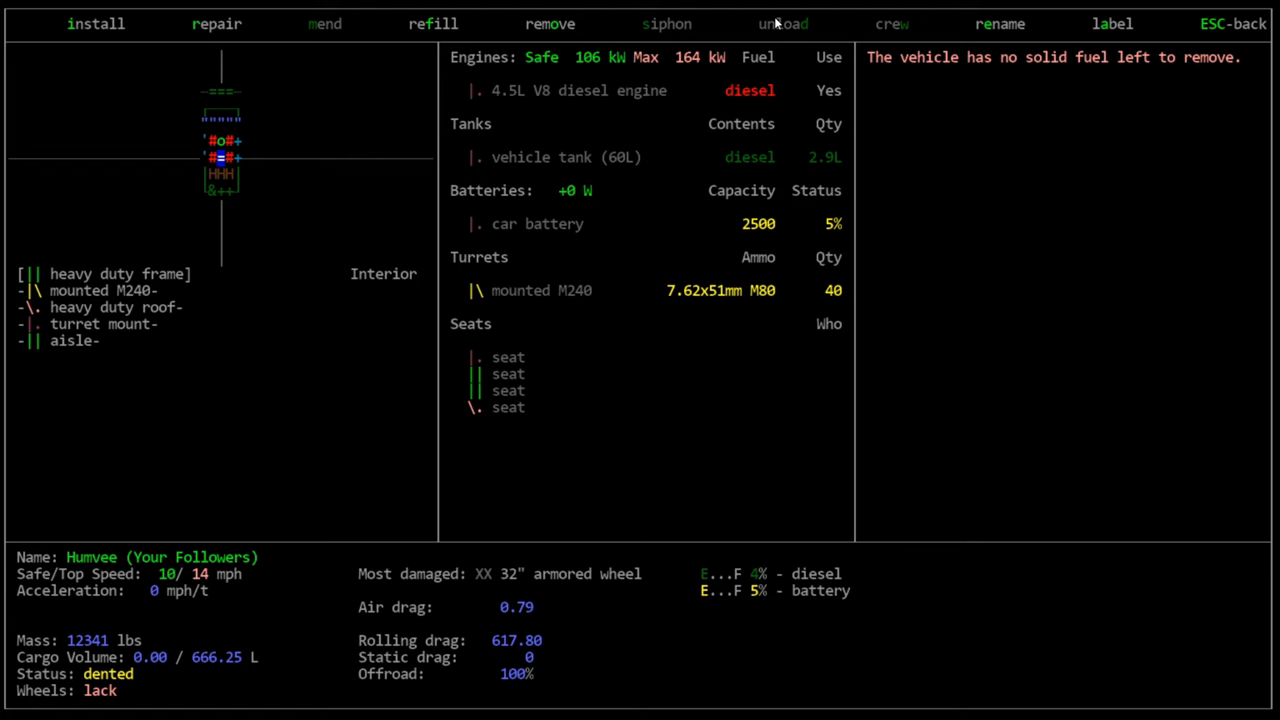
# Try assigning crew, getting the message that a seat and an ally are required
pyautogui.click(433, 25)
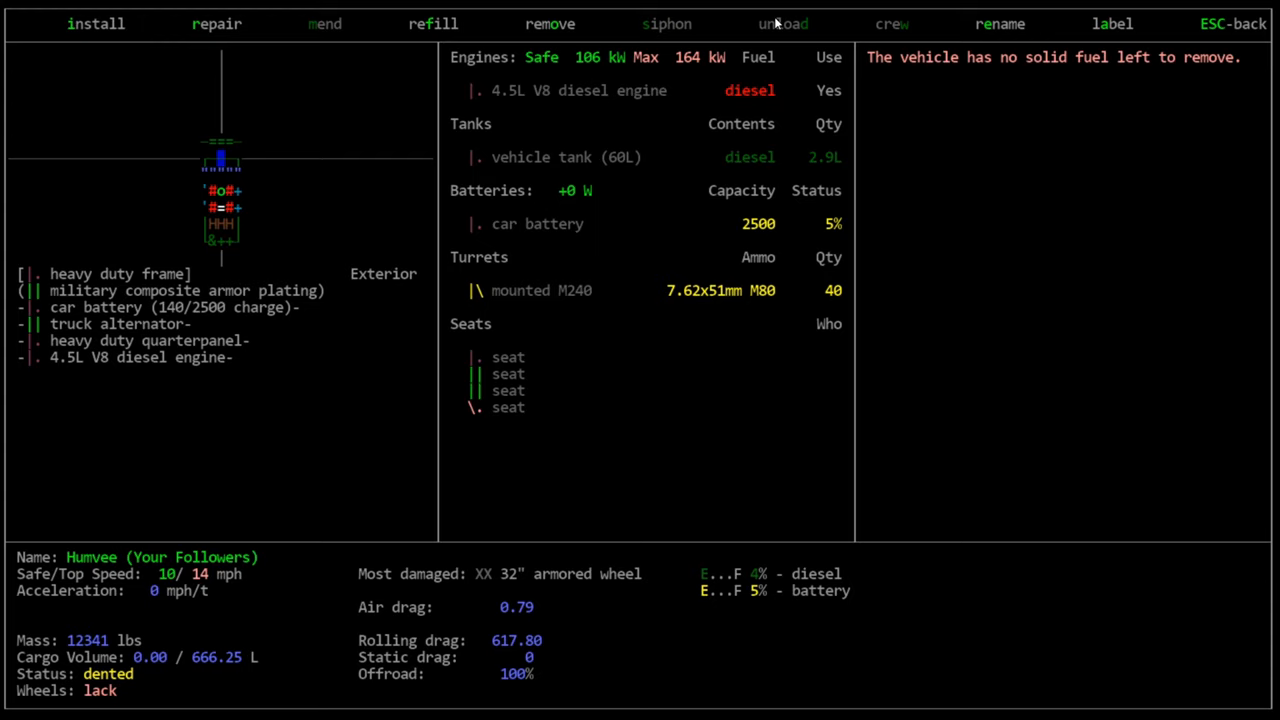
pyautogui.click(891, 23)
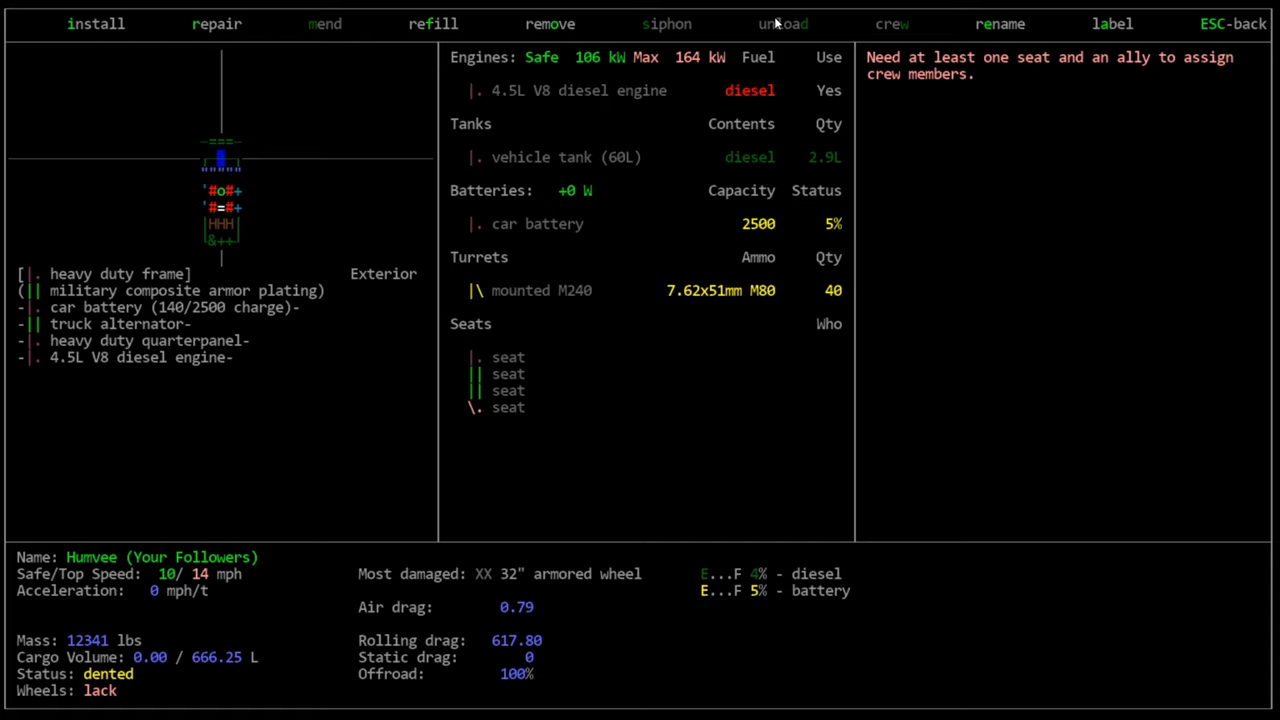
pyautogui.click(999, 23)
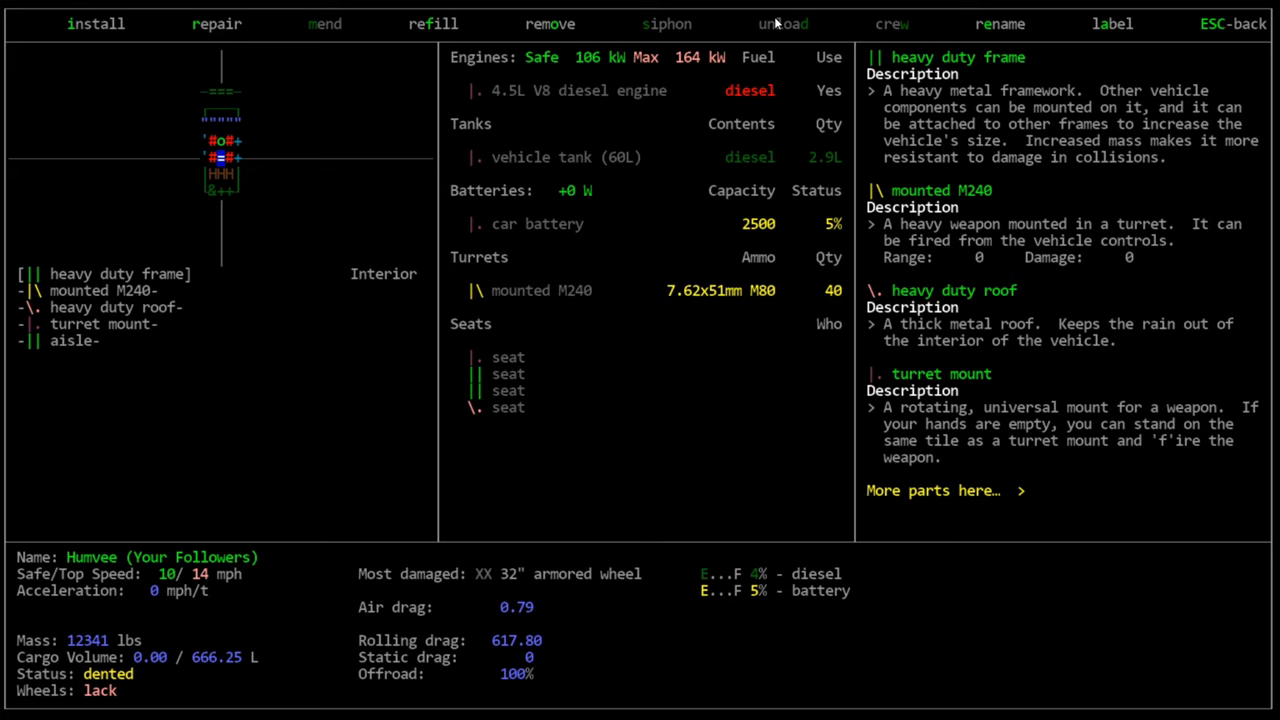
pyautogui.moveTo(787, 211)
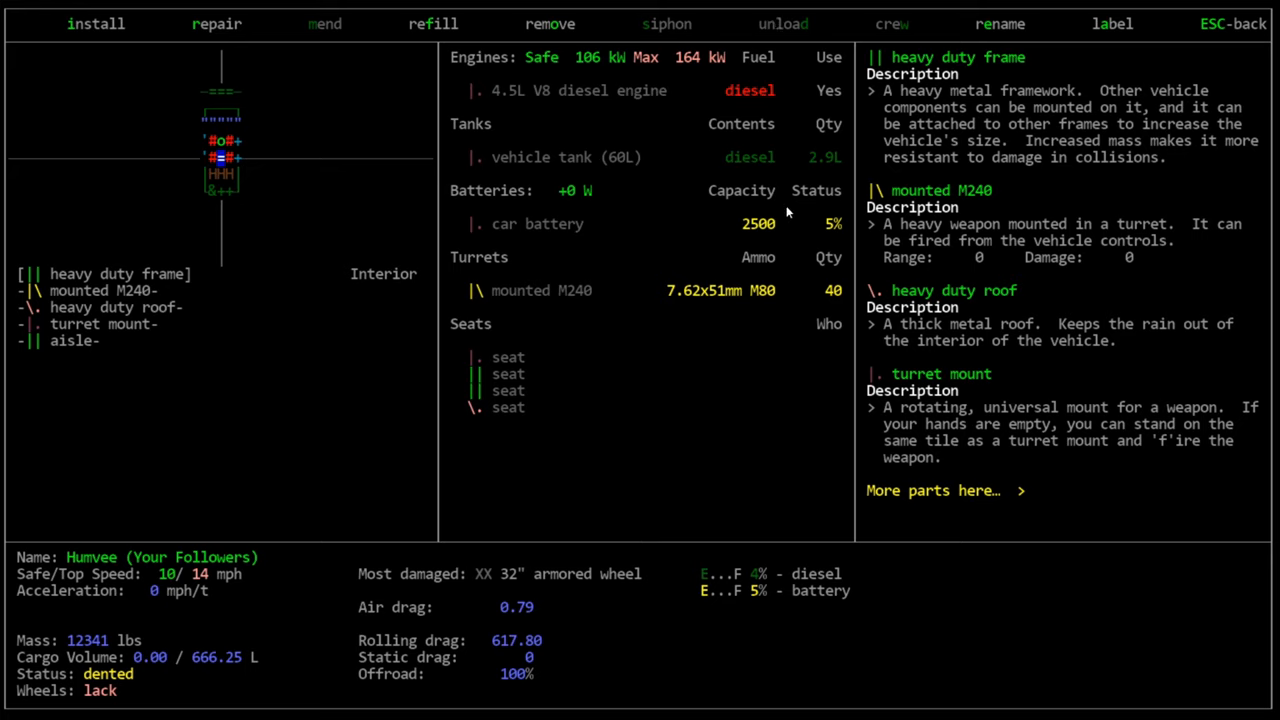
pyautogui.moveTo(697, 203)
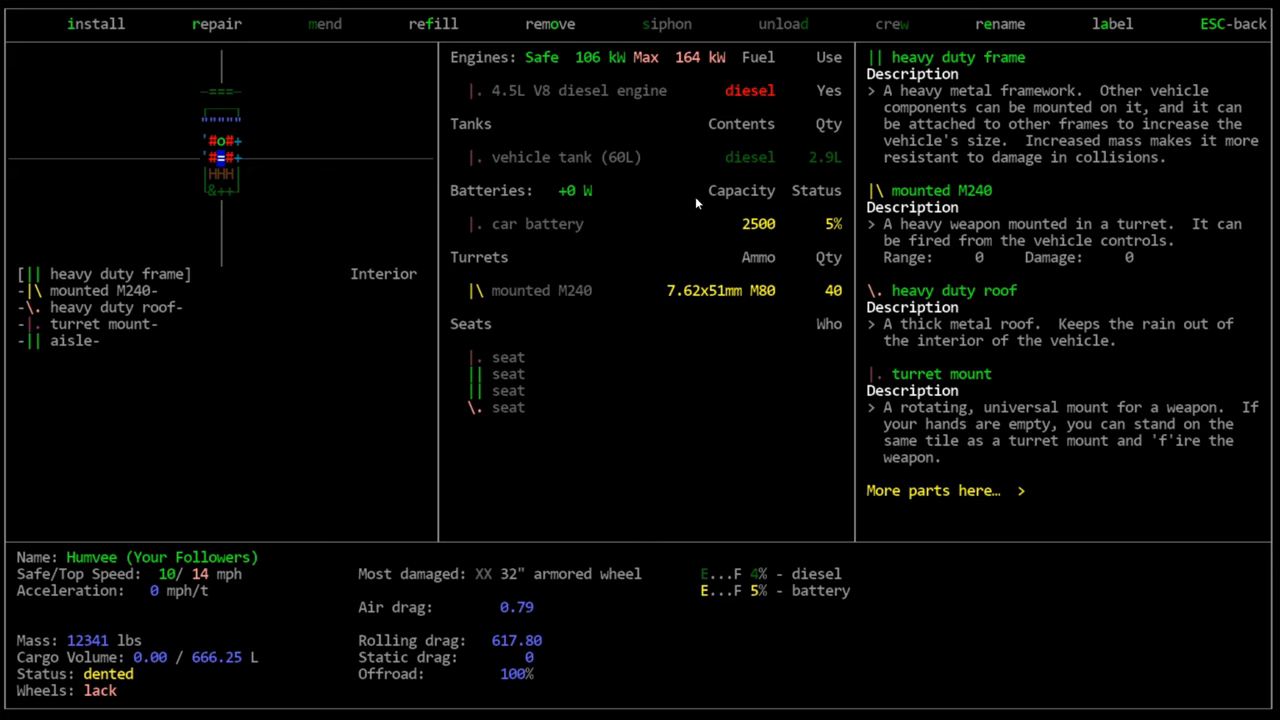
pyautogui.moveTo(773, 235)
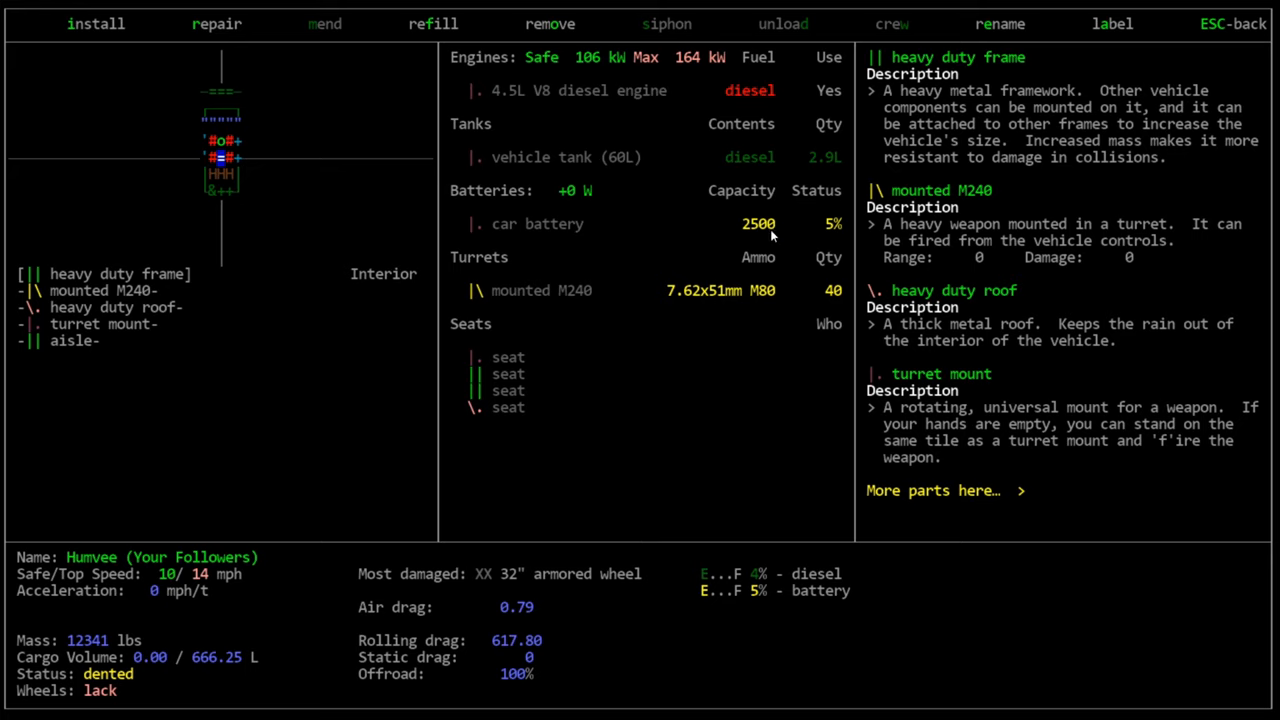
pyautogui.moveTo(800, 213)
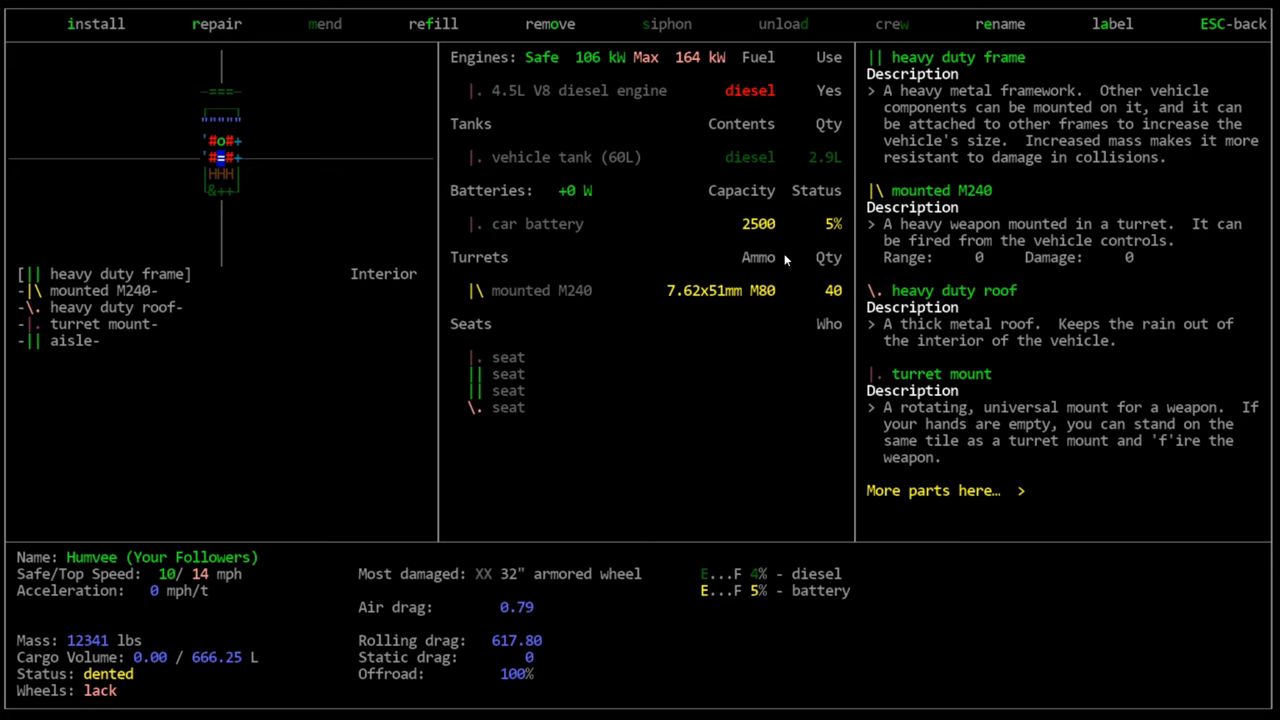
pyautogui.moveTo(518, 233)
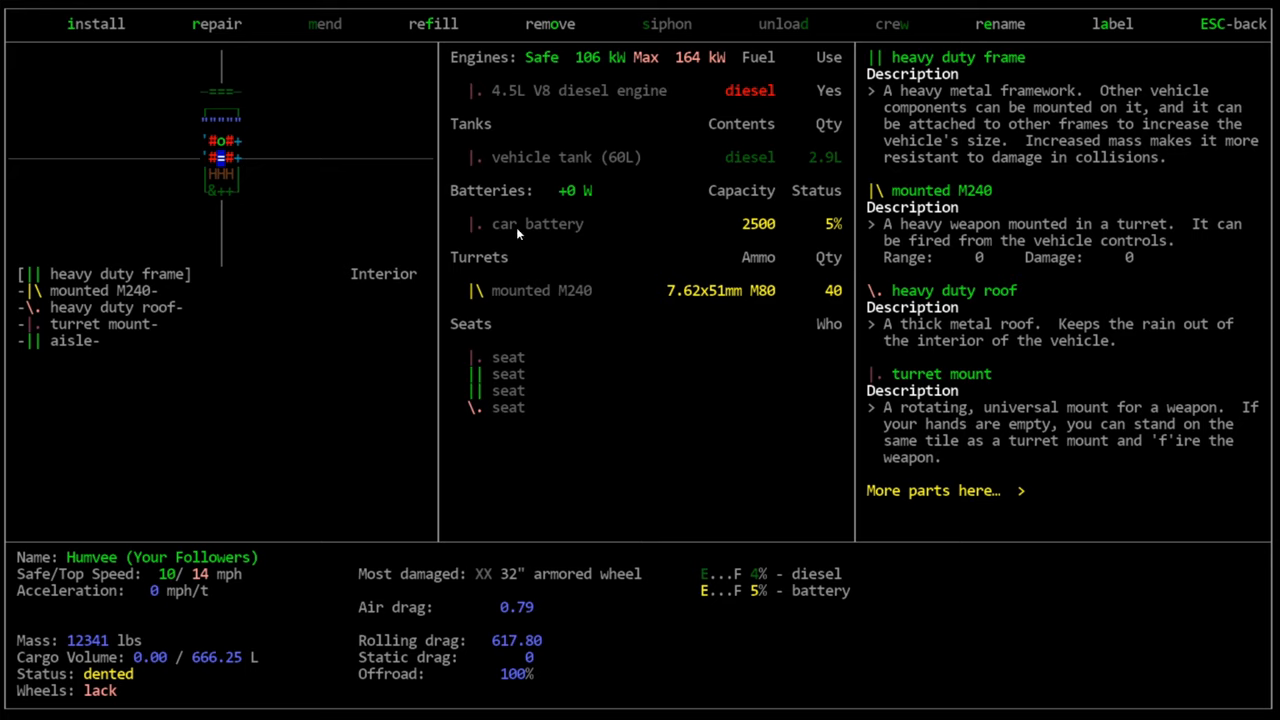
pyautogui.moveTo(781, 212)
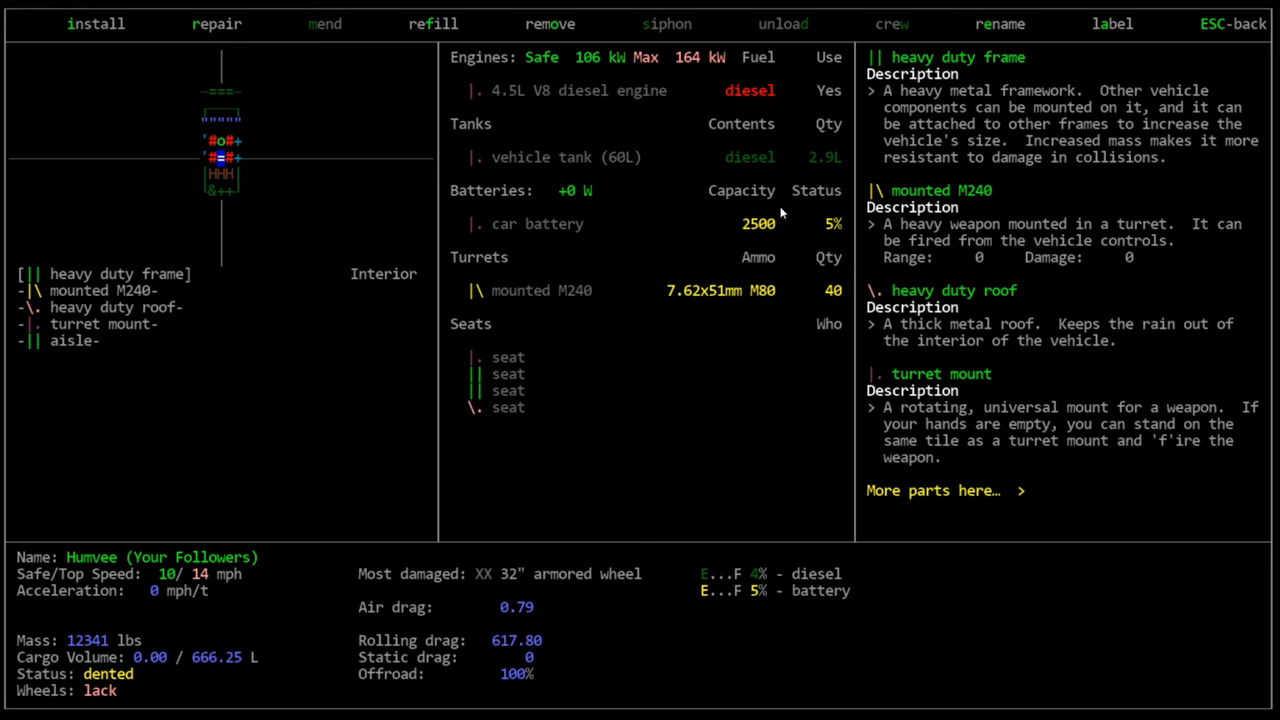
pyautogui.moveTo(792, 326)
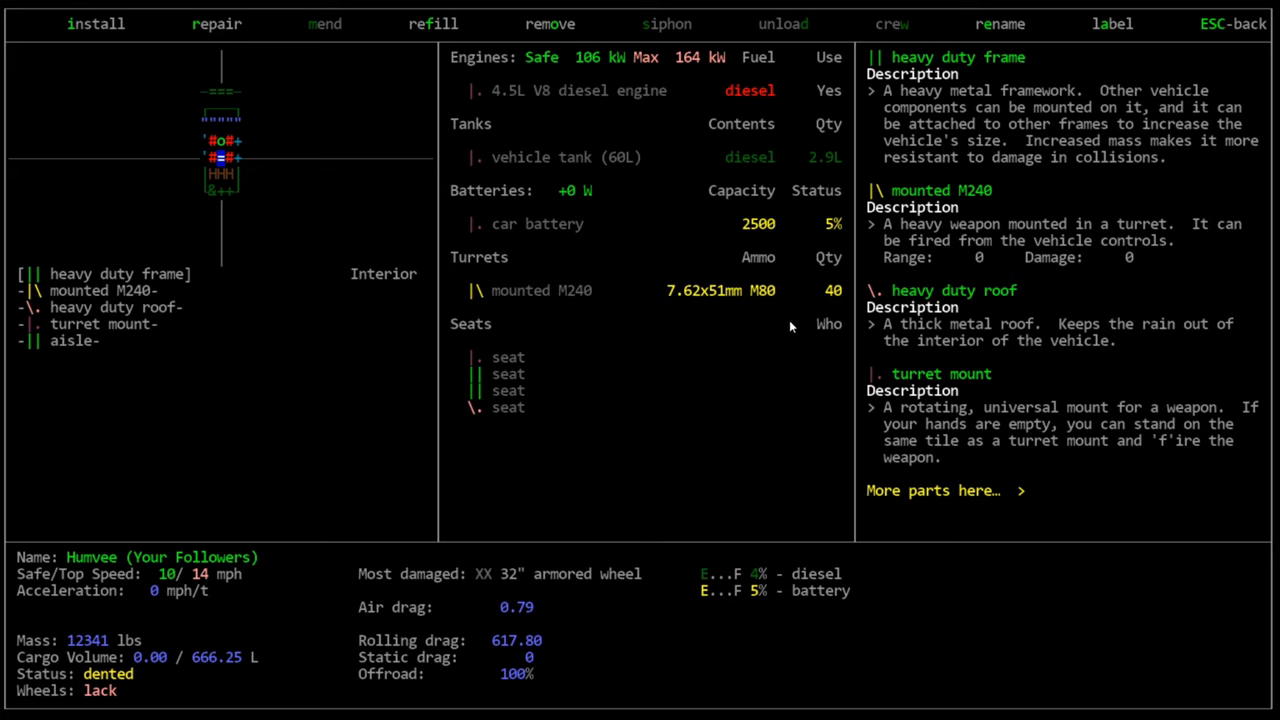
pyautogui.moveTo(462, 197)
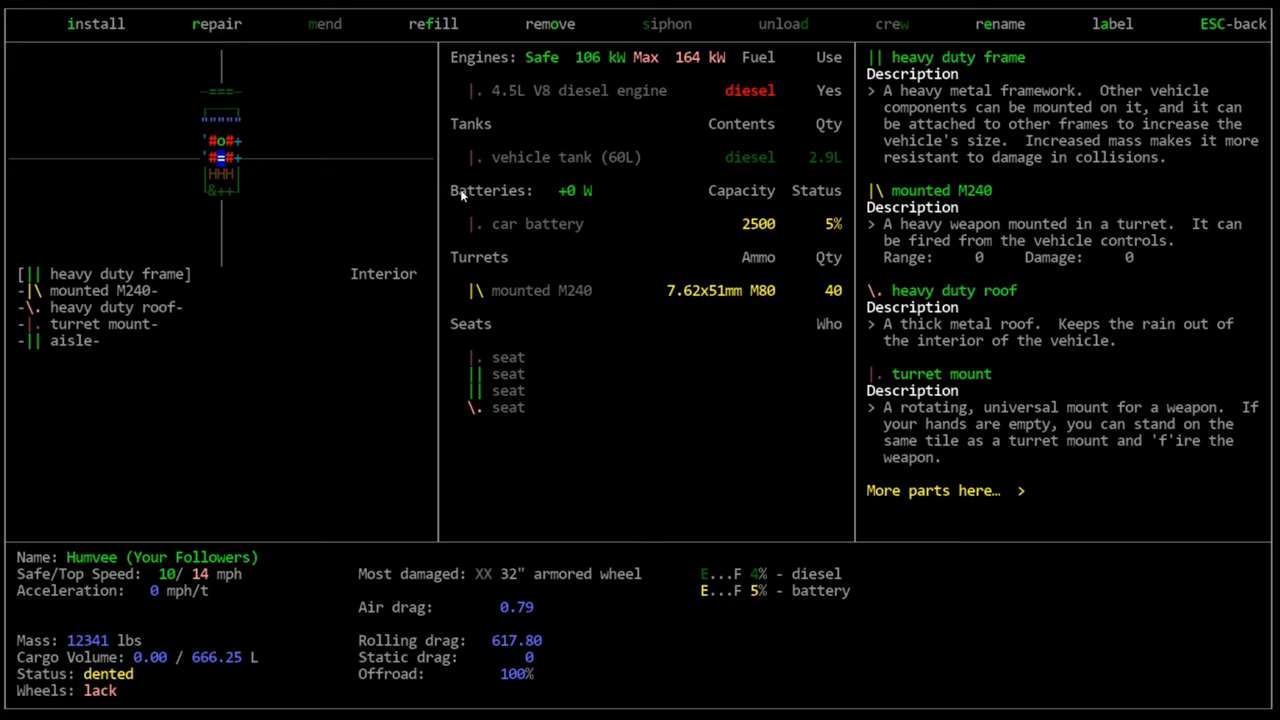
pyautogui.moveTo(780, 214)
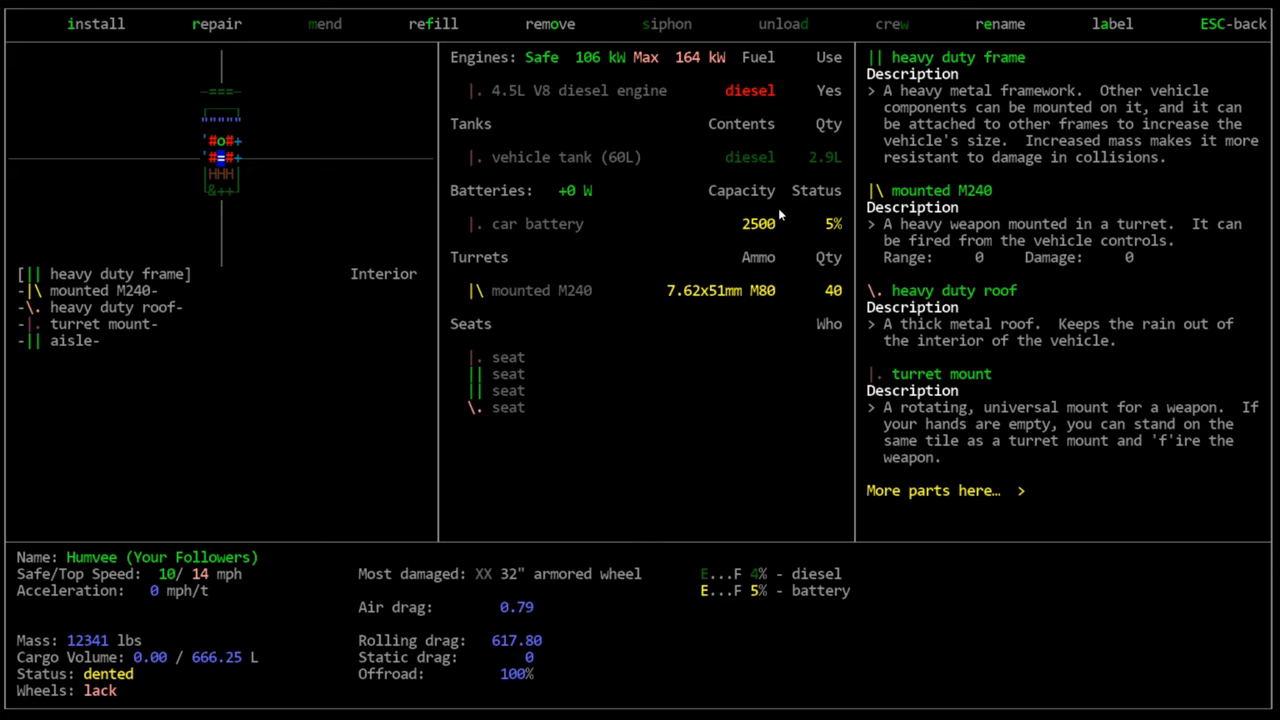
pyautogui.moveTo(593, 245)
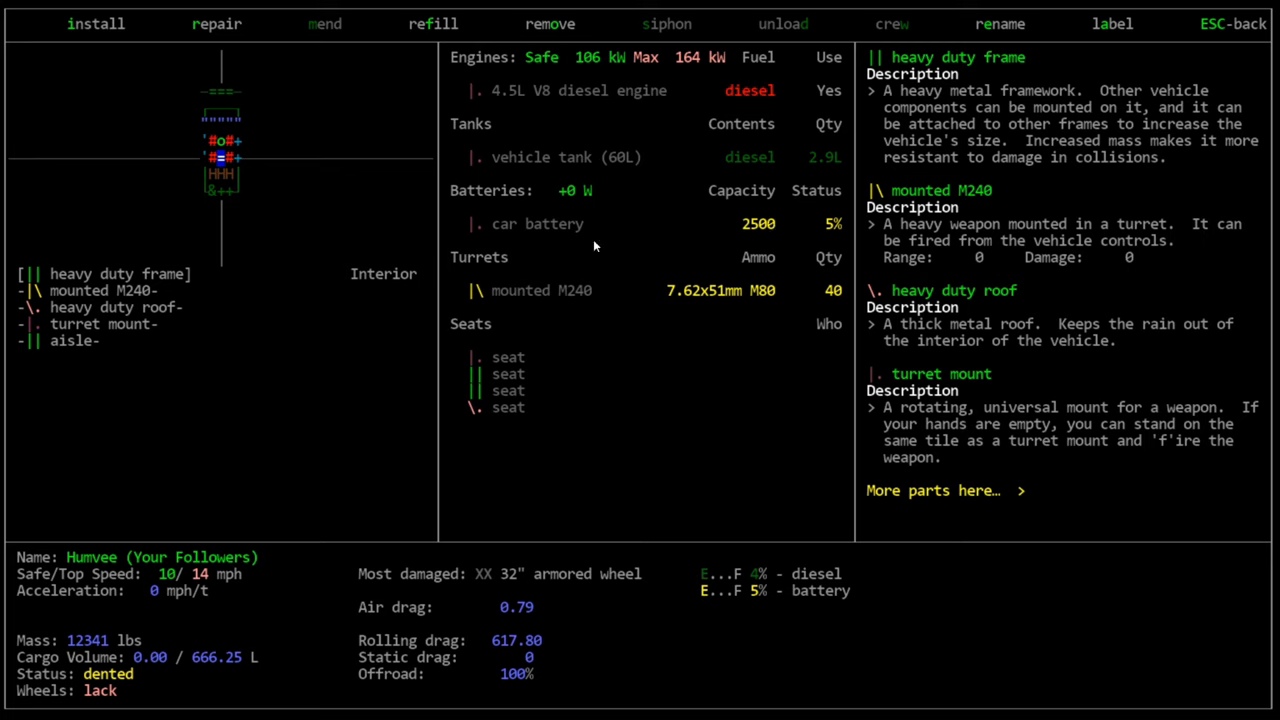
pyautogui.moveTo(740, 222)
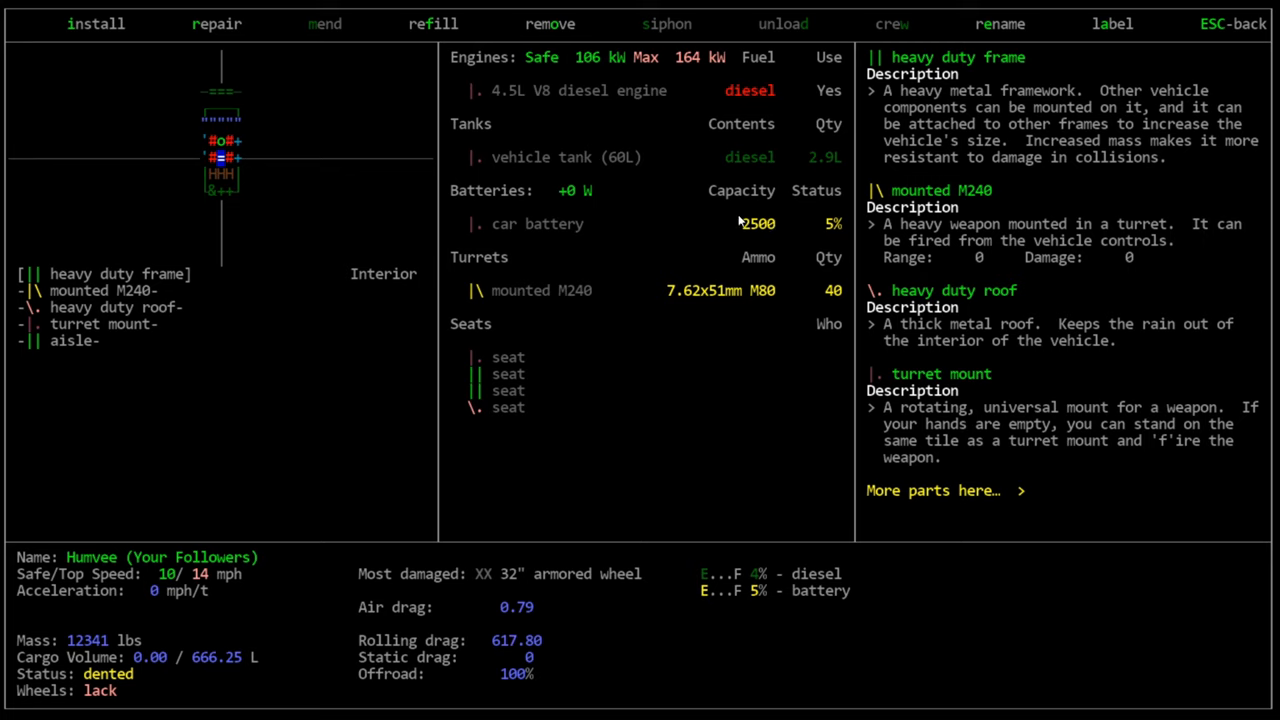
pyautogui.moveTo(858, 188)
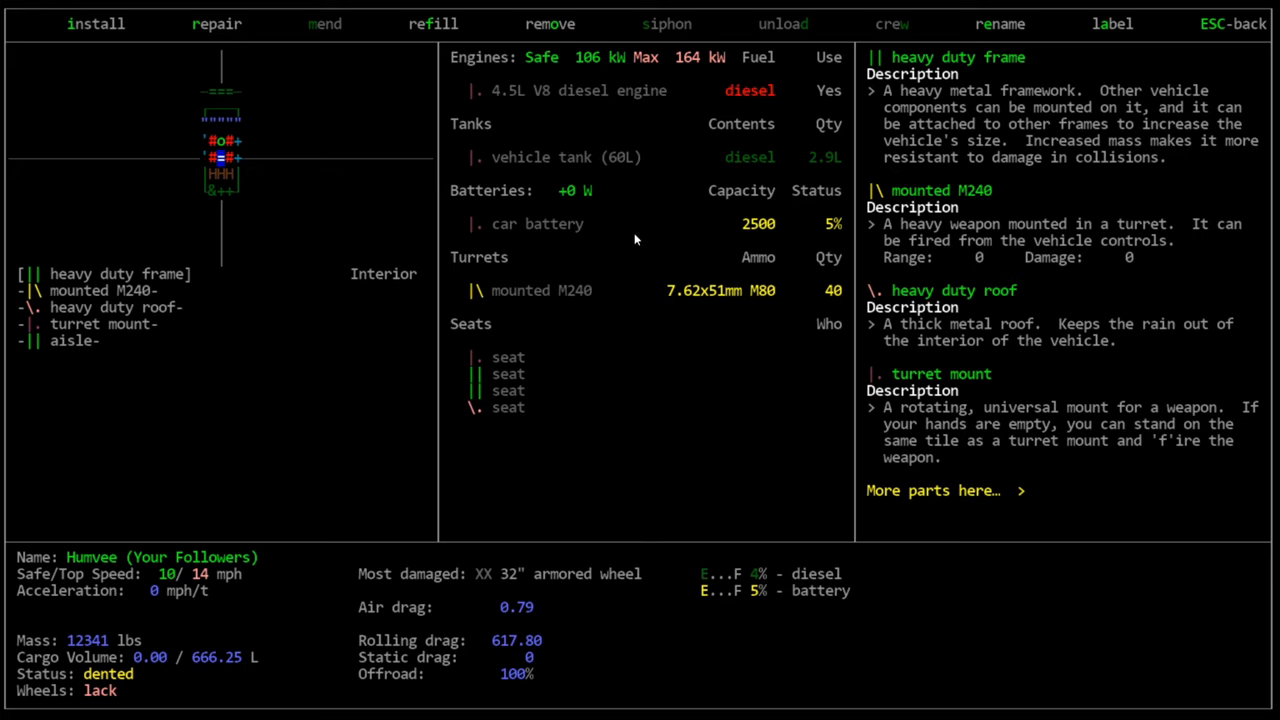
pyautogui.moveTo(635, 221)
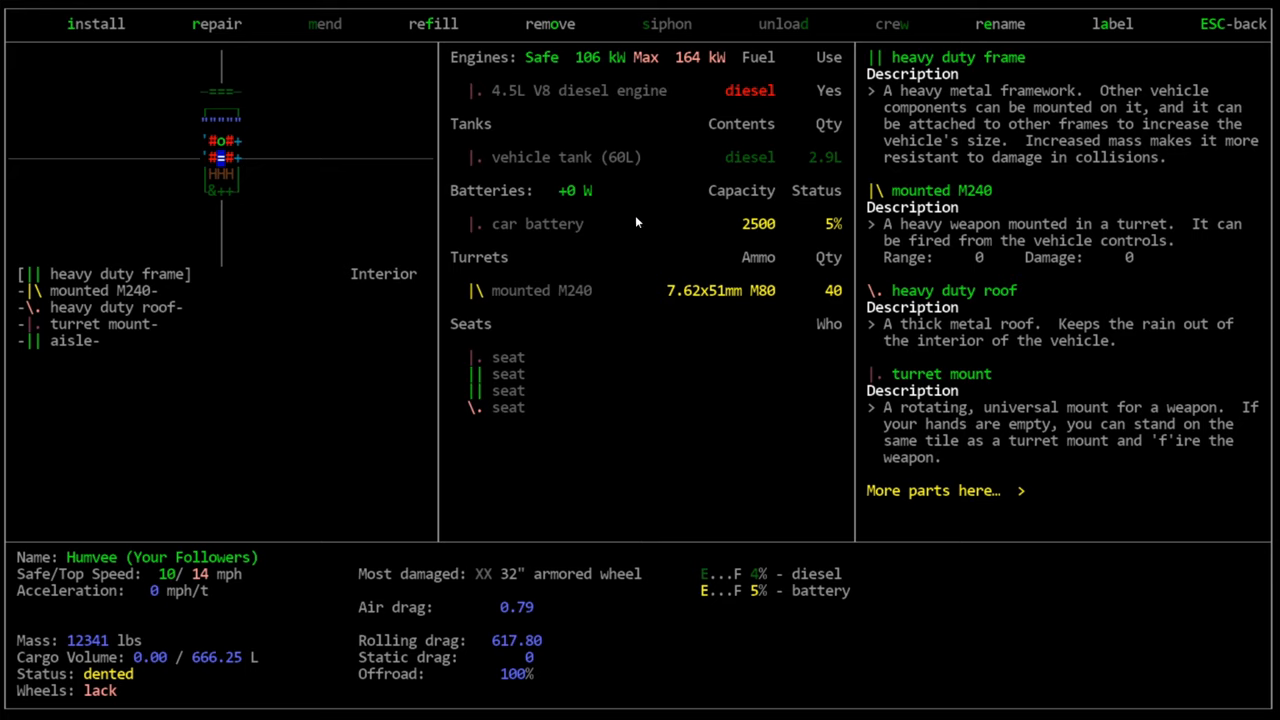
pyautogui.moveTo(629, 217)
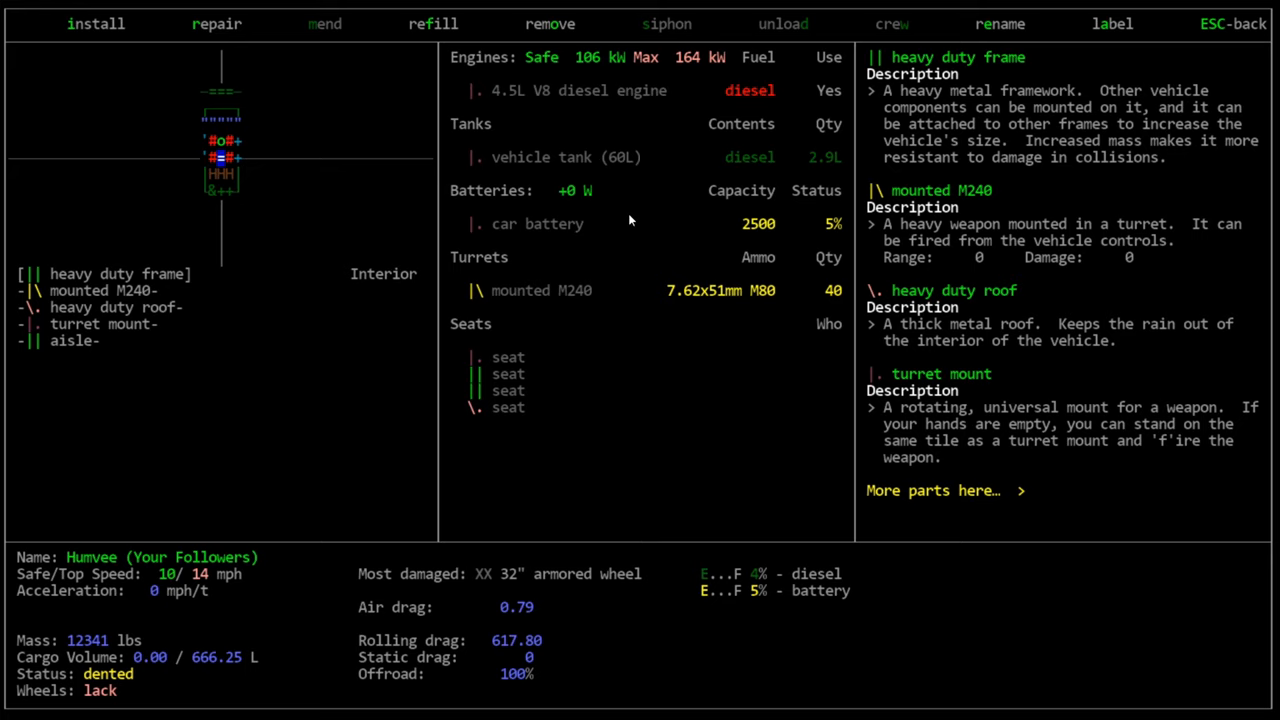
pyautogui.moveTo(586, 180)
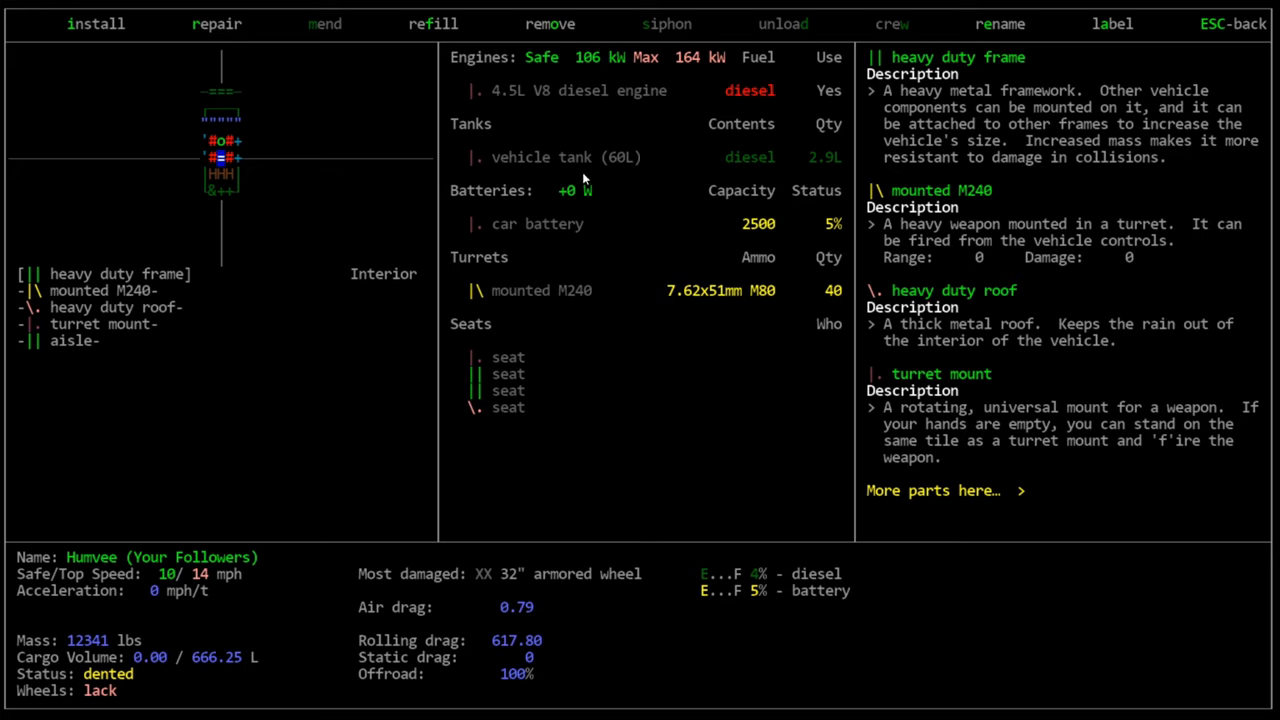
pyautogui.moveTo(440, 298)
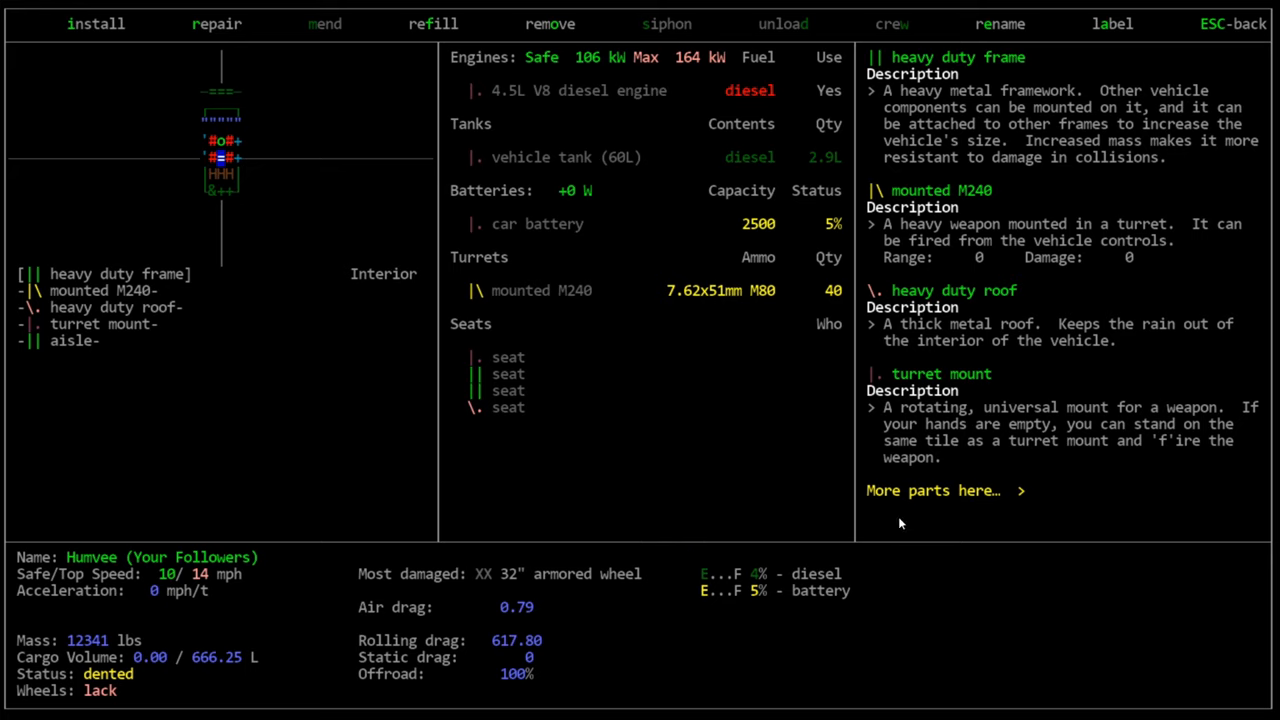
pyautogui.moveTo(768, 245)
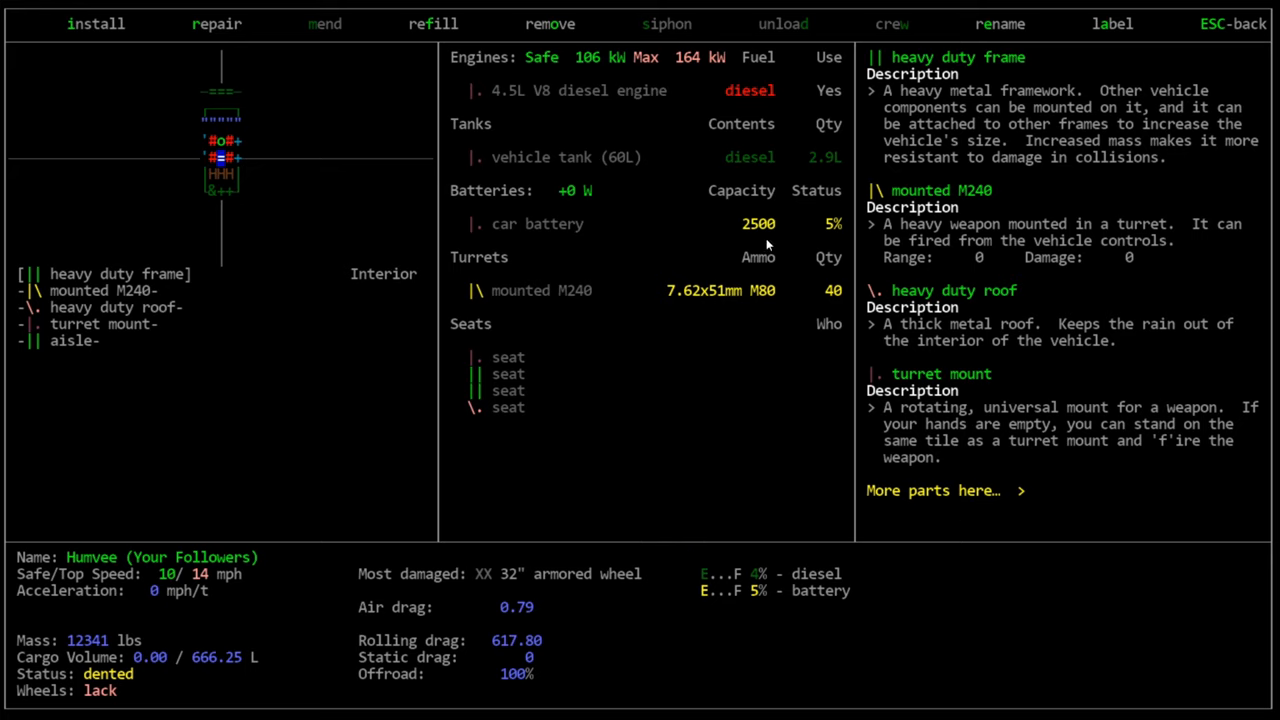
pyautogui.moveTo(812, 286)
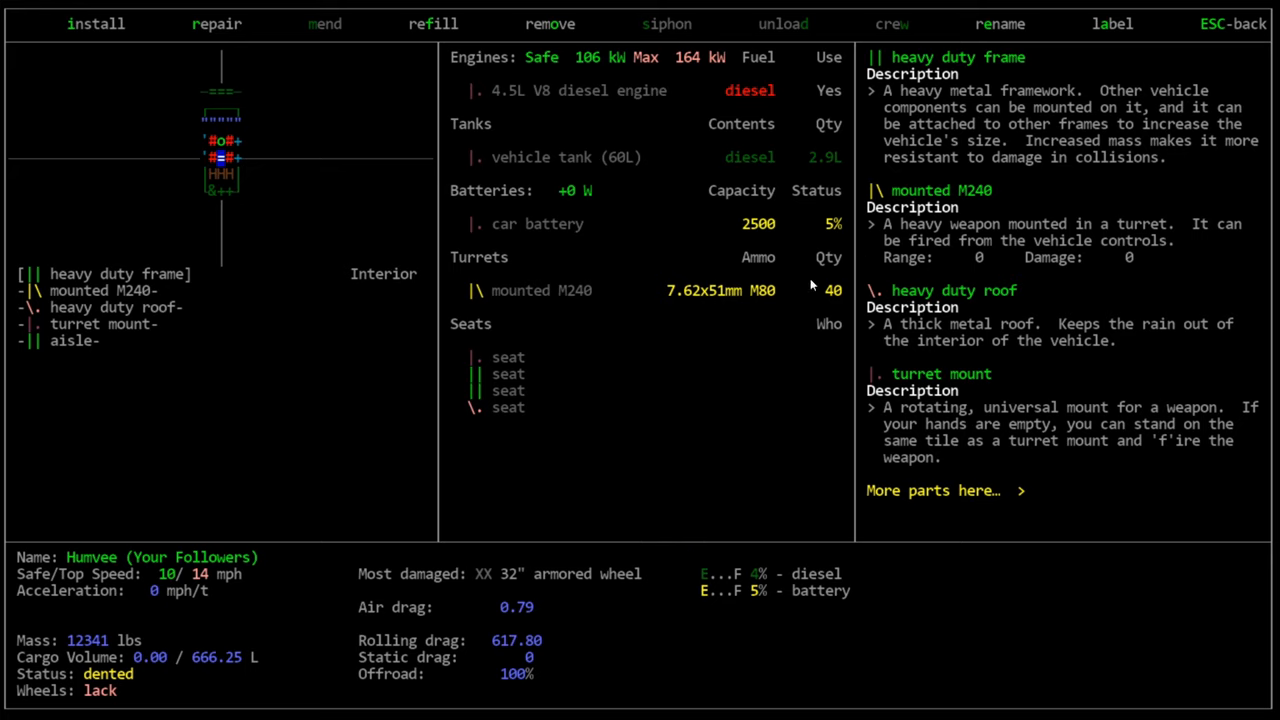
pyautogui.moveTo(898, 262)
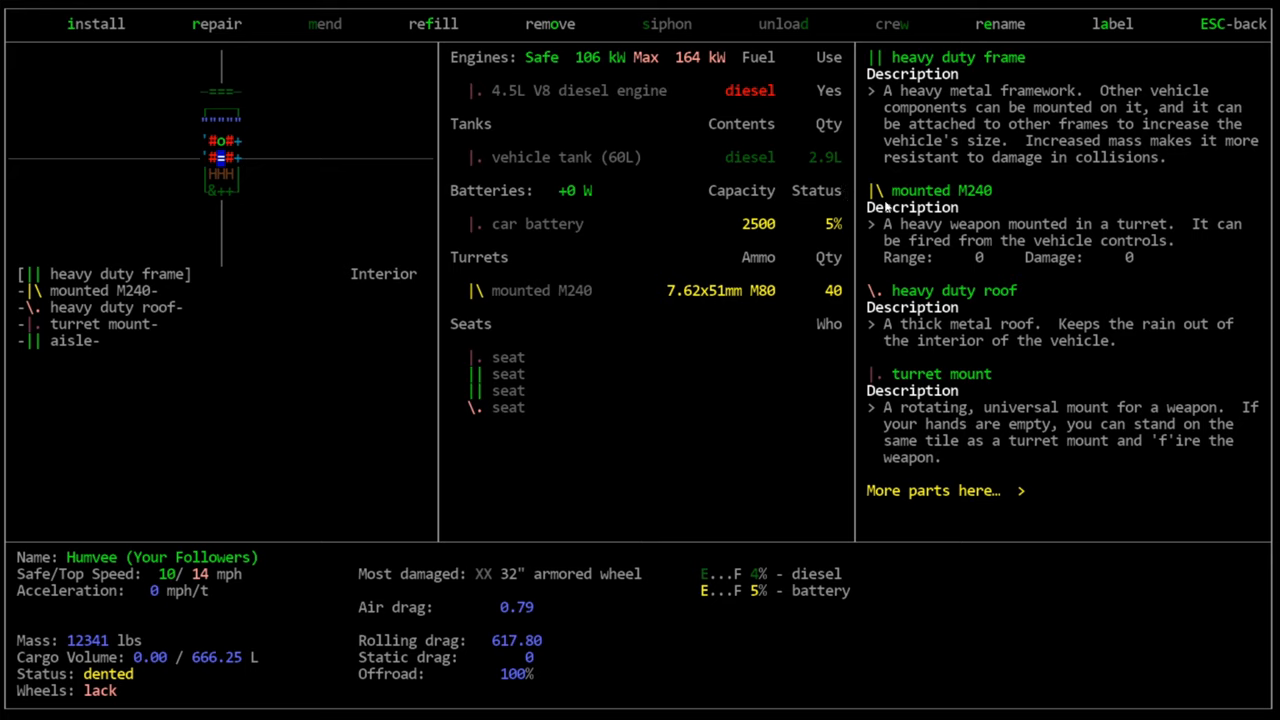
pyautogui.moveTo(780, 202)
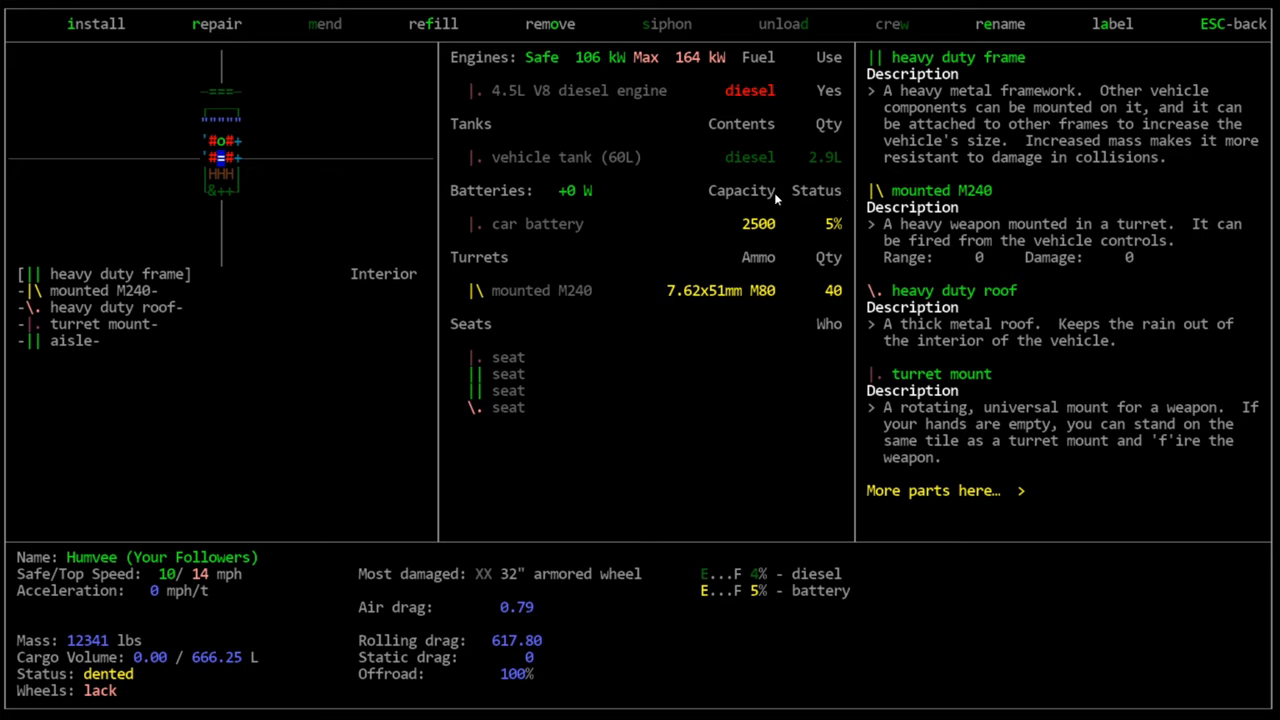
pyautogui.moveTo(777, 203)
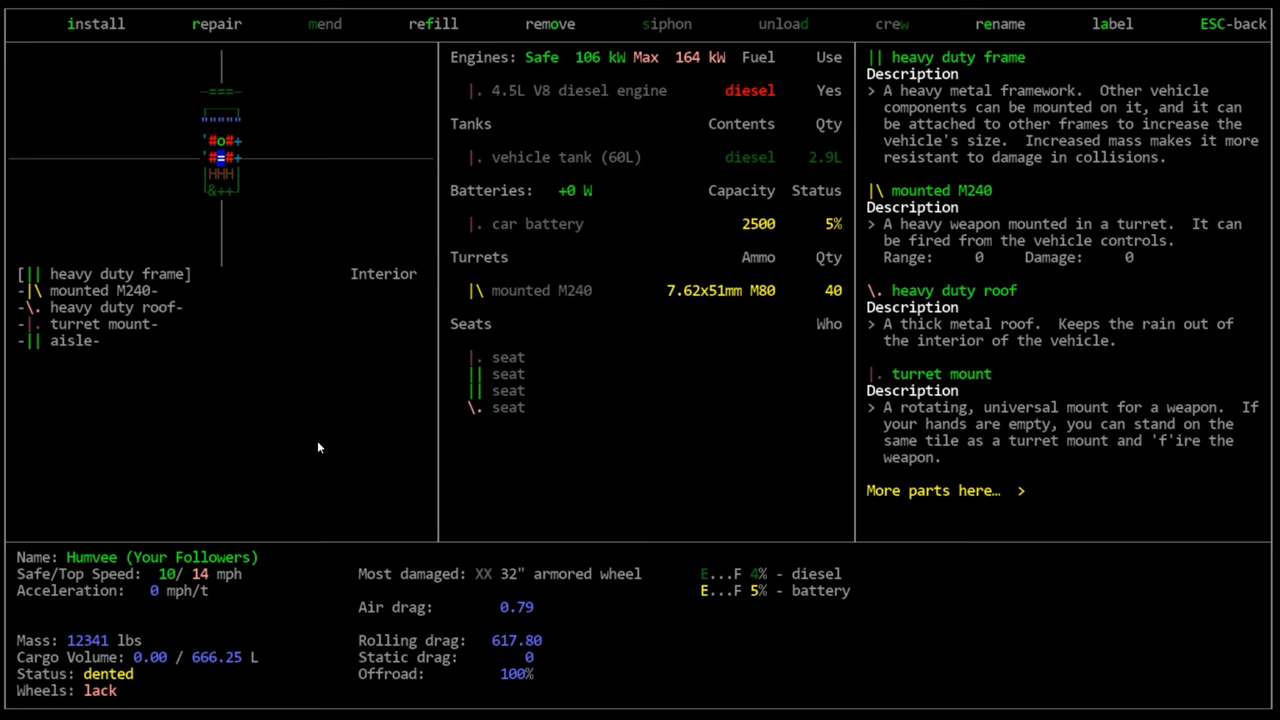
pyautogui.moveTo(170, 640)
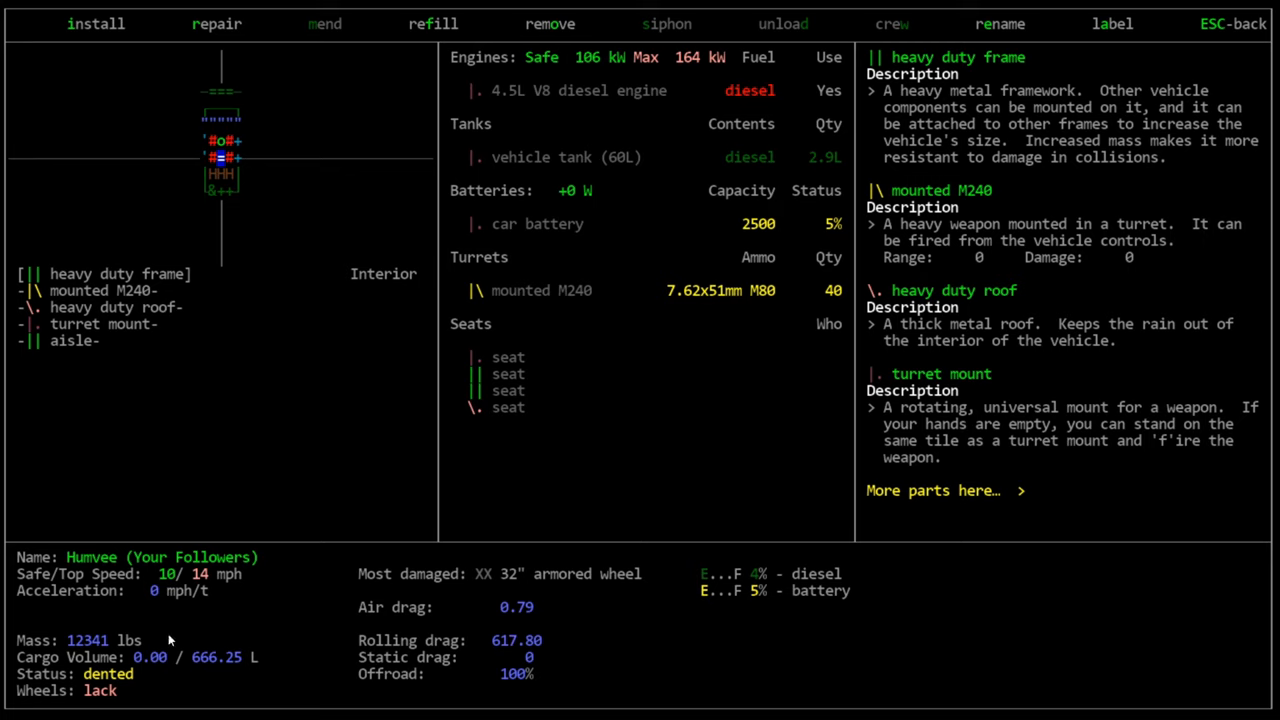
pyautogui.moveTo(82, 640)
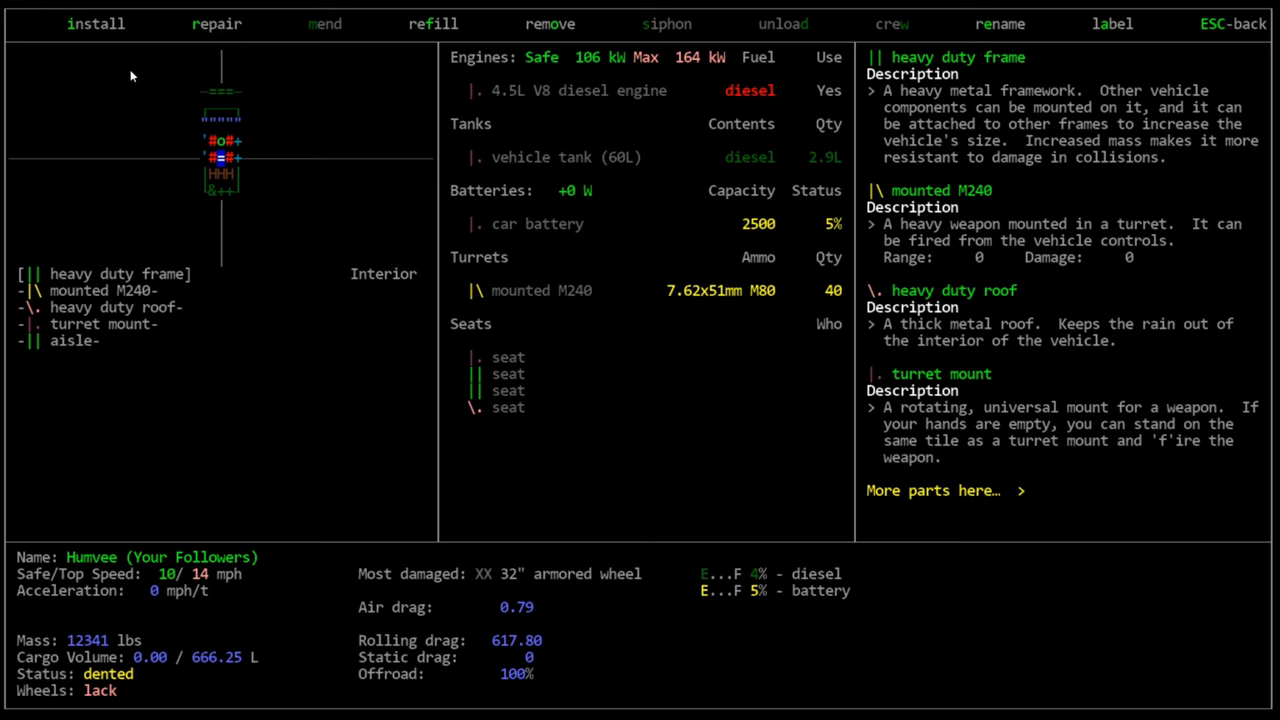
pyautogui.moveTo(117, 638)
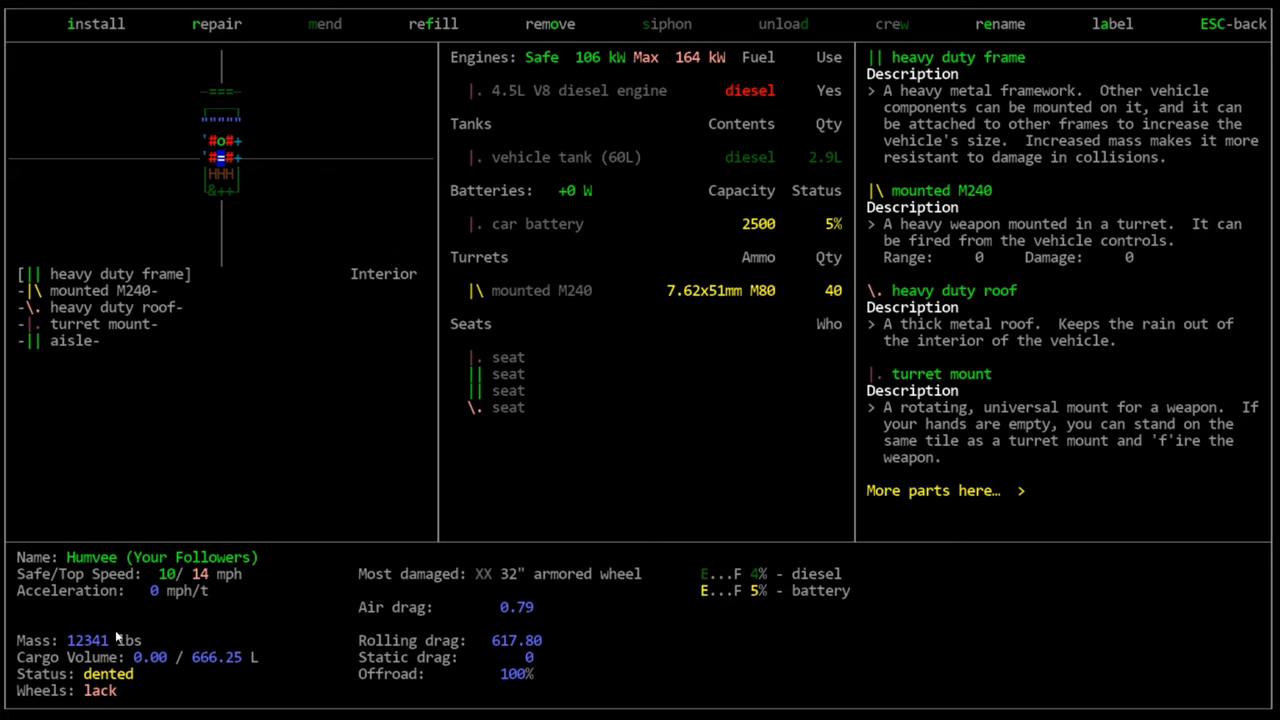
pyautogui.moveTo(246, 610)
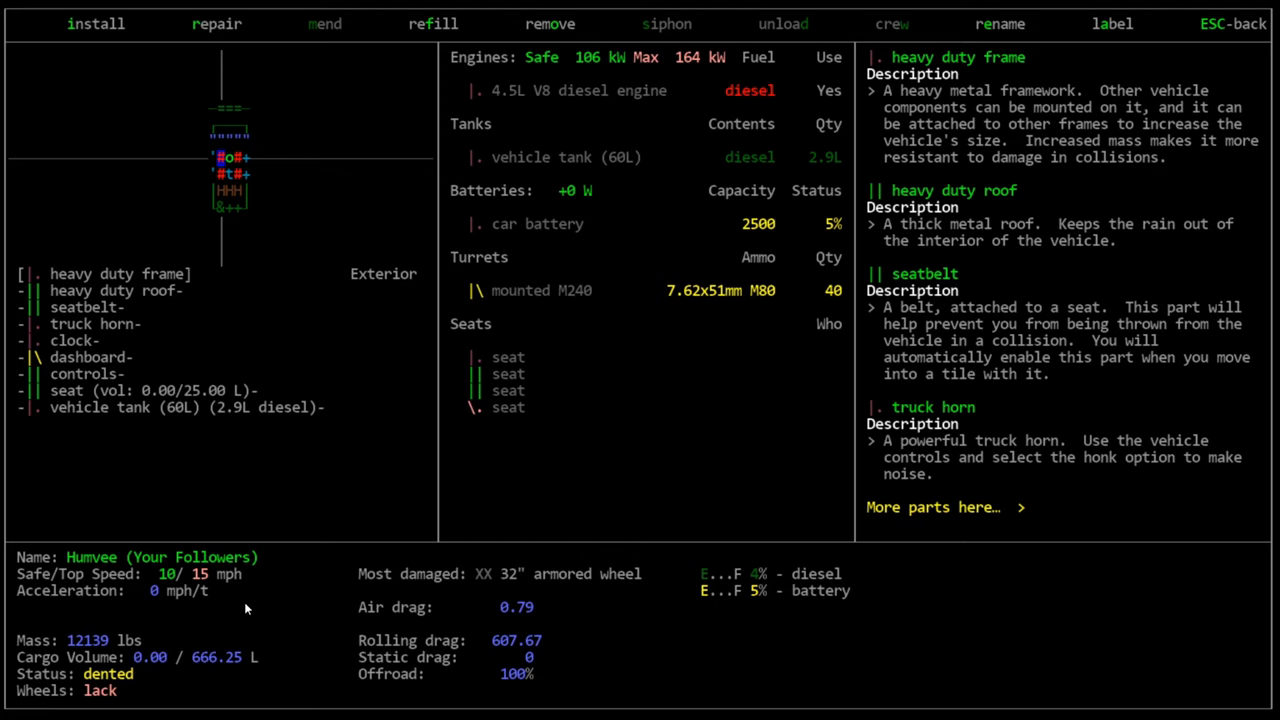
pyautogui.moveTo(412, 520)
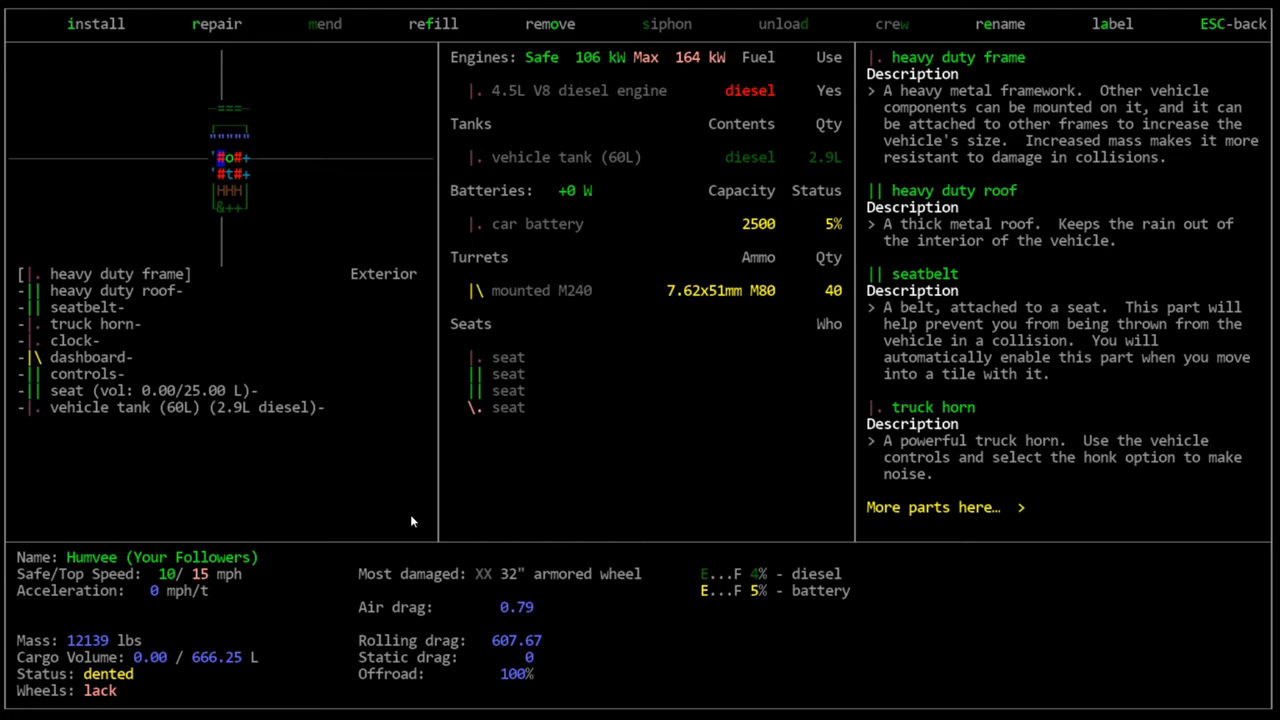
pyautogui.moveTo(172, 635)
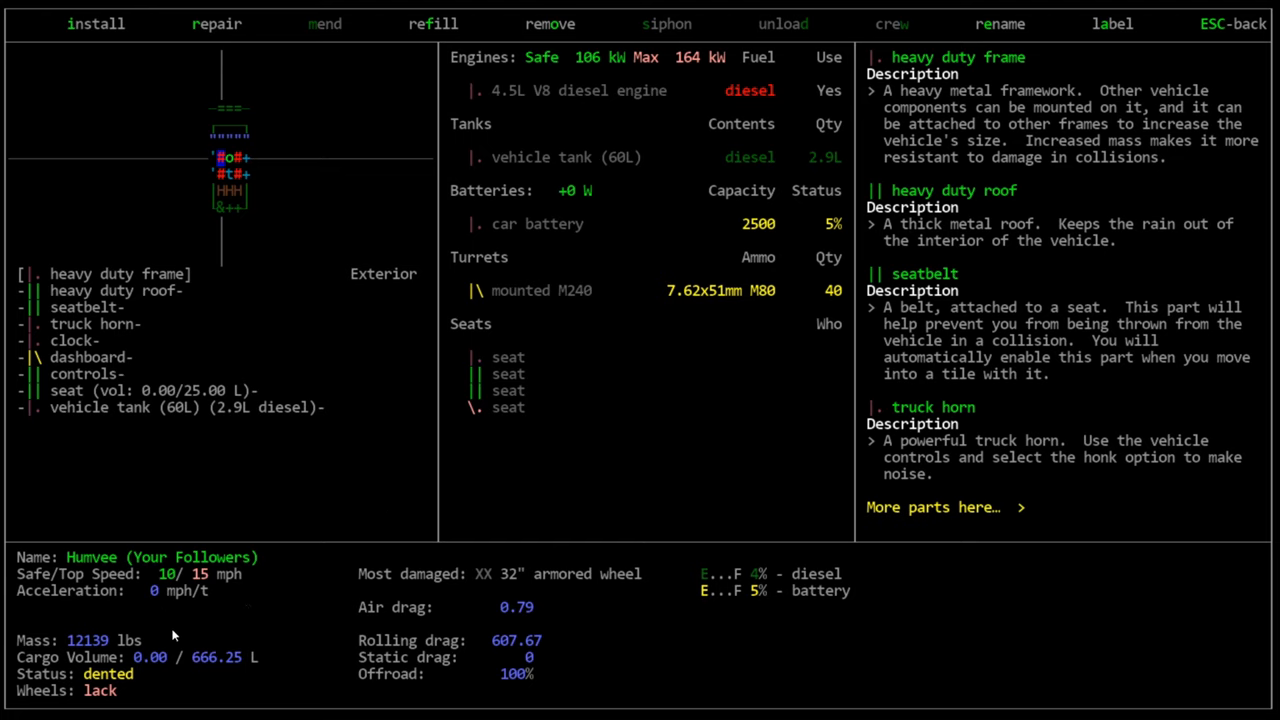
pyautogui.moveTo(470, 574)
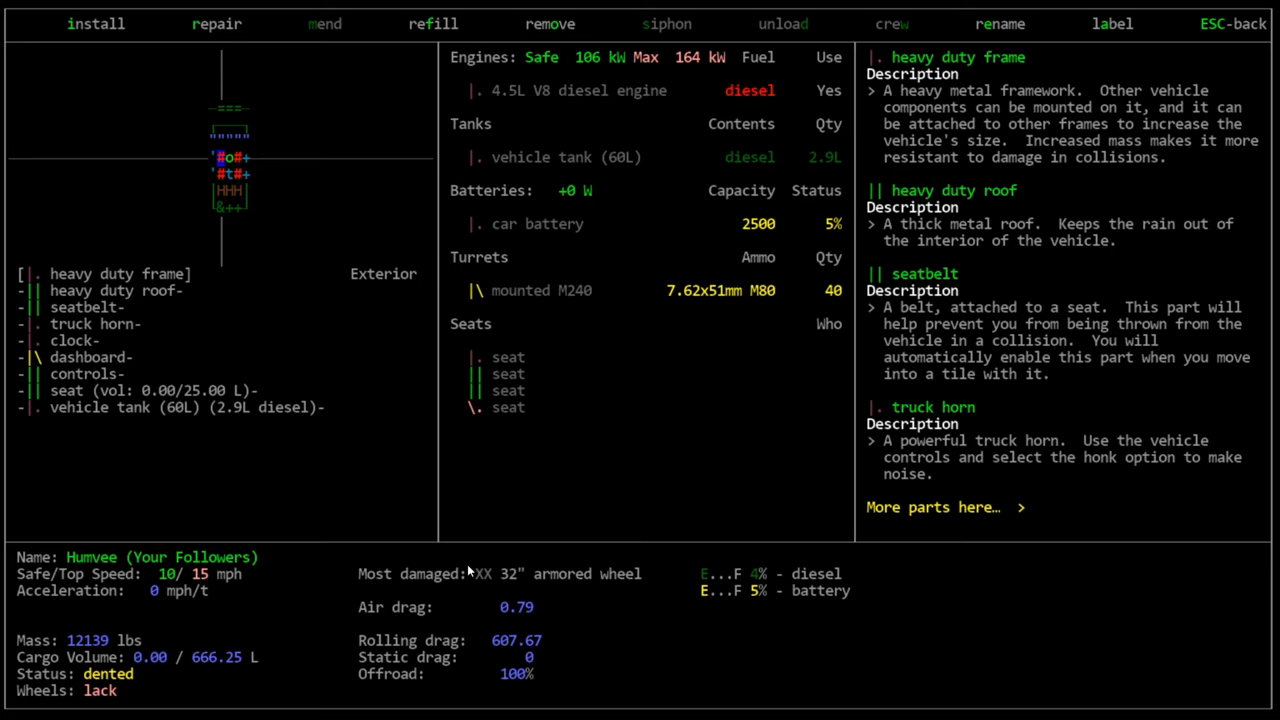
pyautogui.moveTo(473, 553)
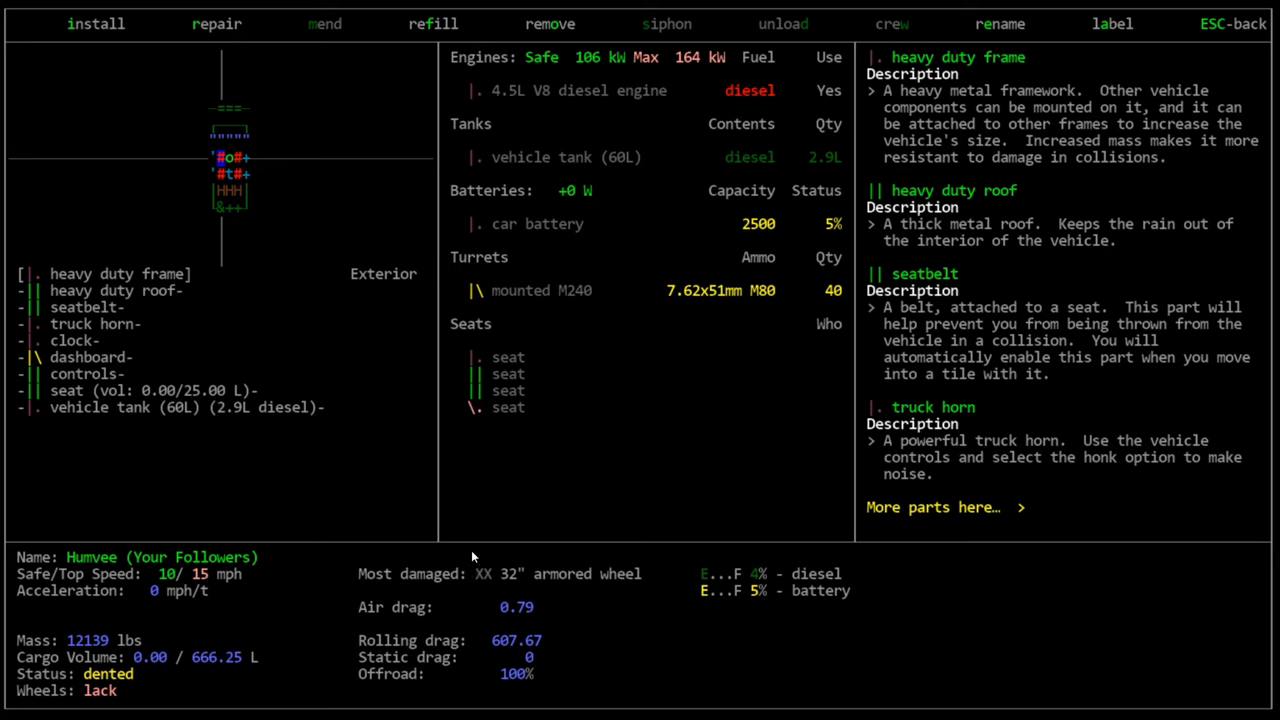
pyautogui.moveTo(580, 548)
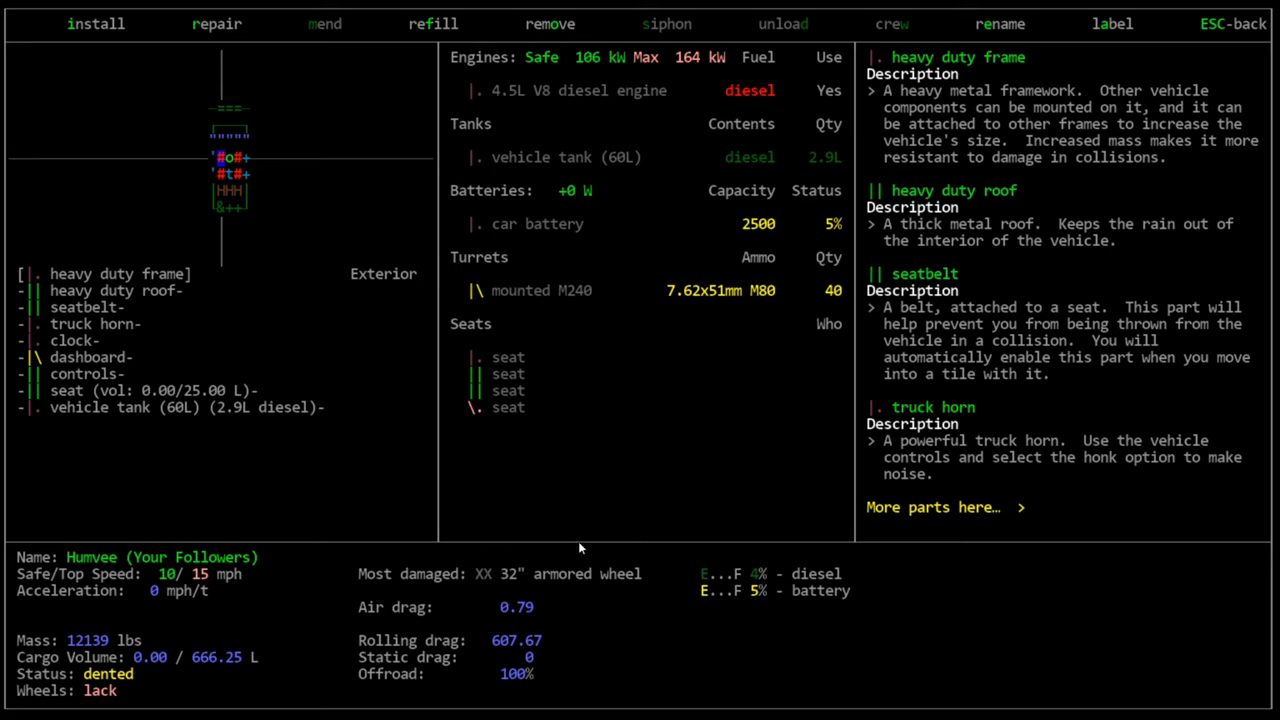
pyautogui.moveTo(585, 641)
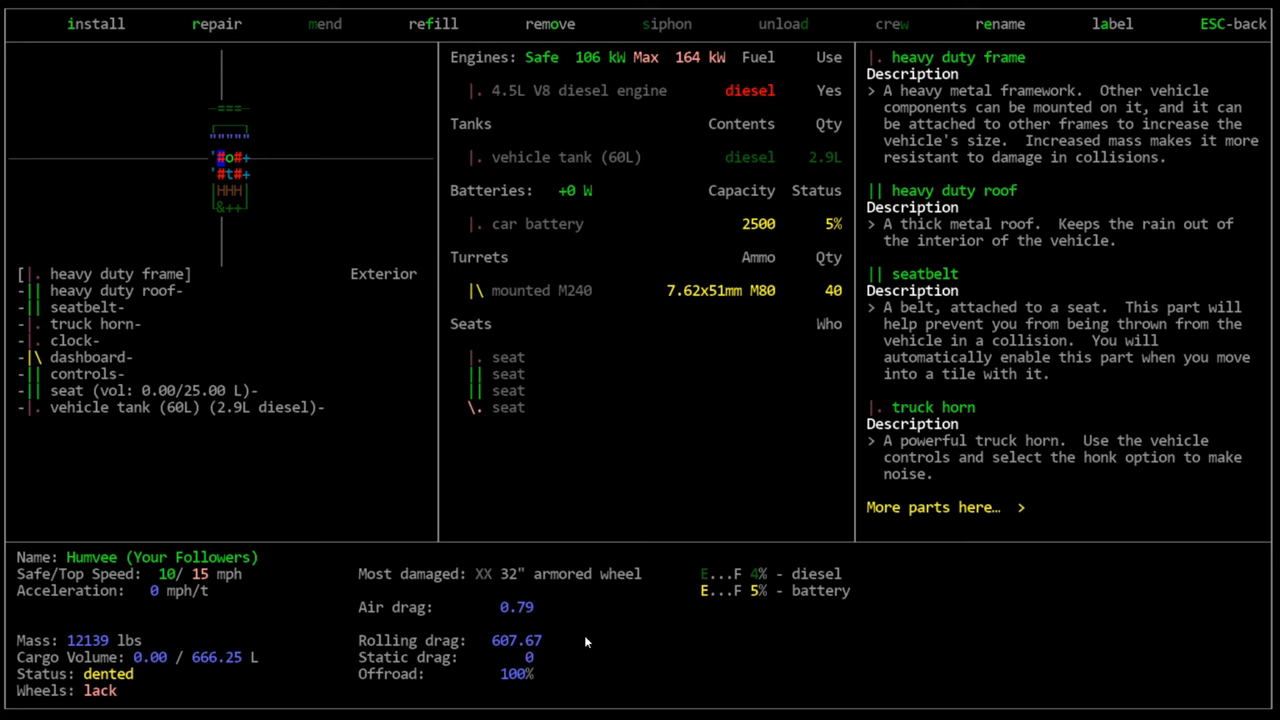
pyautogui.moveTo(391, 294)
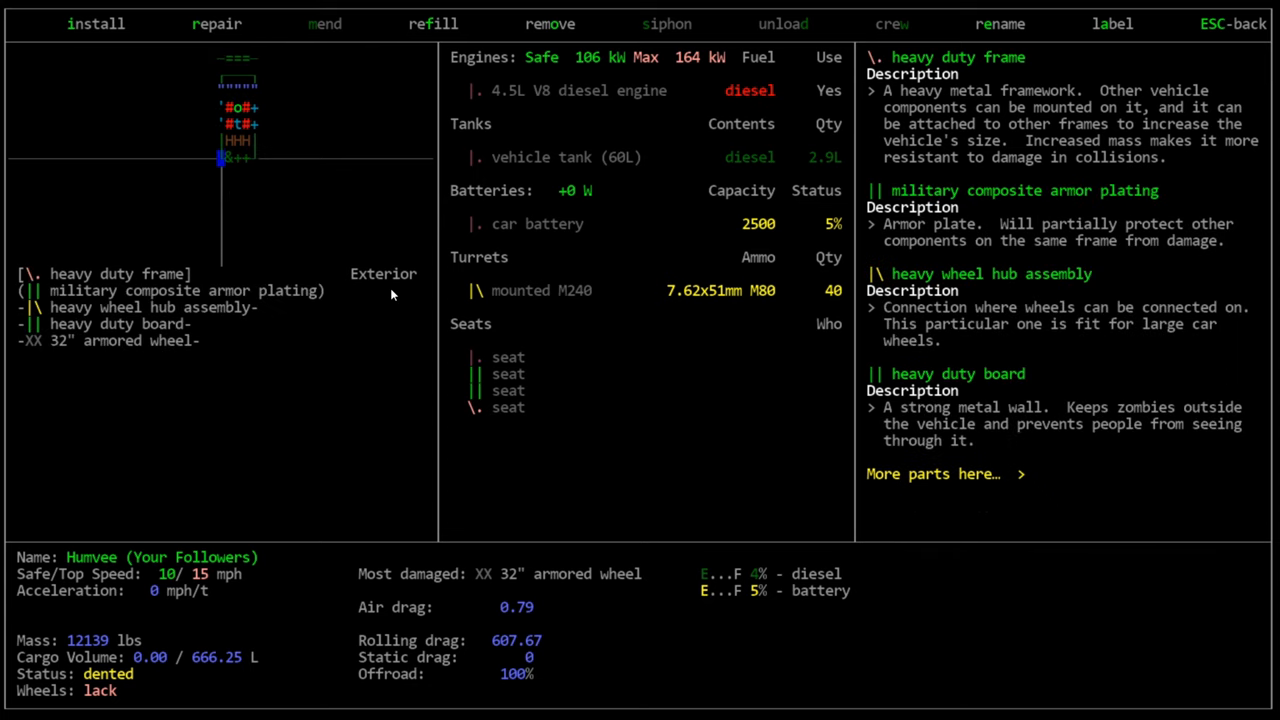
pyautogui.moveTo(112, 358)
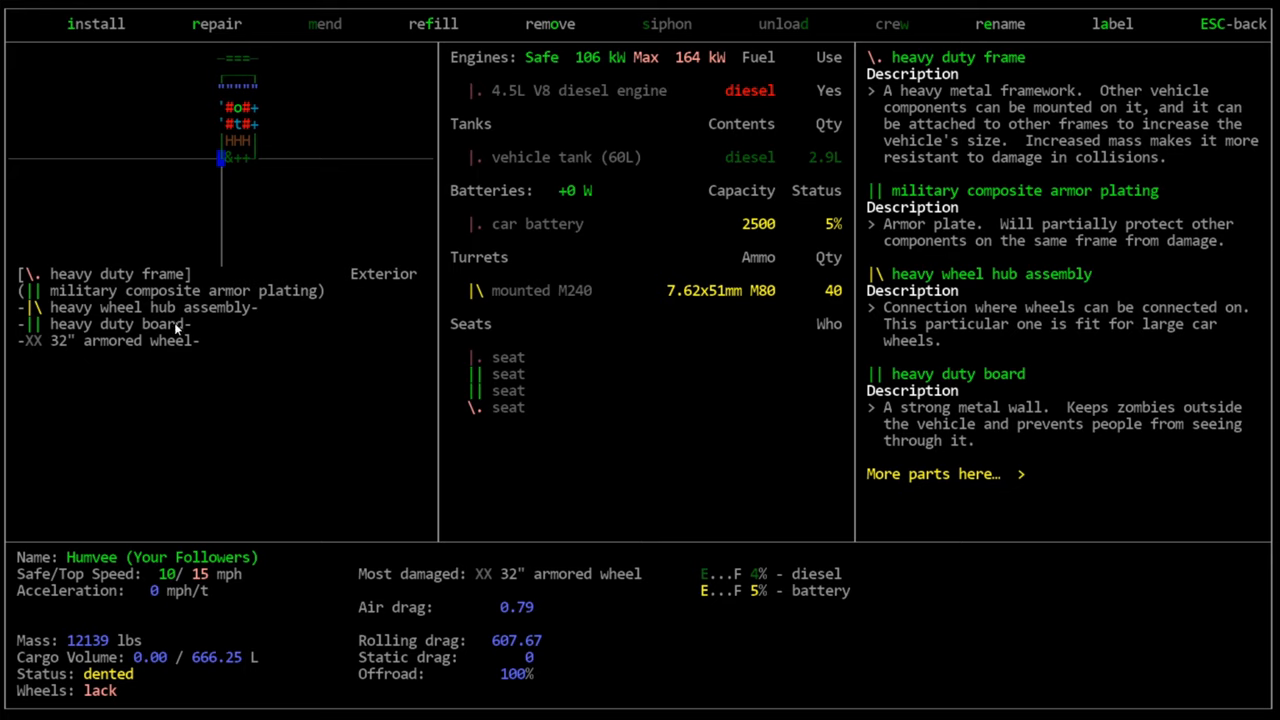
pyautogui.moveTo(190, 323)
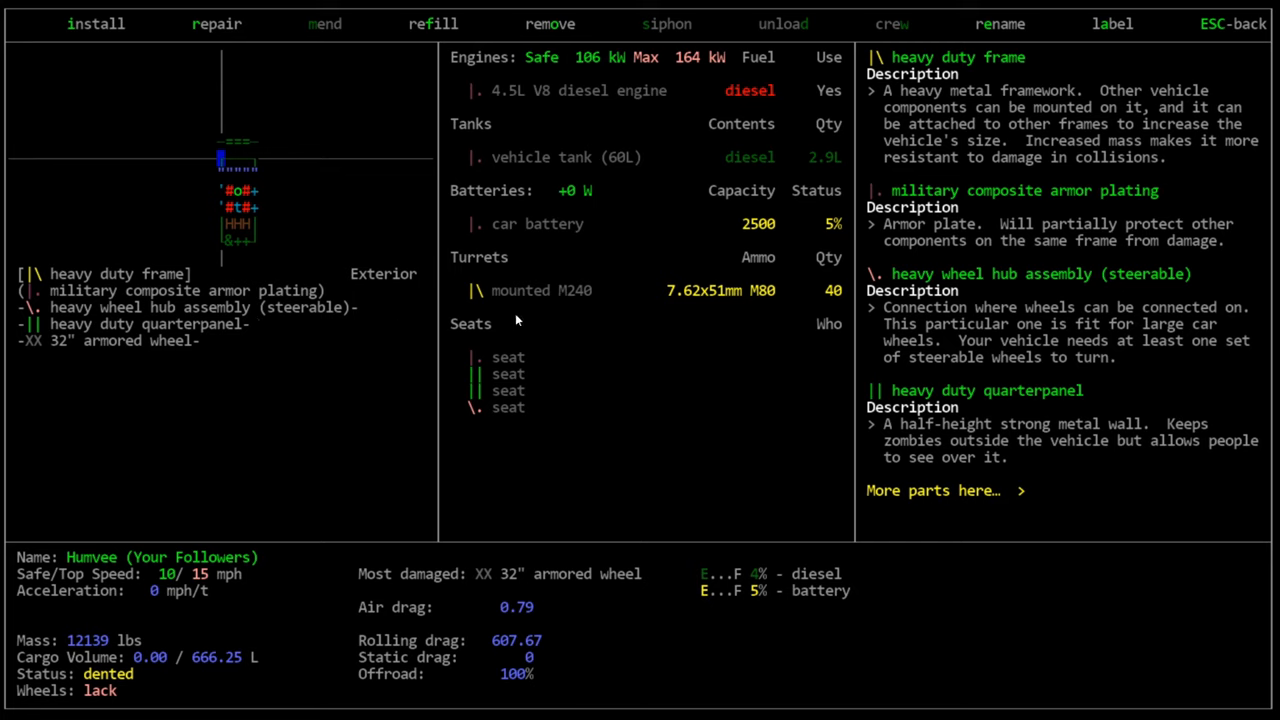
pyautogui.moveTo(360, 124)
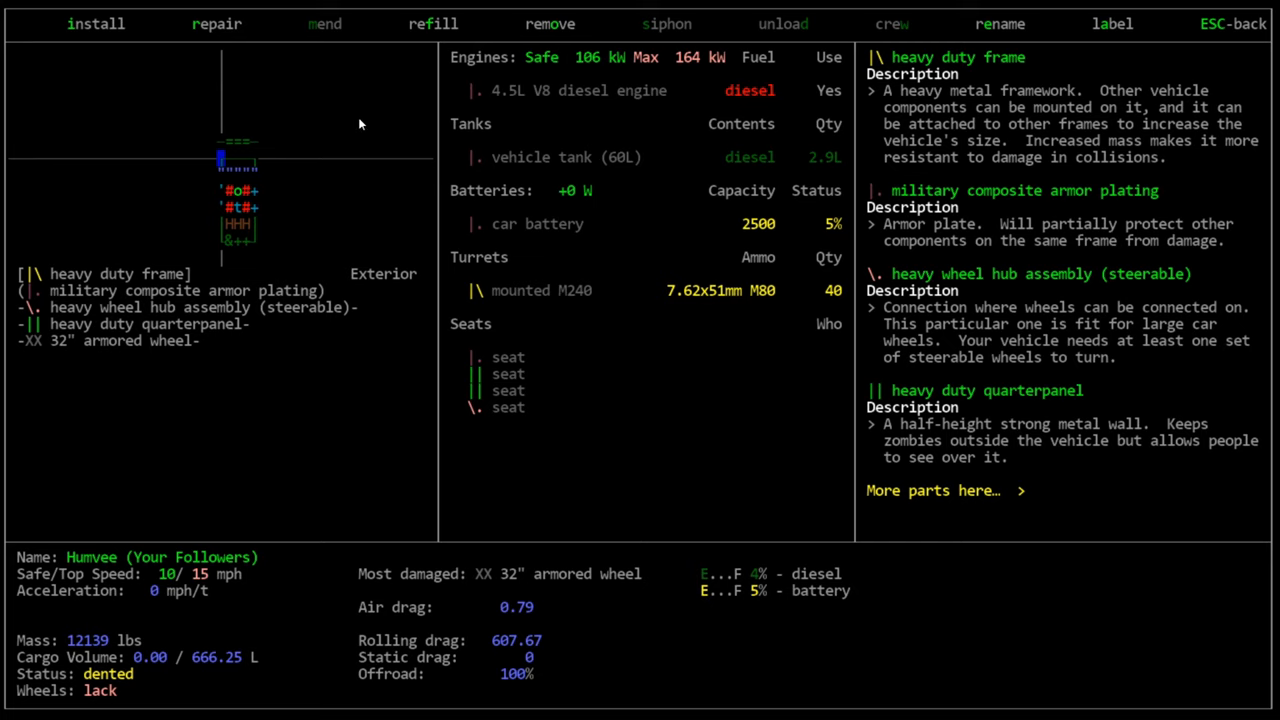
pyautogui.moveTo(227, 290)
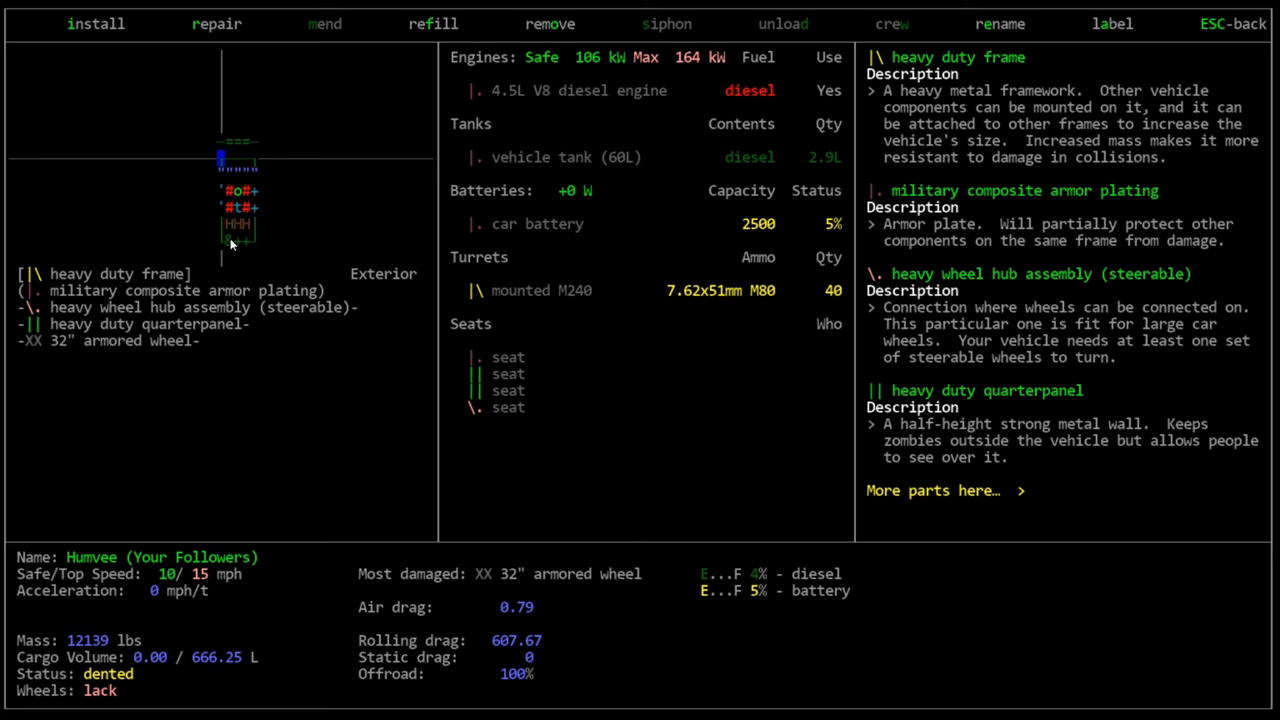
pyautogui.moveTo(322, 280)
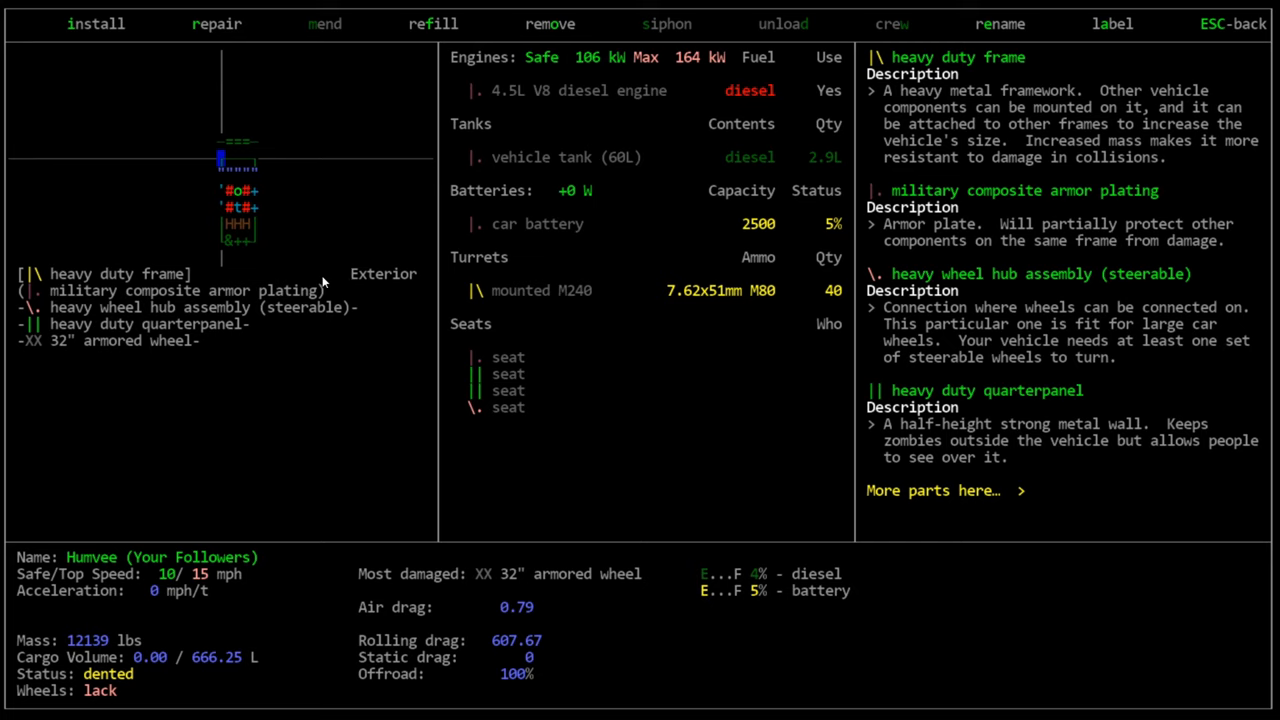
pyautogui.moveTo(278, 233)
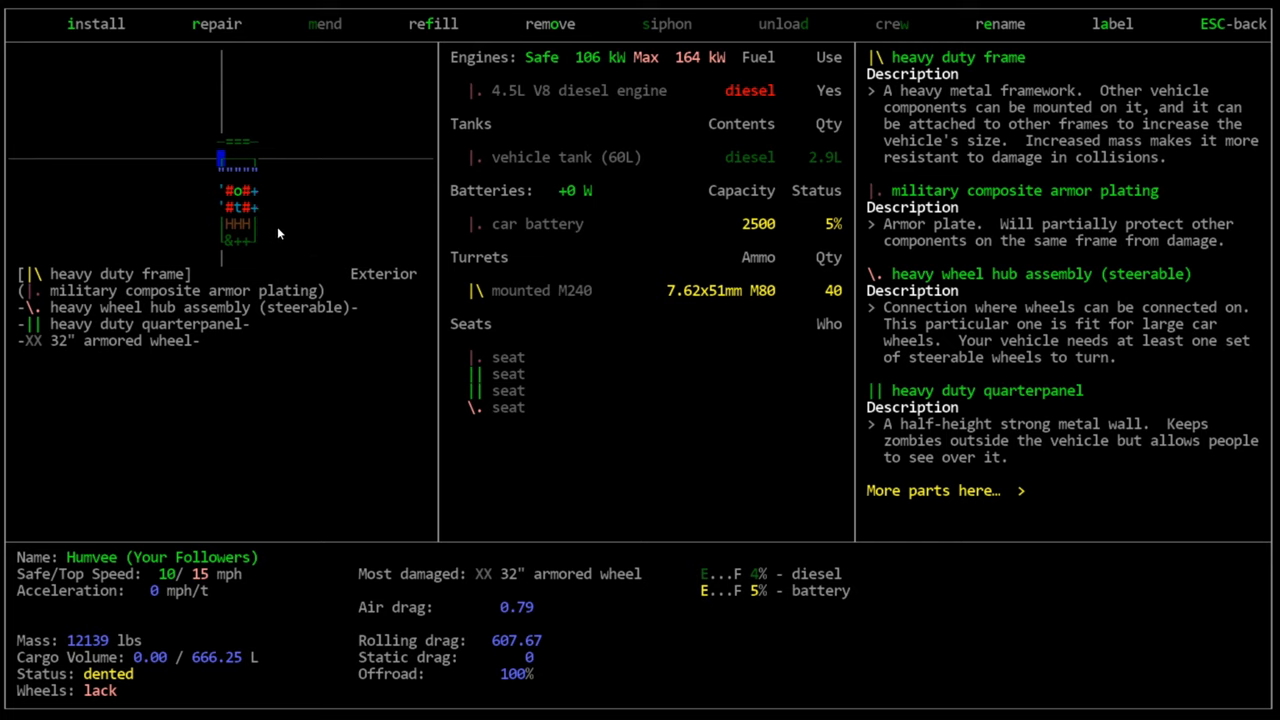
pyautogui.moveTo(255, 195)
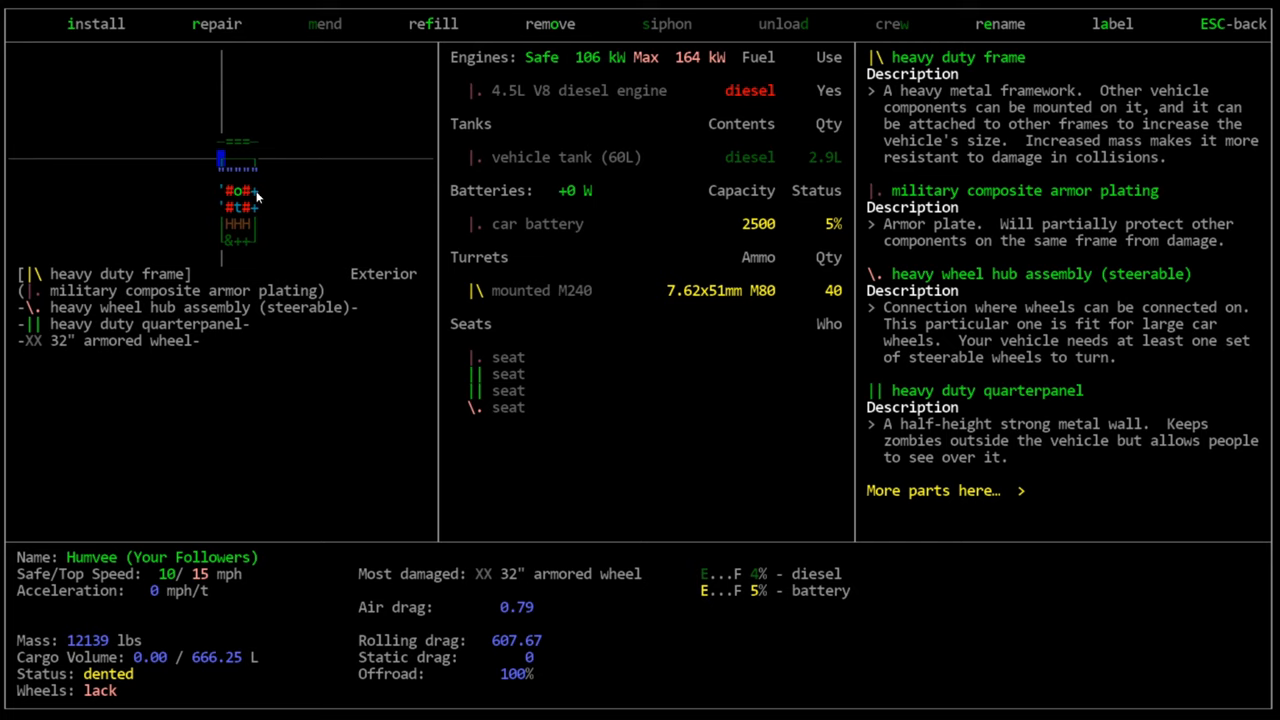
pyautogui.moveTo(267, 154)
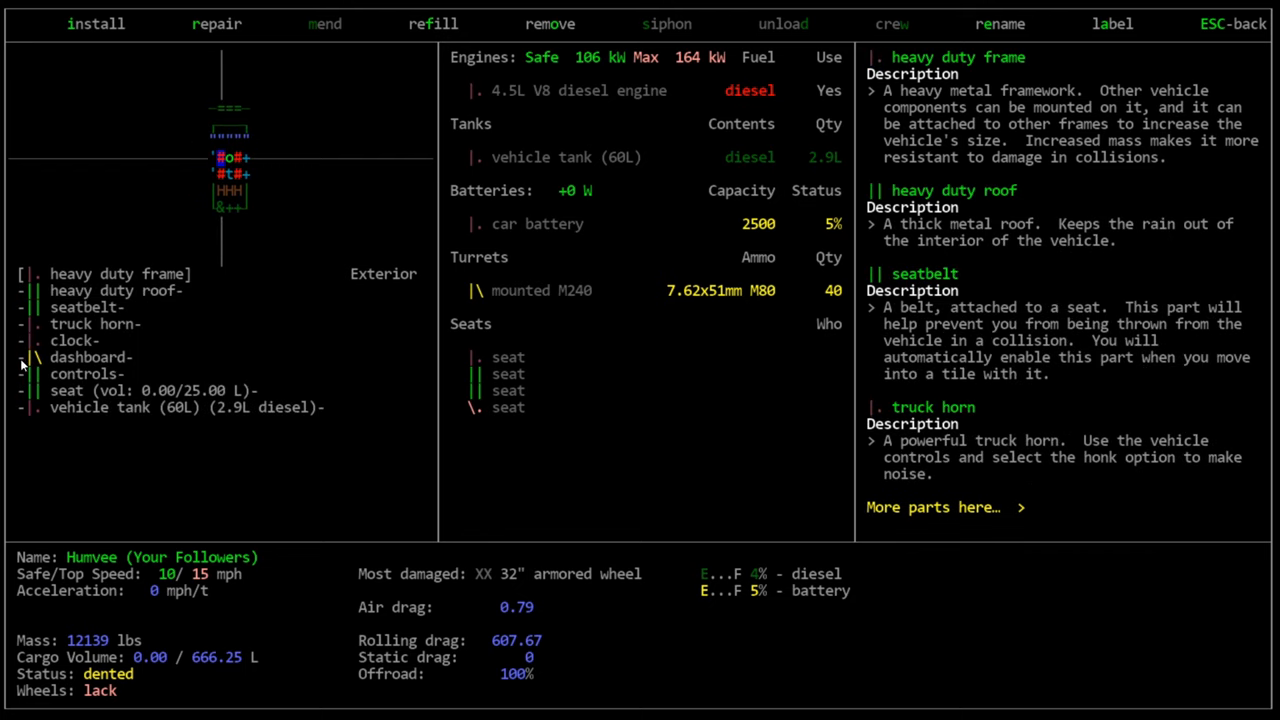
pyautogui.moveTo(247, 287)
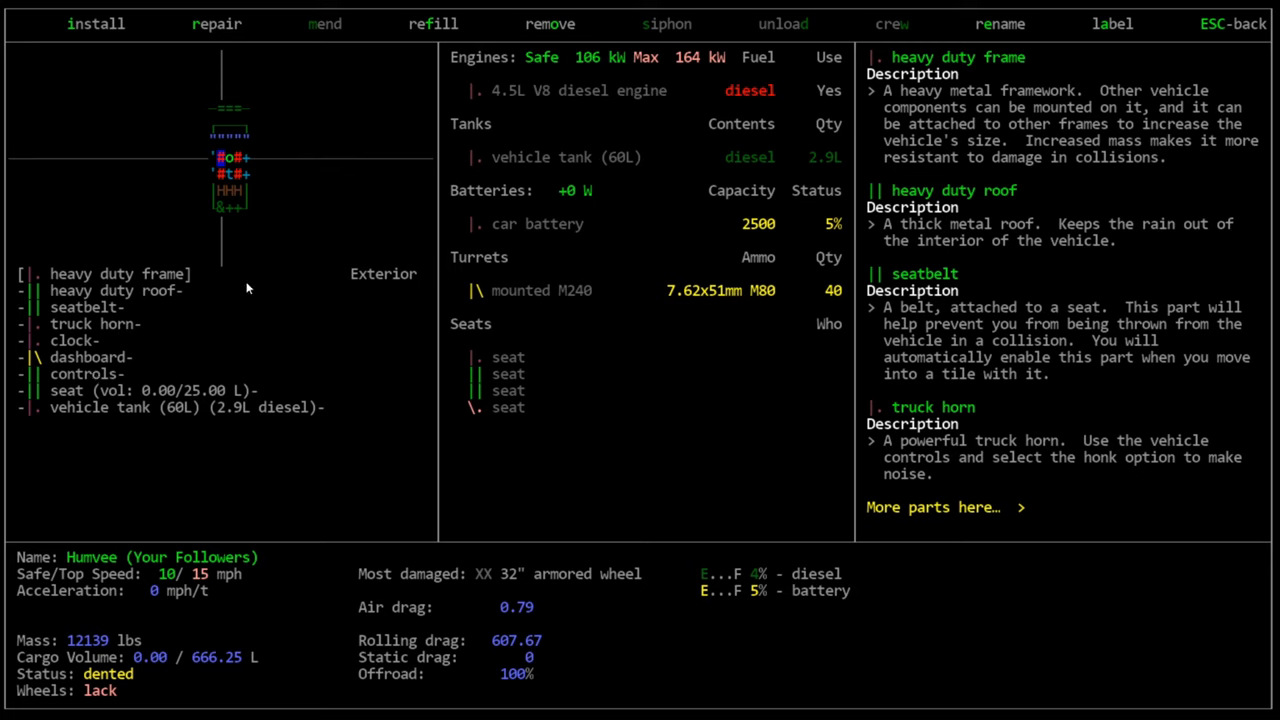
pyautogui.moveTo(280, 214)
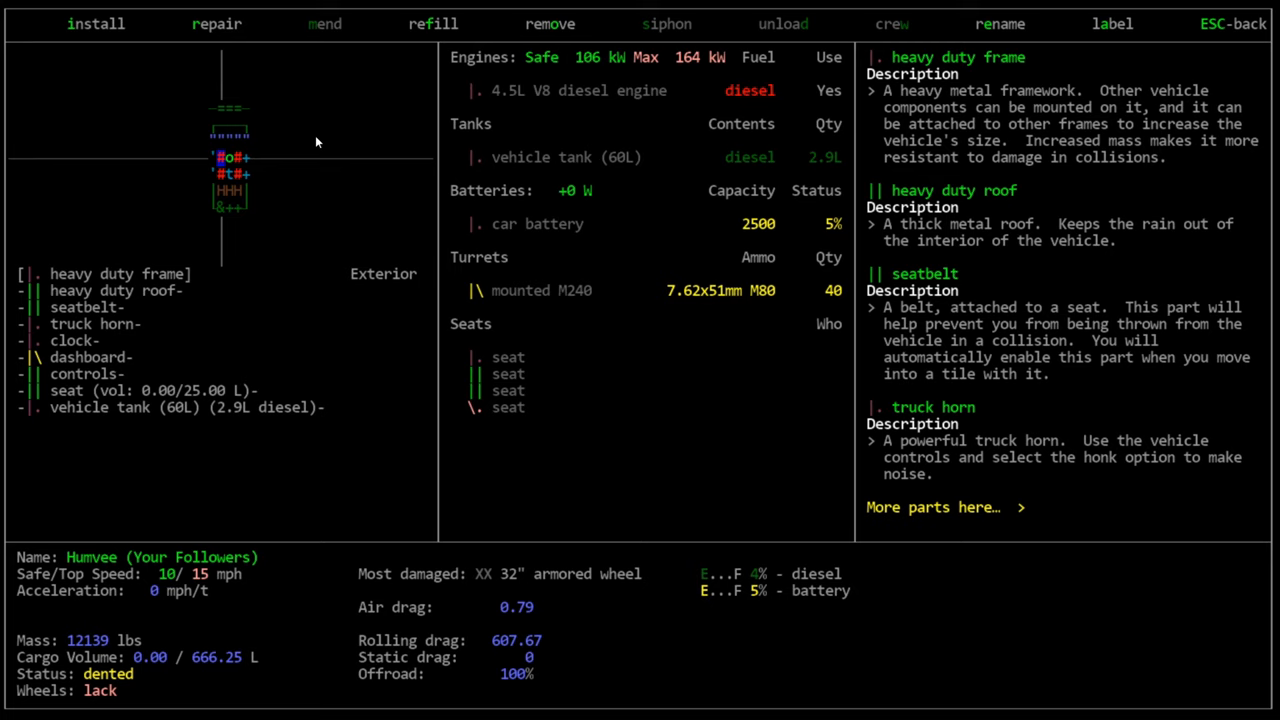
pyautogui.moveTo(543, 393)
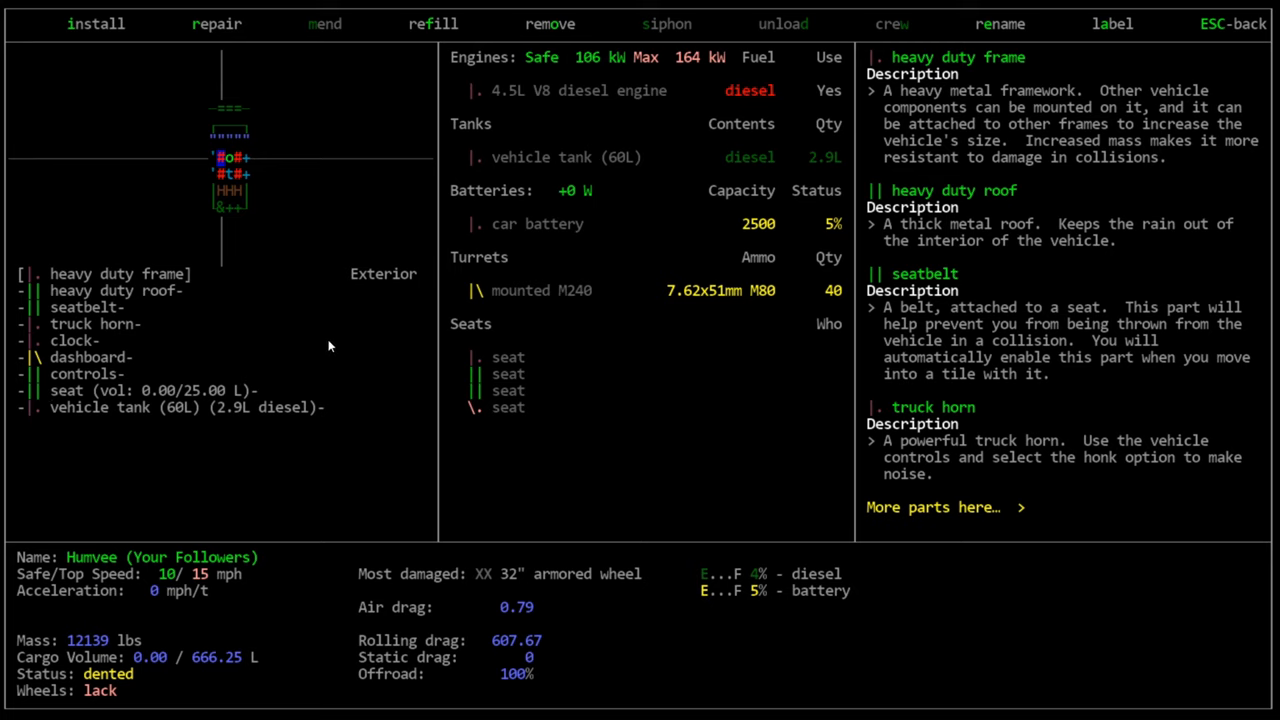
pyautogui.moveTo(767, 479)
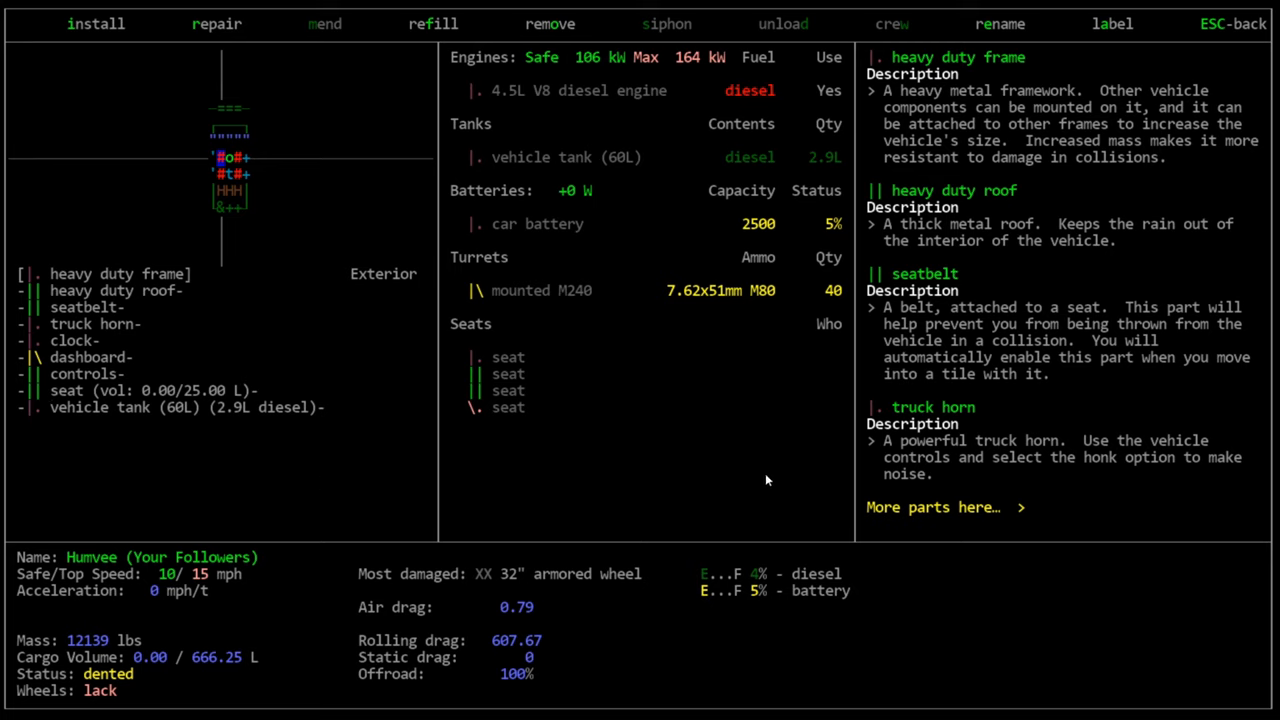
pyautogui.moveTo(205, 421)
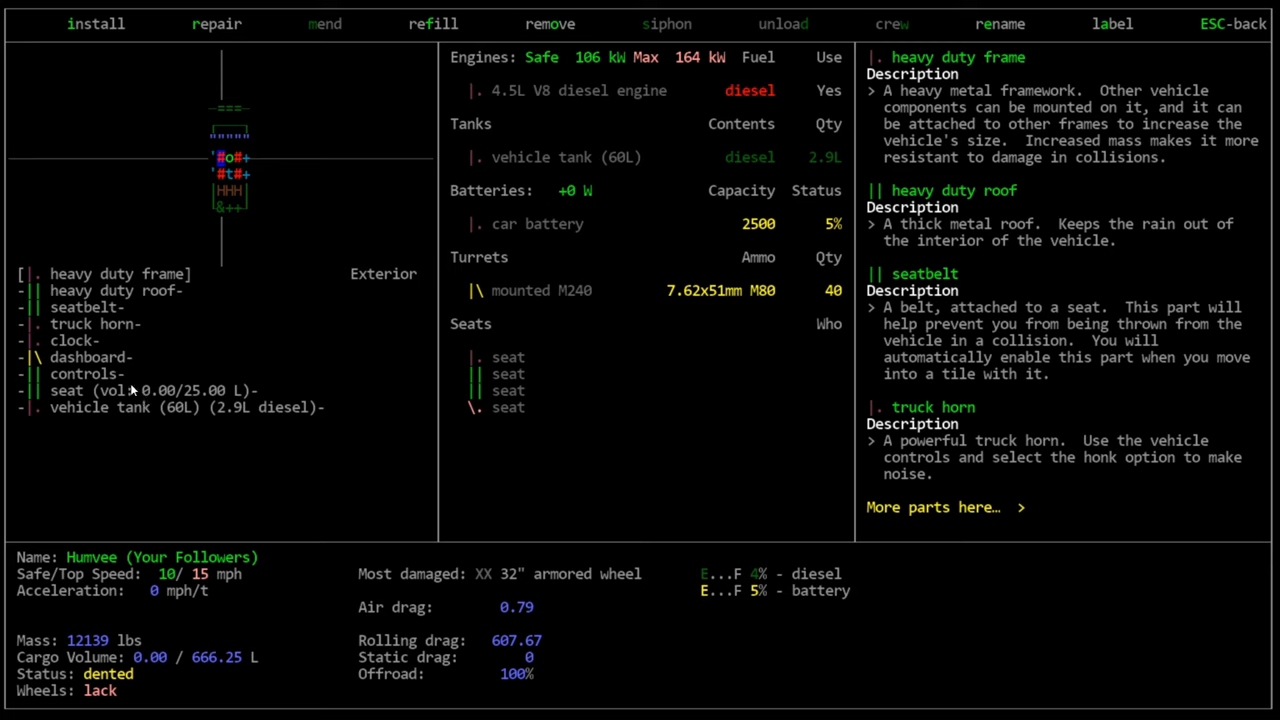
pyautogui.moveTo(100, 357)
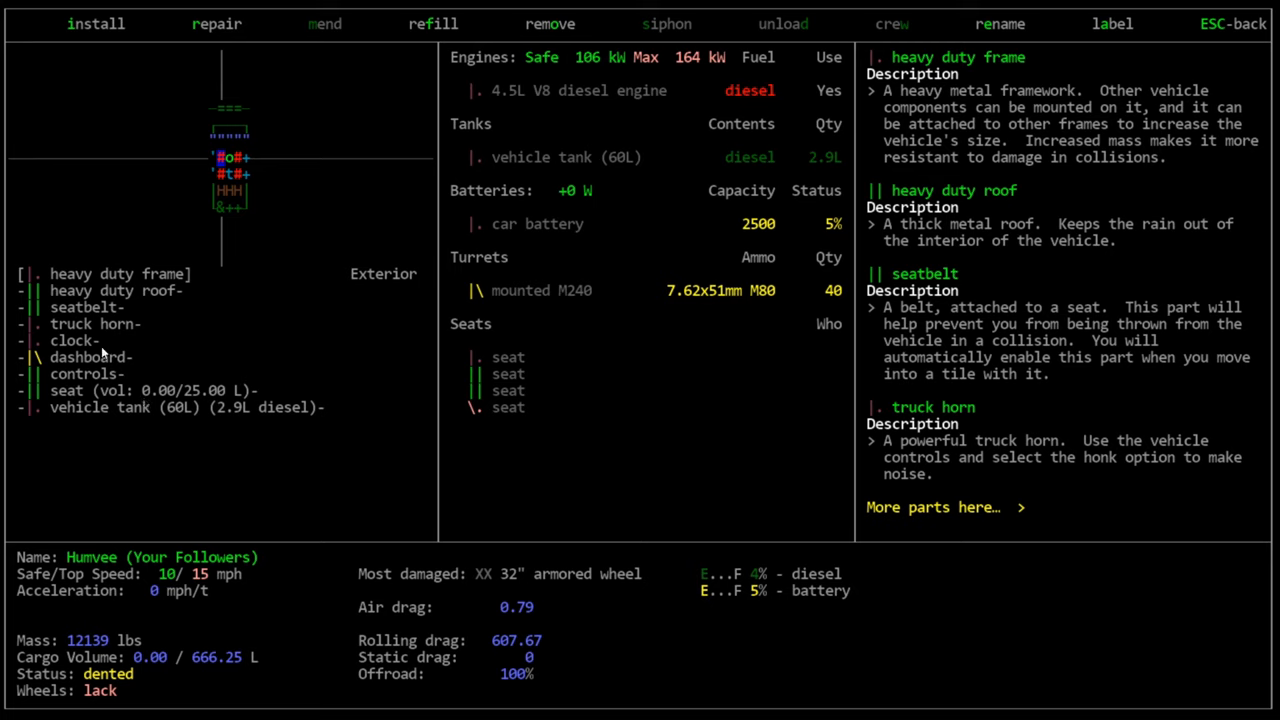
pyautogui.moveTo(104, 345)
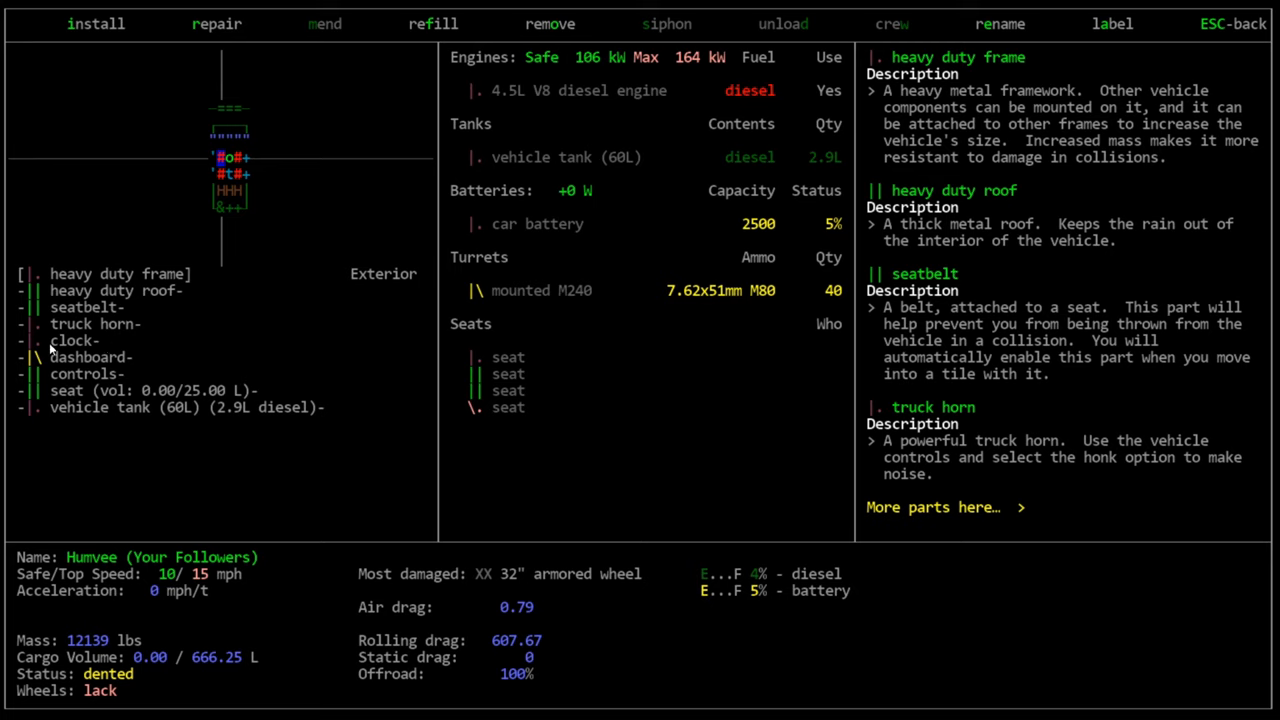
pyautogui.moveTo(441, 409)
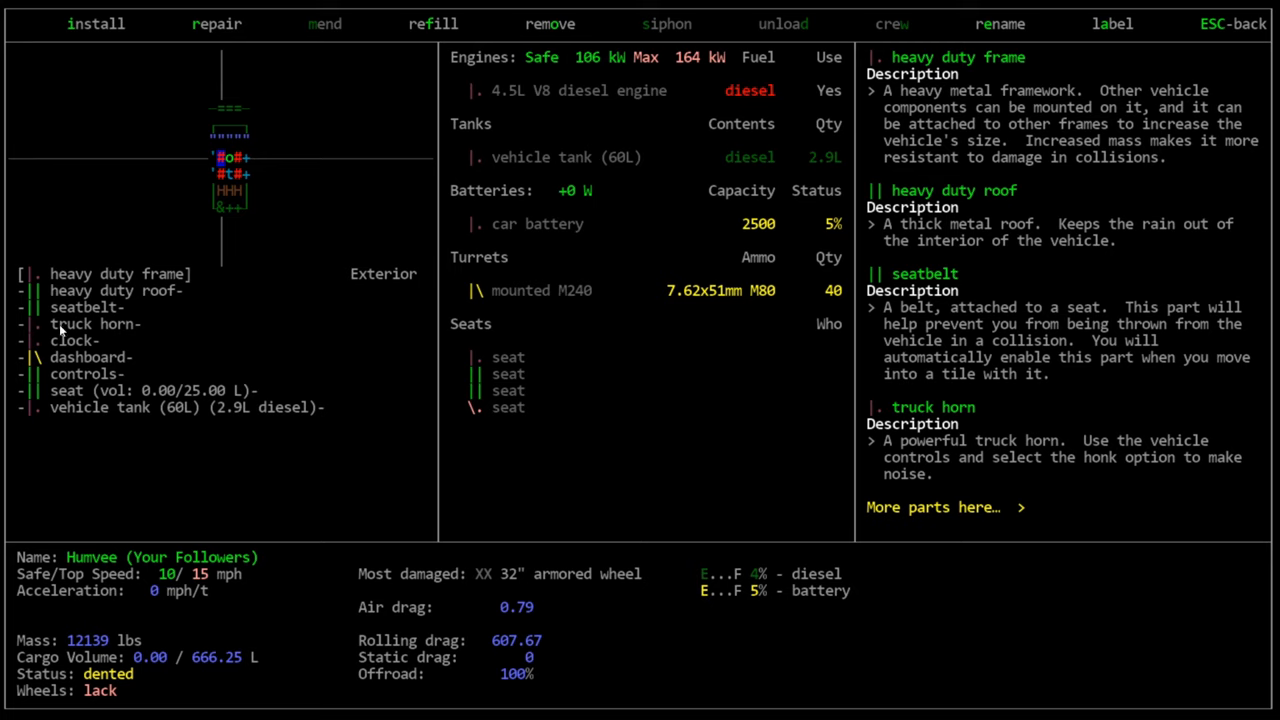
pyautogui.moveTo(105, 342)
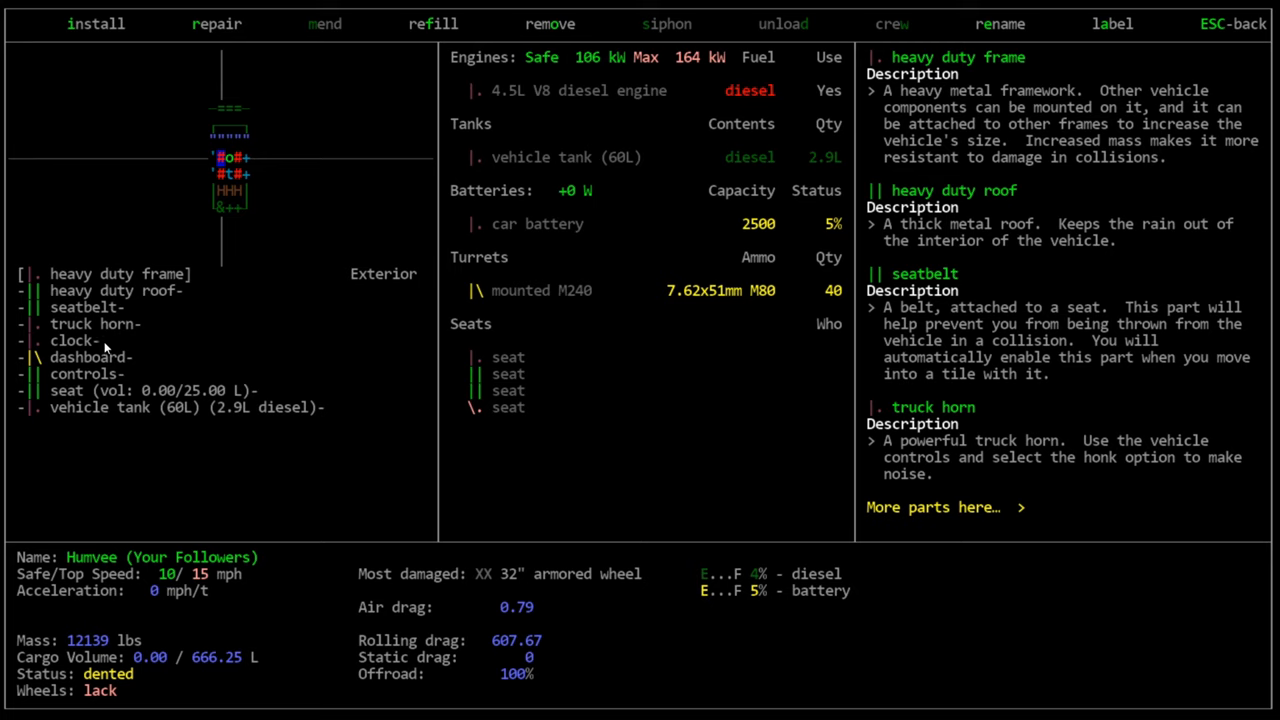
pyautogui.moveTo(97, 368)
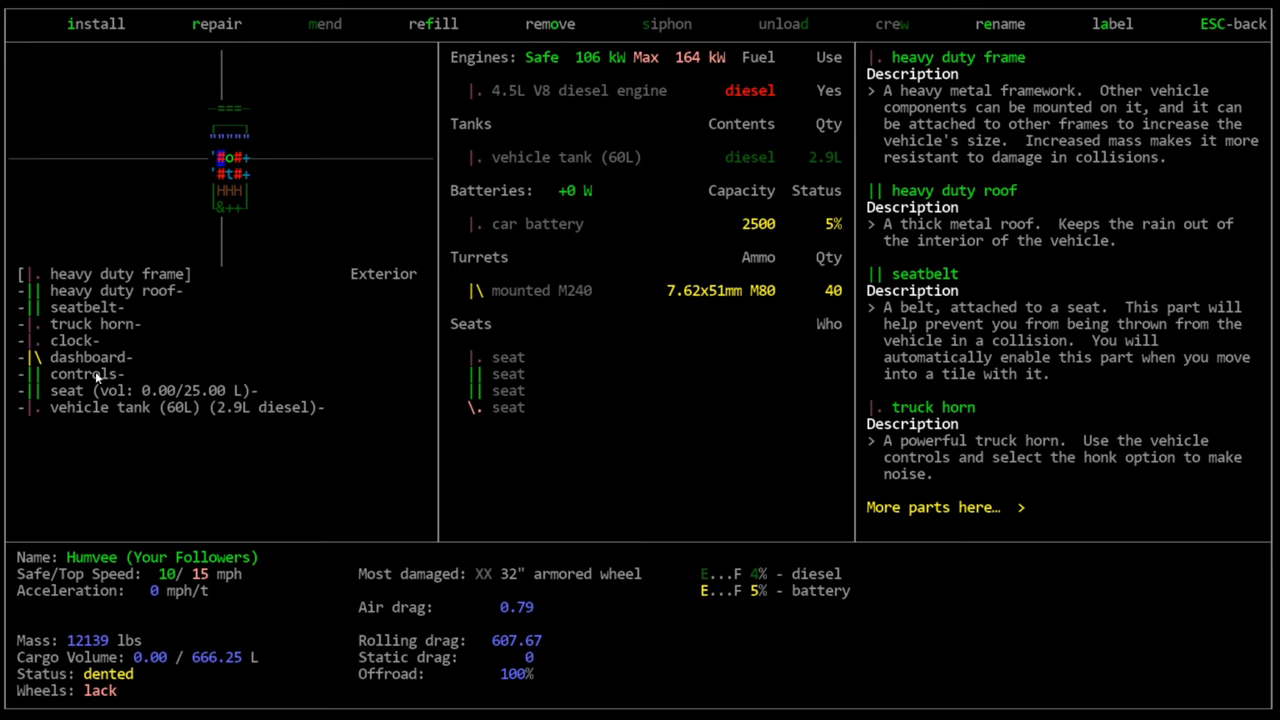
pyautogui.moveTo(75, 406)
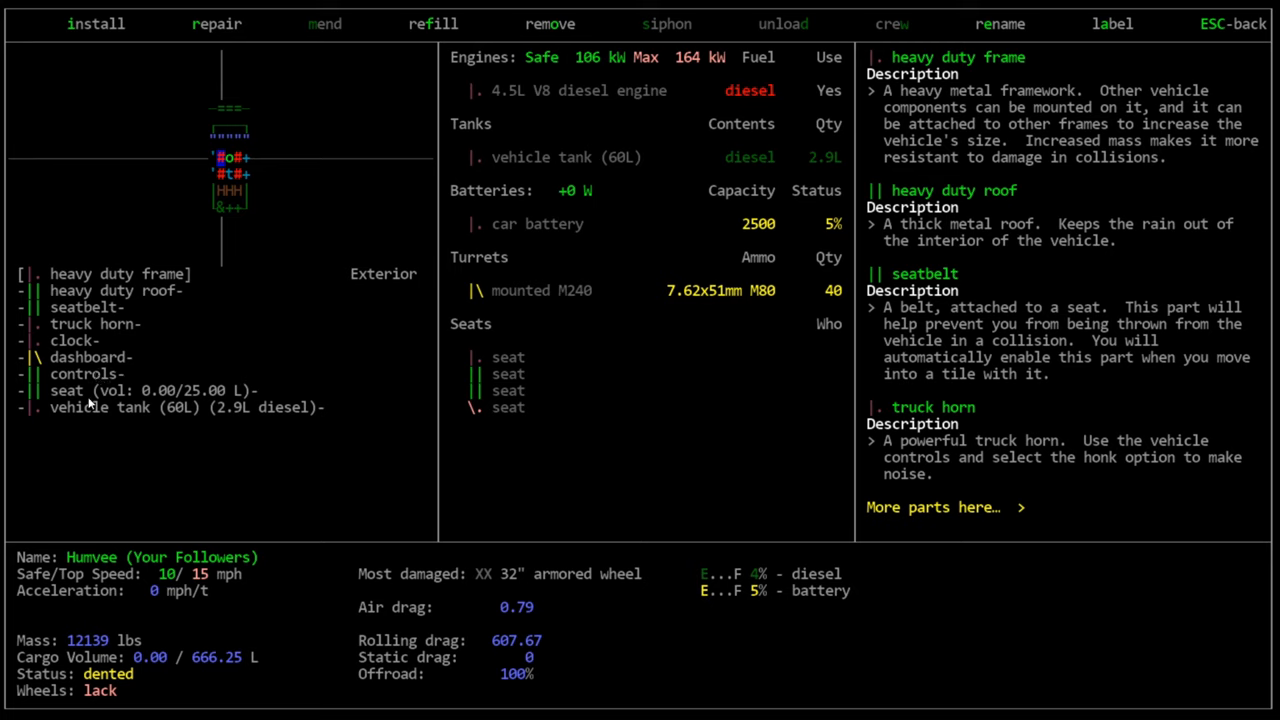
pyautogui.moveTo(114, 373)
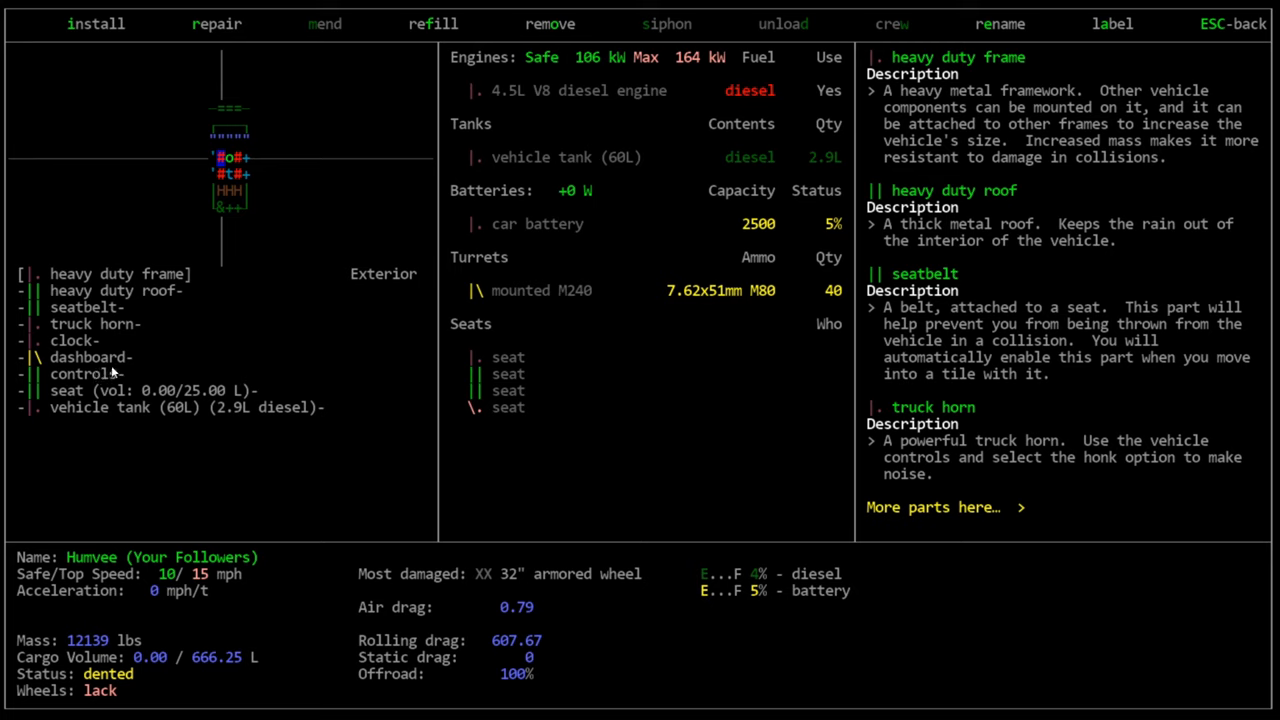
pyautogui.moveTo(100, 348)
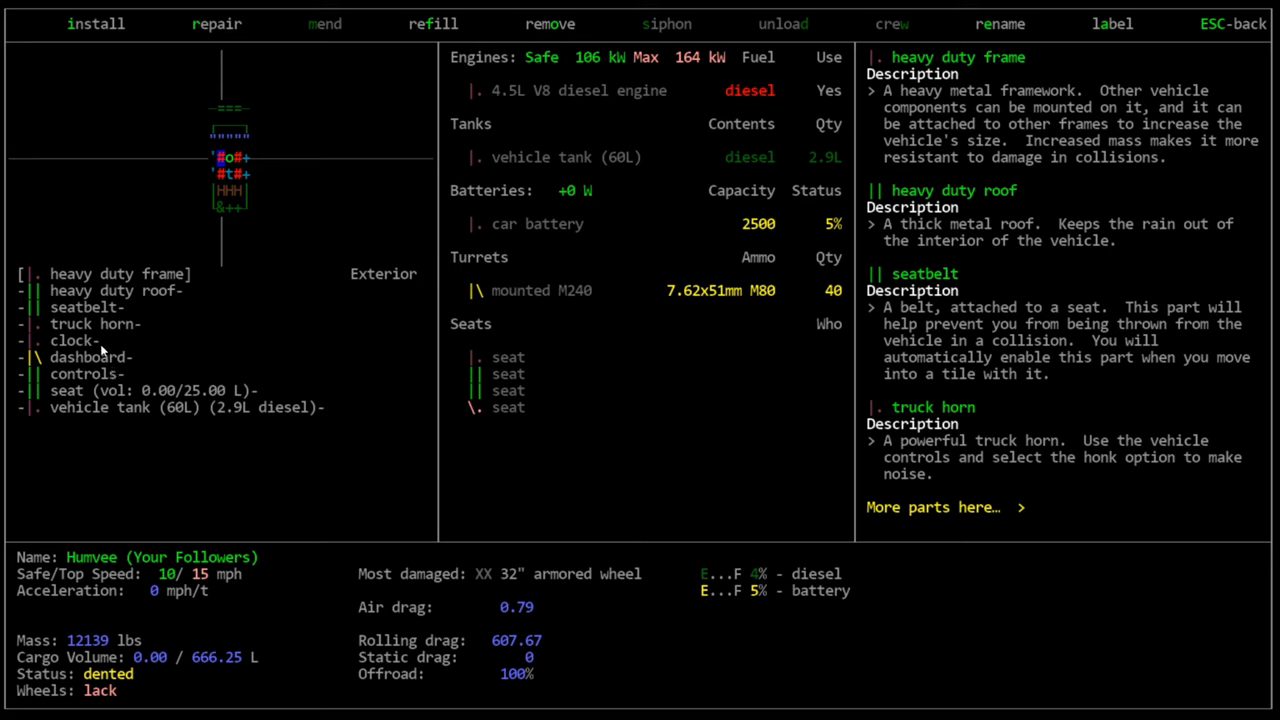
pyautogui.moveTo(240, 306)
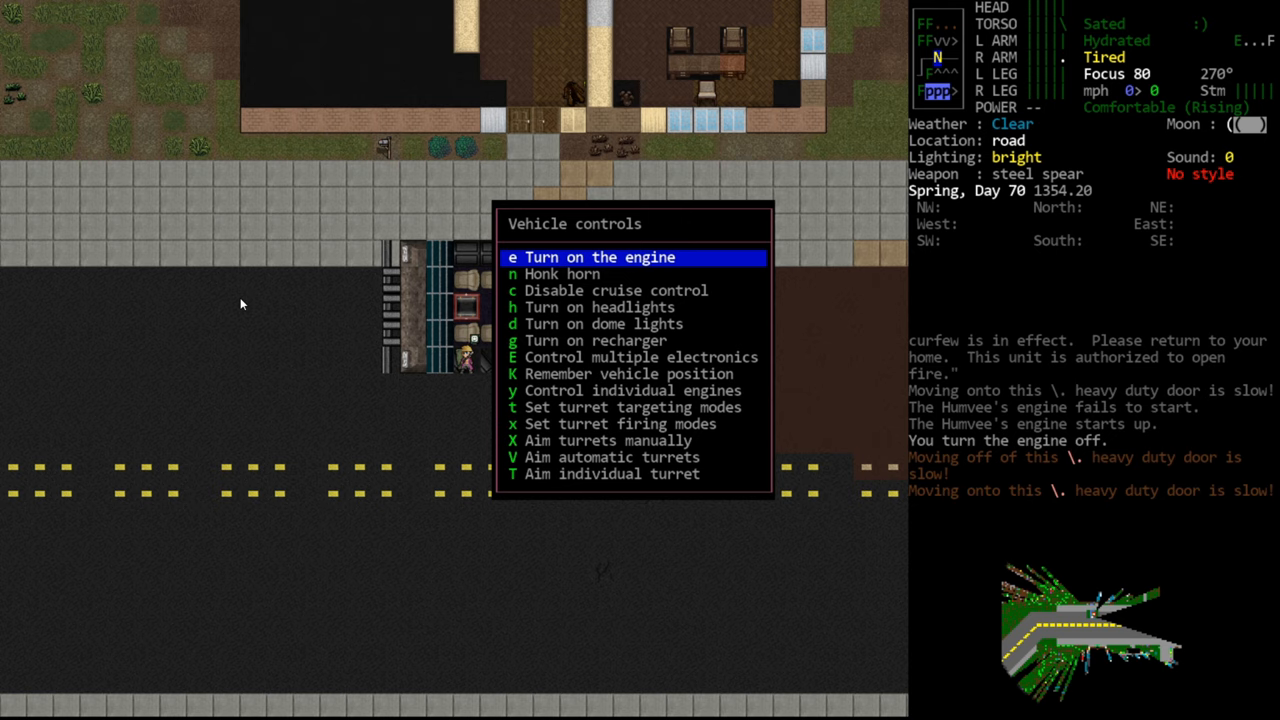
# Close the menu, try driving the Humvee (engine fails), and reopen Vehicle controls
pyautogui.press('Escape')
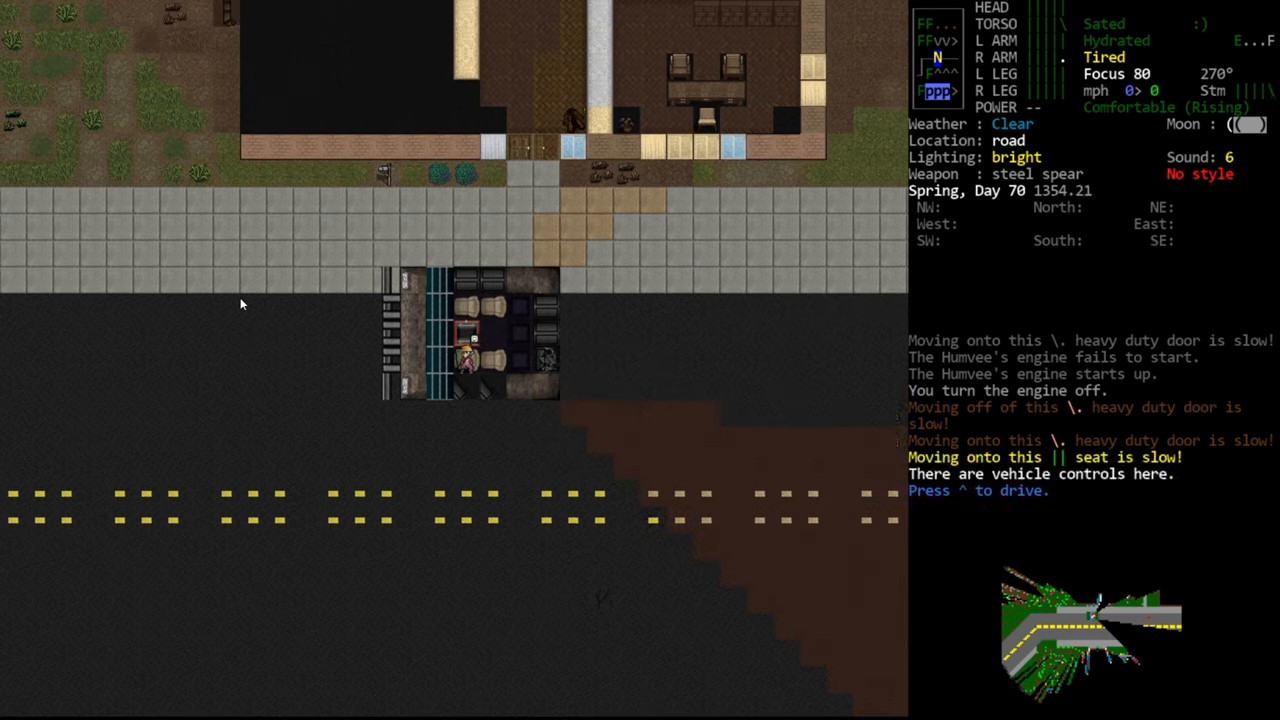
pyautogui.press('^')
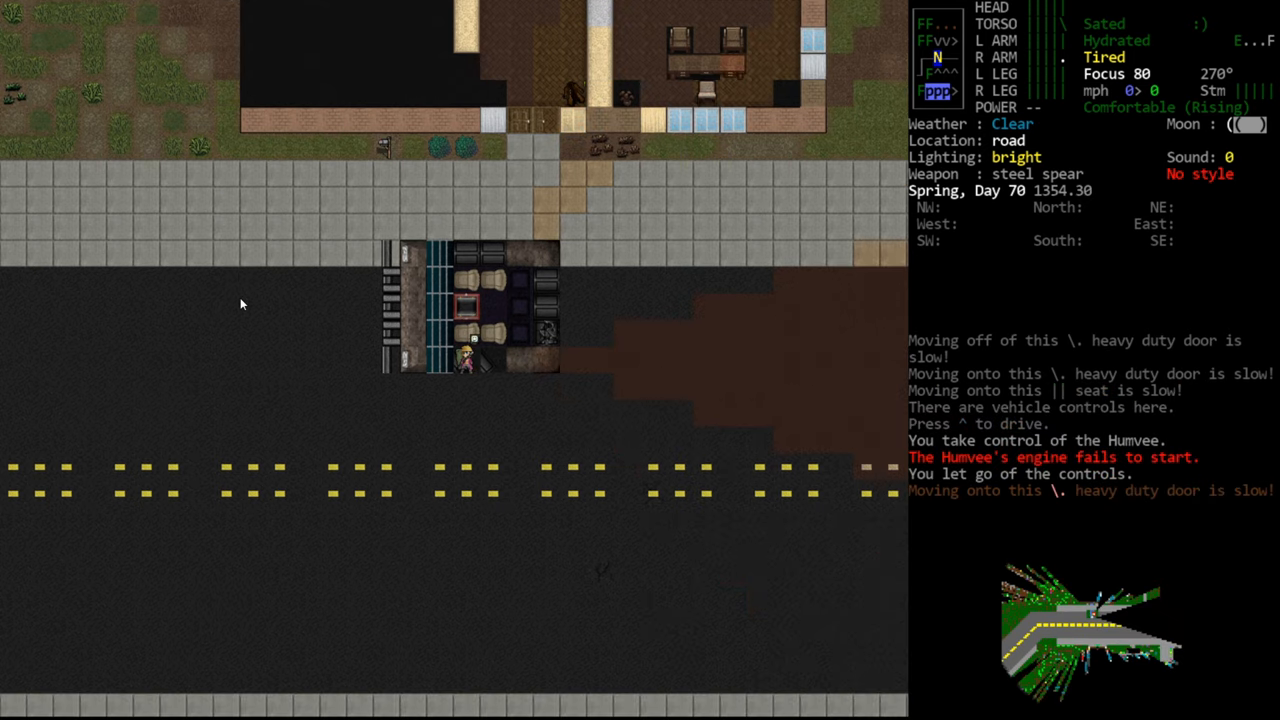
pyautogui.press('^')
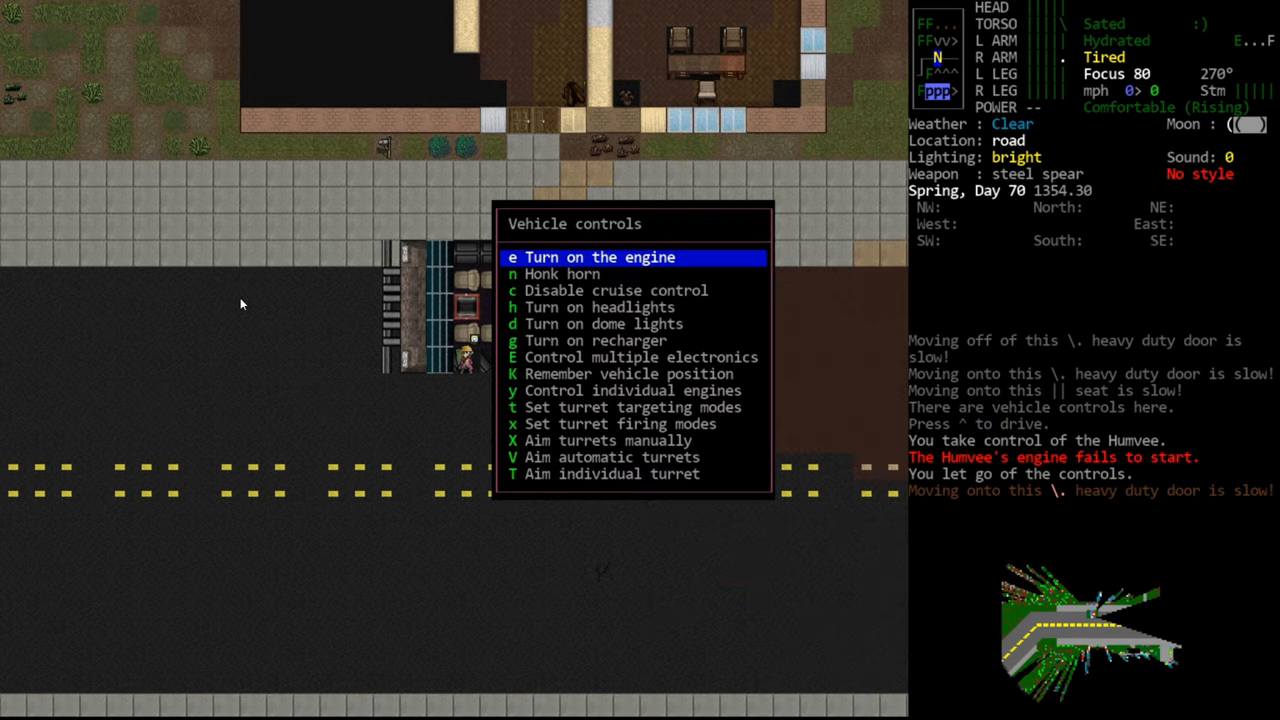
pyautogui.moveTo(722, 373)
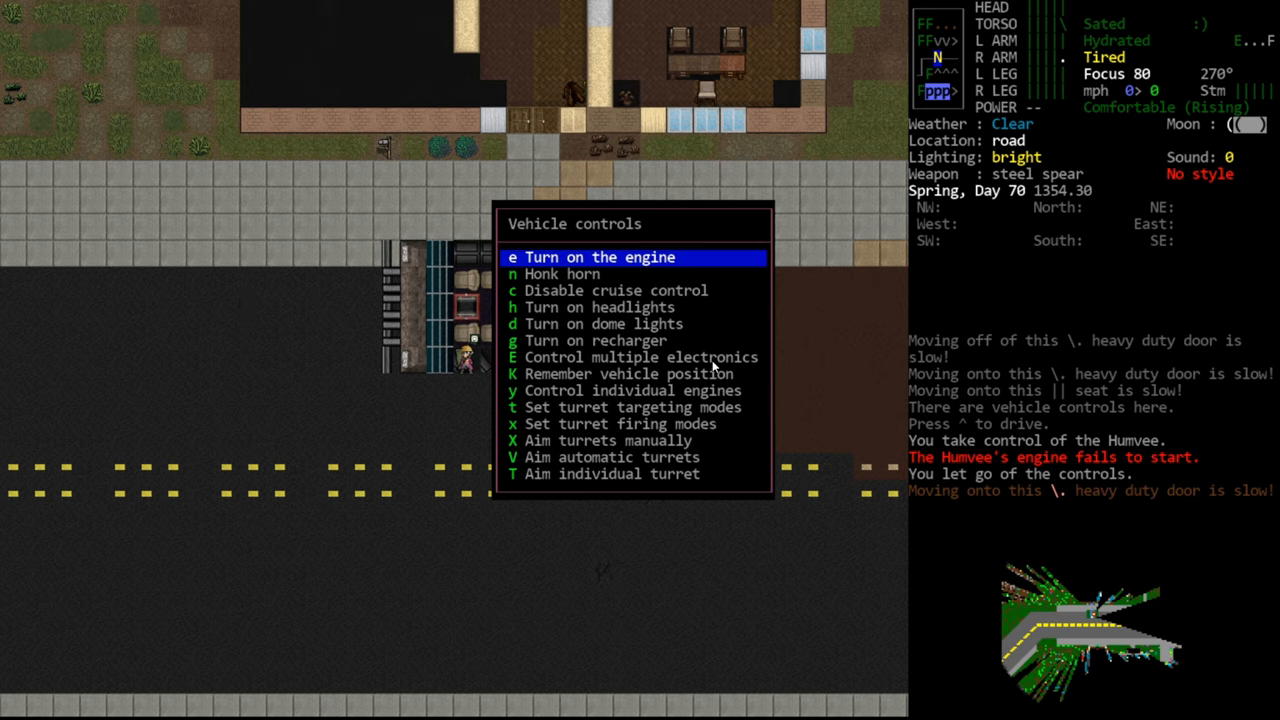
pyautogui.moveTo(748, 414)
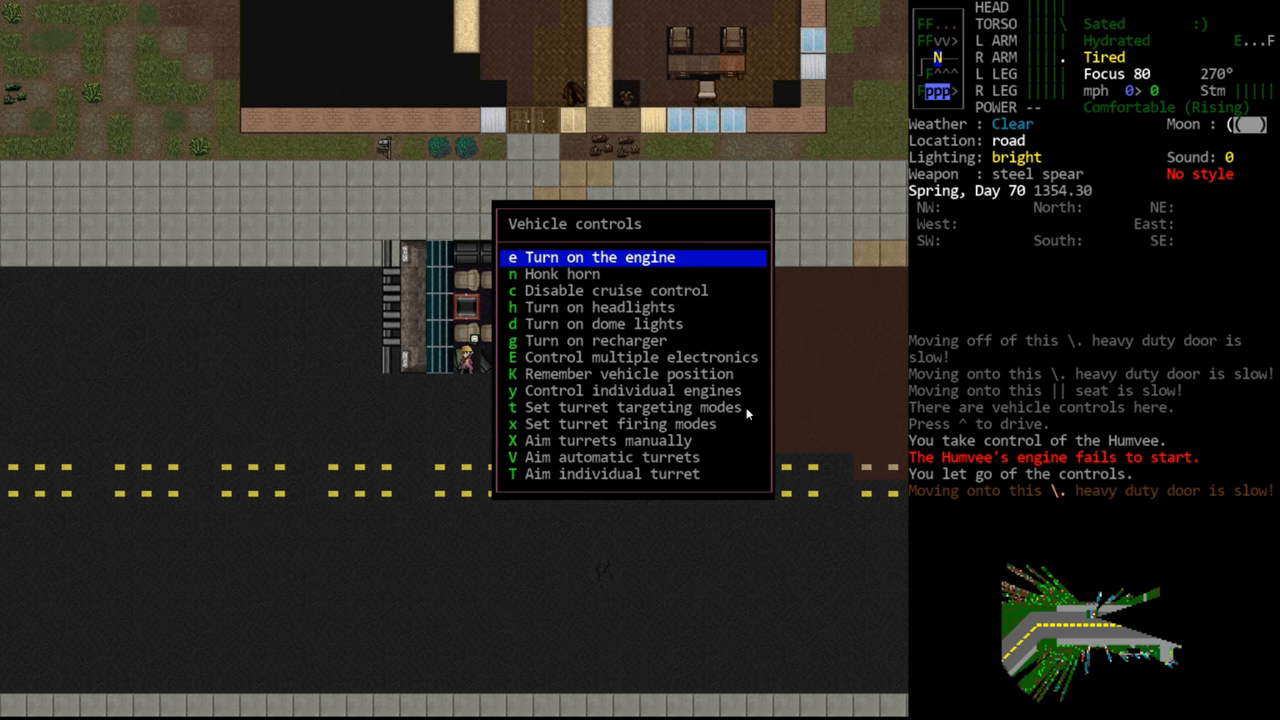
pyautogui.moveTo(469, 281)
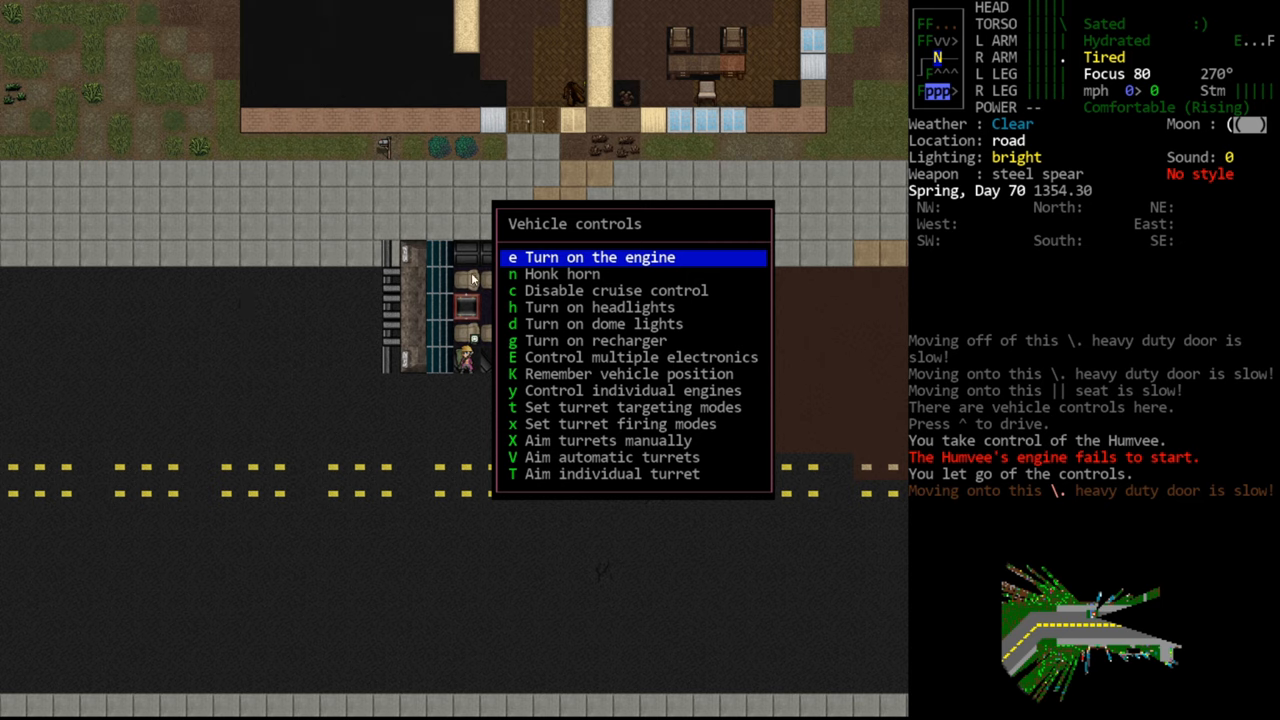
pyautogui.moveTo(474, 320)
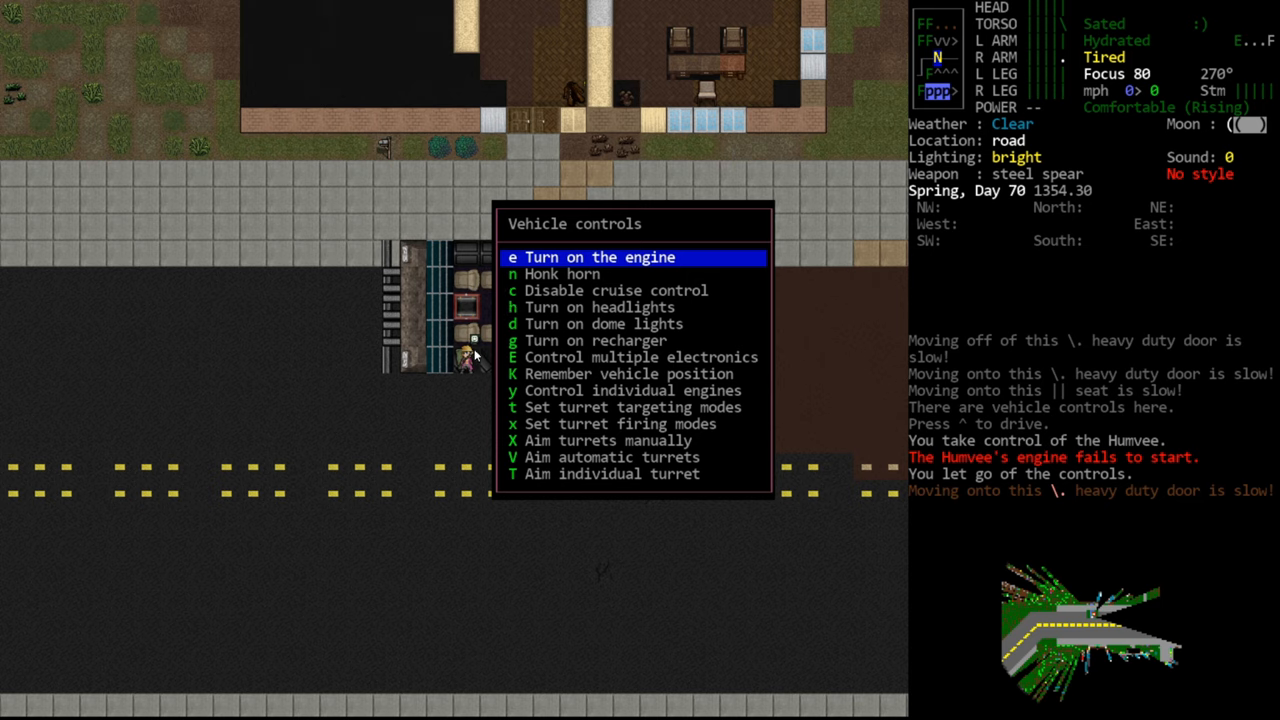
pyautogui.moveTo(520, 407)
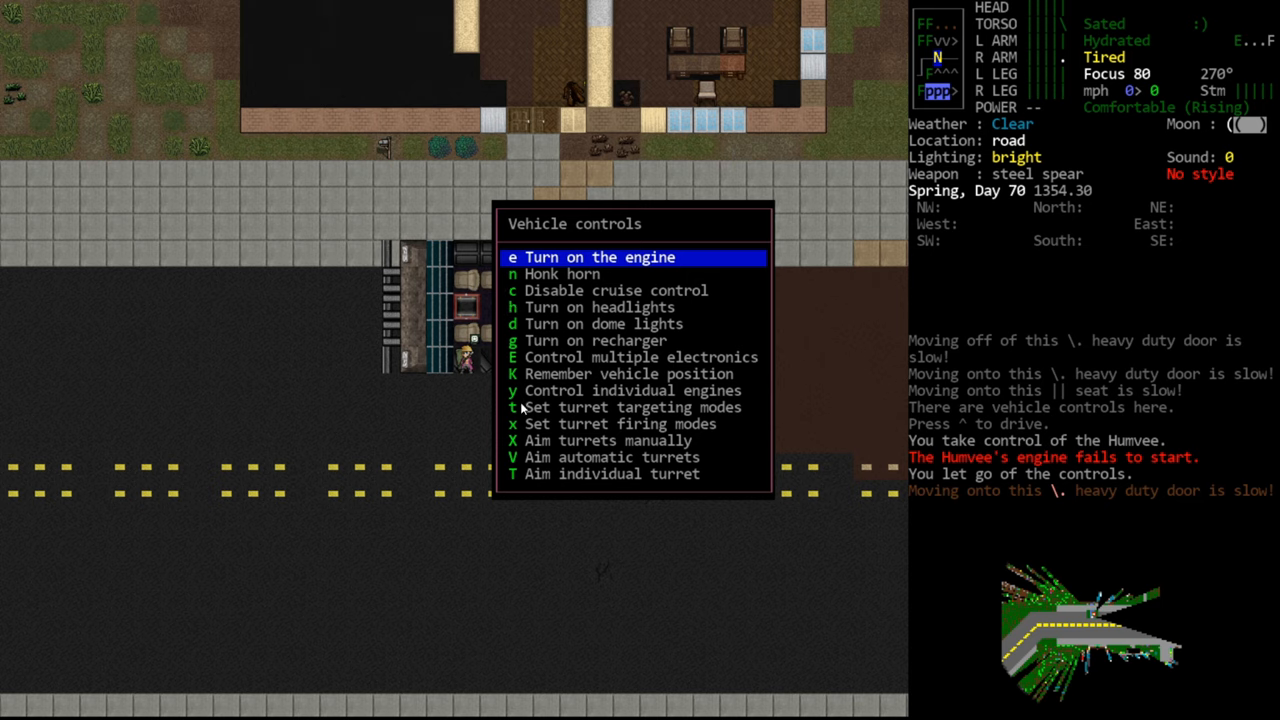
pyautogui.moveTo(450, 298)
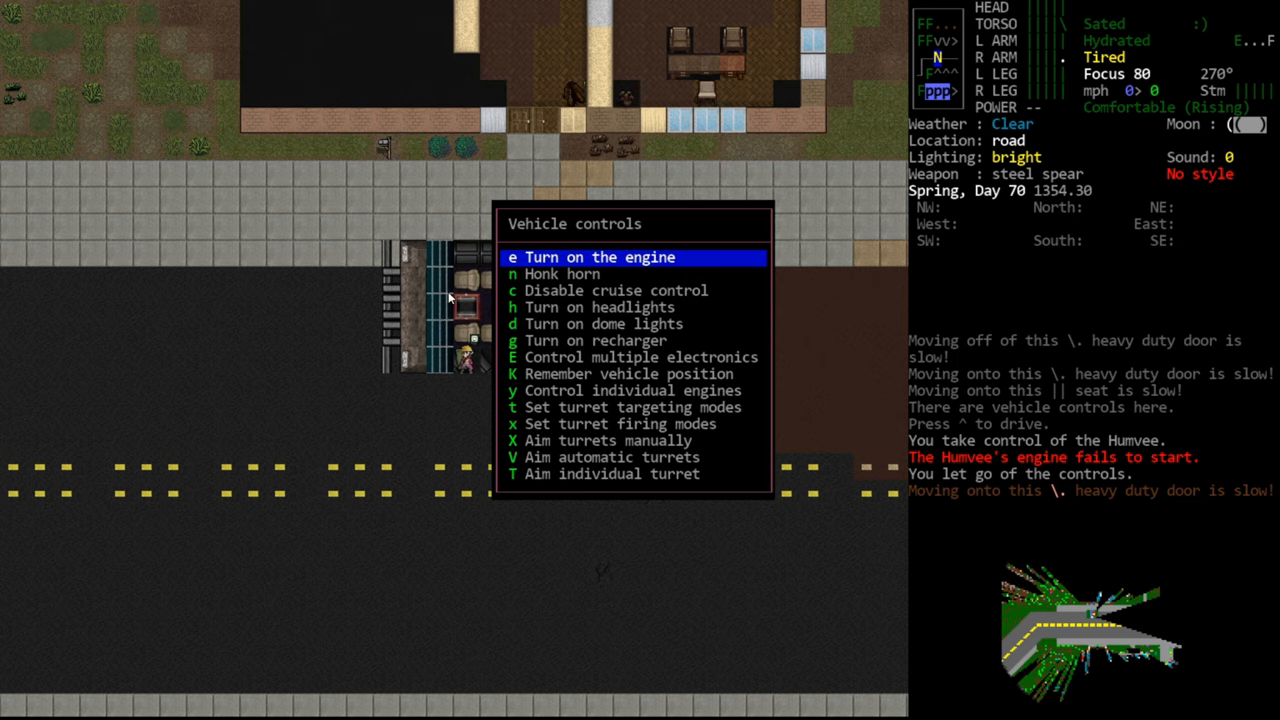
pyautogui.moveTo(460, 284)
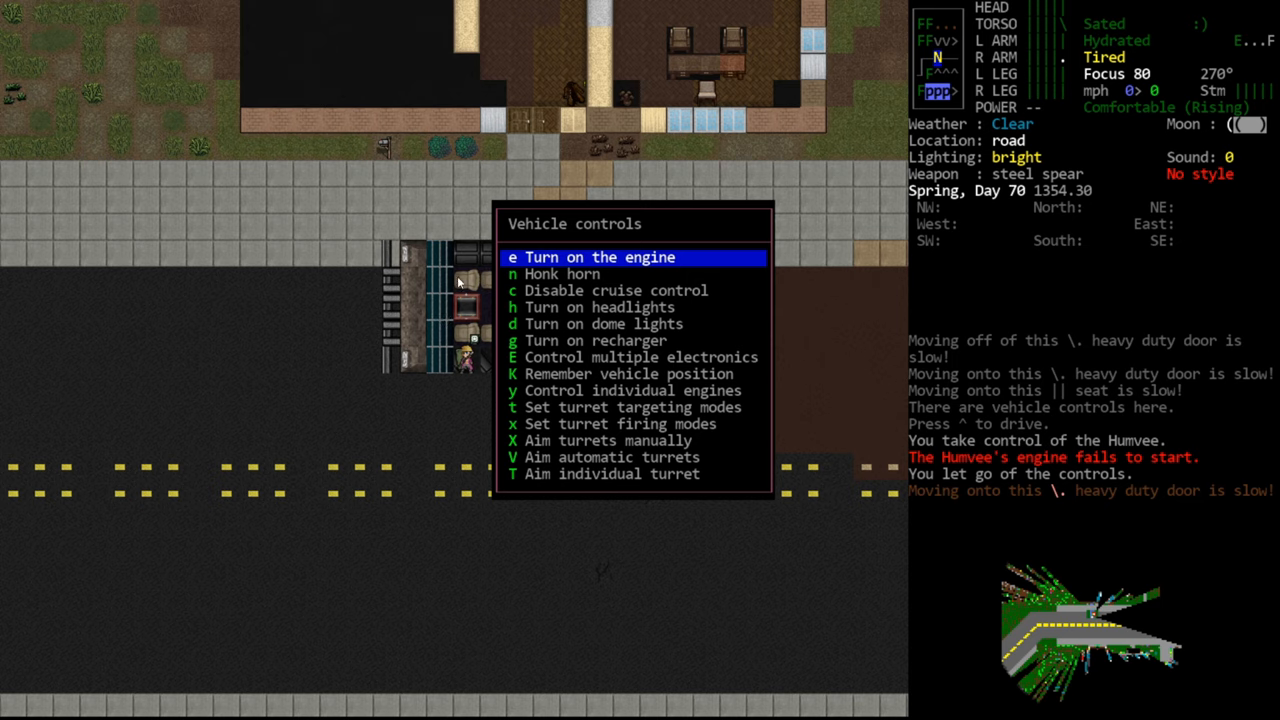
pyautogui.moveTo(476, 345)
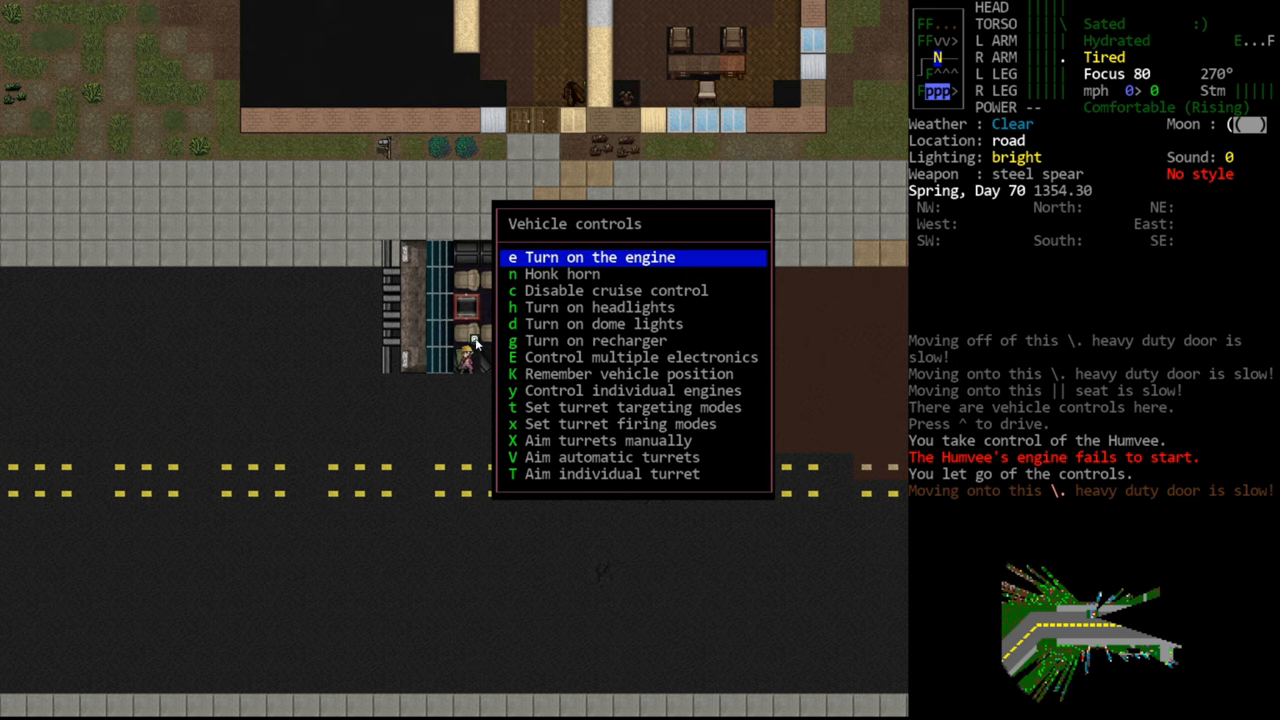
pyautogui.moveTo(678, 447)
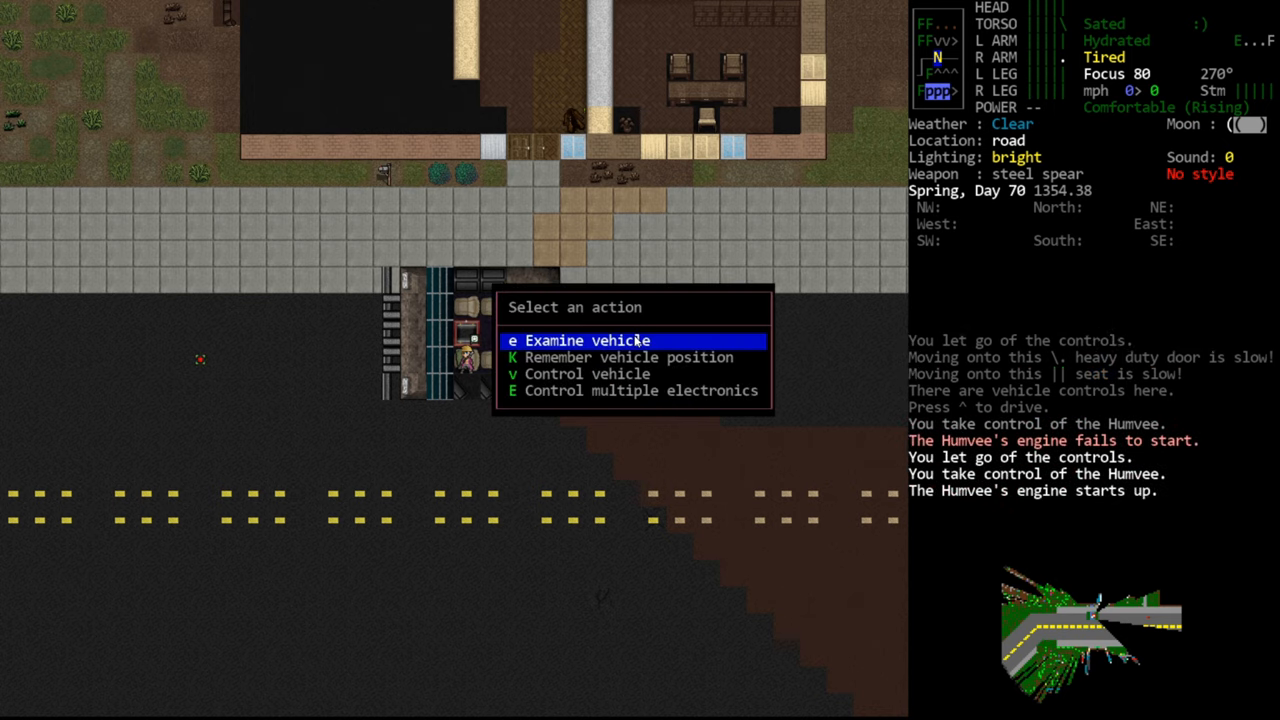
# Start the Humvee's engine and bring up the vehicle's action list
pyautogui.click(586, 340)
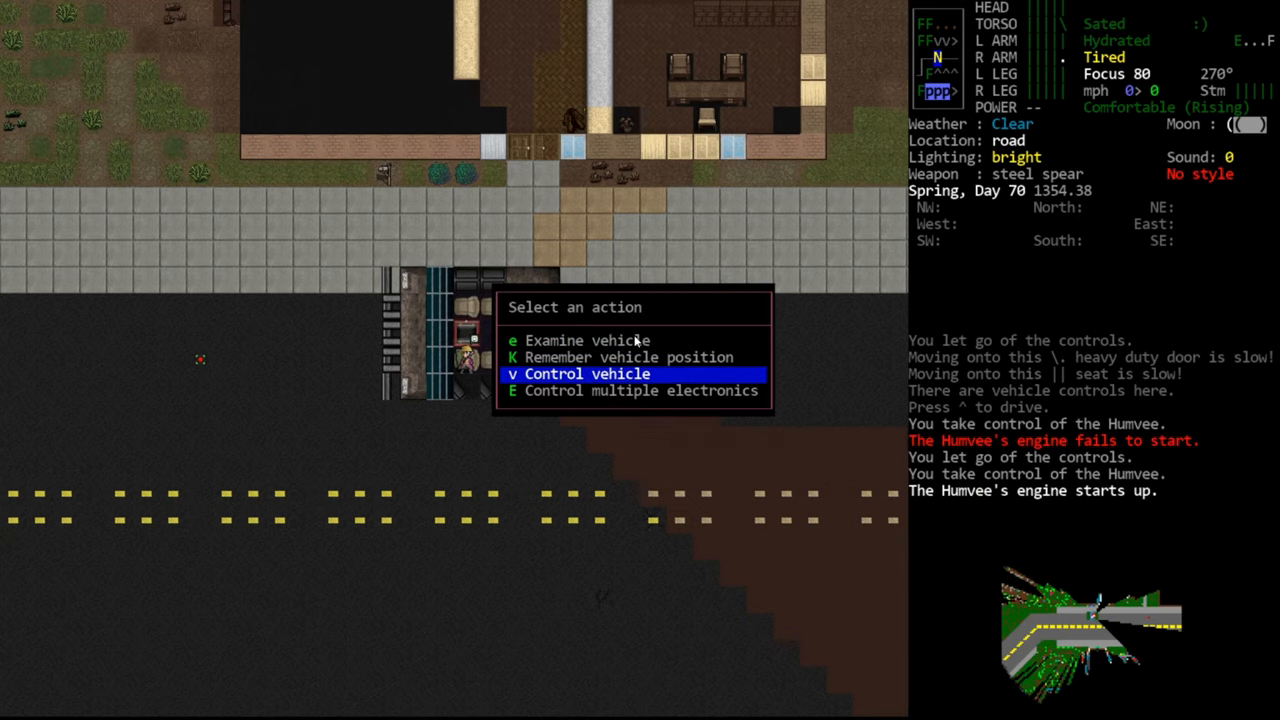
pyautogui.click(583, 373)
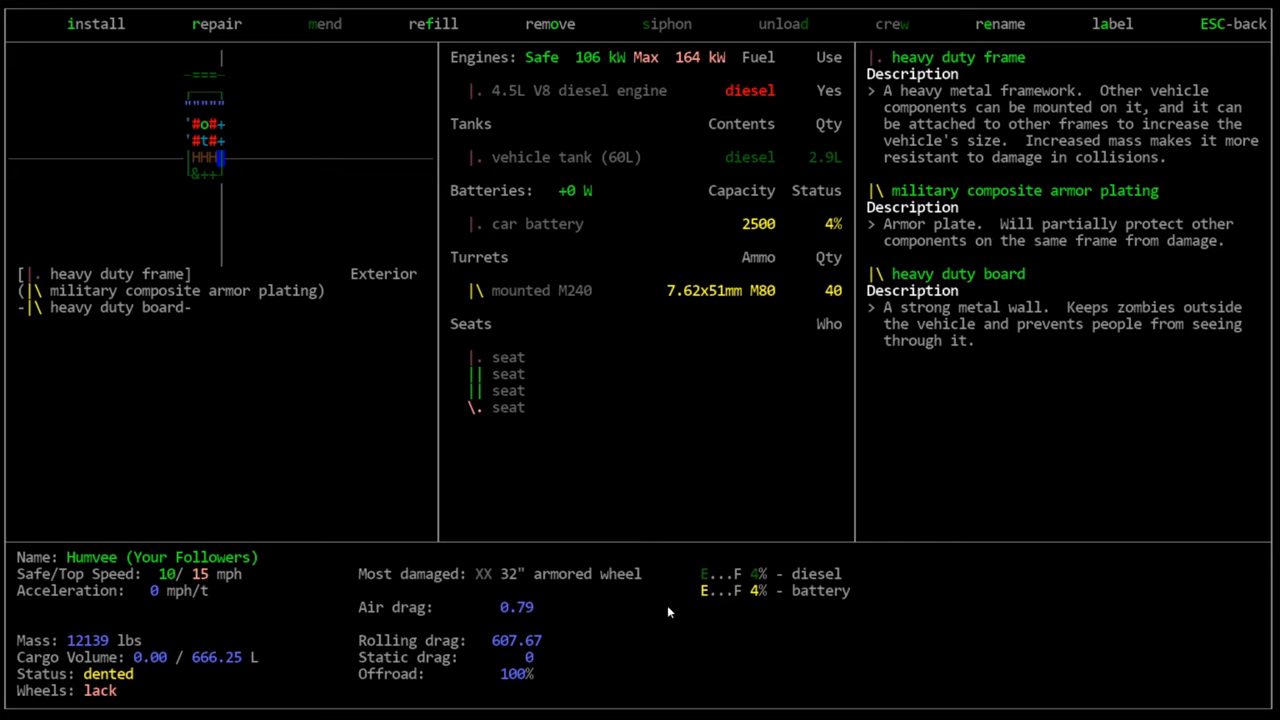
pyautogui.moveTo(818, 502)
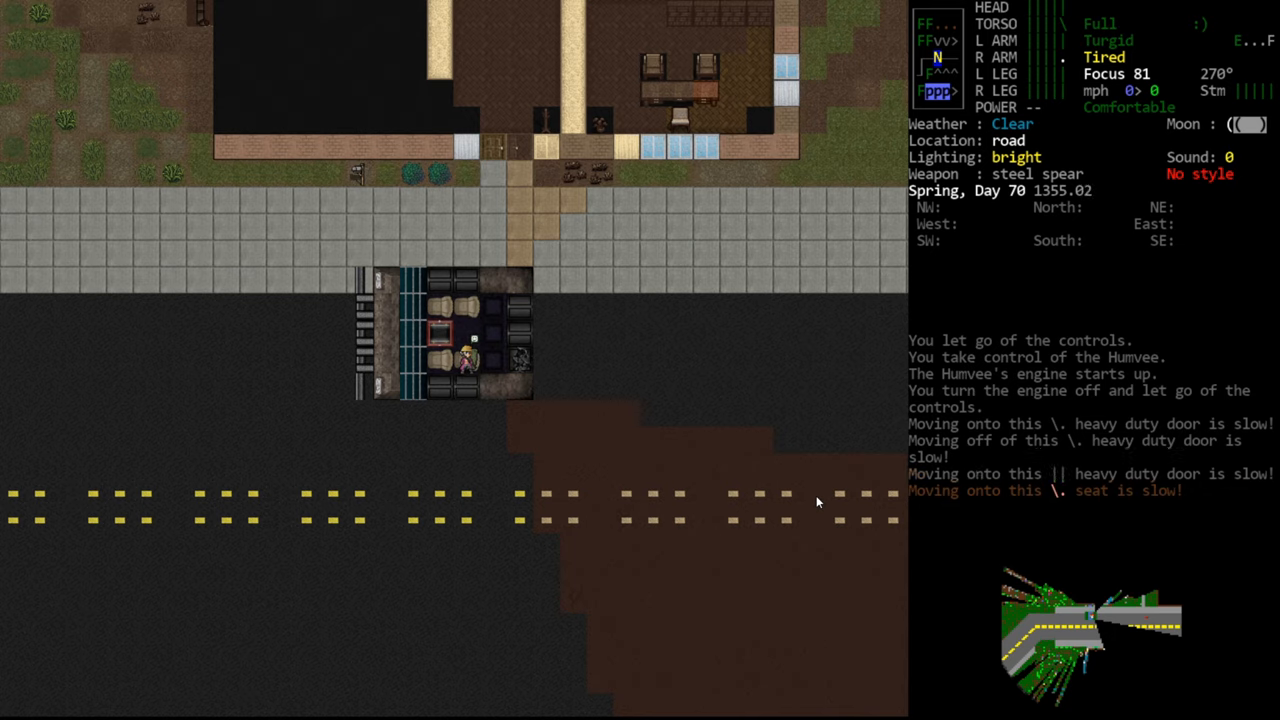
# View the Humvee's parts overview at the armored wall section
pyautogui.press('x')
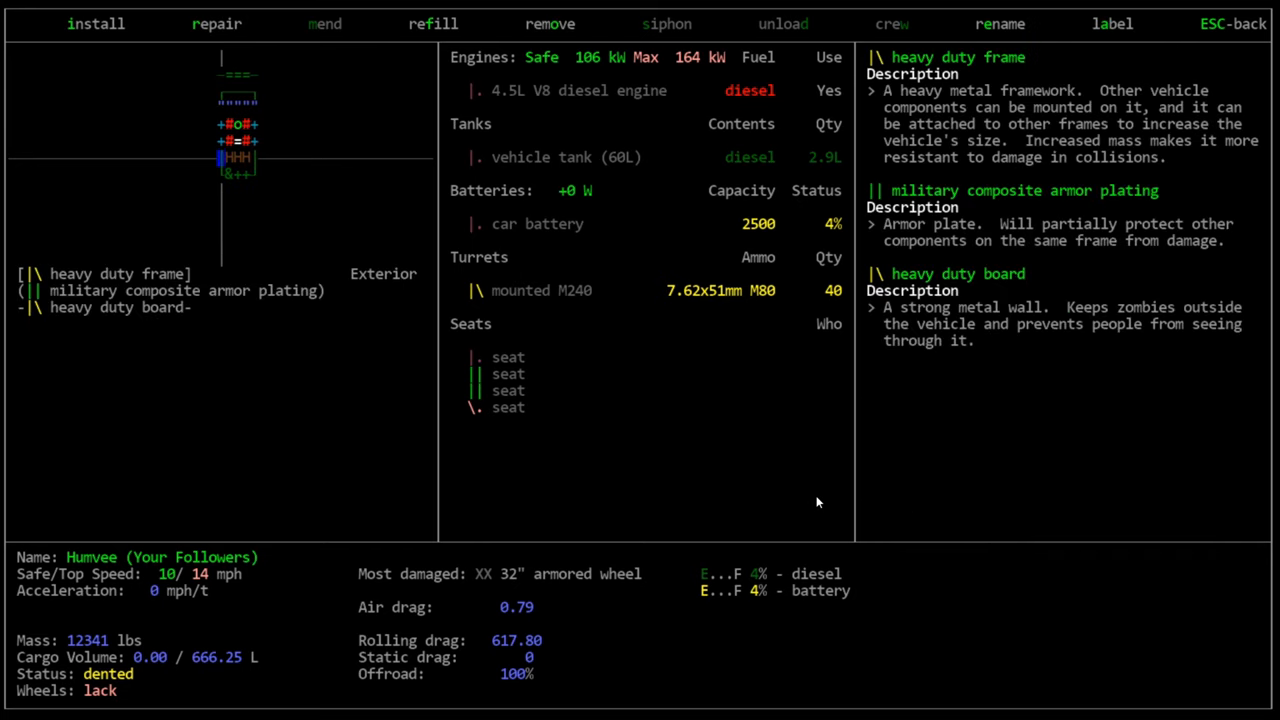
# Bring up the install list to fit a heavy duty trunk door on the side section
pyautogui.click(96, 23)
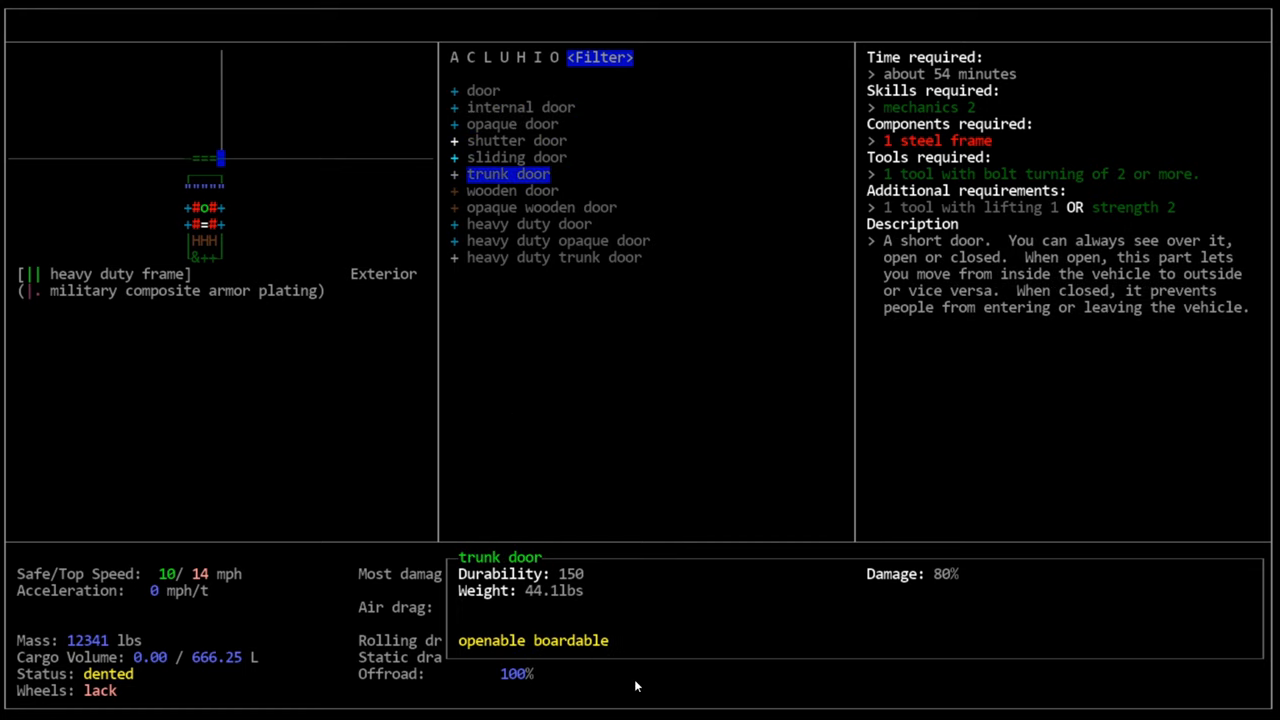
pyautogui.moveTo(672, 488)
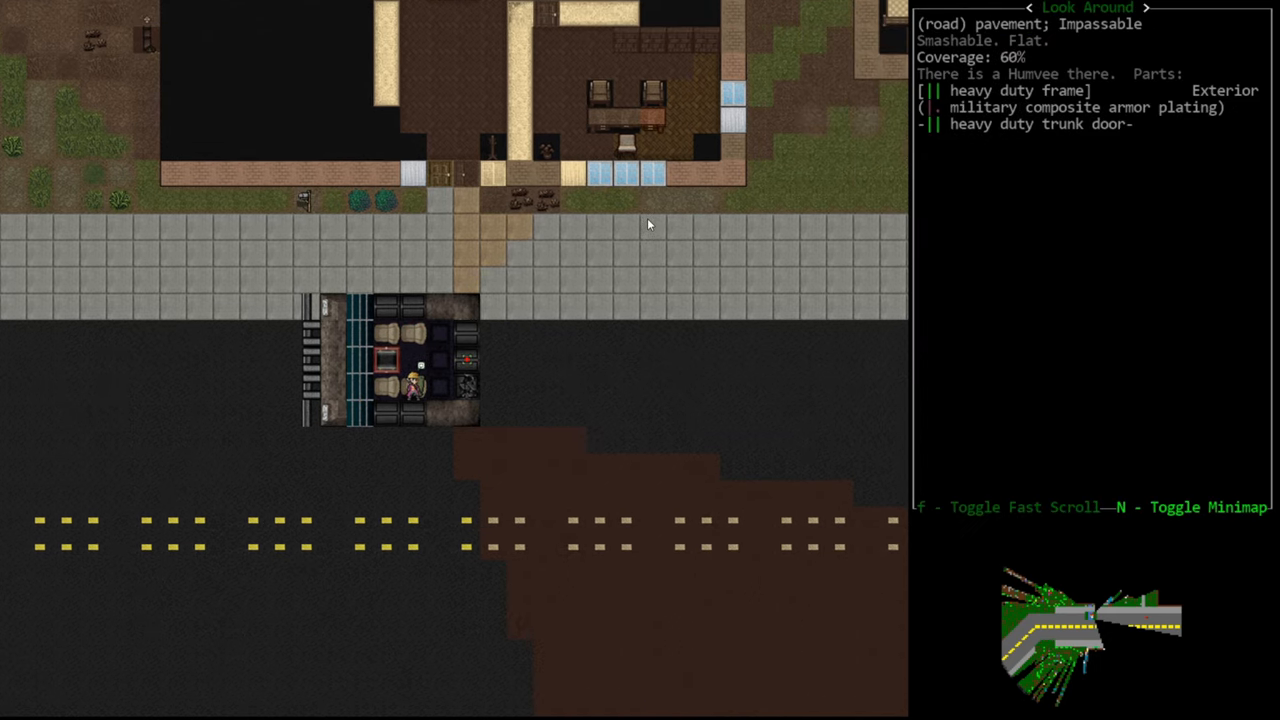
# Leave the look-around view to begin walking out of the Humvee
pyautogui.press('s')
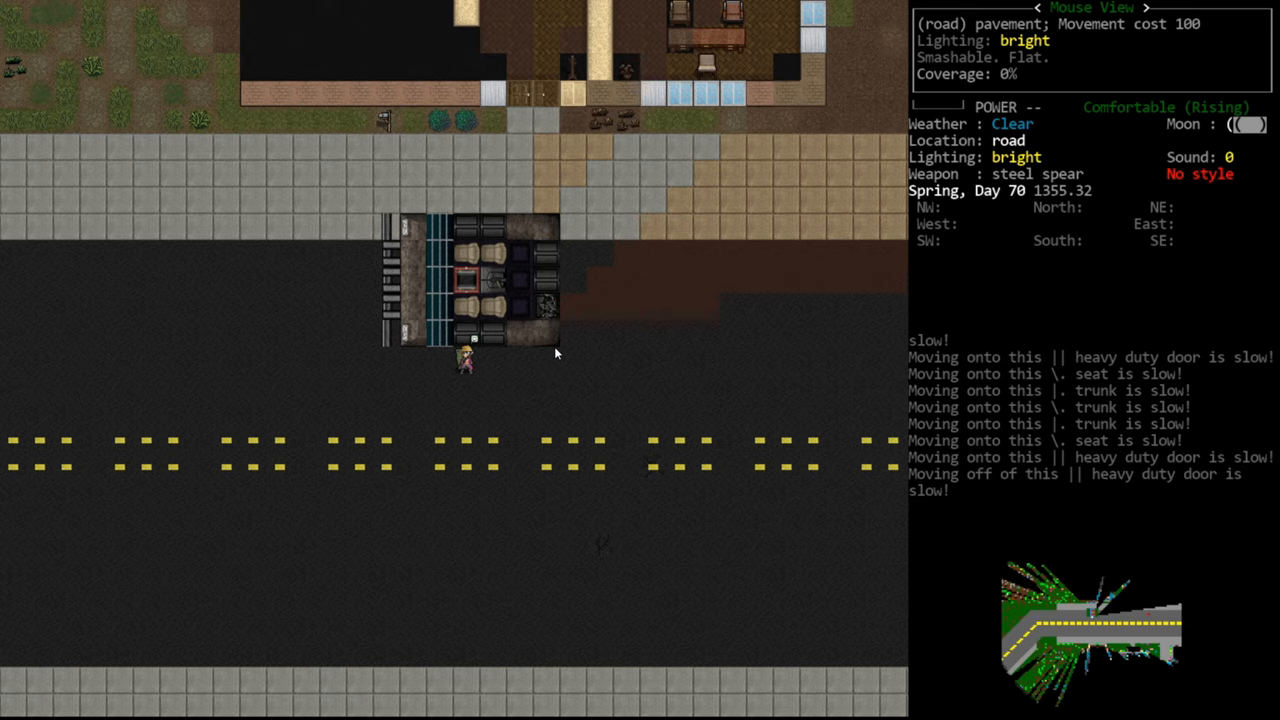
pyautogui.moveTo(584, 195)
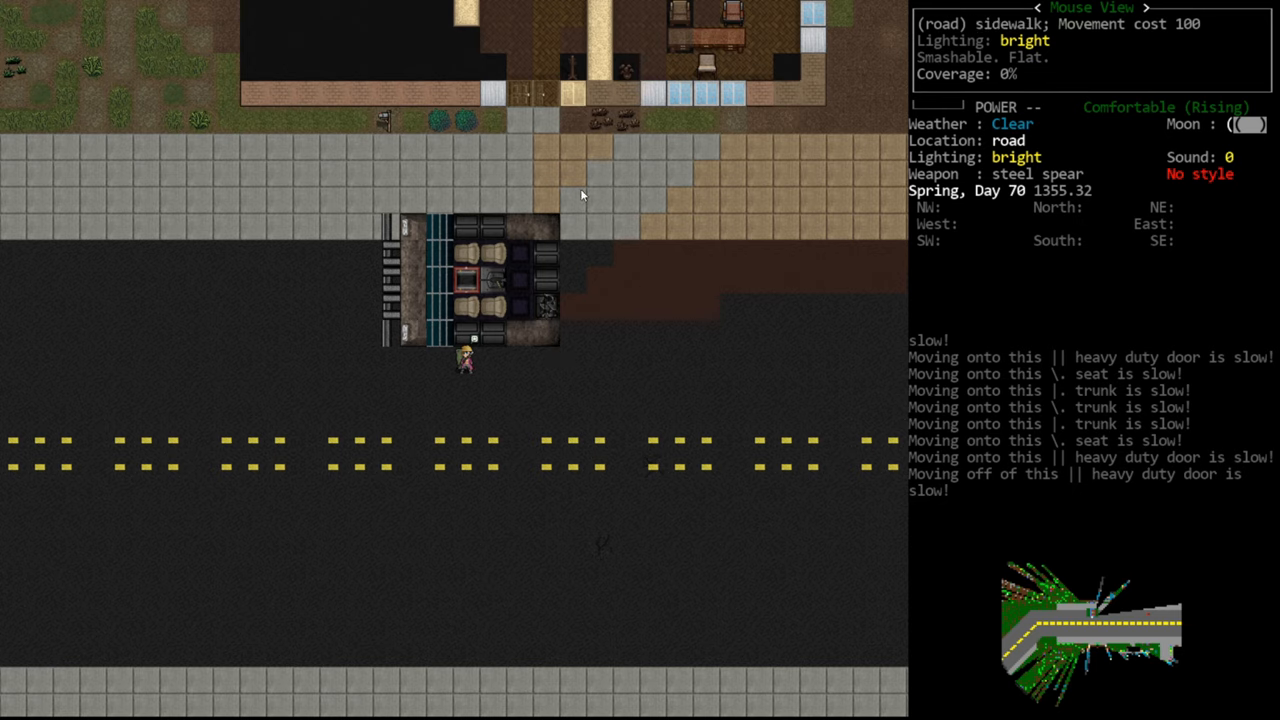